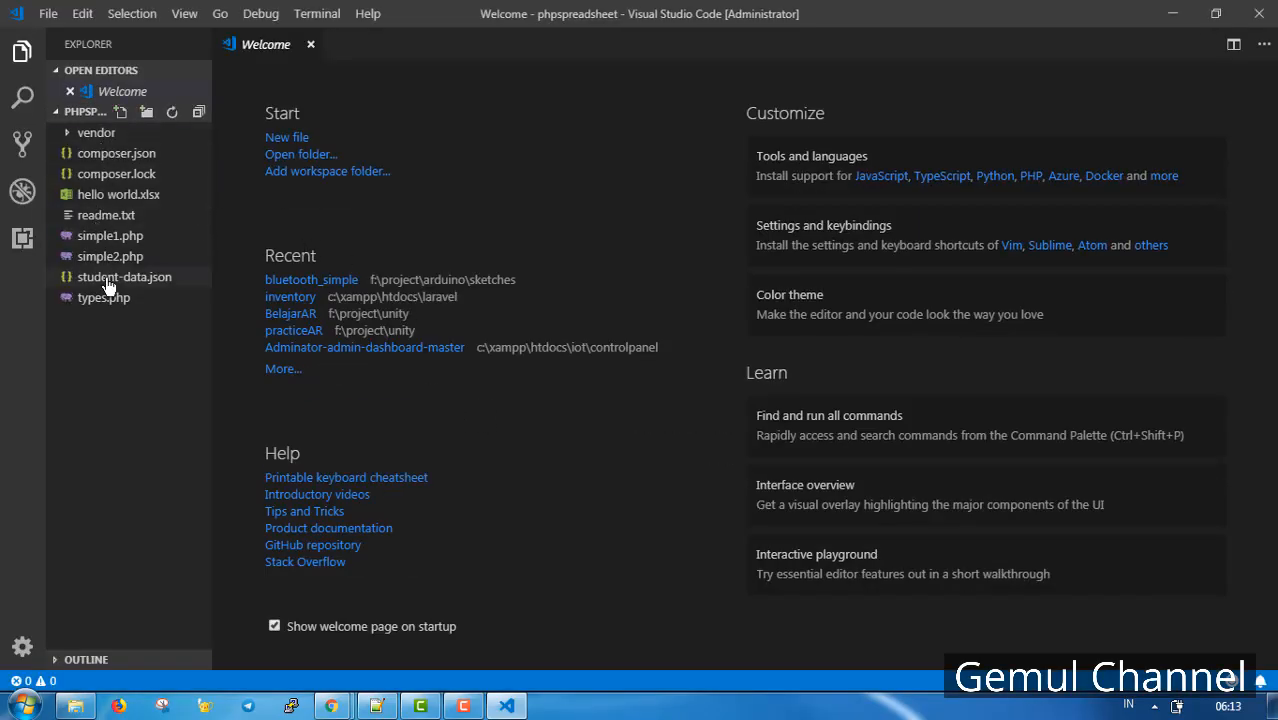
# Show student-data.json with the last_name field highlighted across the records
pyautogui.doubleClick(124, 276)
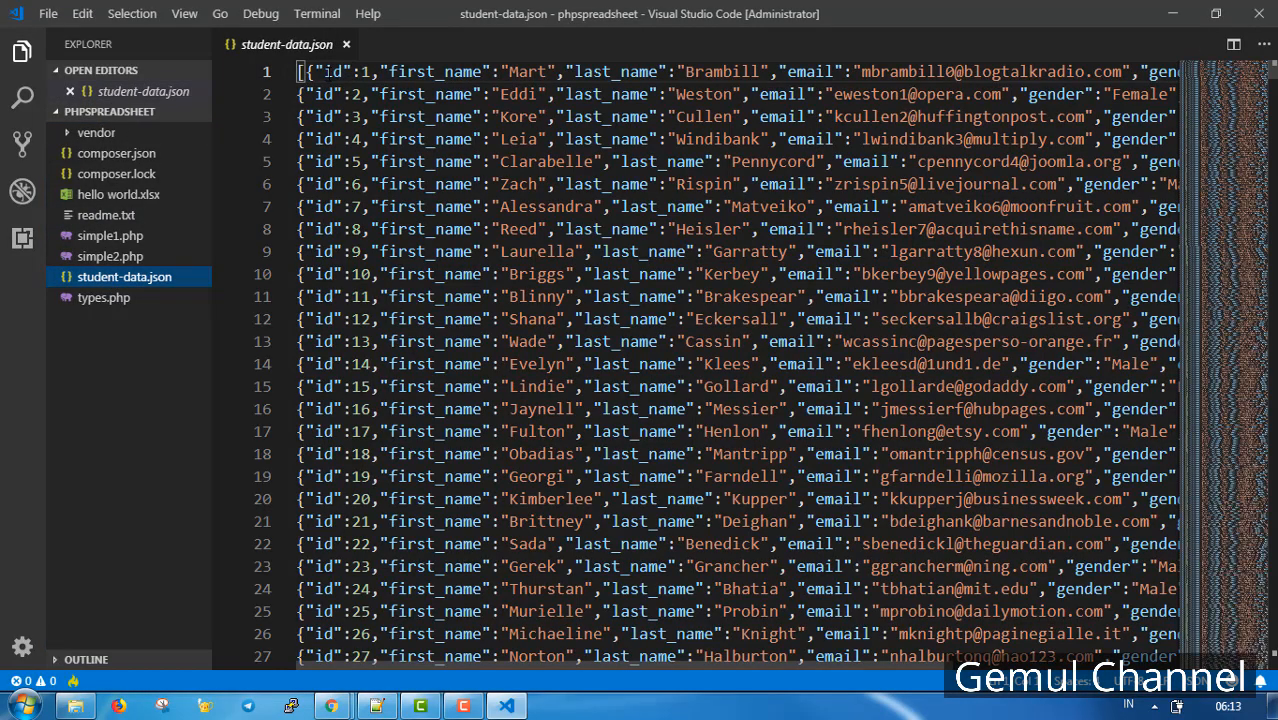
pyautogui.doubleClick(616, 71)
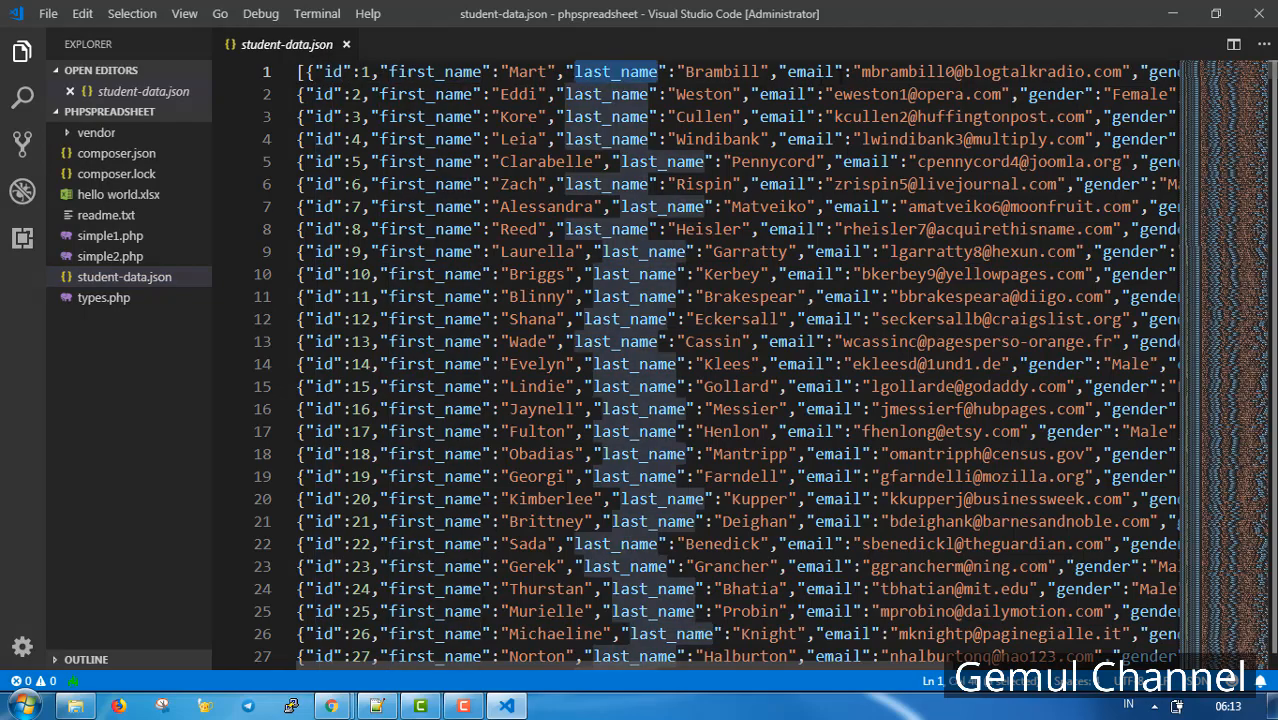
pyautogui.scroll(-3)
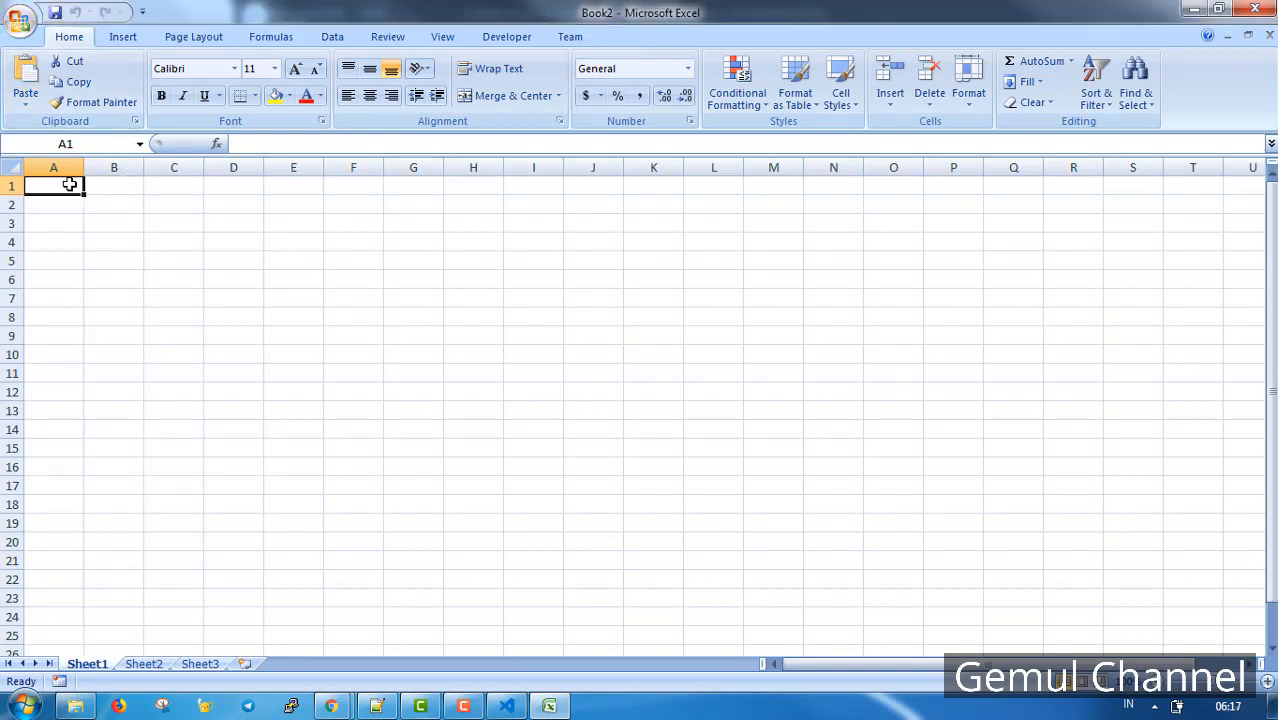
# Enter the 'Participant Students' title and the ID, First Name, Last Name, Gender, Class headers
pyautogui.write('Participant S')
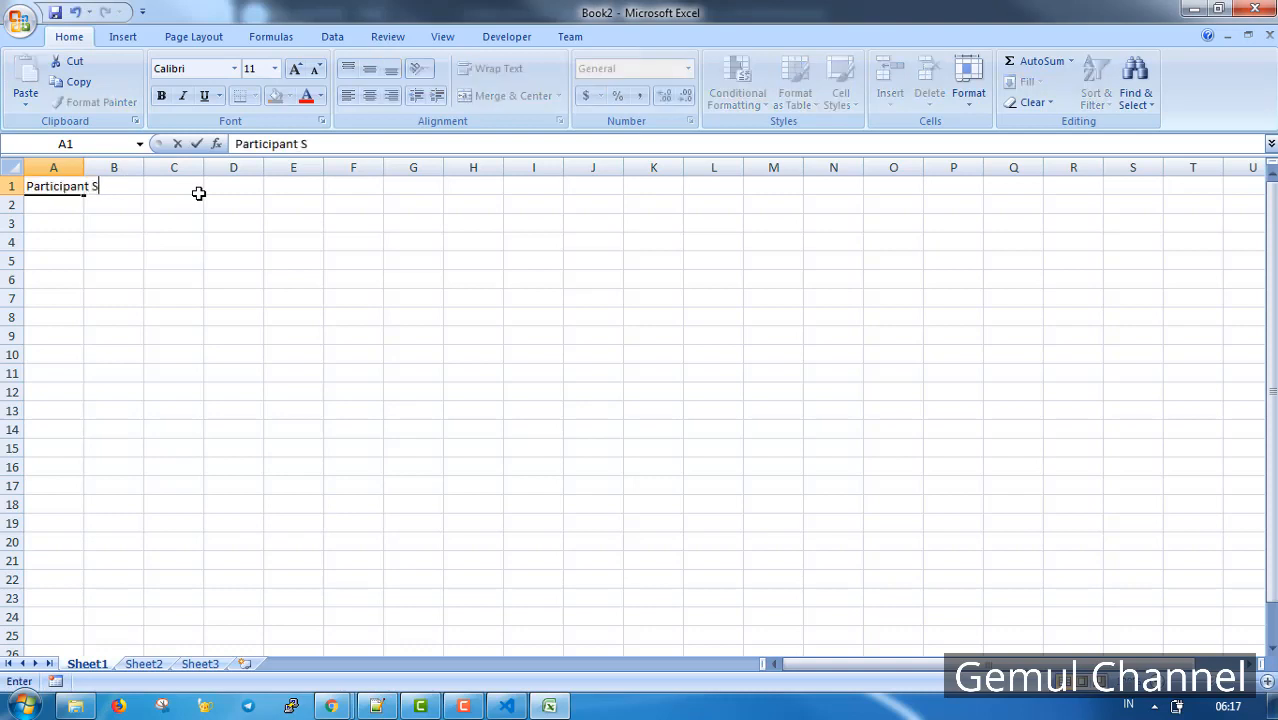
pyautogui.write('tudents')
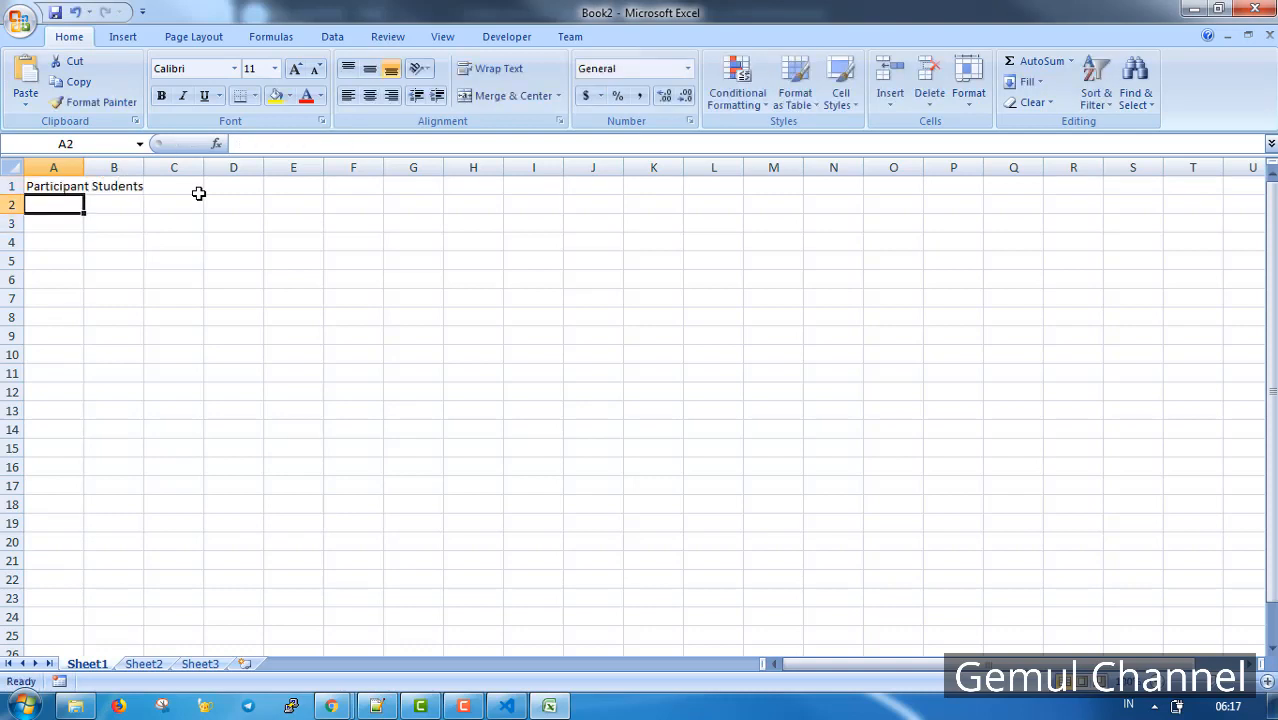
pyautogui.write('ID')
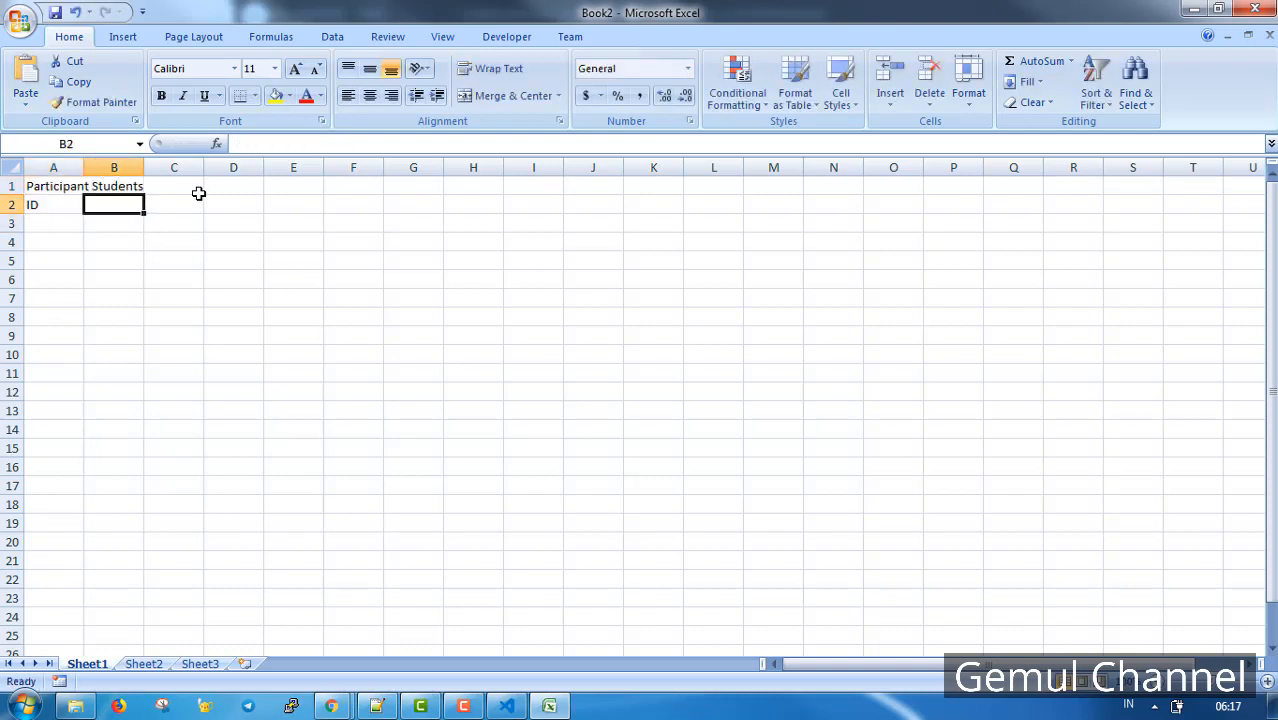
pyautogui.write('First Name')
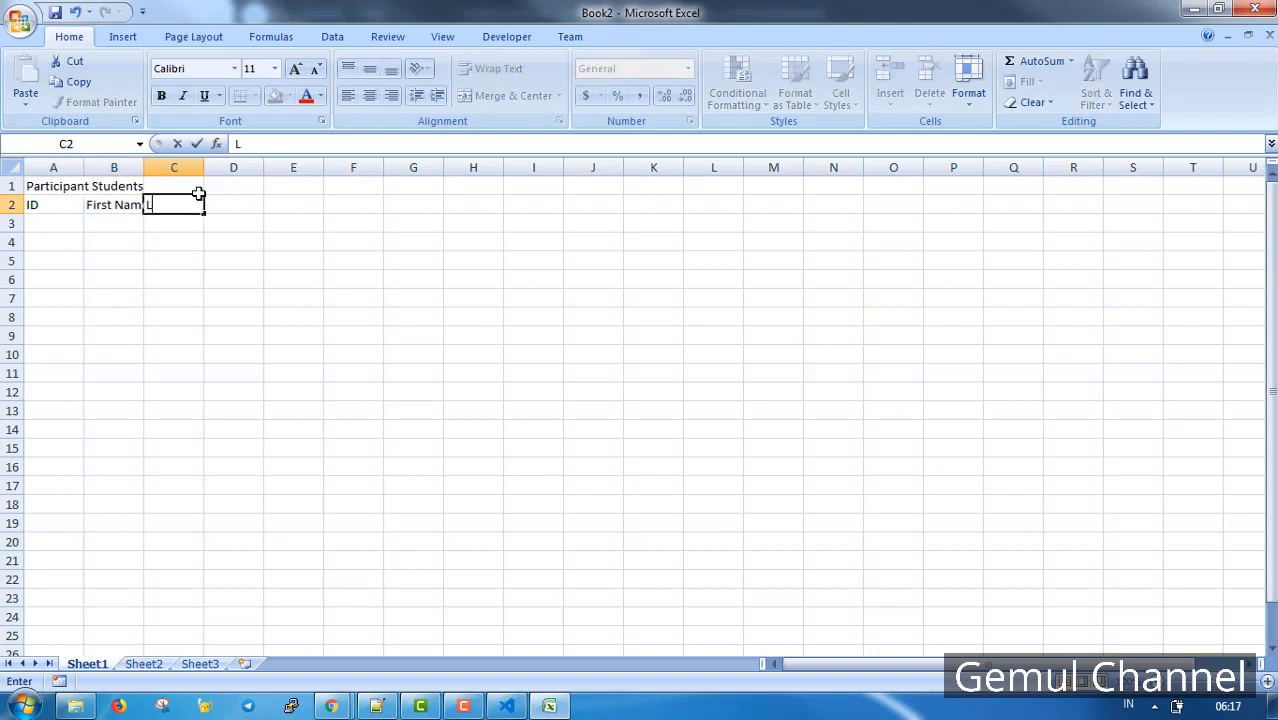
pyautogui.write('Last Name')
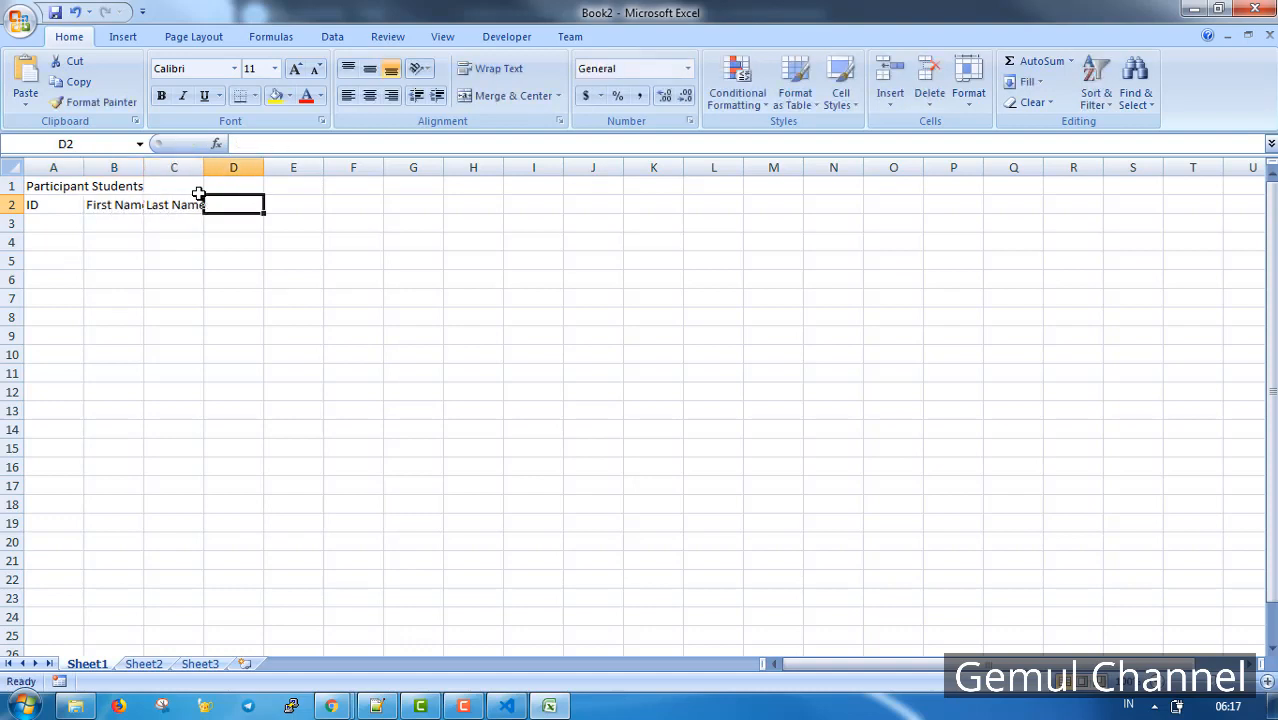
pyautogui.write('Gender')
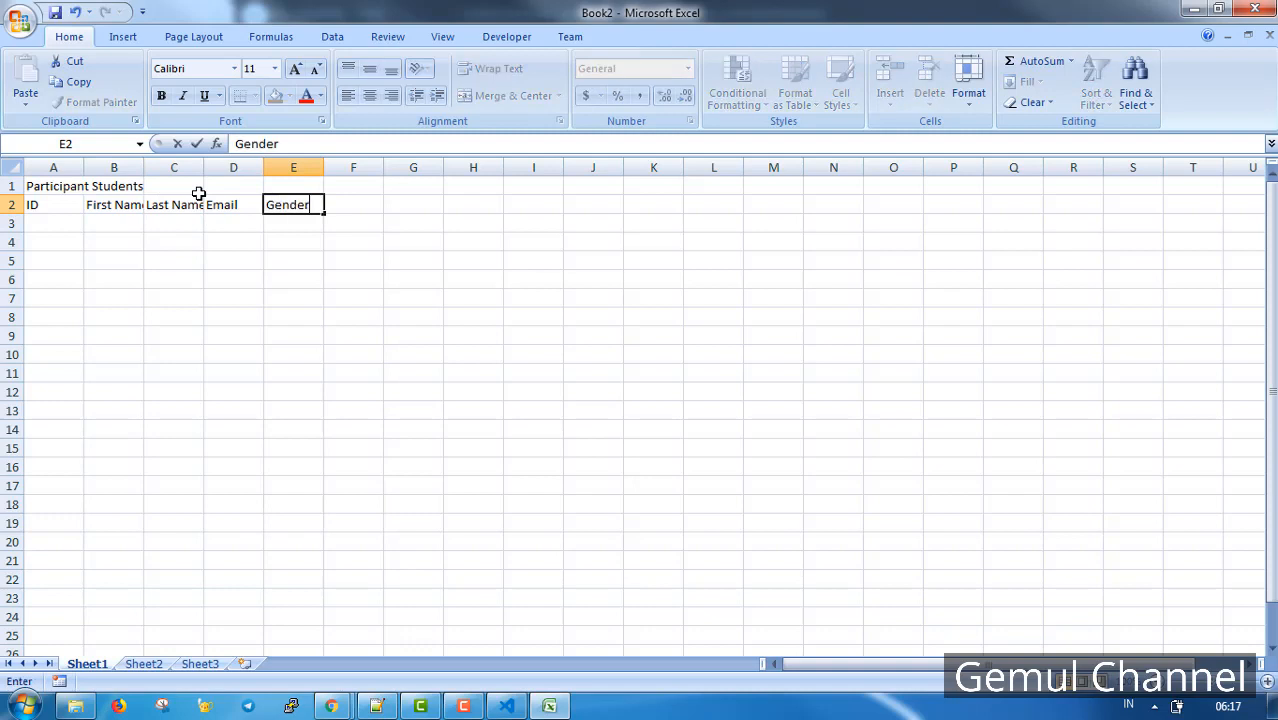
pyautogui.write('Class')
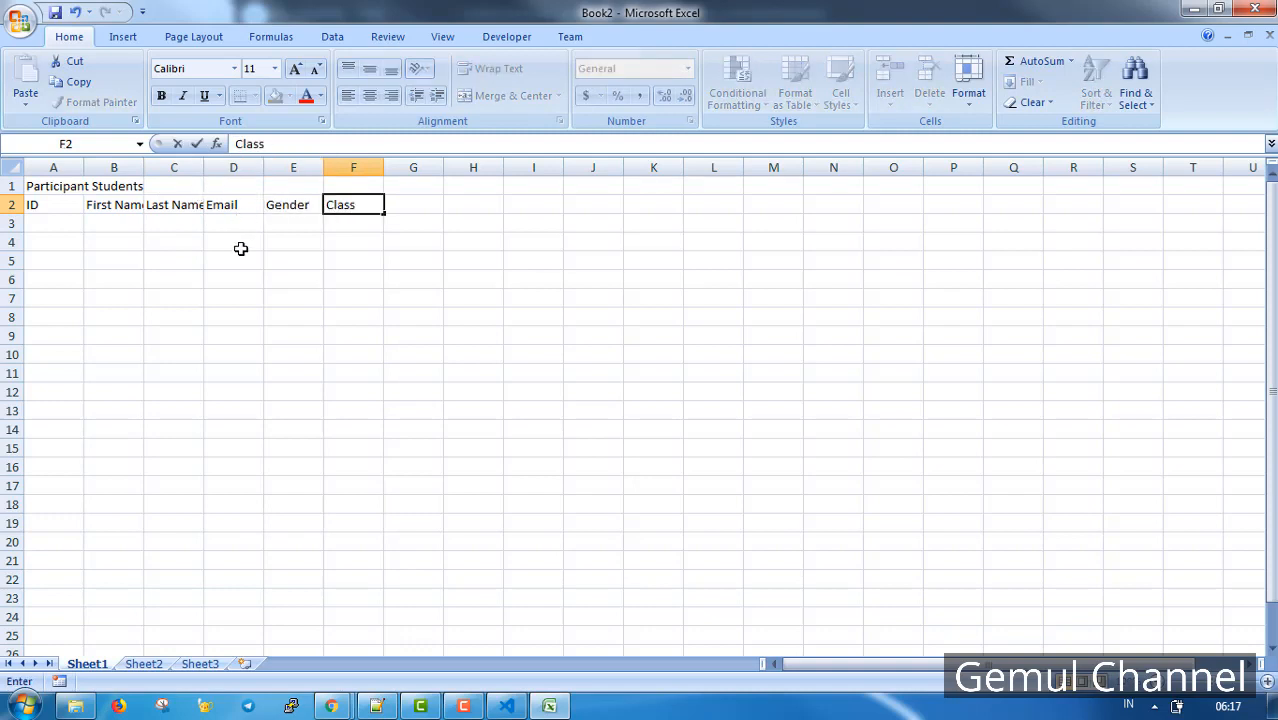
# Merge and enlarge the title across A1:F1 and widen column C for last names
pyautogui.click(509, 95)
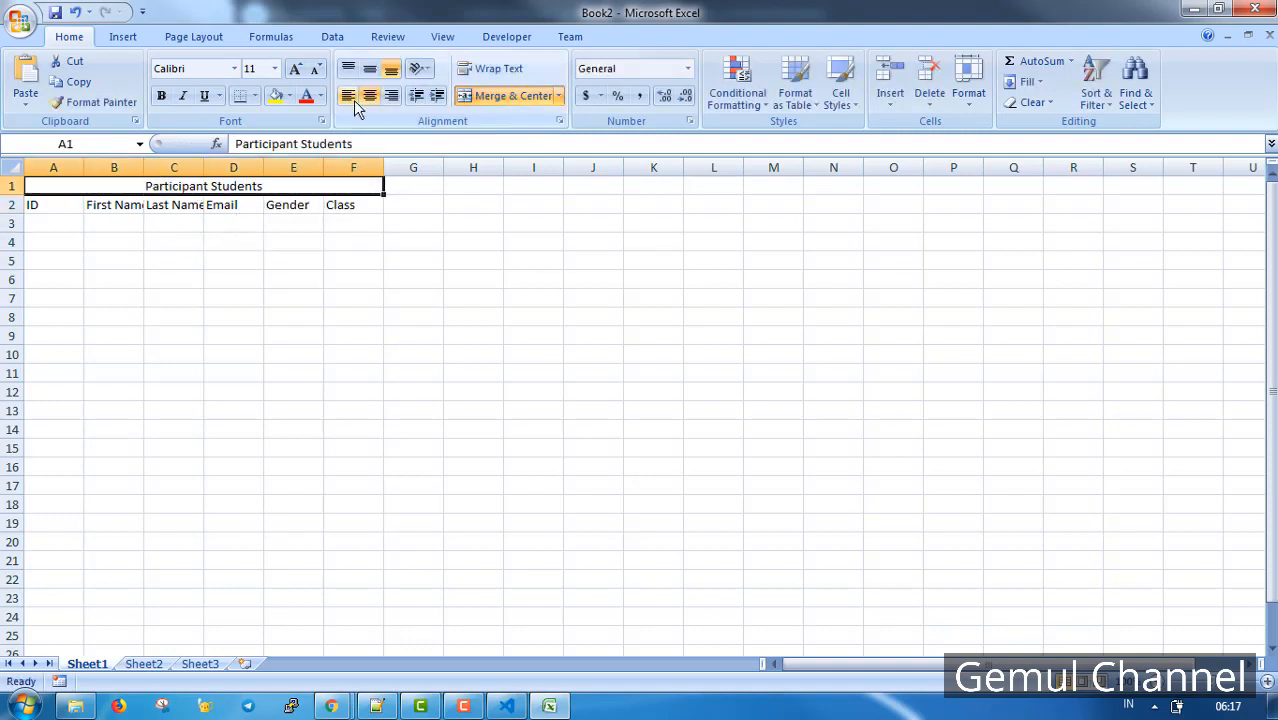
pyautogui.click(274, 68)
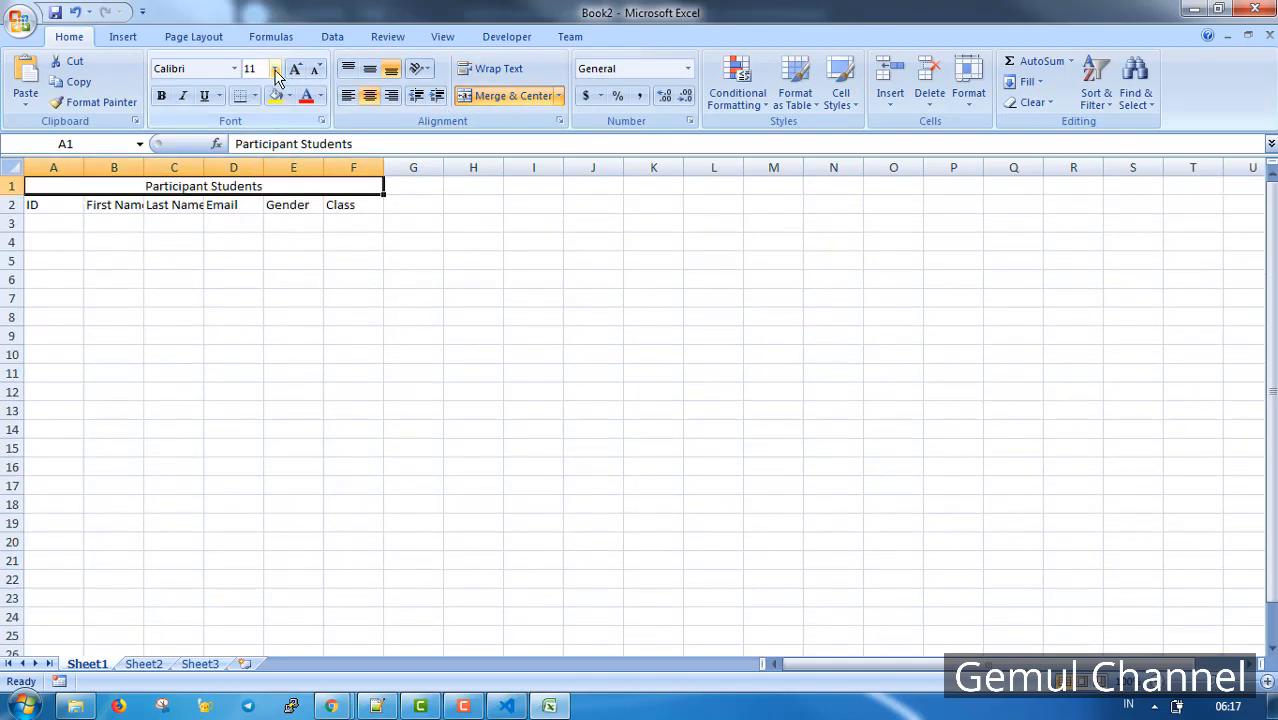
pyautogui.click(275, 68)
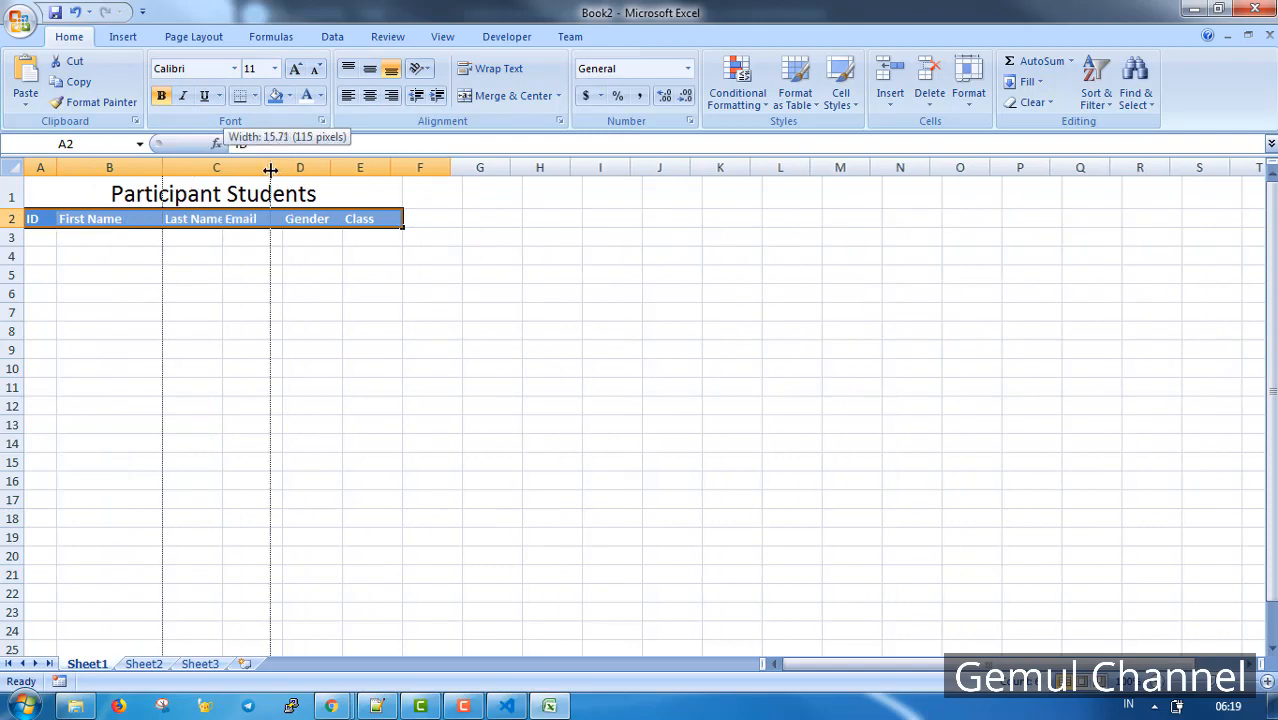
pyautogui.moveTo(268, 167); pyautogui.dragTo(517, 167)
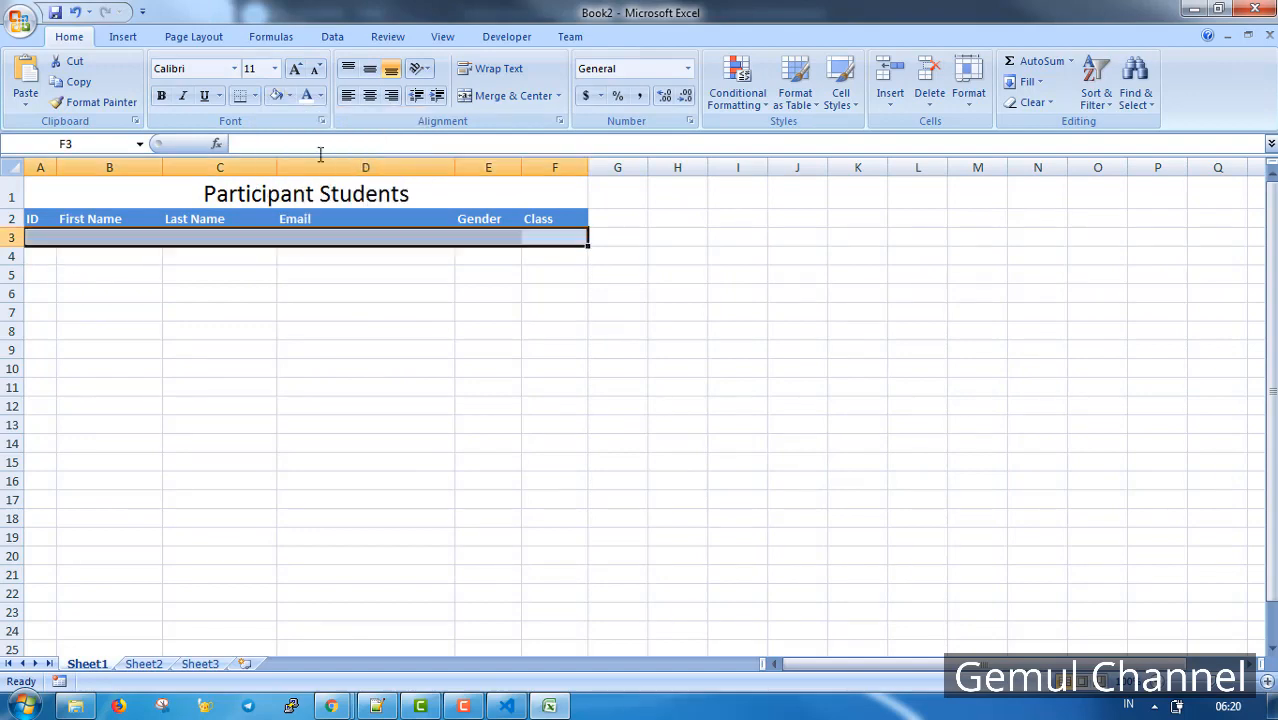
pyautogui.click(40, 256)
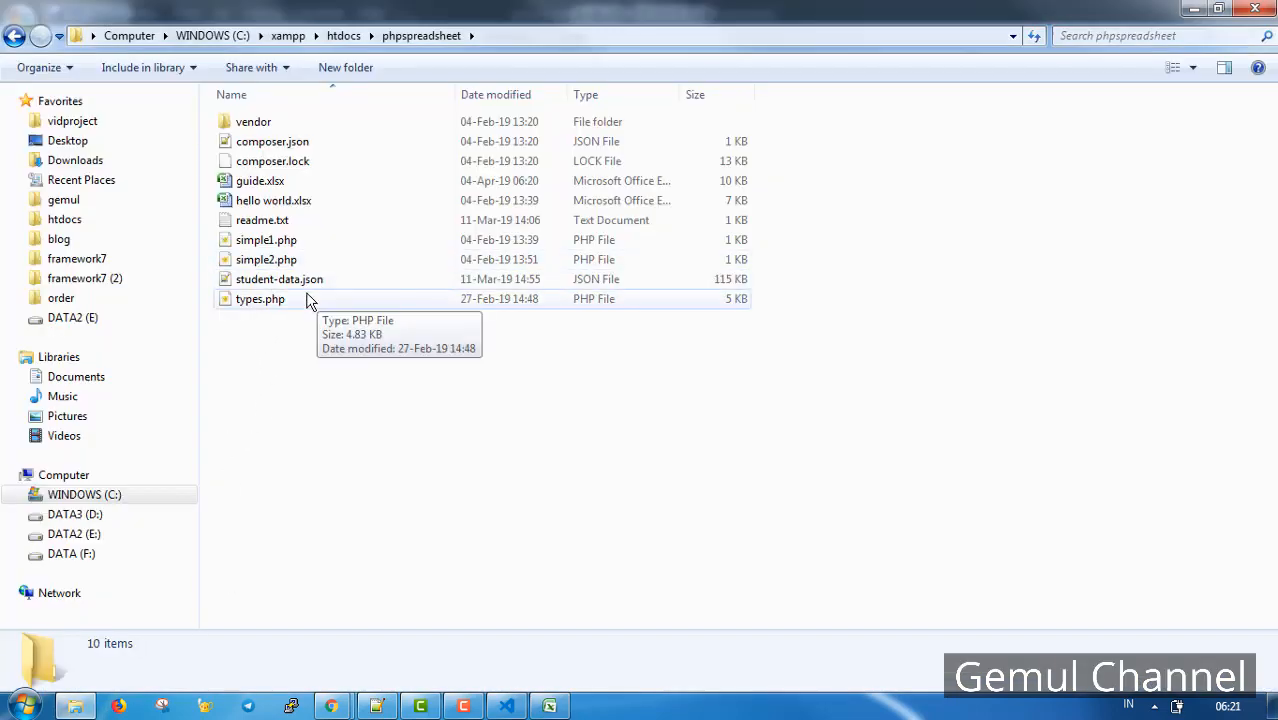
# Pick the types.php script in the phpspreadsheet project folder
pyautogui.click(260, 299)
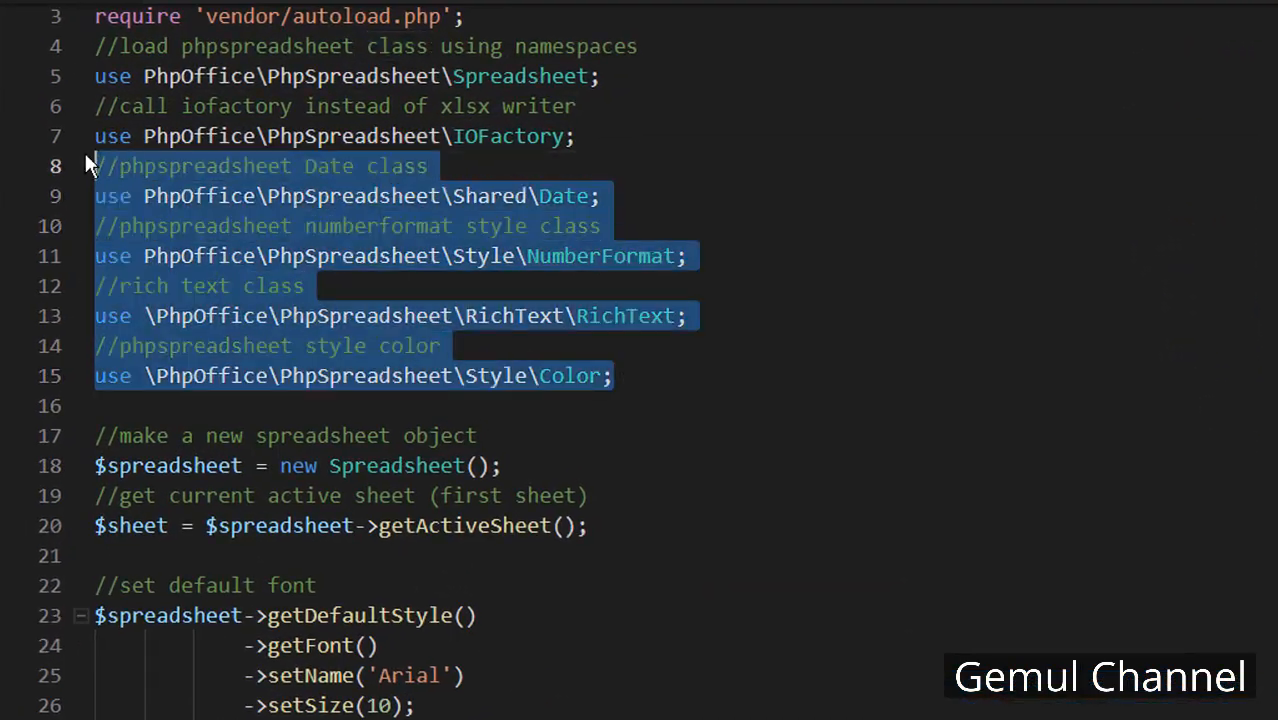
# Delete the unneeded class imports and leftover example code
pyautogui.press('Delete')
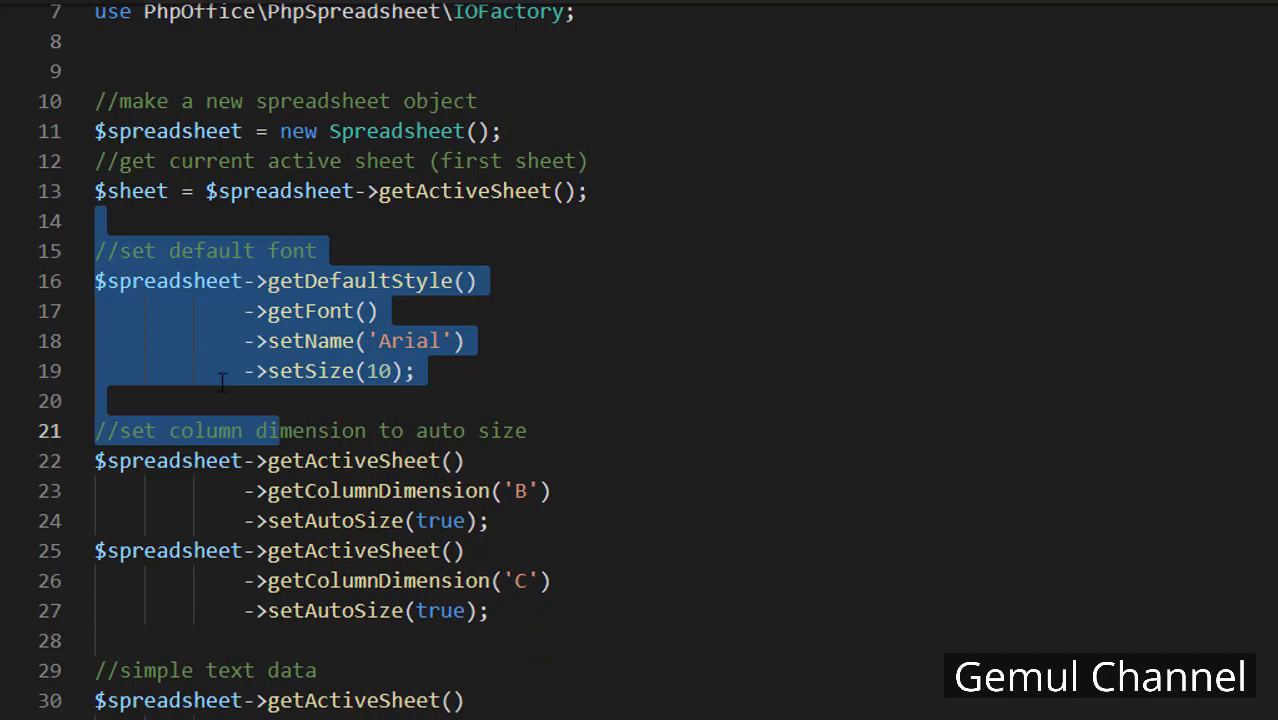
pyautogui.scroll(-3)
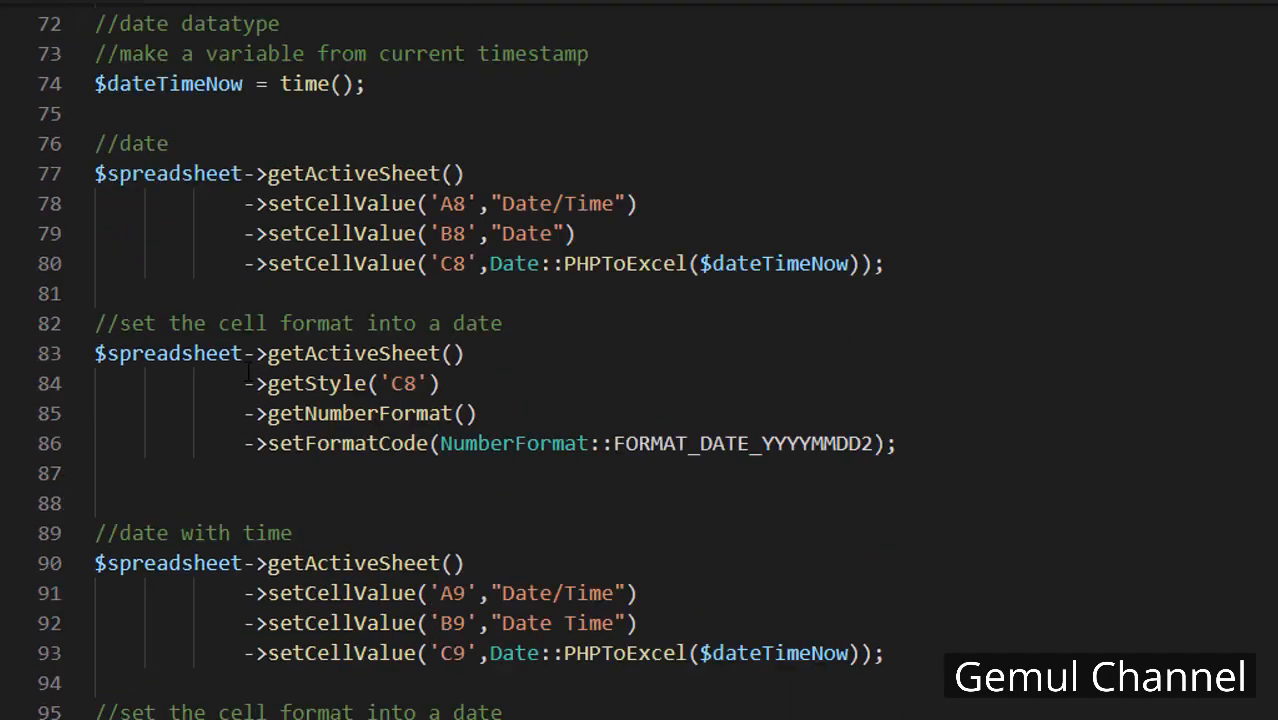
pyautogui.scroll(-3)
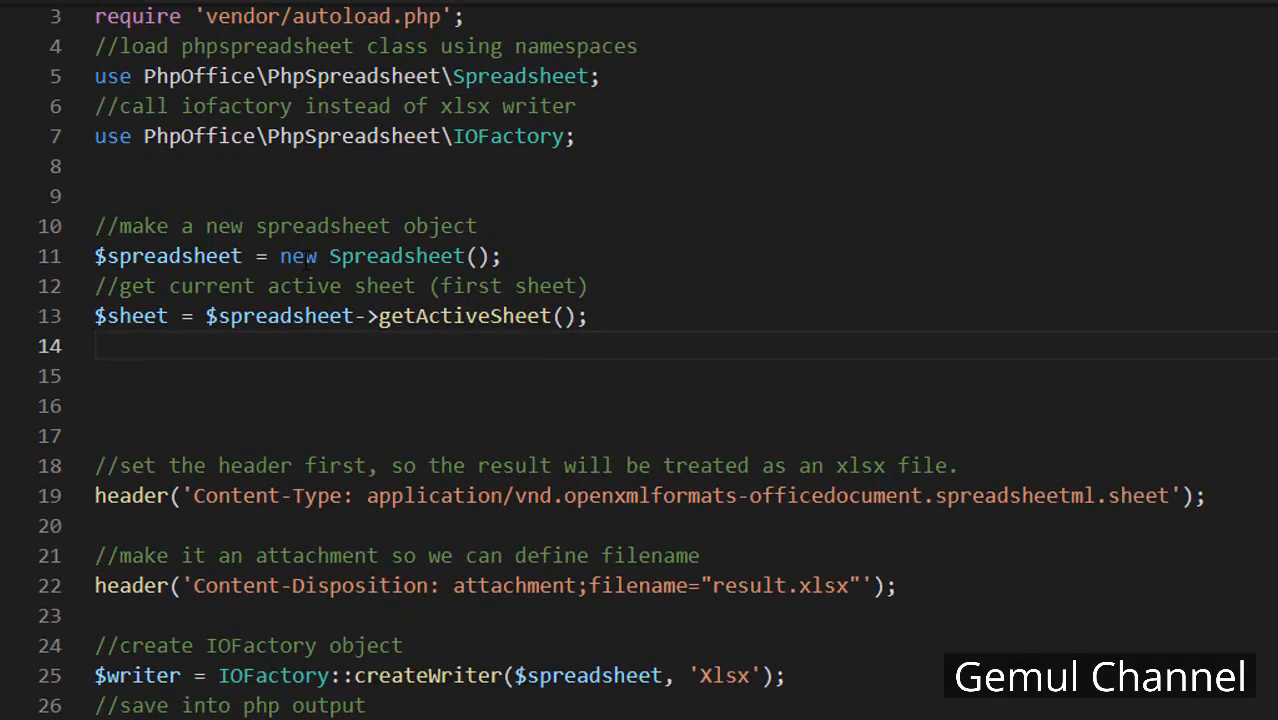
# Set the workbook default font to Arial via getDefaultStyle()->getFont()->setName('Arial')
pyautogui.write('//set')
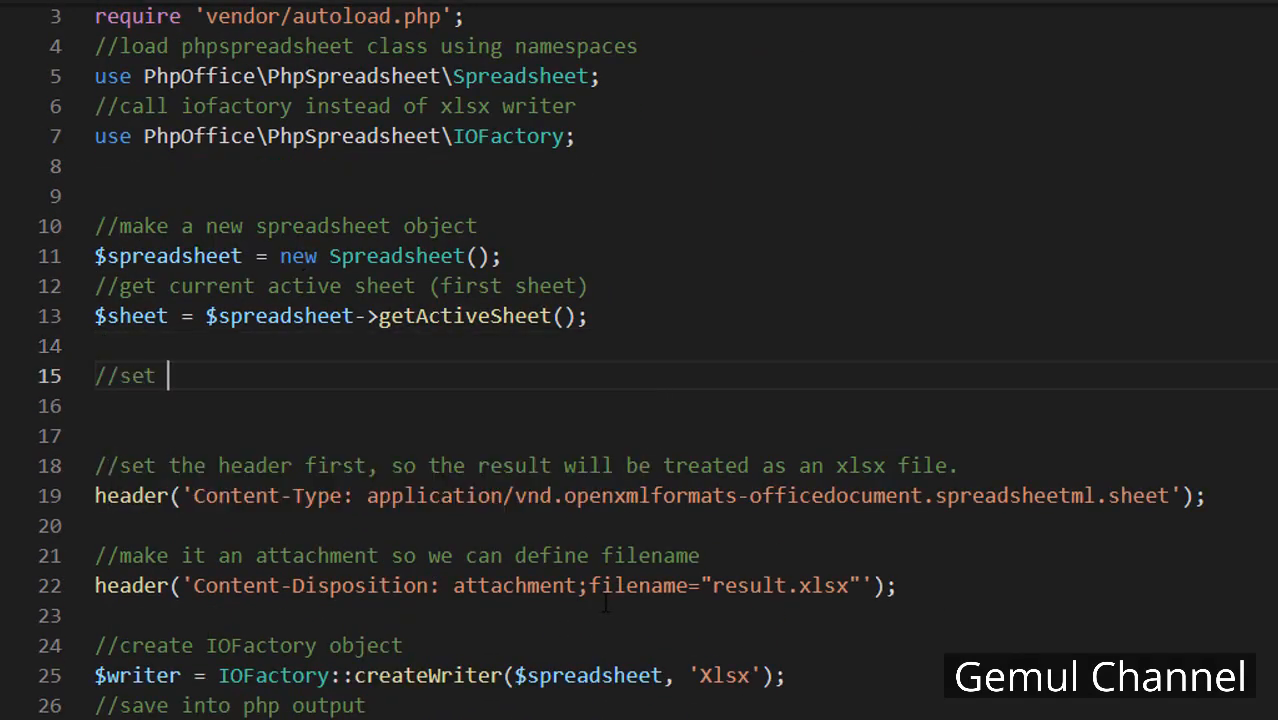
pyautogui.write('default font')
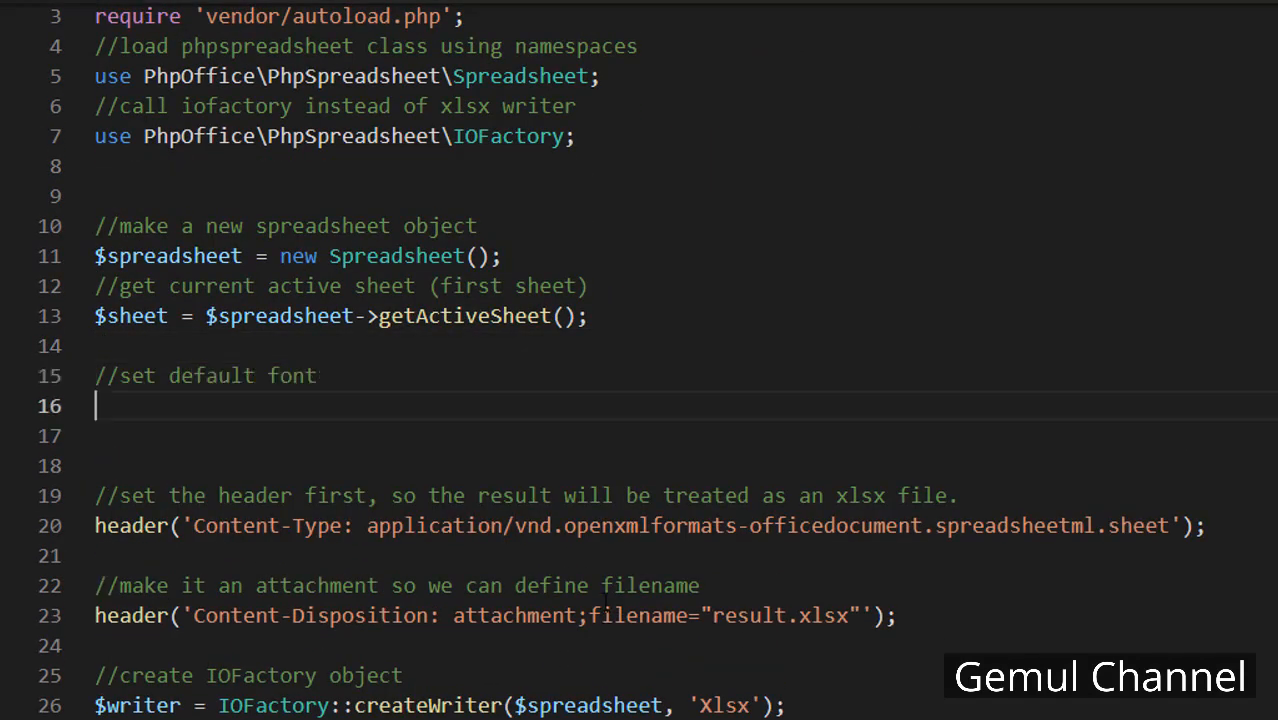
pyautogui.write('$spreadsheet->')
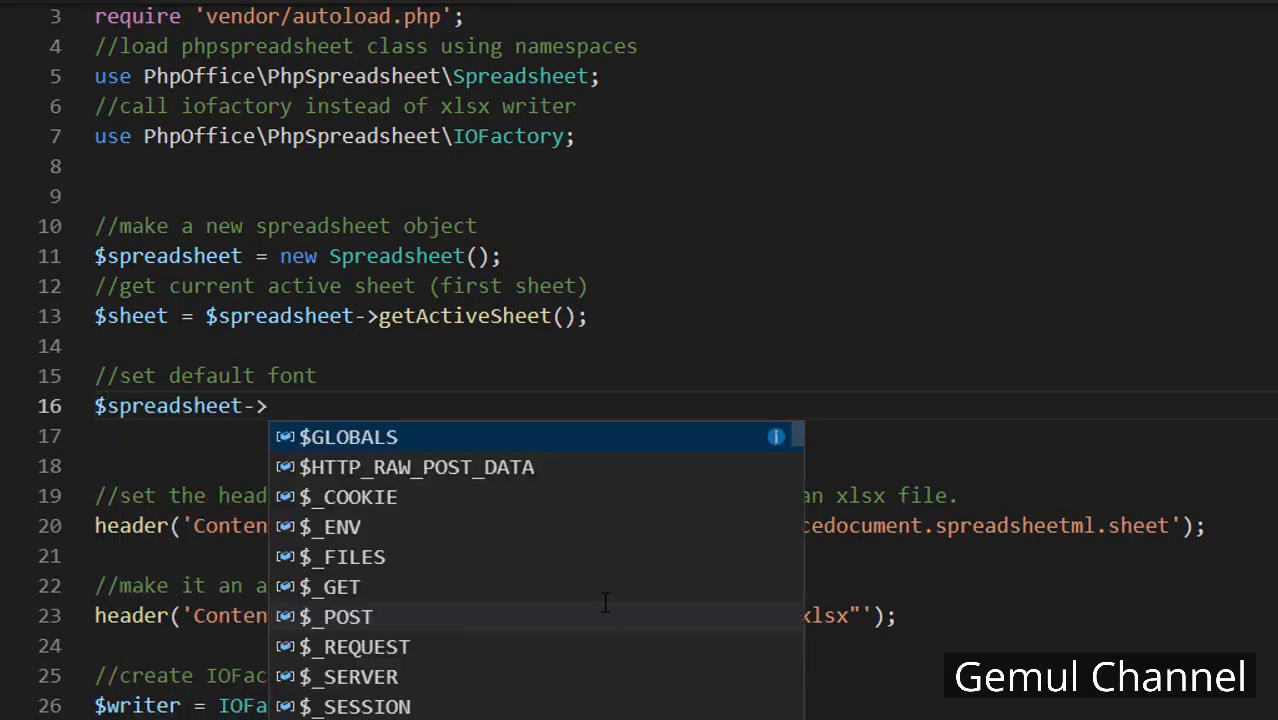
pyautogui.write('getDefaultStyle()')
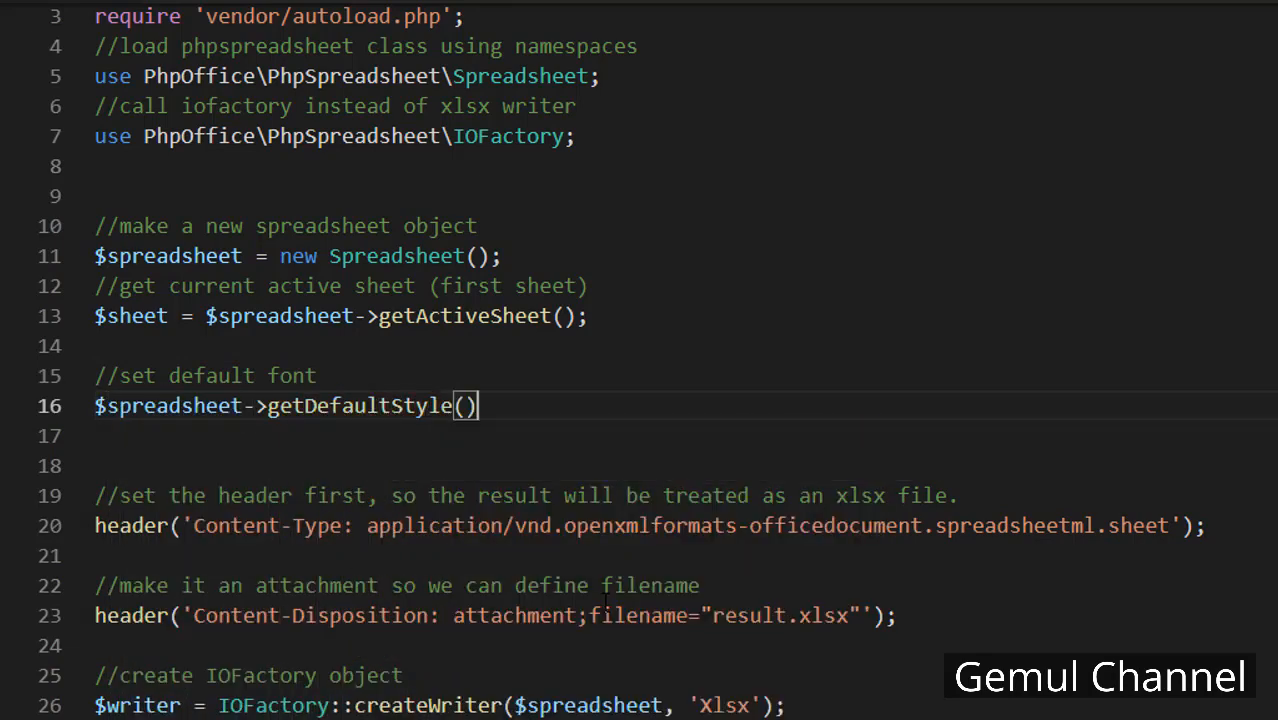
pyautogui.write('->getFont(')
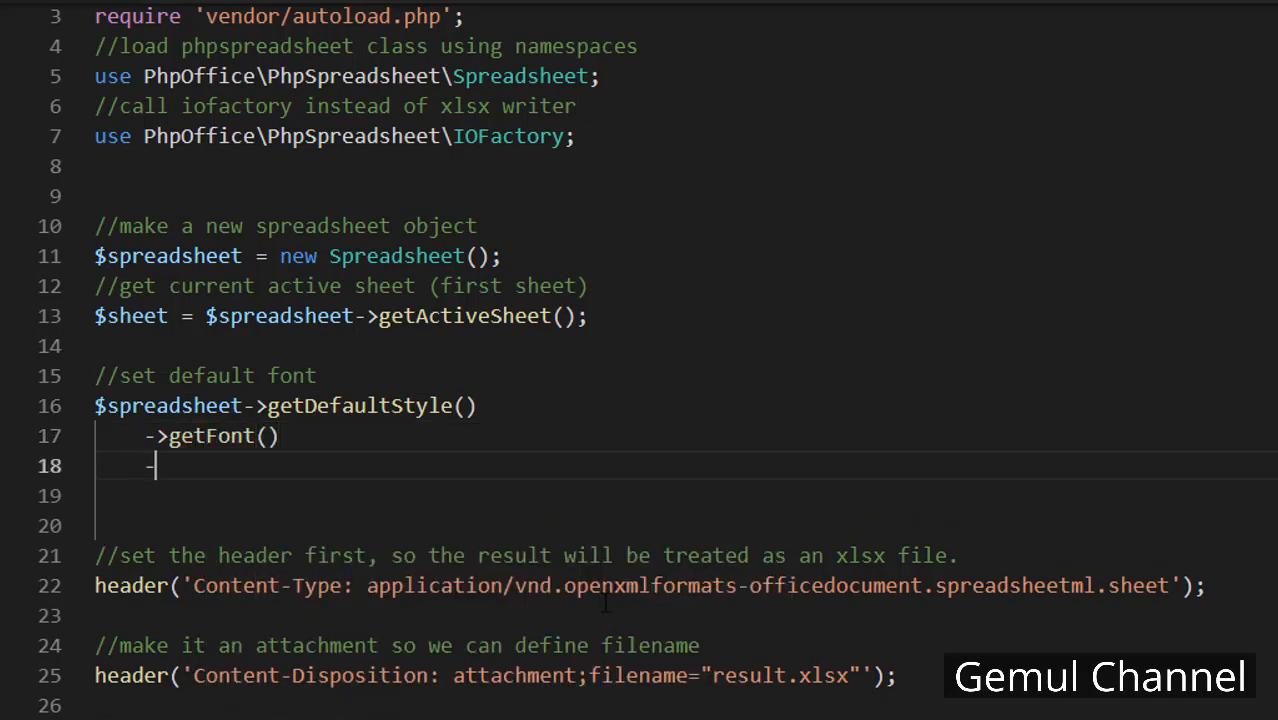
pyautogui.write('->setn')
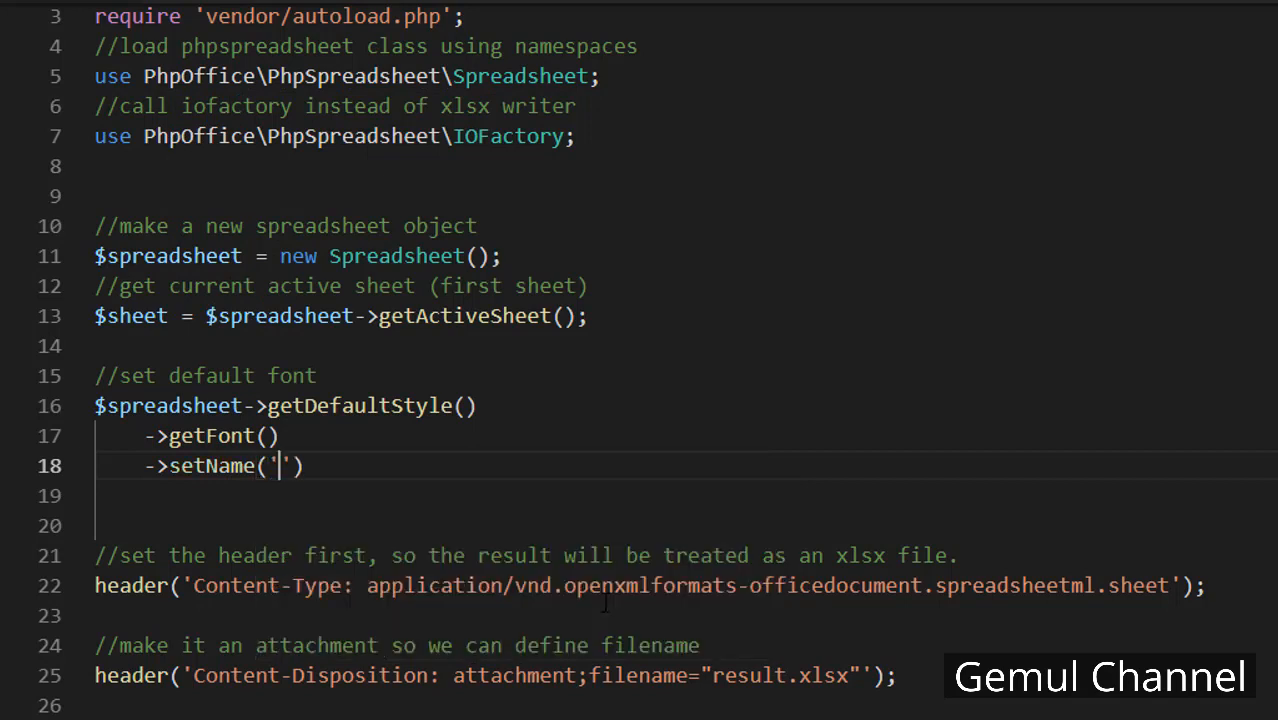
pyautogui.write('Arial')
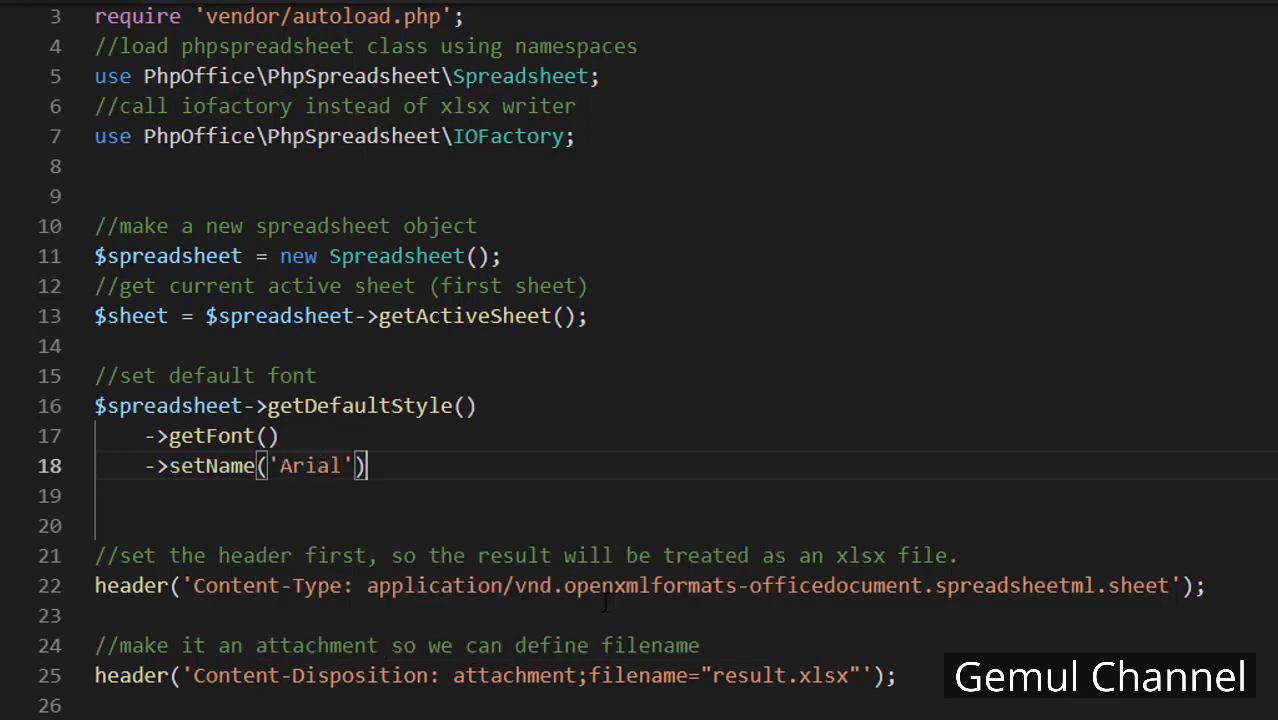
pyautogui.write('->setSize(10);')
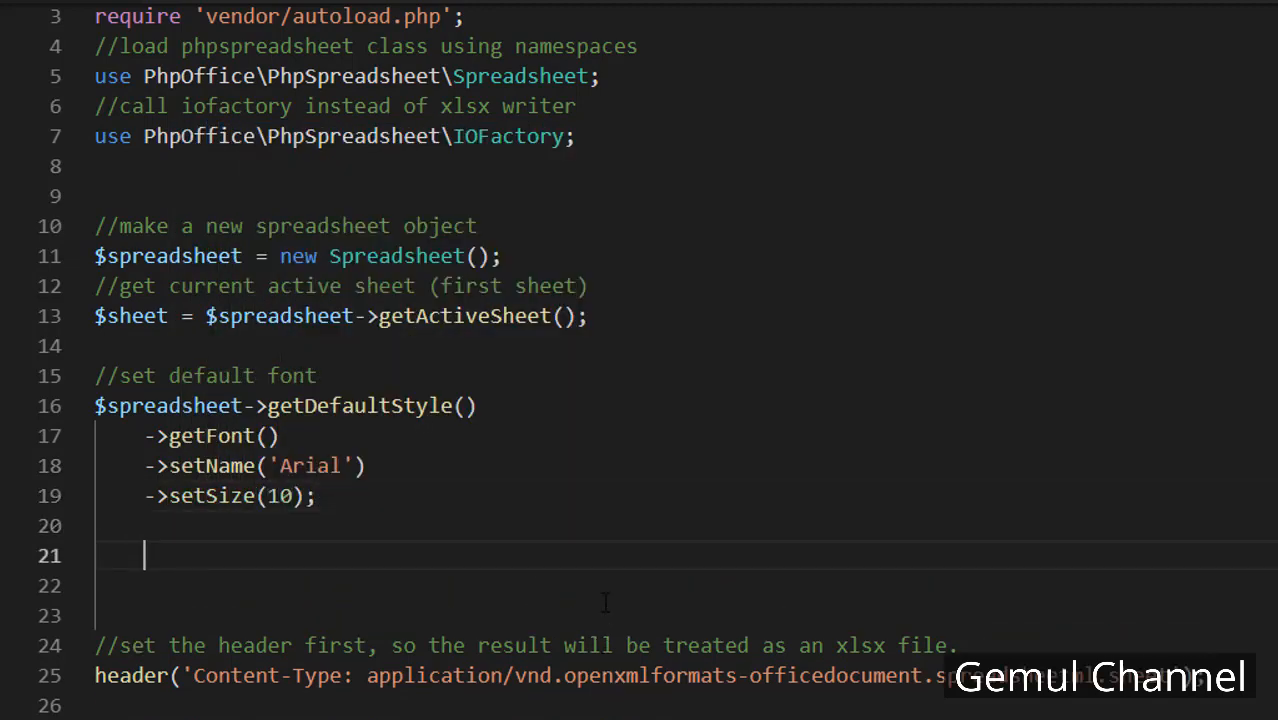
pyautogui.write('//heading')
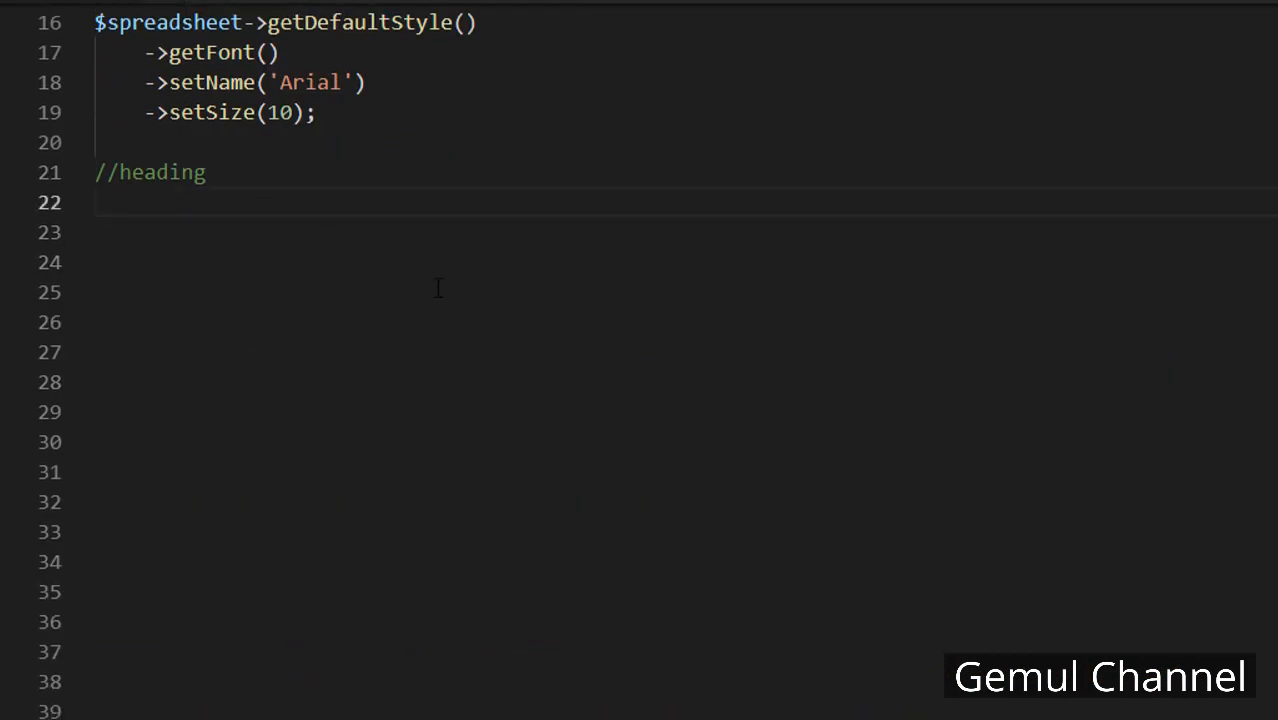
# Write 'Participant Students' into cell A1 with setCellValue on the active sheet
pyautogui.write('$spread')
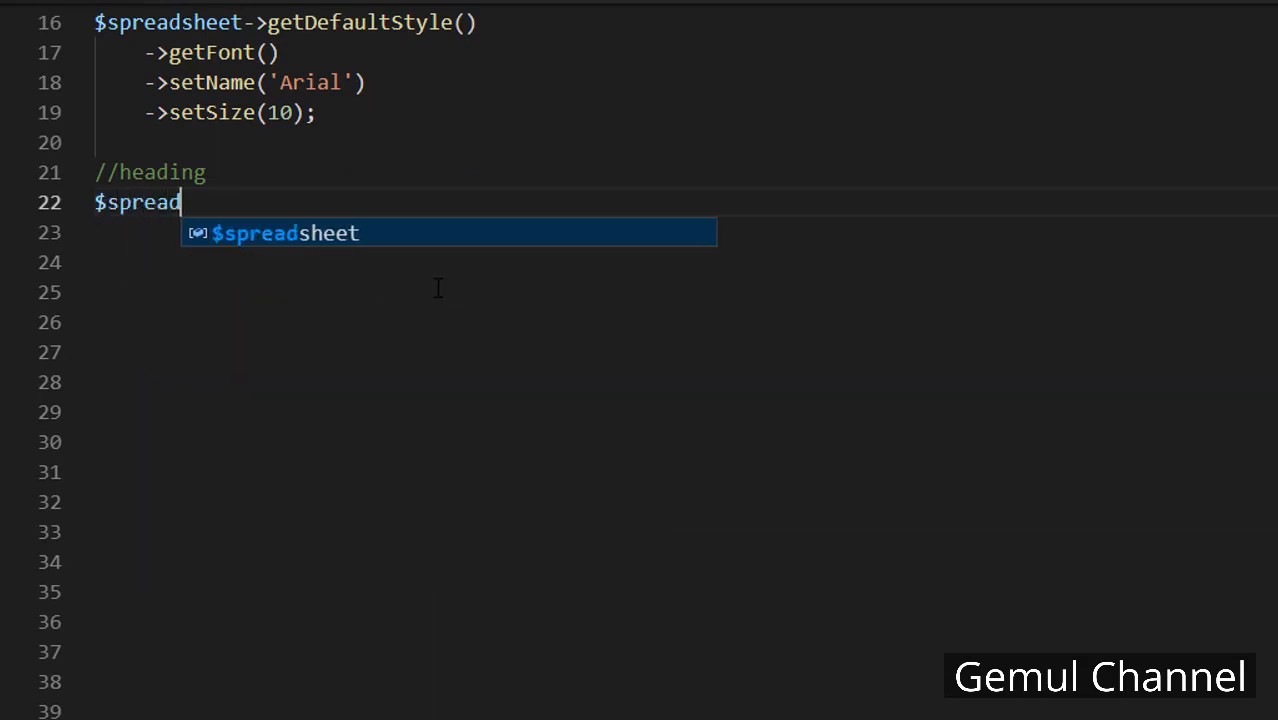
pyautogui.write('sheet->getActiveSheet(')
pyautogui.click(686, 232)
pyautogui.write('->setCellValue(')
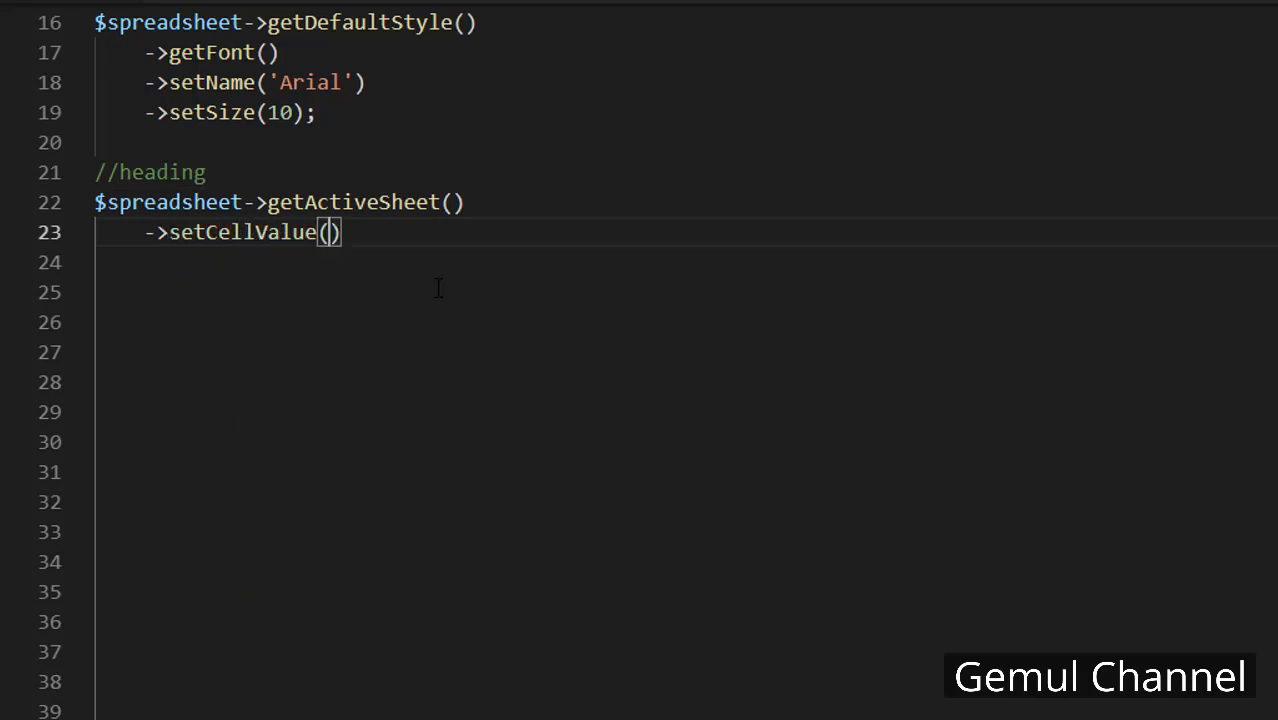
pyautogui.write('\'A1\',"')
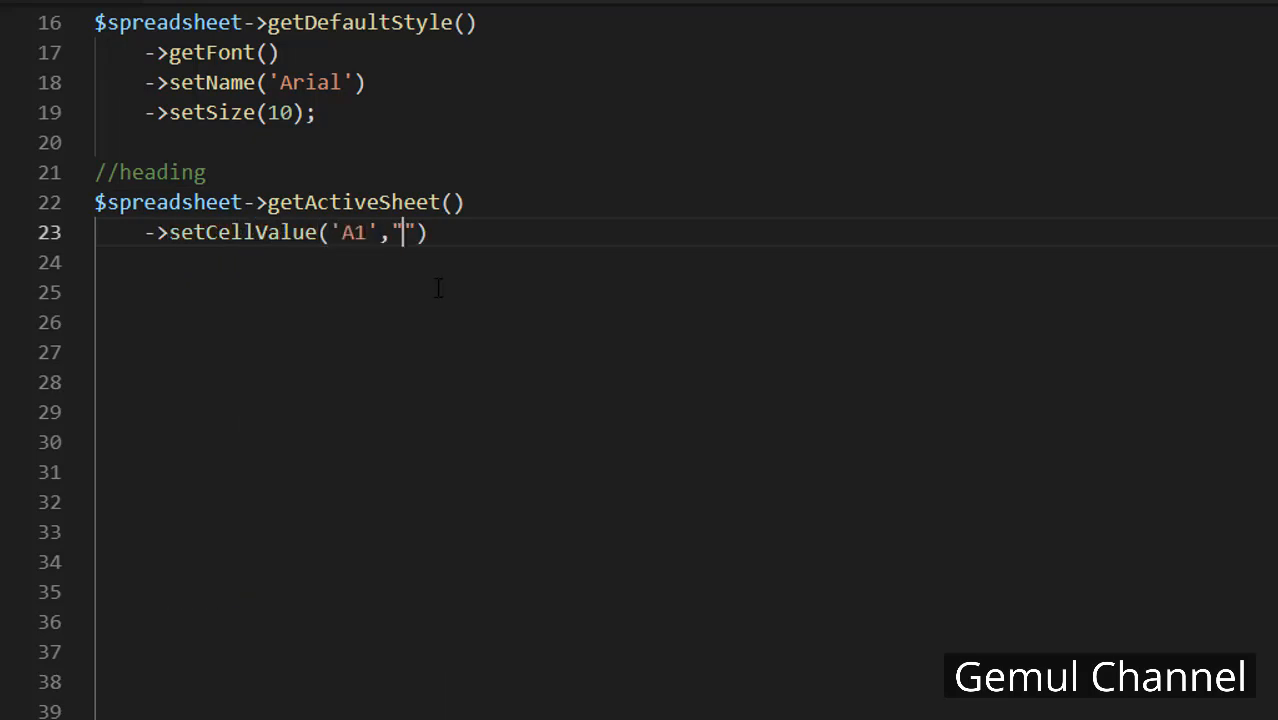
pyautogui.write('Participant Students')
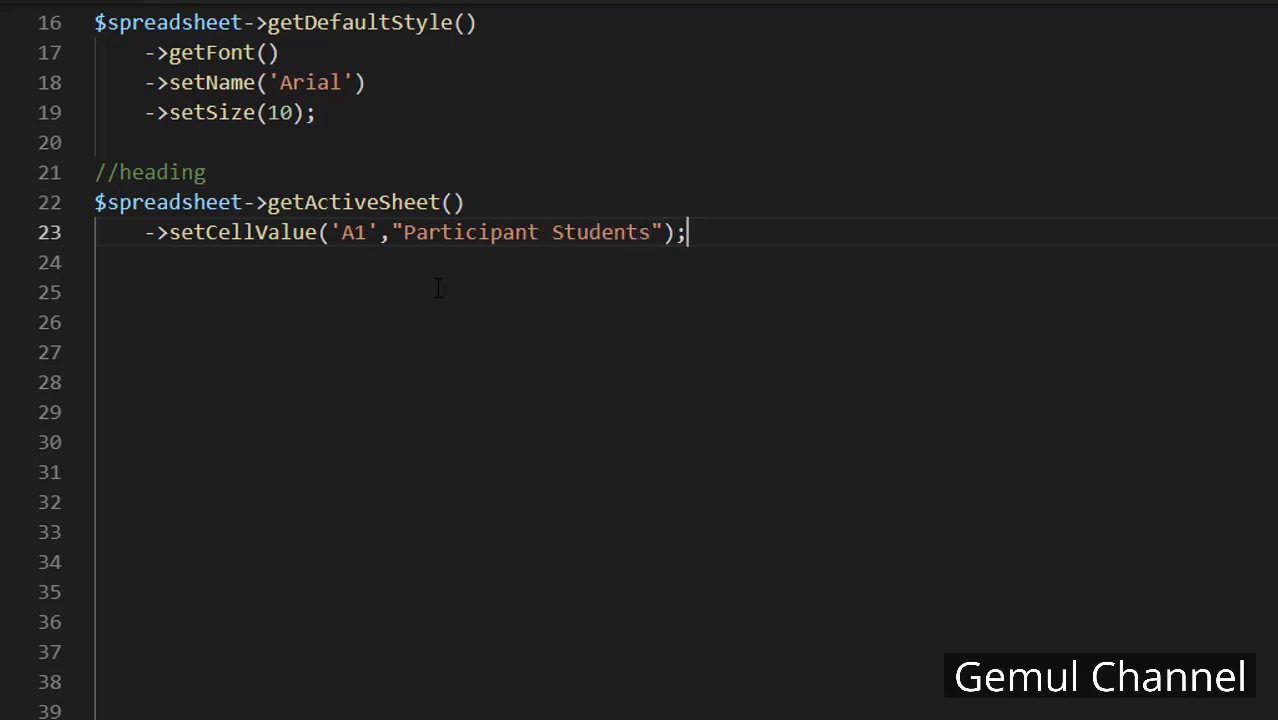
# Begin the merge-heading statement on the active sheet under a //merge heading comment
pyautogui.write('//merge')
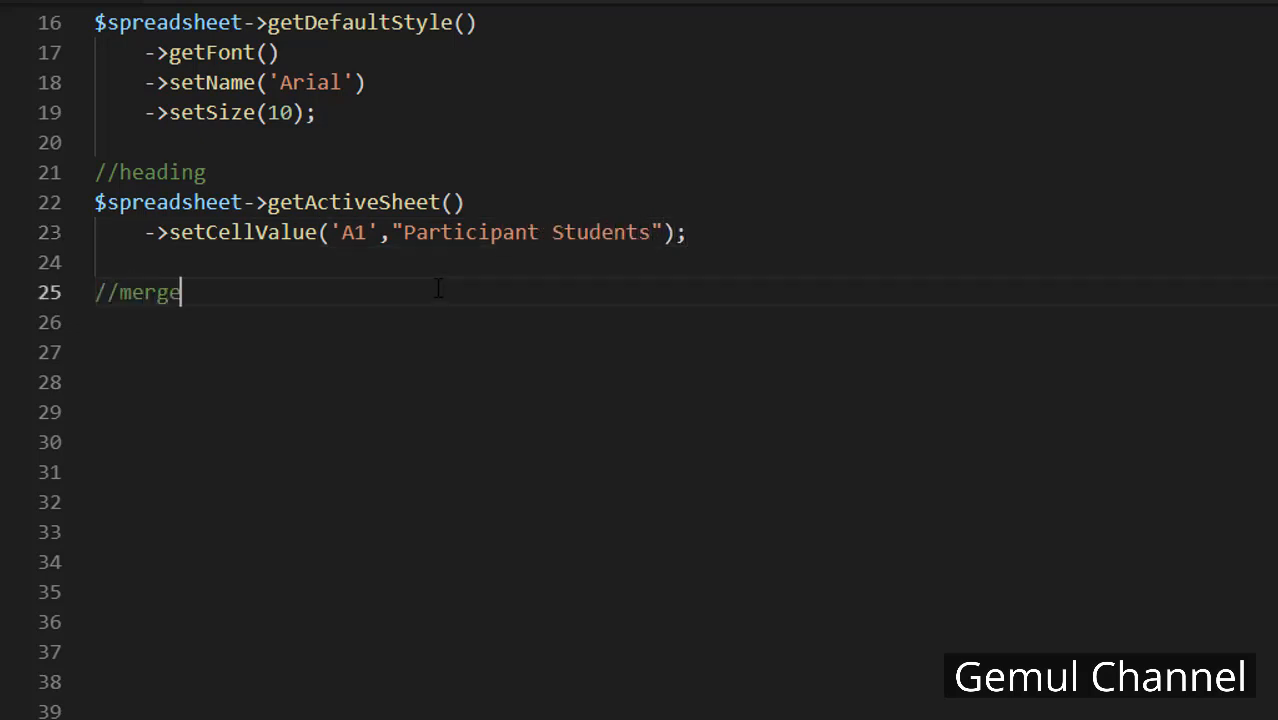
pyautogui.write('heading')
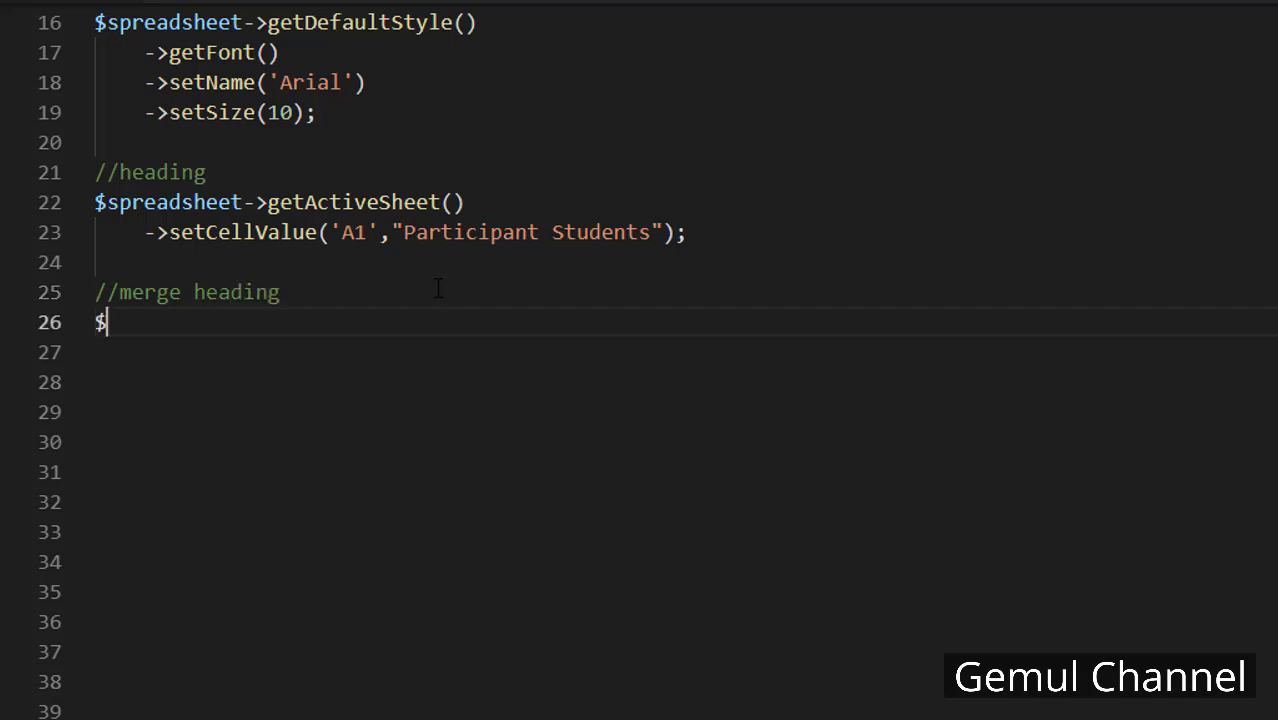
pyautogui.write('spreadshee')
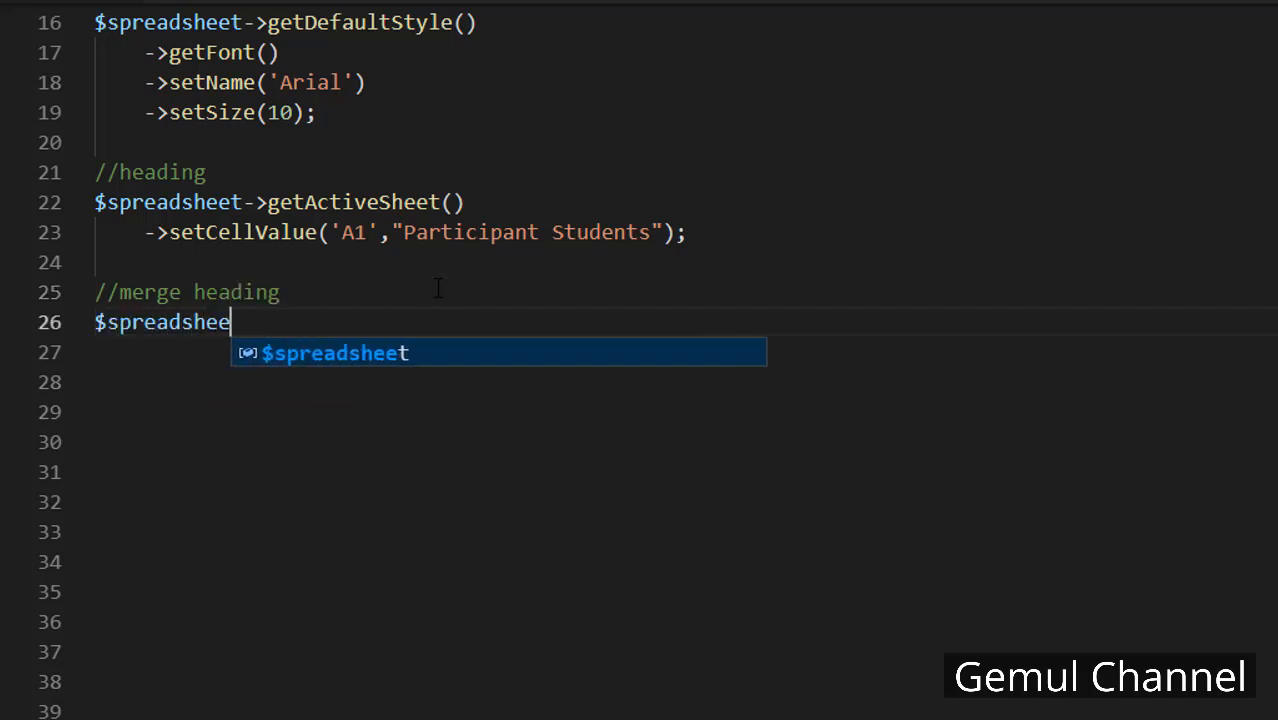
pyautogui.write('->')
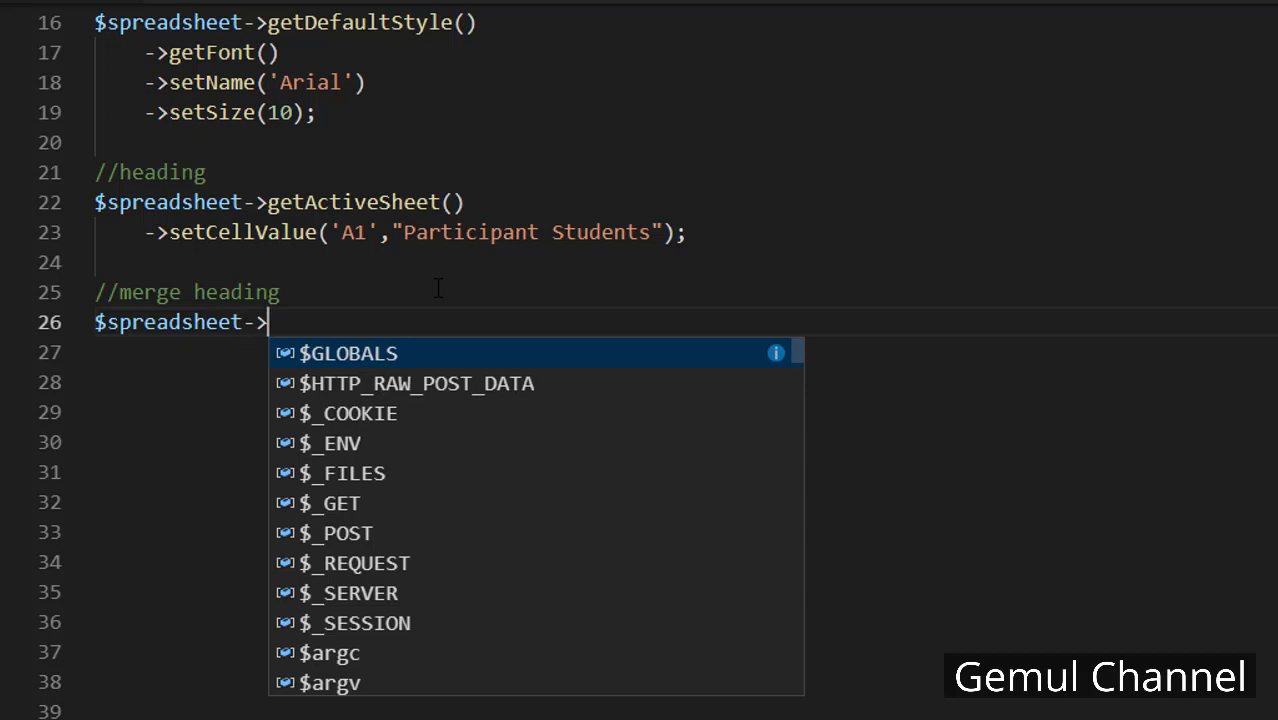
pyautogui.write('getActiveSh')
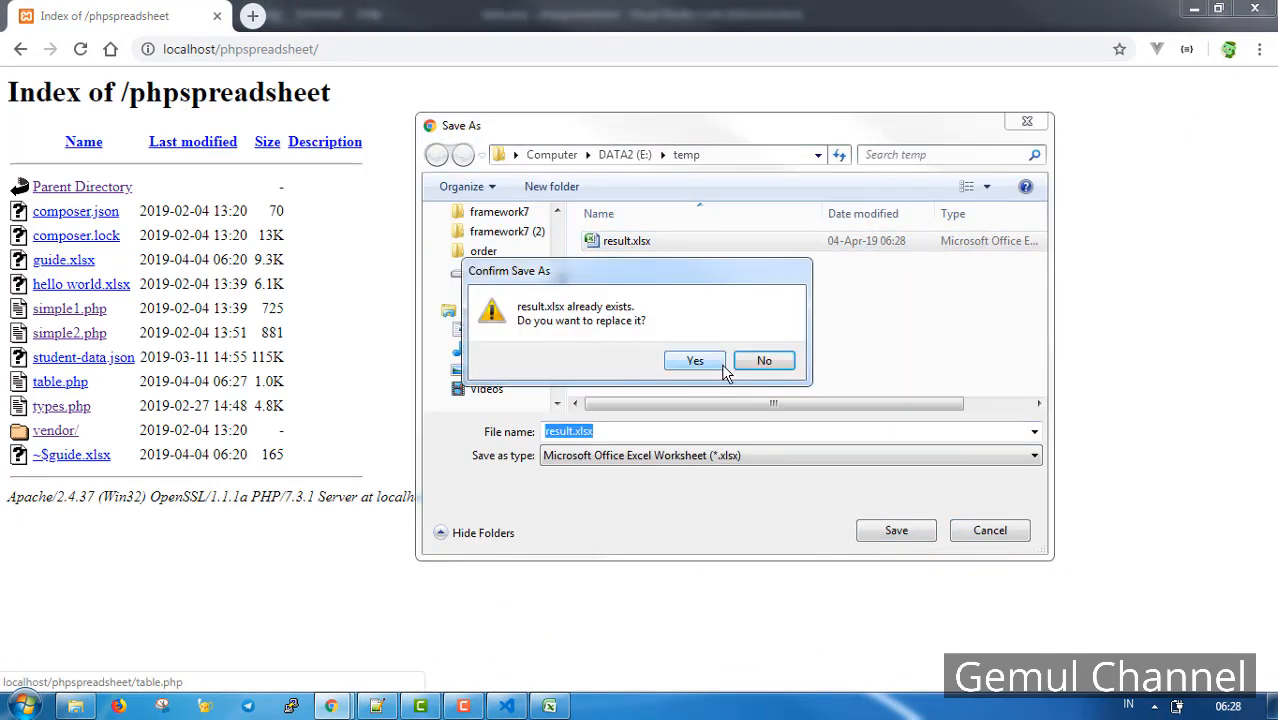
# Overwrite the existing result.xlsx with the newly generated download
pyautogui.click(695, 360)
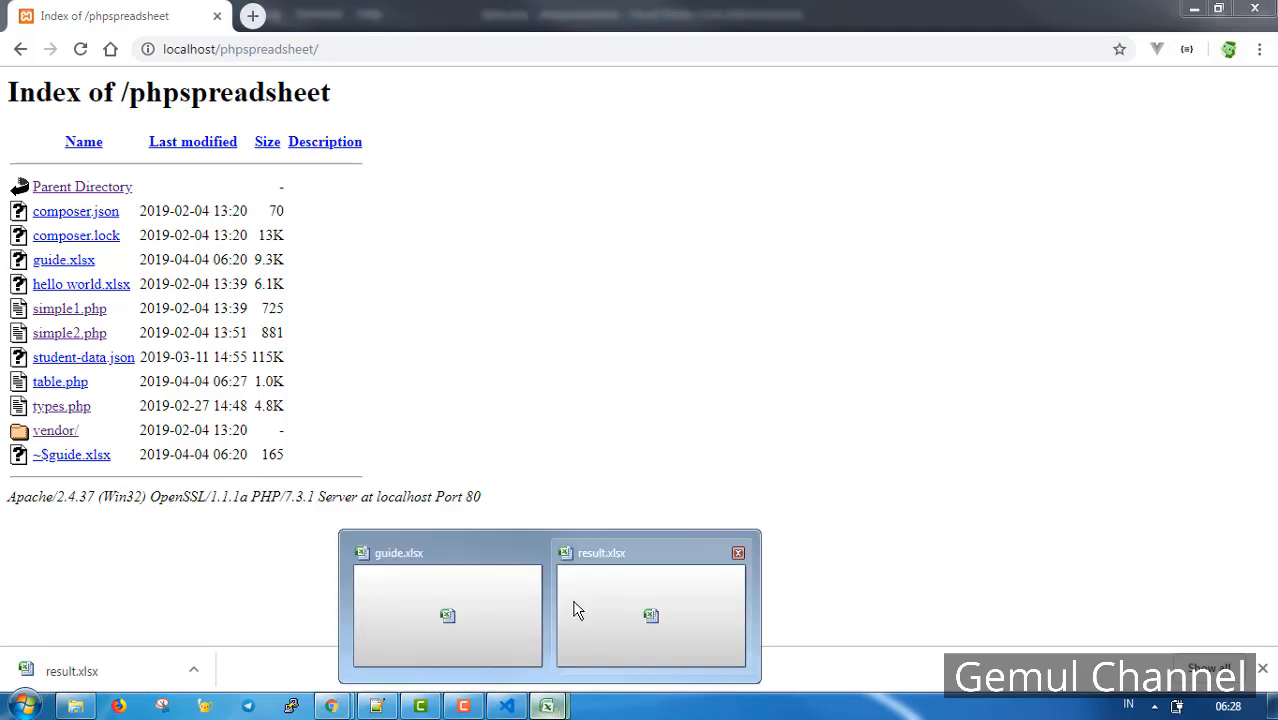
# Inspect result.xlsx's merged heading, trying Center alignment and the font size list
pyautogui.click(651, 615)
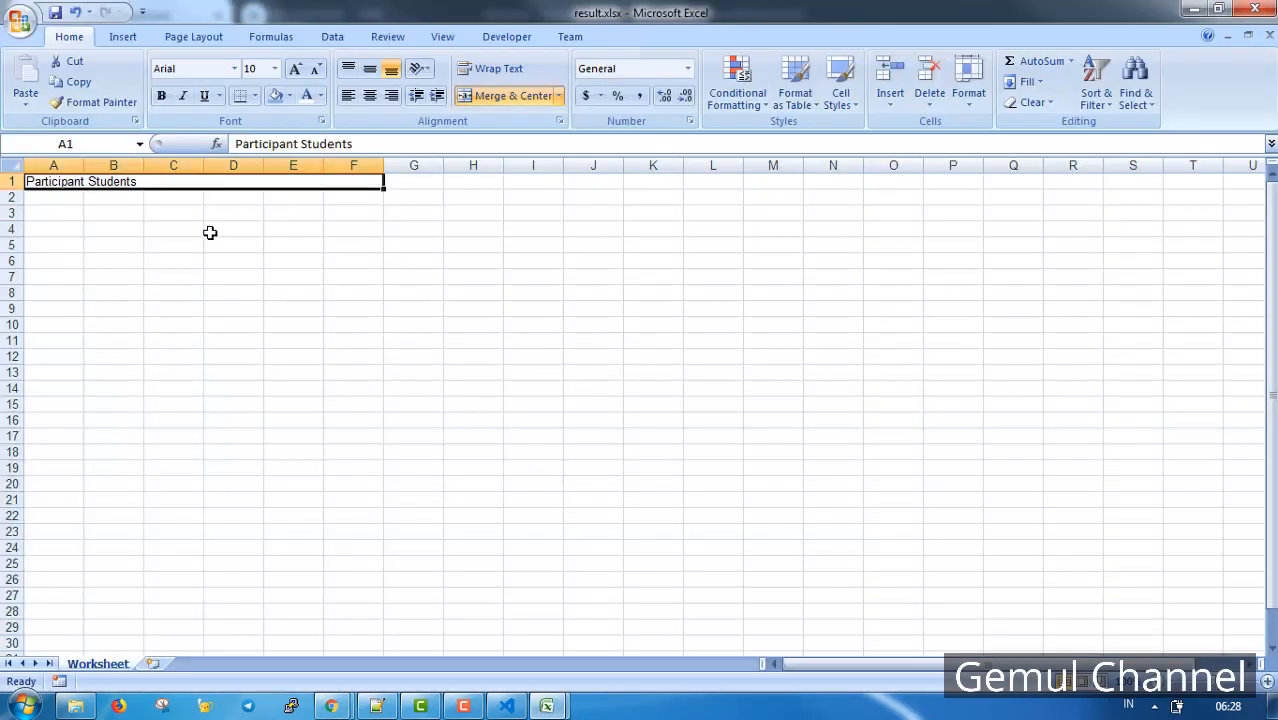
pyautogui.moveTo(93, 301)
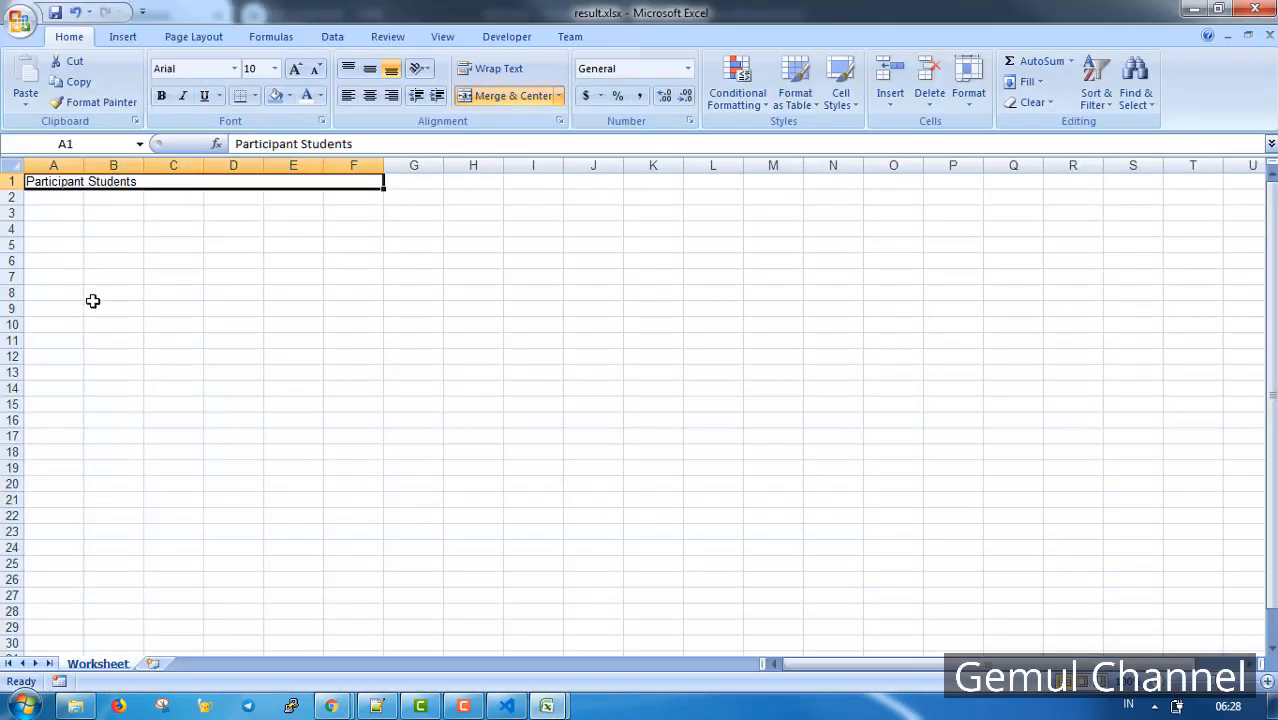
pyautogui.click(369, 95)
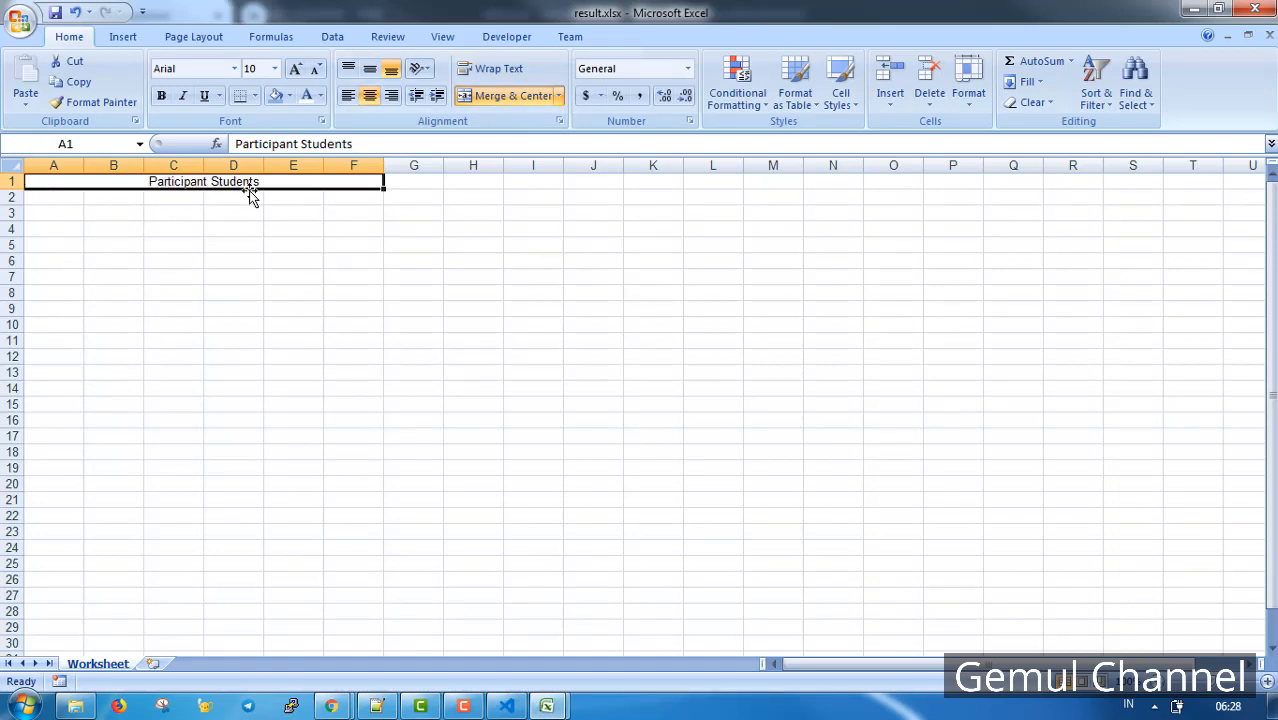
pyautogui.click(273, 68)
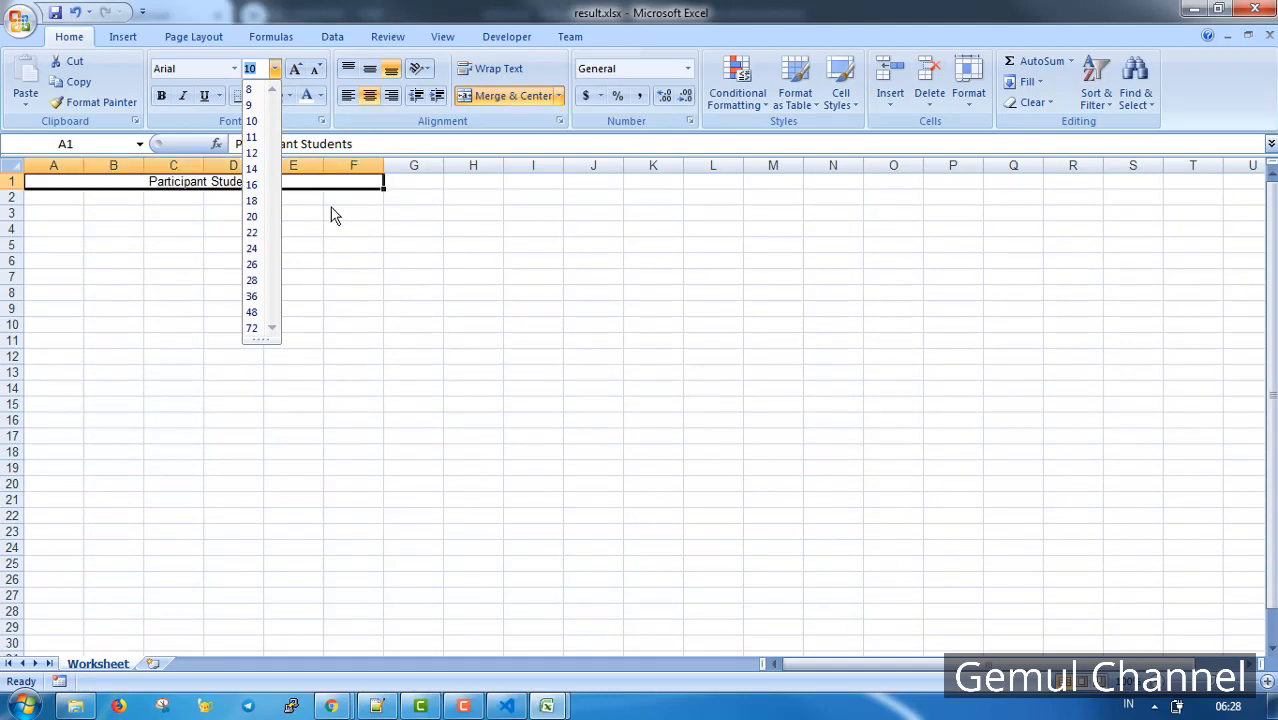
# Close result.xlsx without saving the changes
pyautogui.click(251, 216)
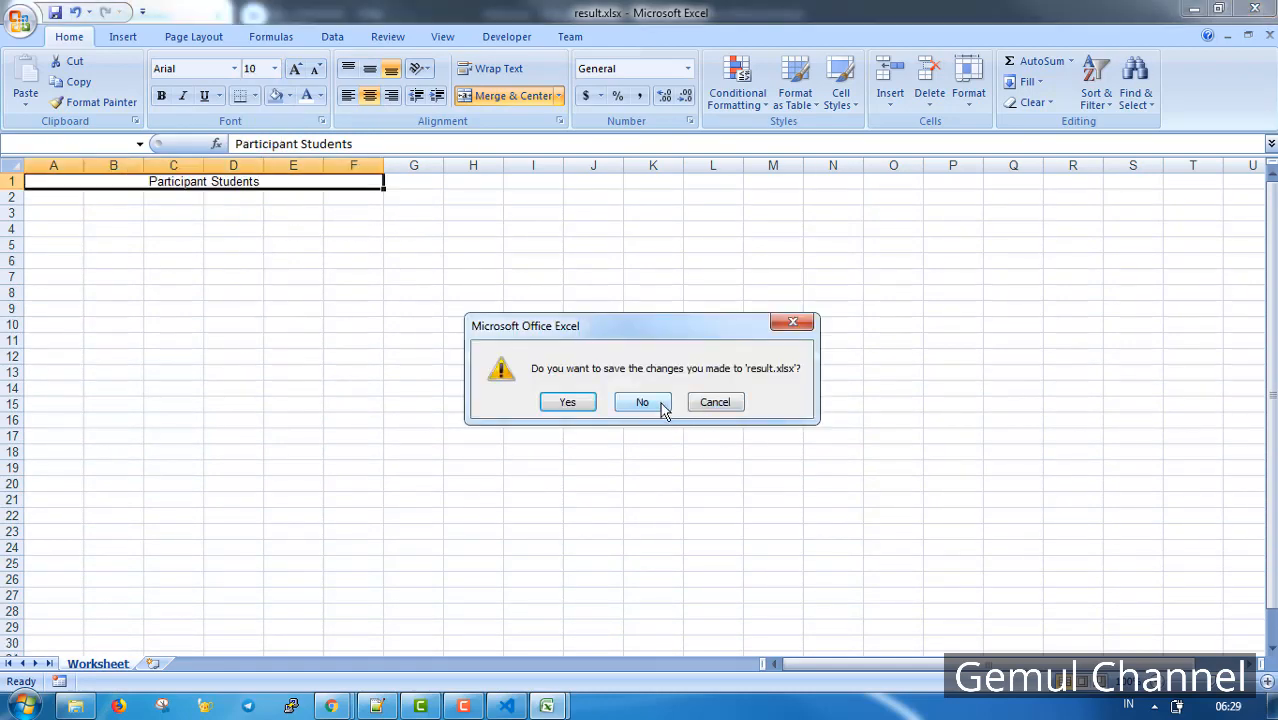
pyautogui.click(642, 401)
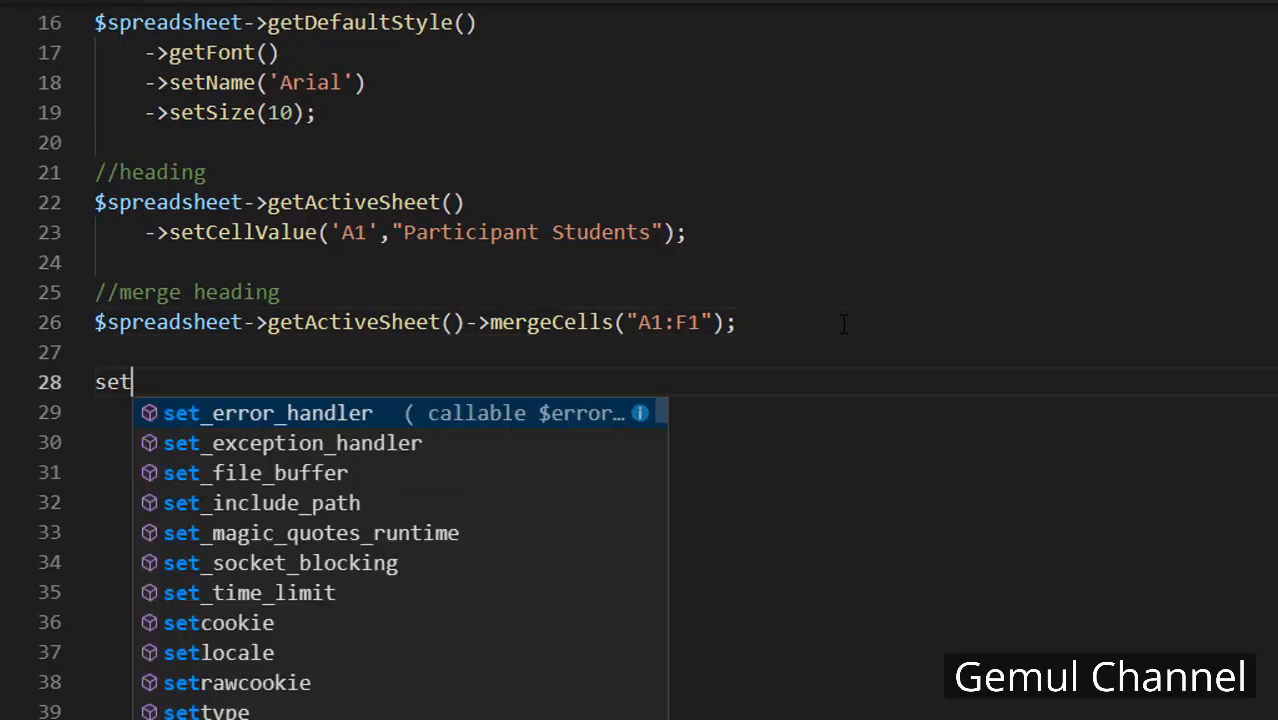
# Give cell A1 font size 20 with getStyle('A1')->getFont()->setSize(20)
pyautogui.write('// set font style')
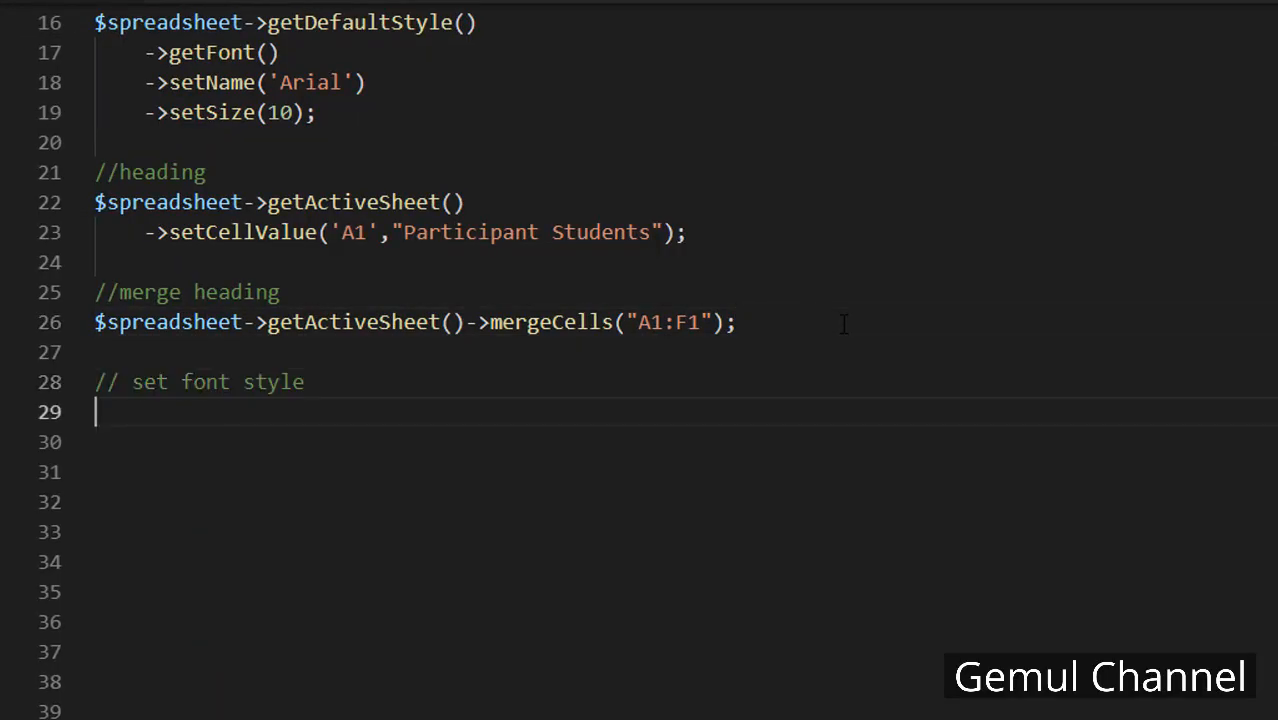
pyautogui.write('$spreadsheet')
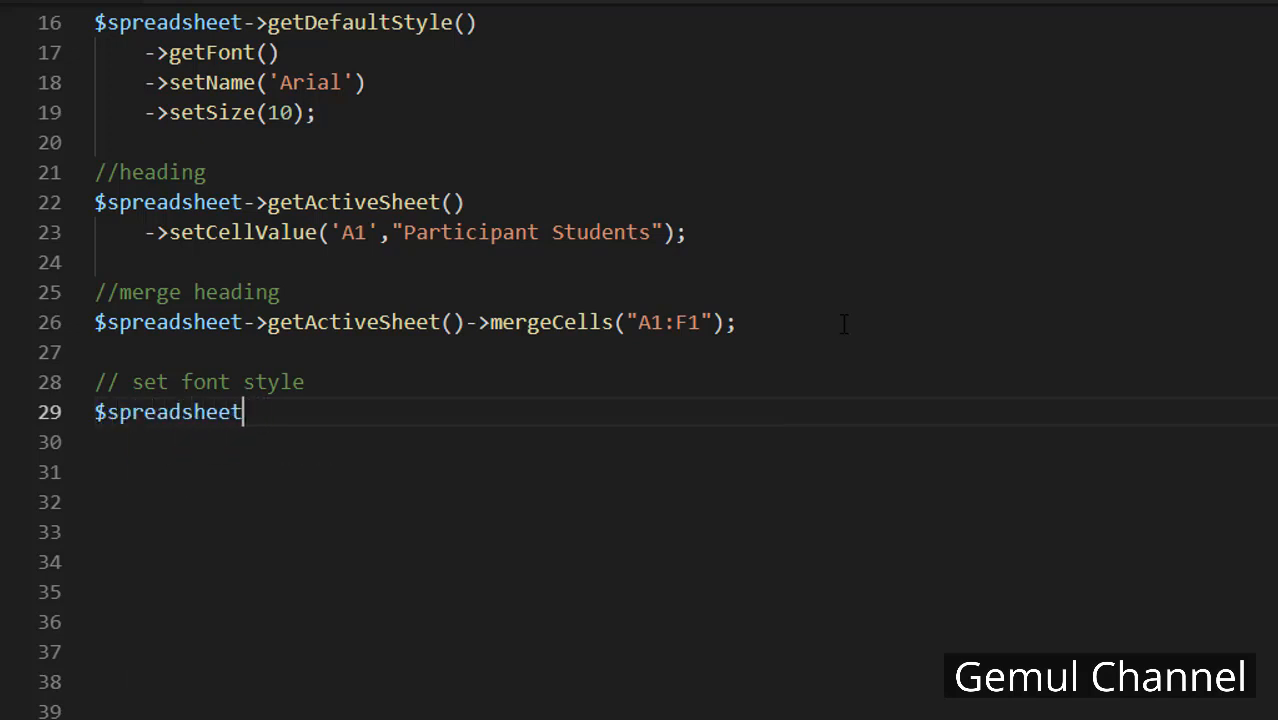
pyautogui.write('->getActiveSheet')
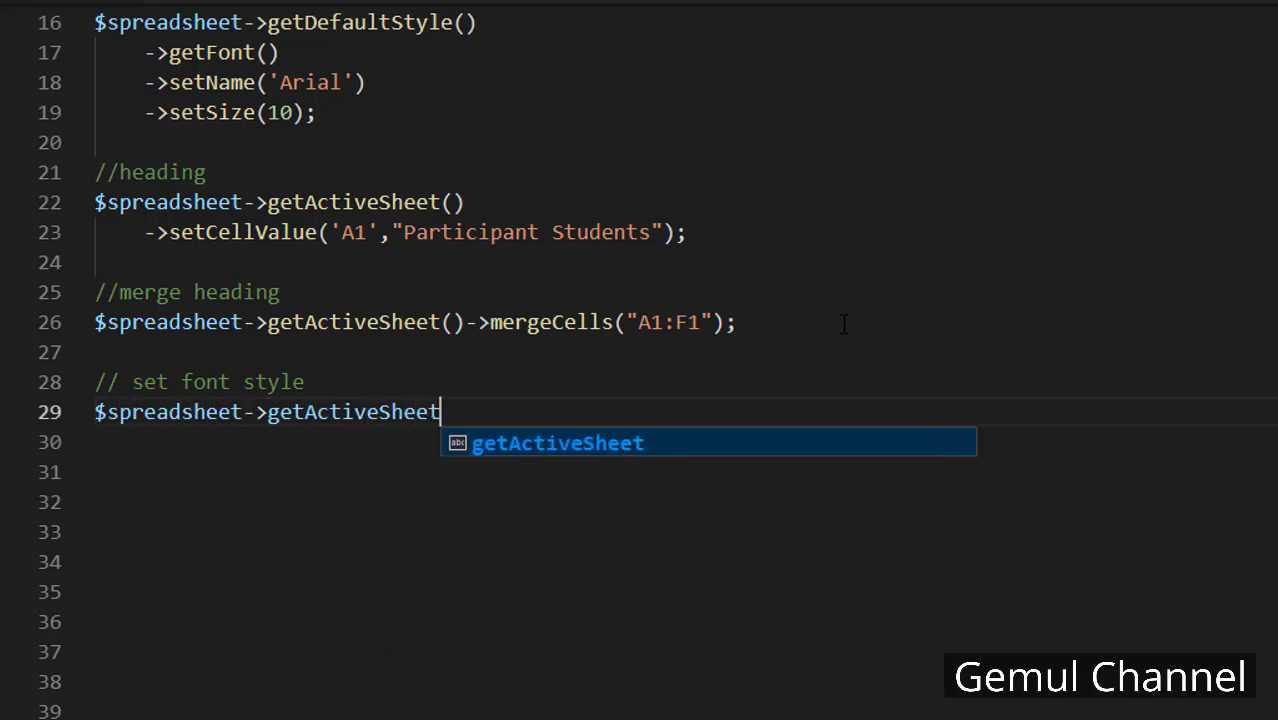
pyautogui.write("()->getStyle('")
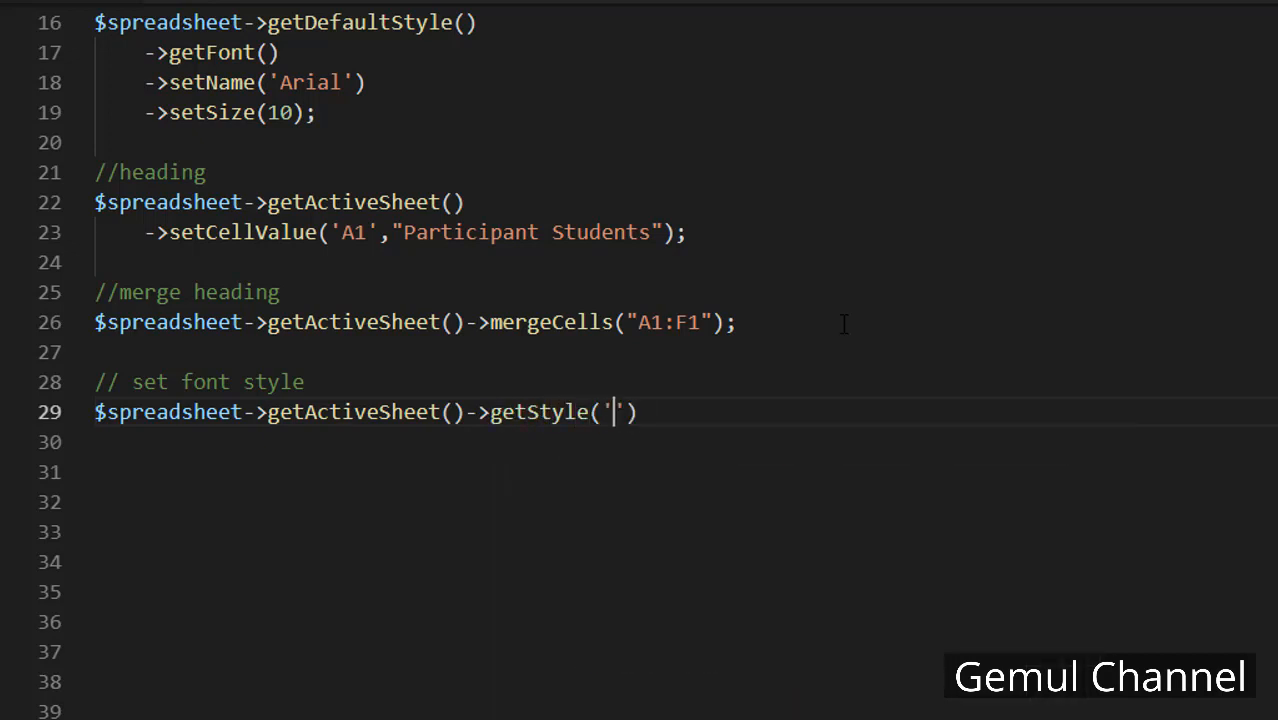
pyautogui.write("A1')->getFont)_")
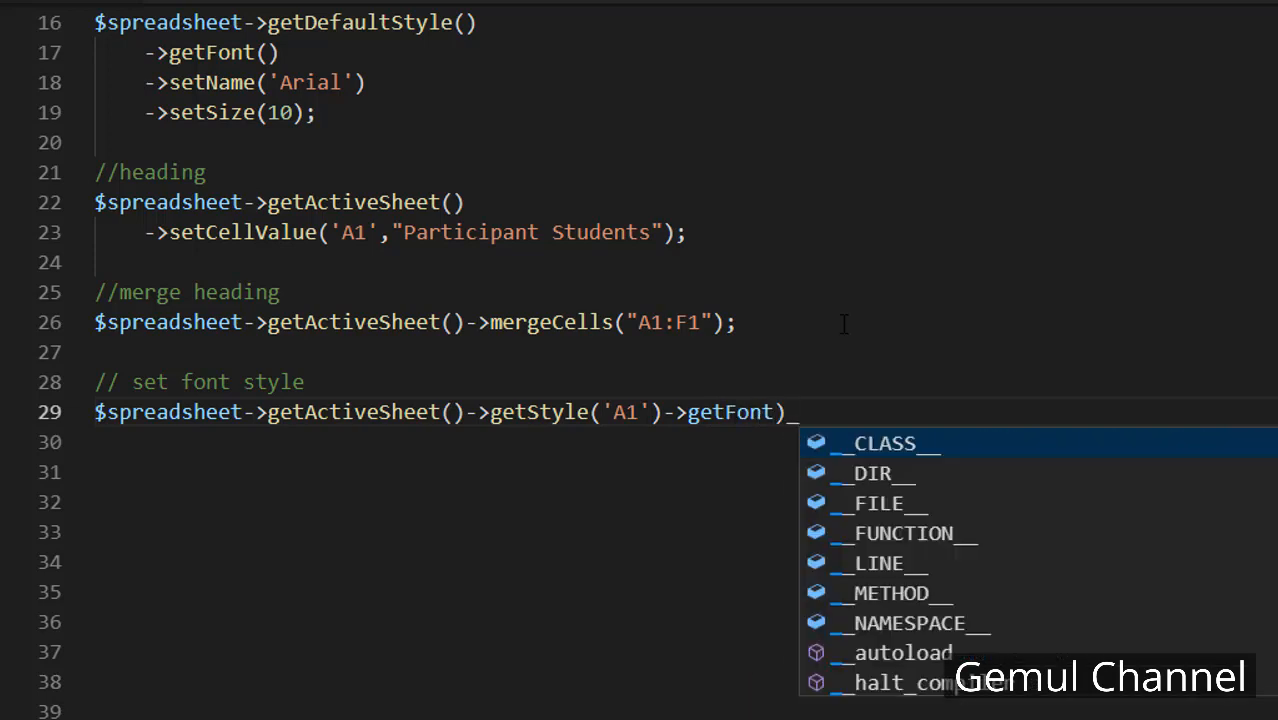
pyautogui.write('()->setS')
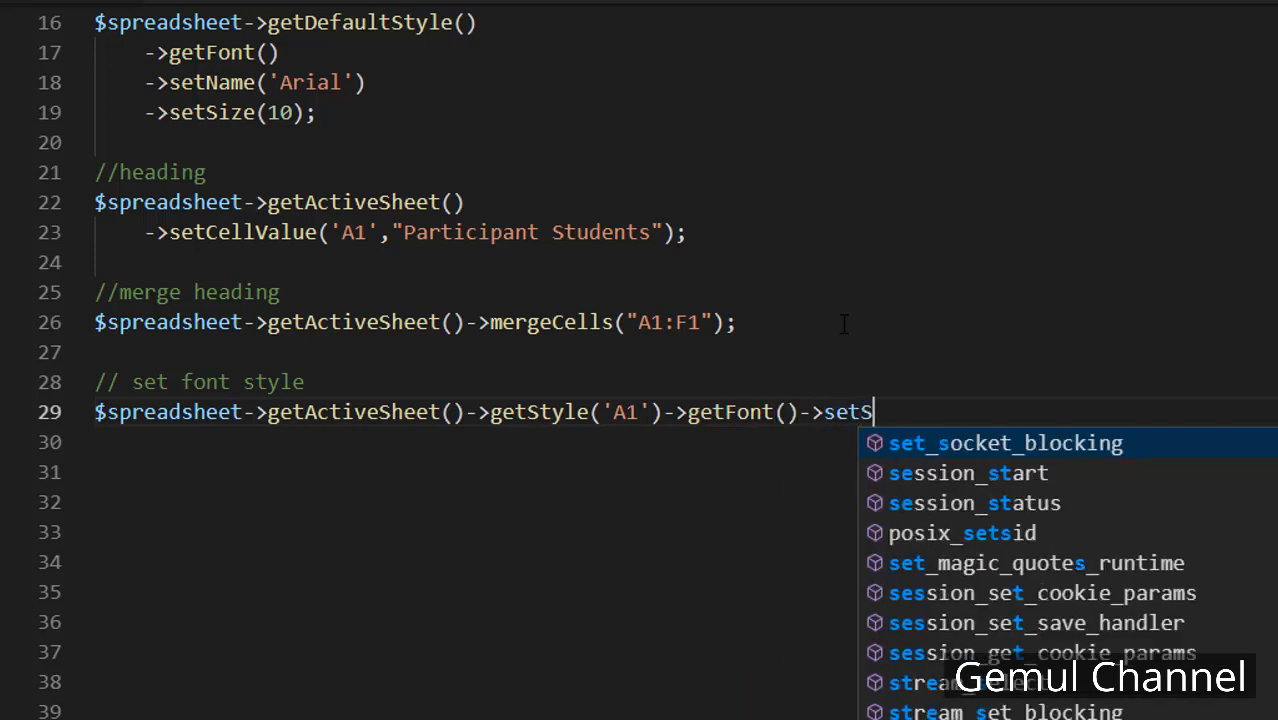
pyautogui.write('ize(20)')
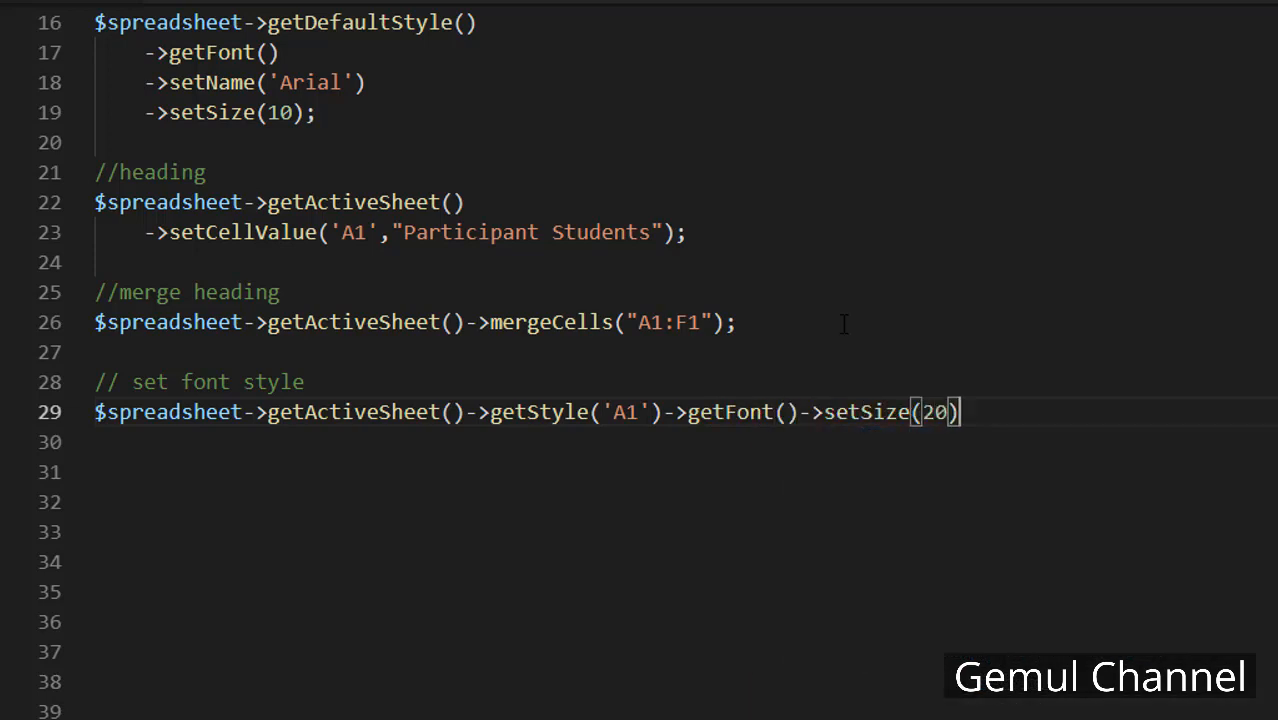
pyautogui.write(';')
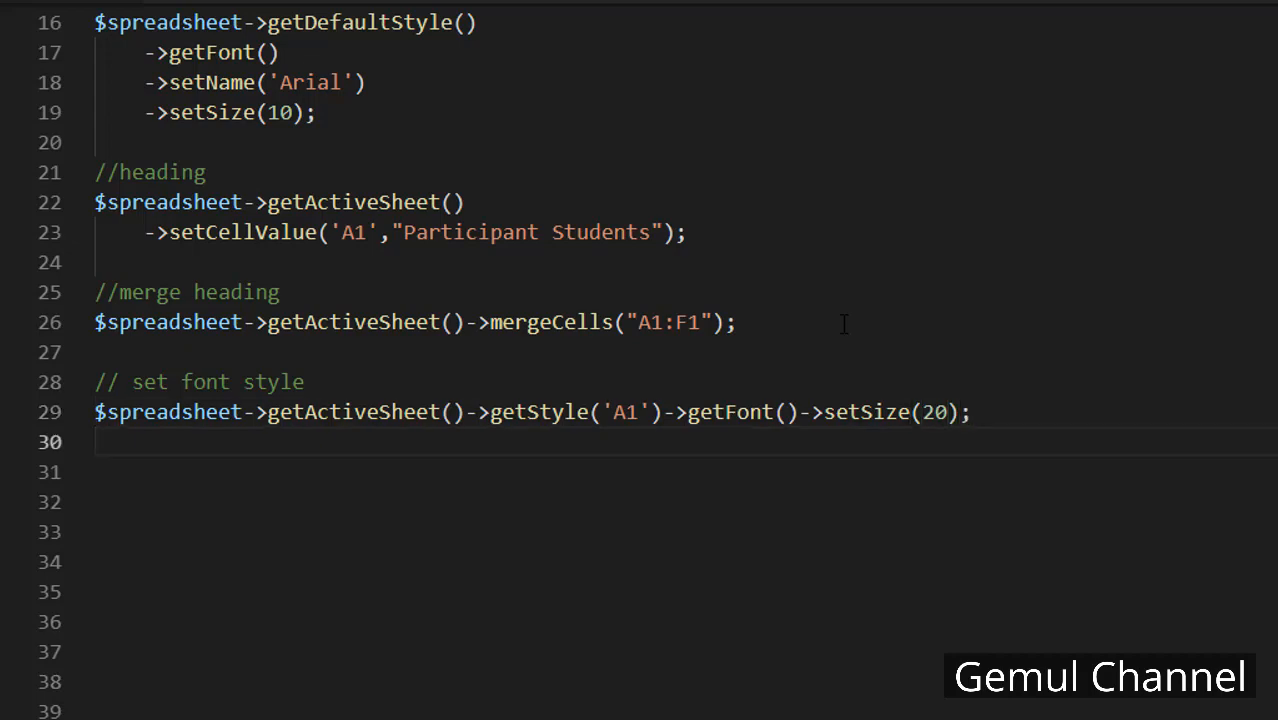
pyautogui.write('set cell alignment')
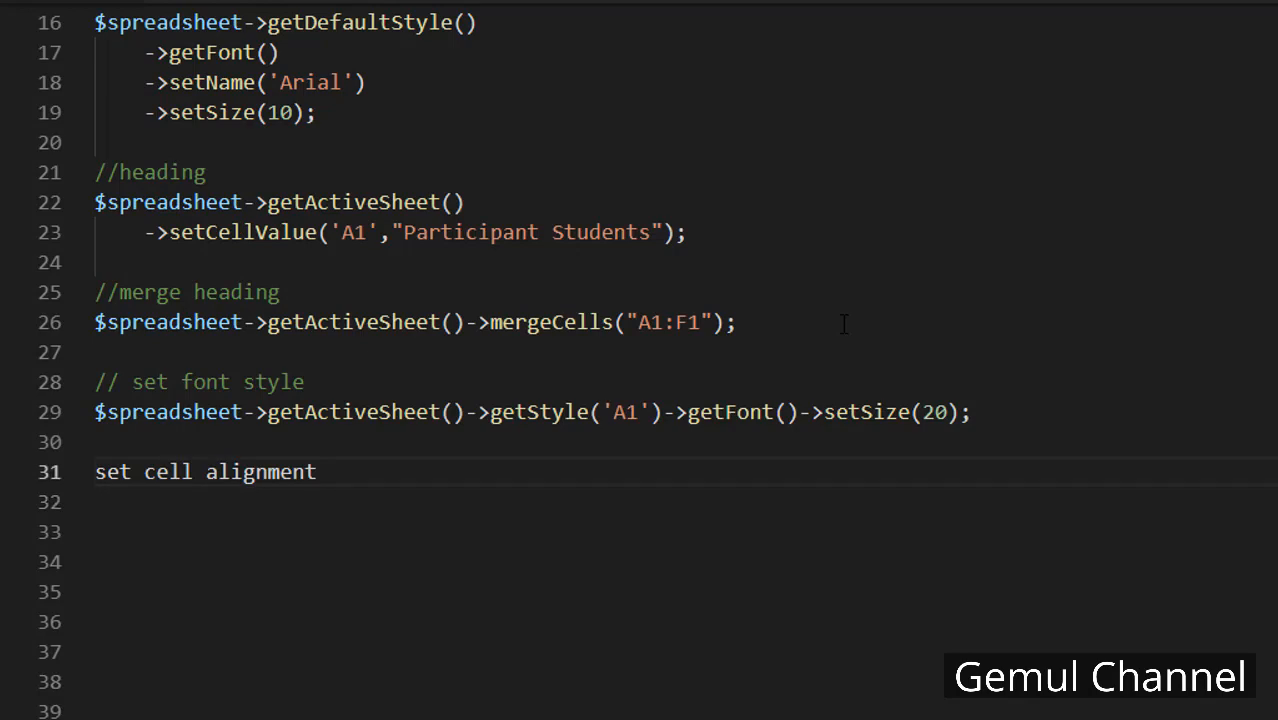
# Write getStyle('A1')->getAlignment()->setHorizontal(Alignment::...) for the heading's alignment
pyautogui.write('// set cell alignment')
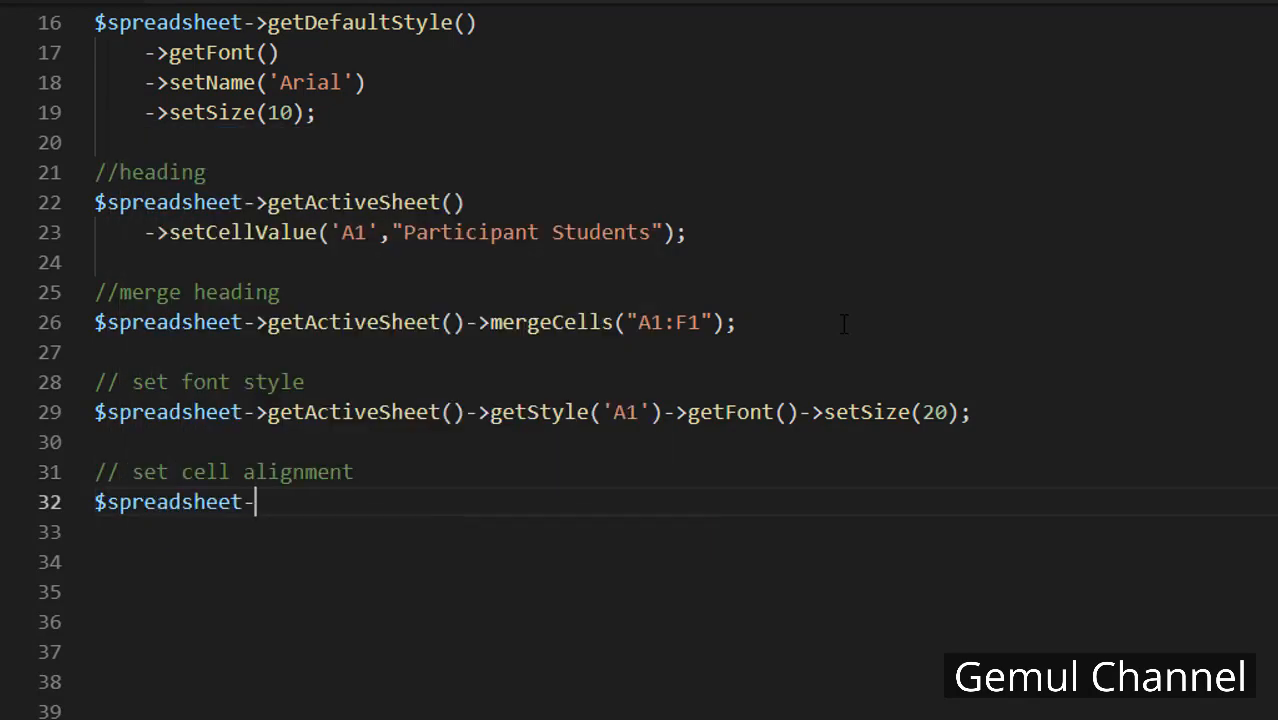
pyautogui.write('>getActiveSheet()')
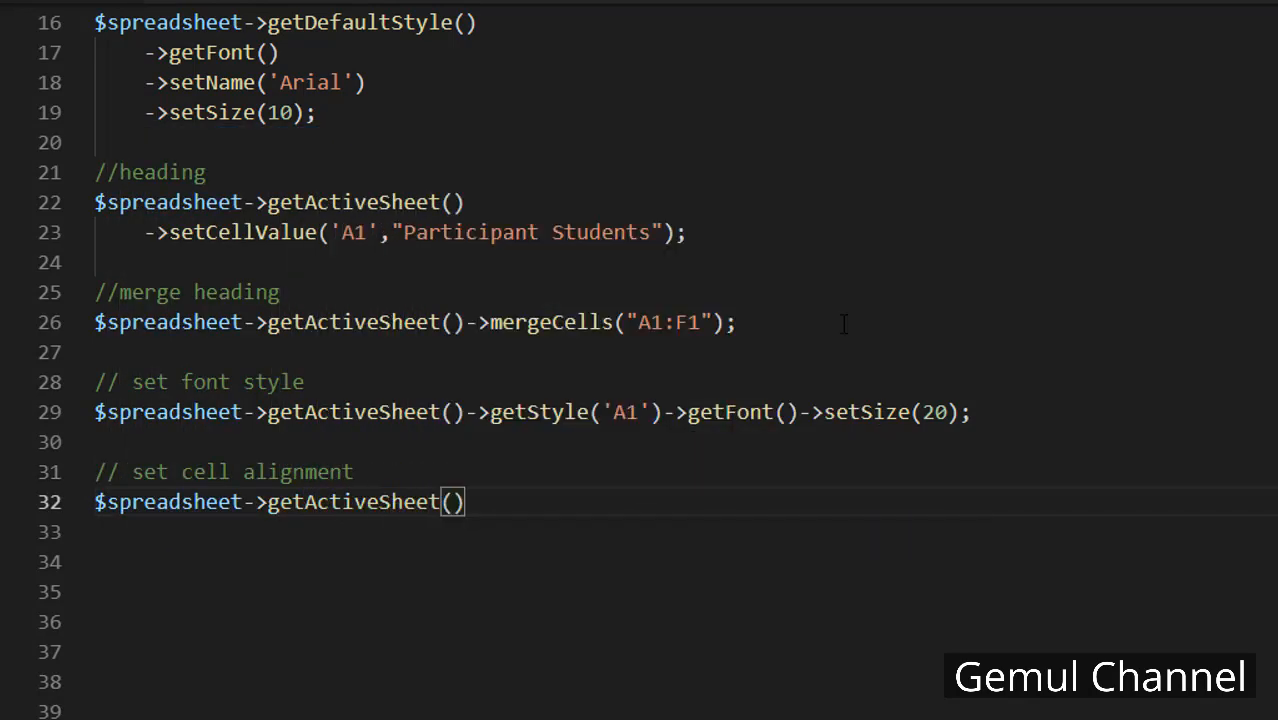
pyautogui.write('->getStyle()')
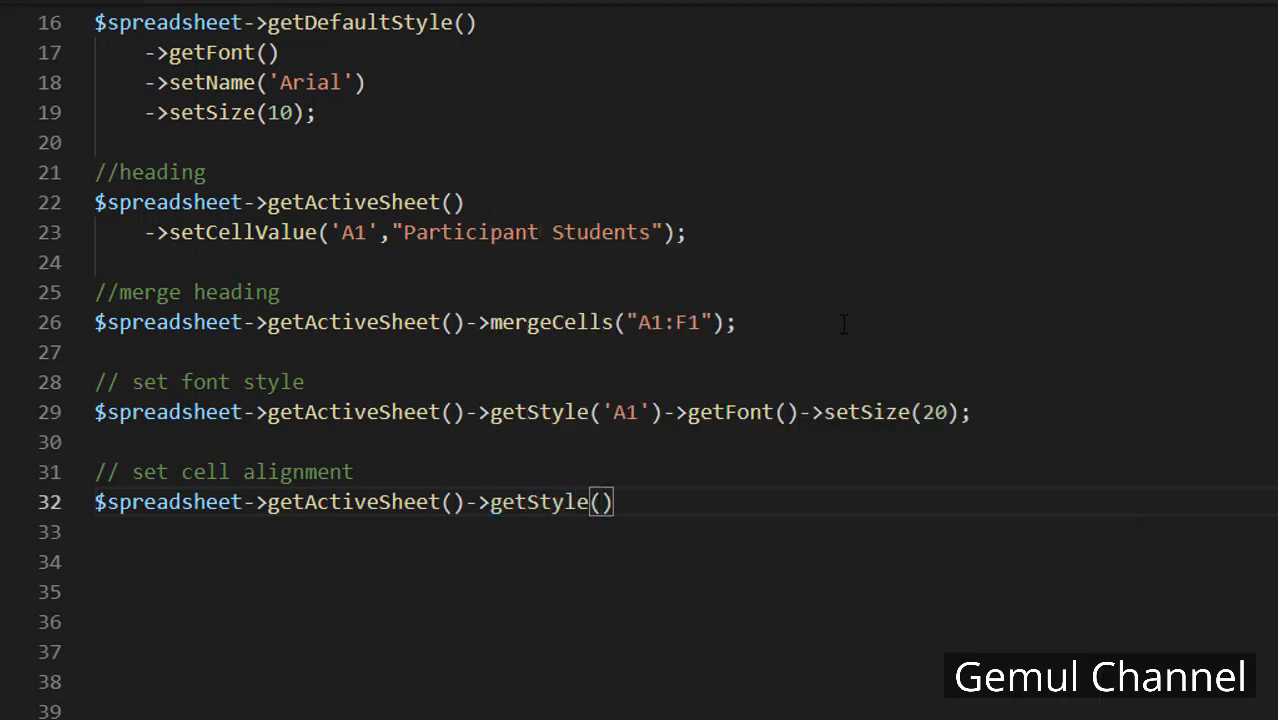
pyautogui.write("'A1')->")
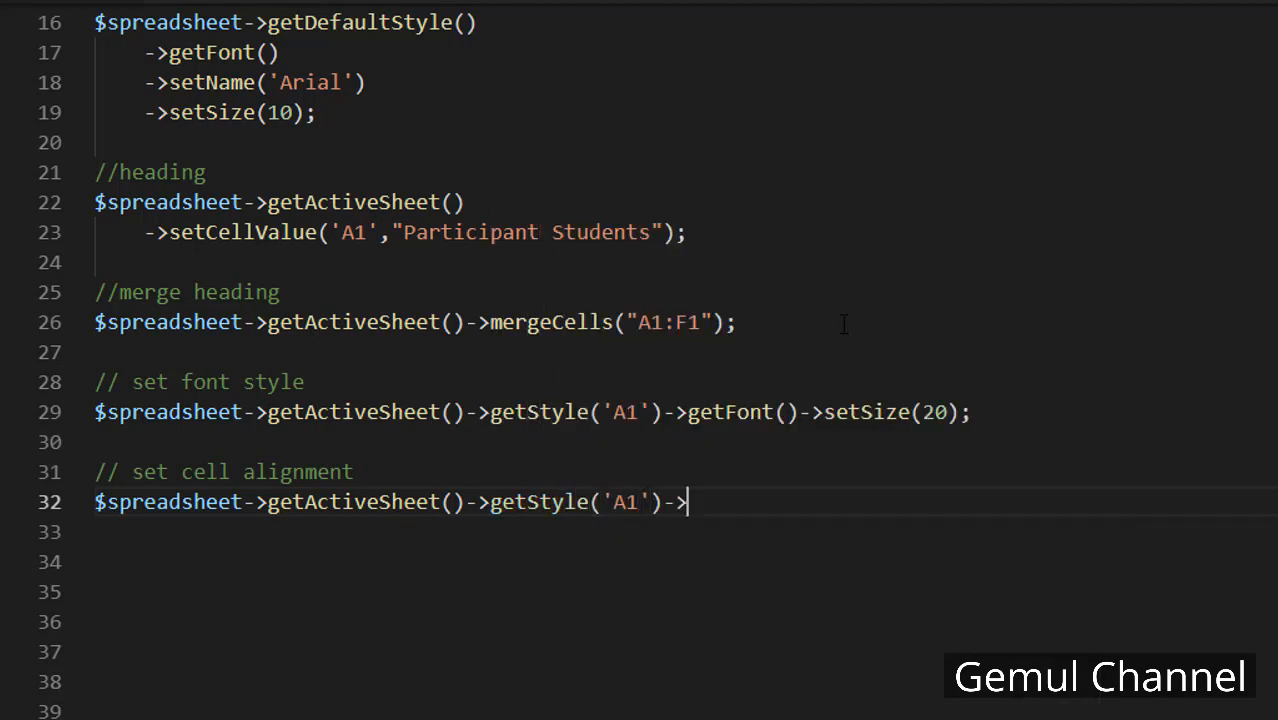
pyautogui.write('getAlignment')
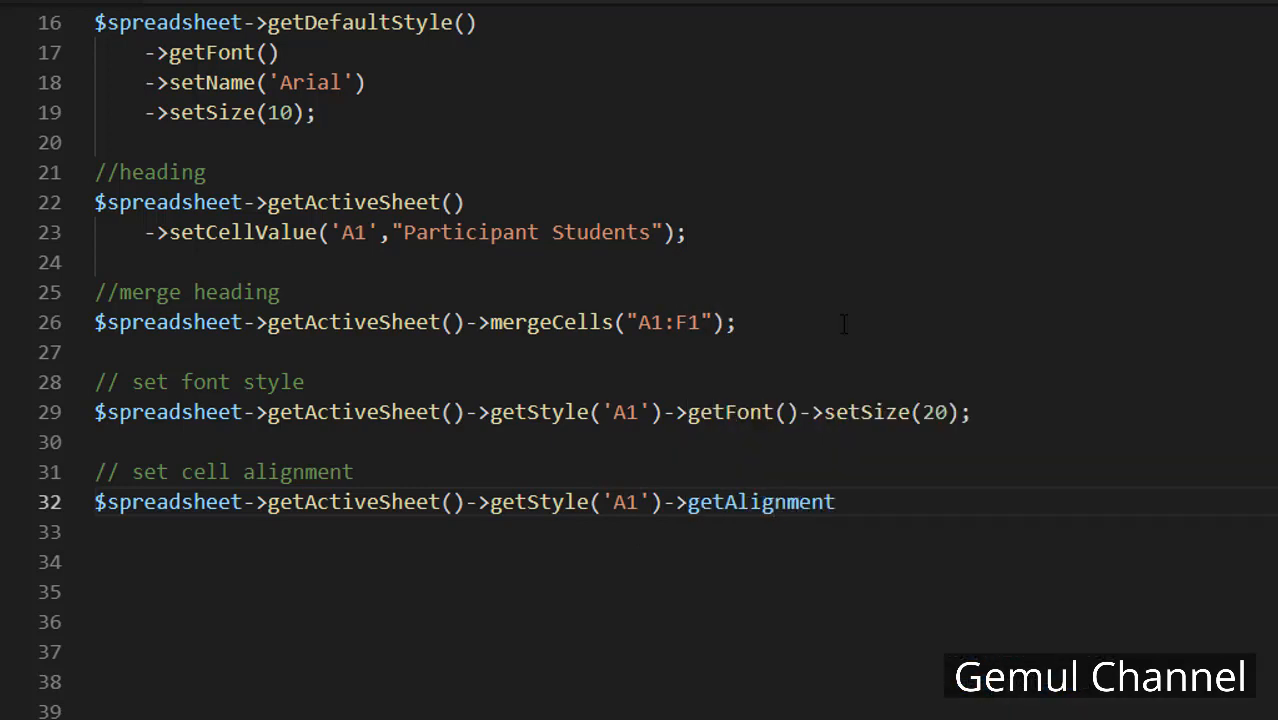
pyautogui.write('()->setHorizontal()')
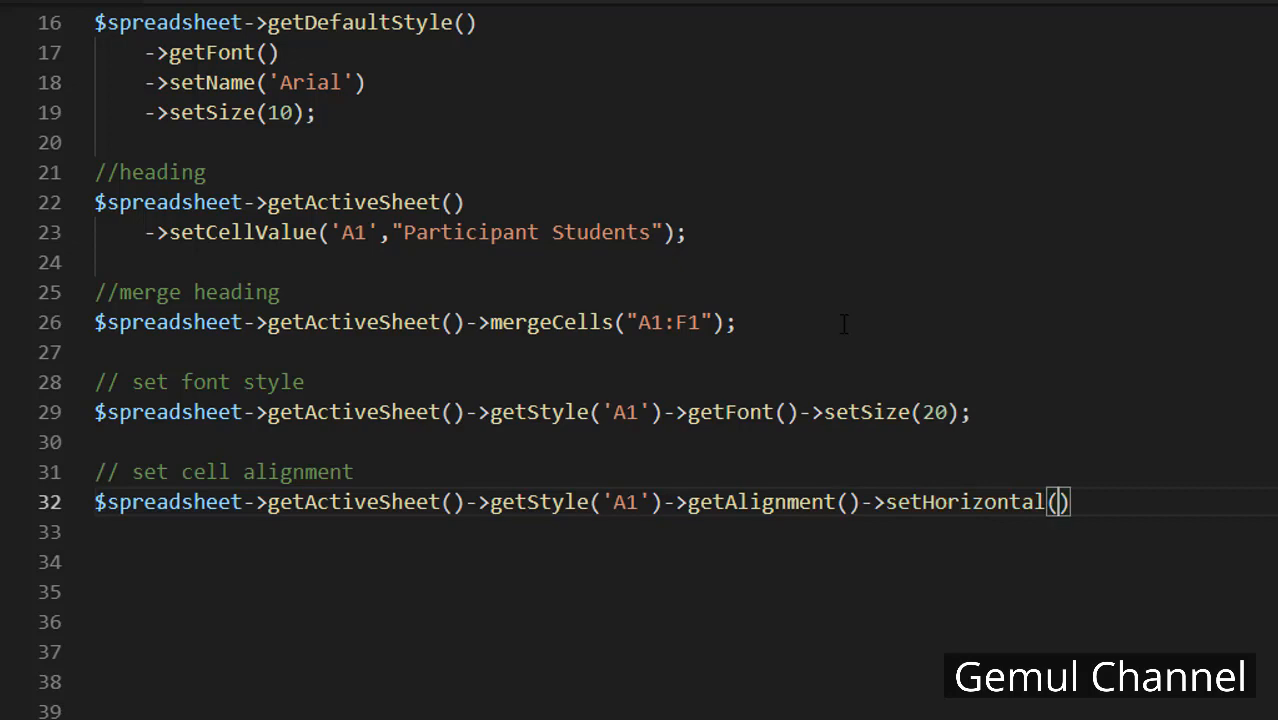
pyautogui.write('A;')
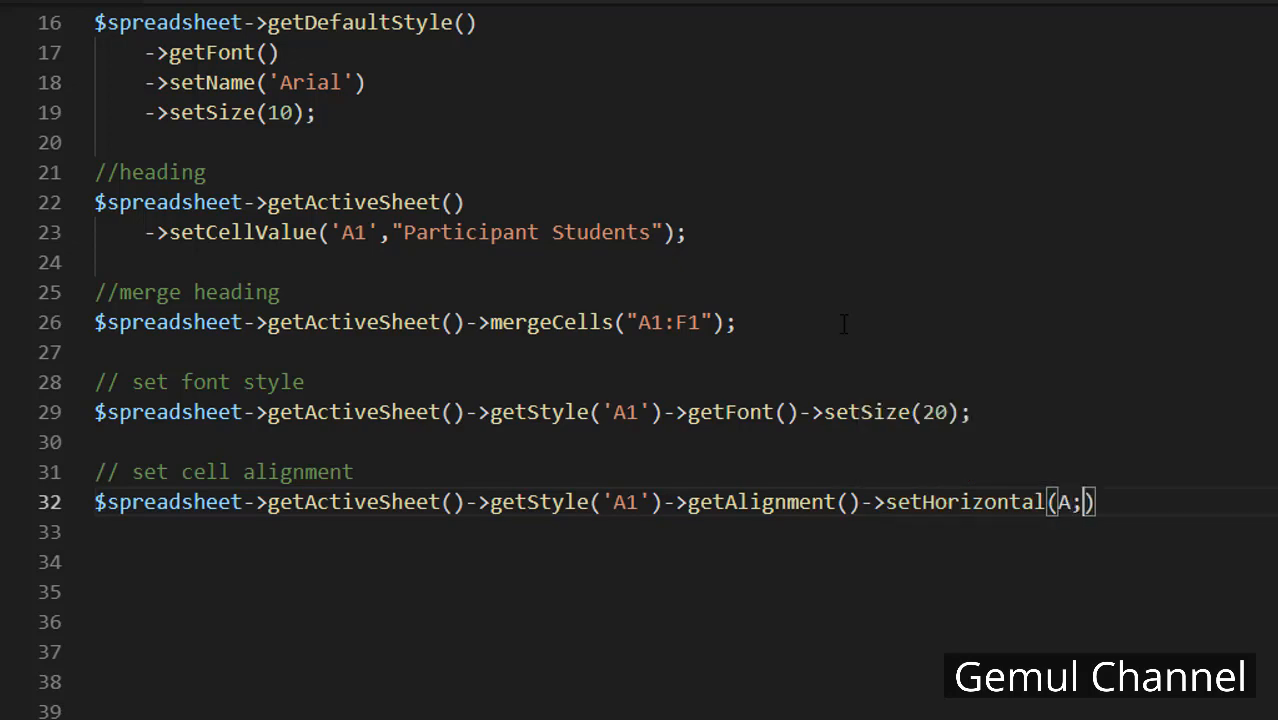
pyautogui.write('Alignment::')
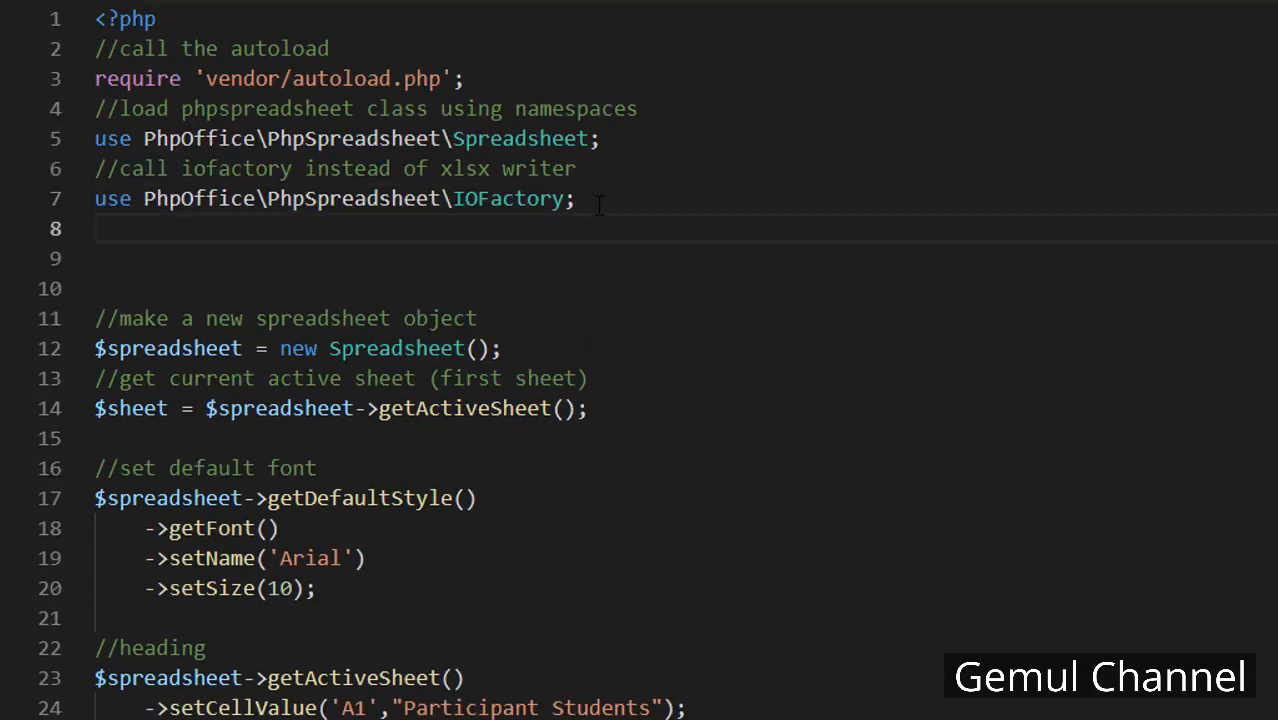
# Add use PhpOffice\PhpSpreadsheet\Style\Alignment; below the IOFactory import
pyautogui.write('use PhpO')
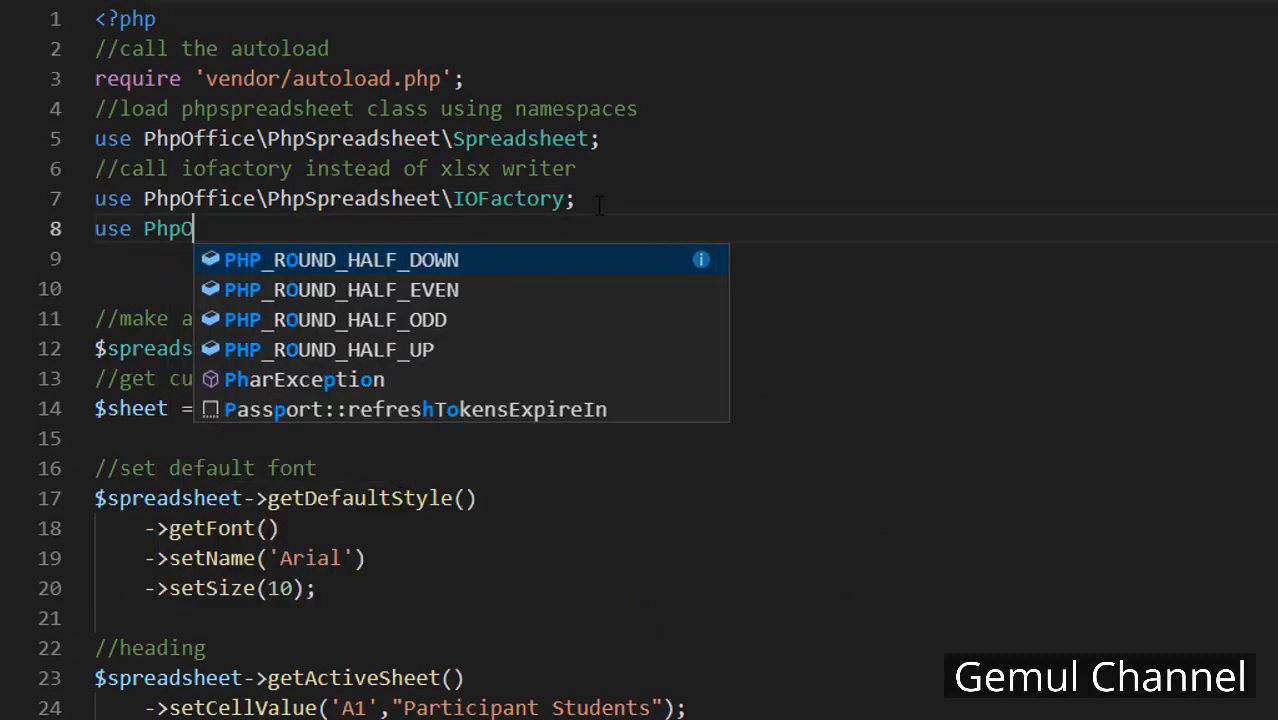
pyautogui.write('ffice\\PhpSpreadsheet\\')
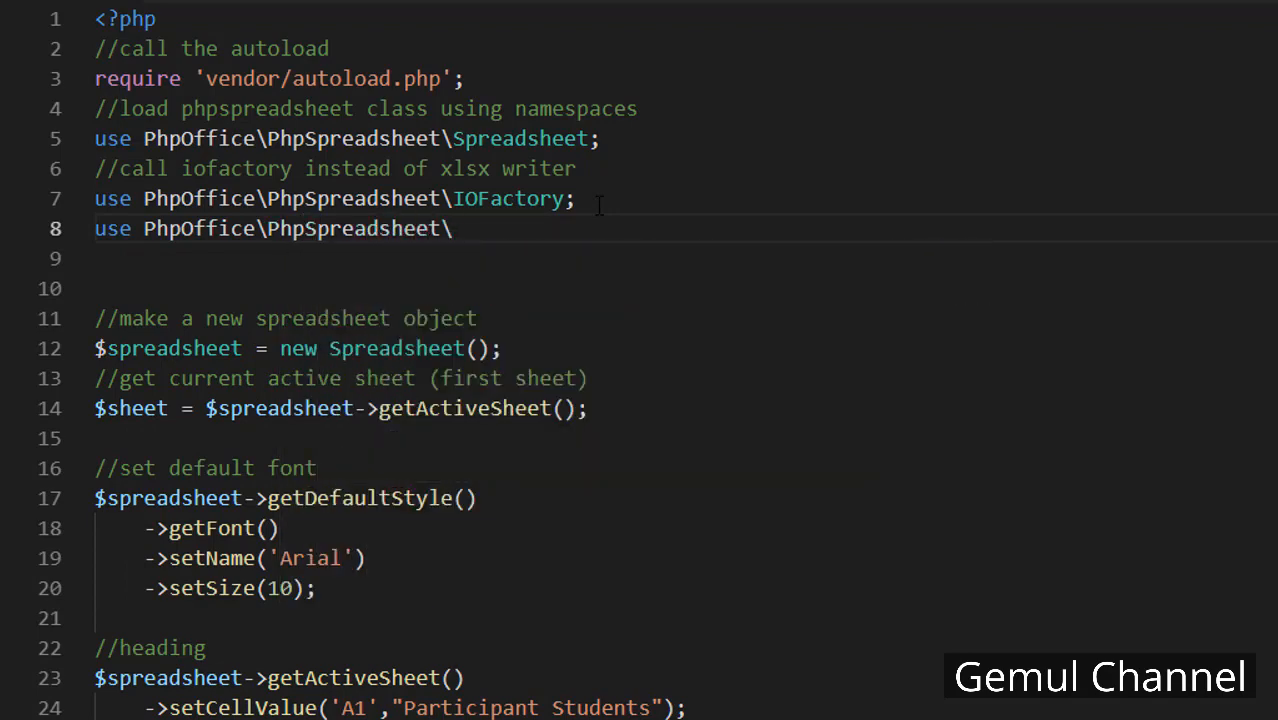
pyautogui.write('Style')
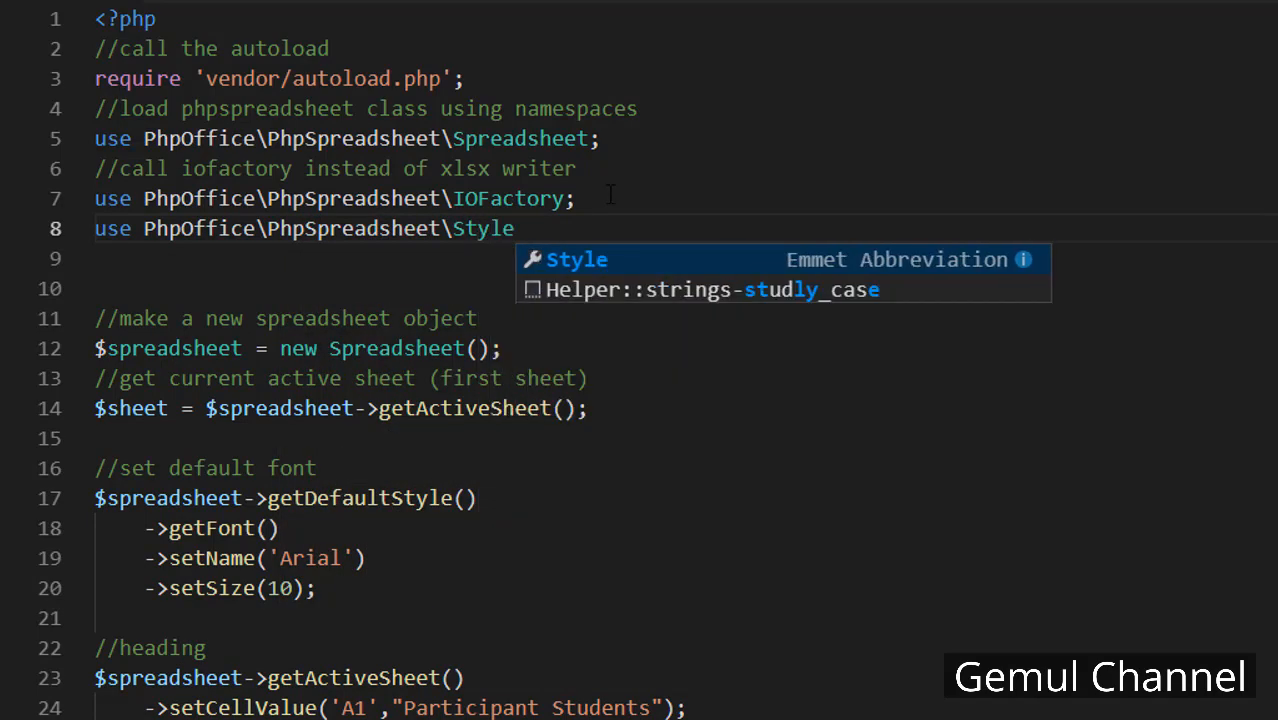
pyautogui.write('\\Alignment;')
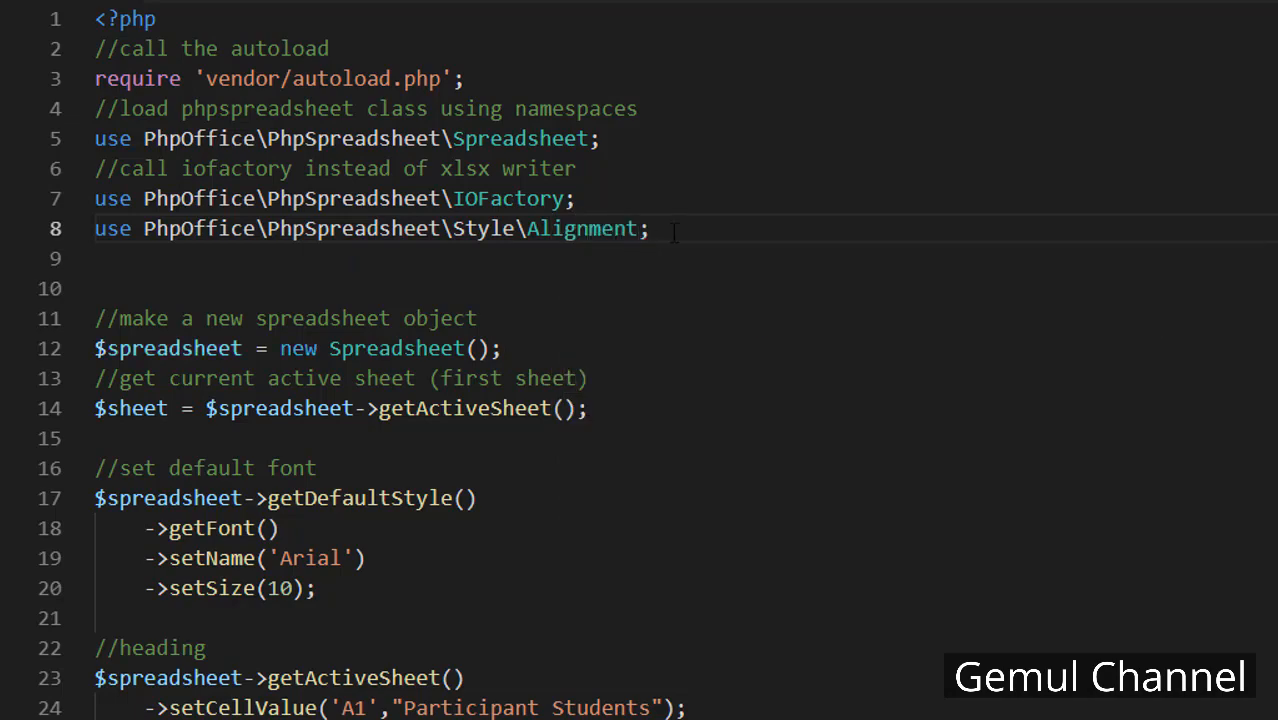
pyautogui.scroll(-3)
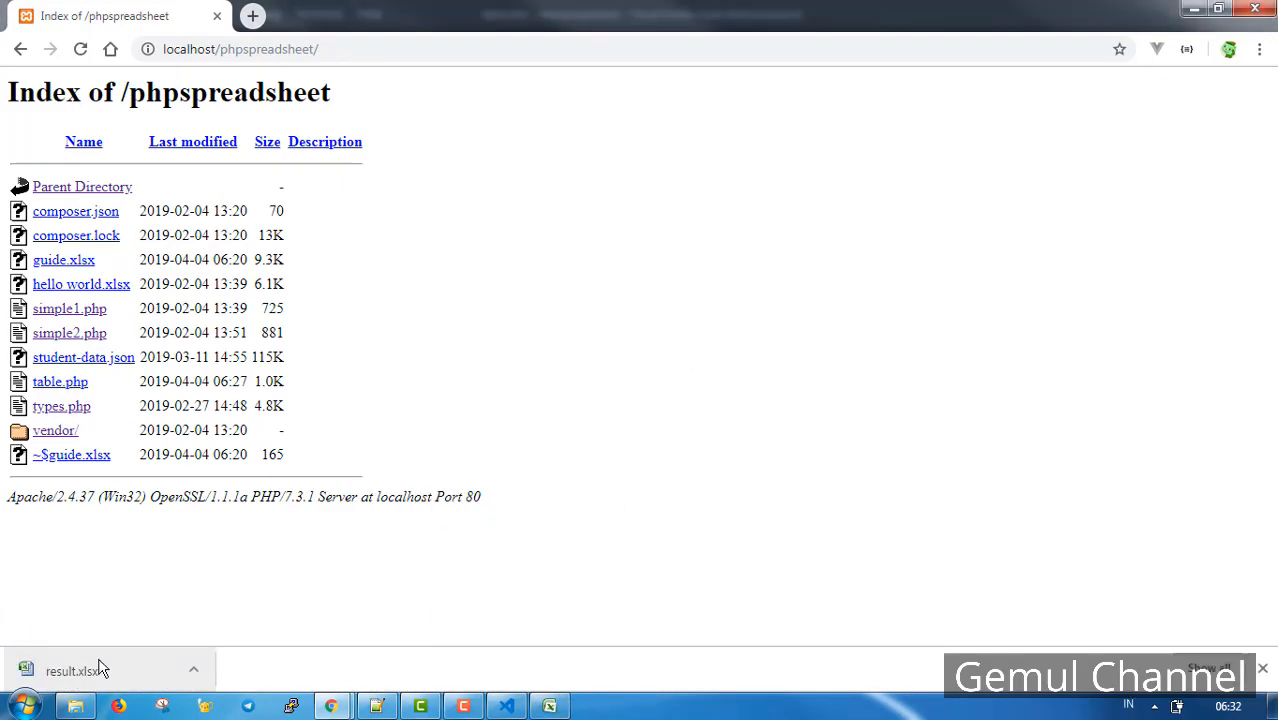
# Open the downloaded result.xlsx and inspect the merged heading cell A1
pyautogui.click(77, 670)
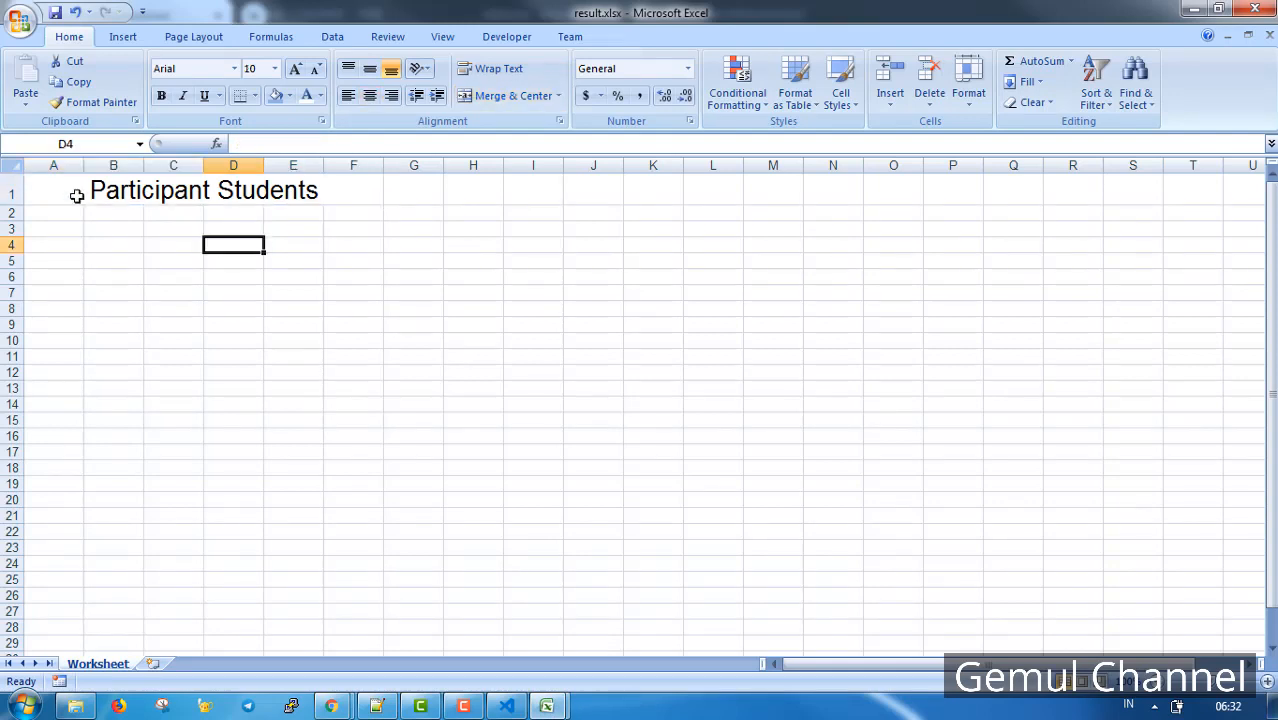
pyautogui.click(510, 95)
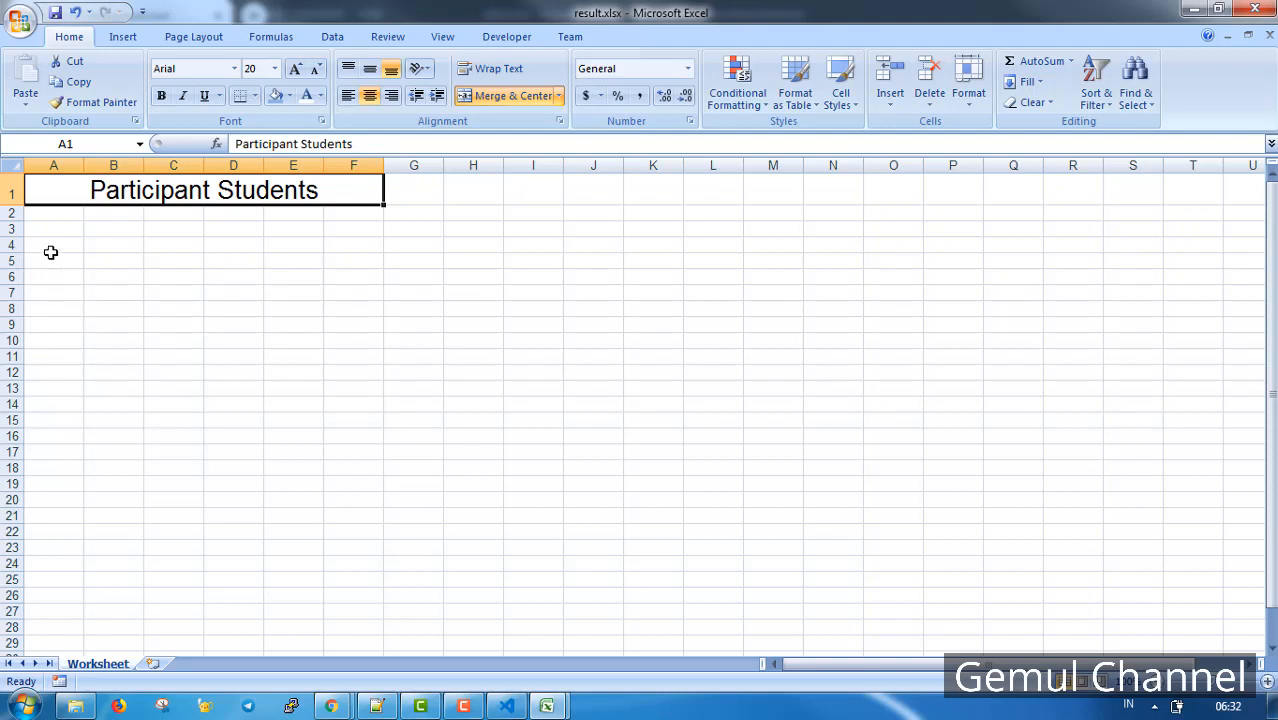
pyautogui.moveTo(118, 223)
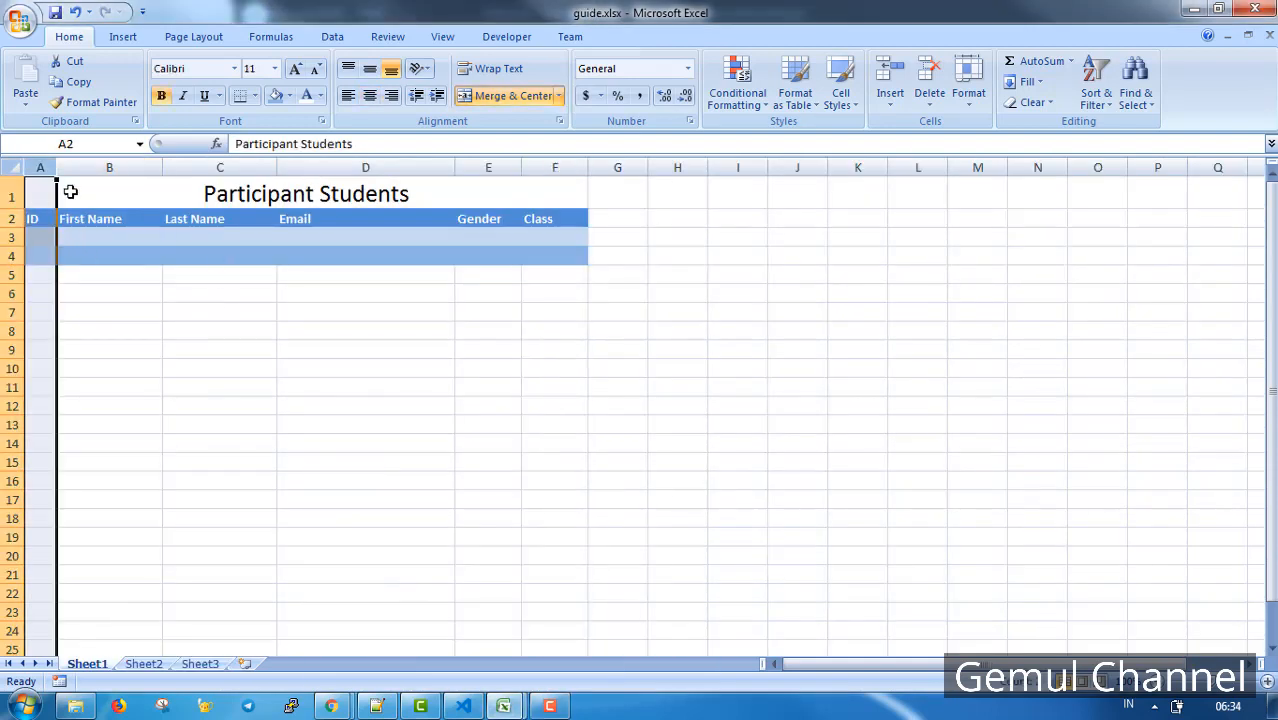
# Read the widths of columns A, D and the next column in guide.xlsx
pyautogui.moveTo(57, 167); pyautogui.dragTo(62, 167)
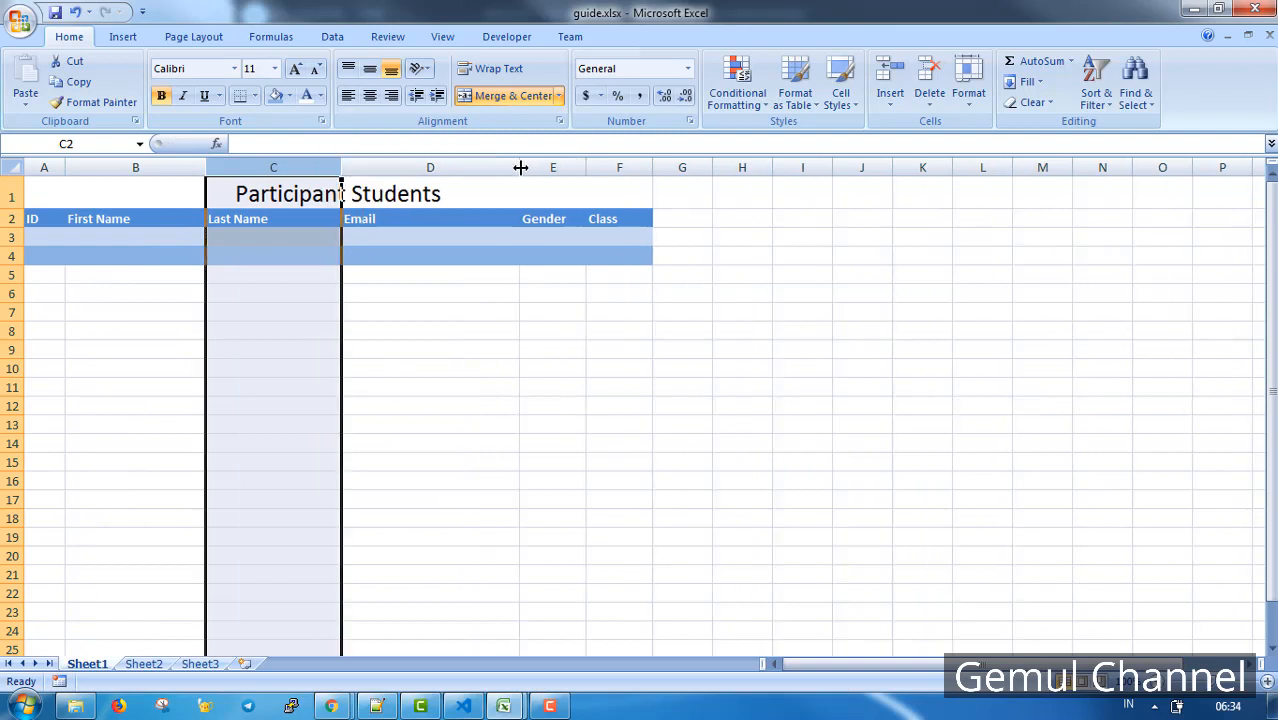
pyautogui.moveTo(520, 167); pyautogui.dragTo(546, 167)
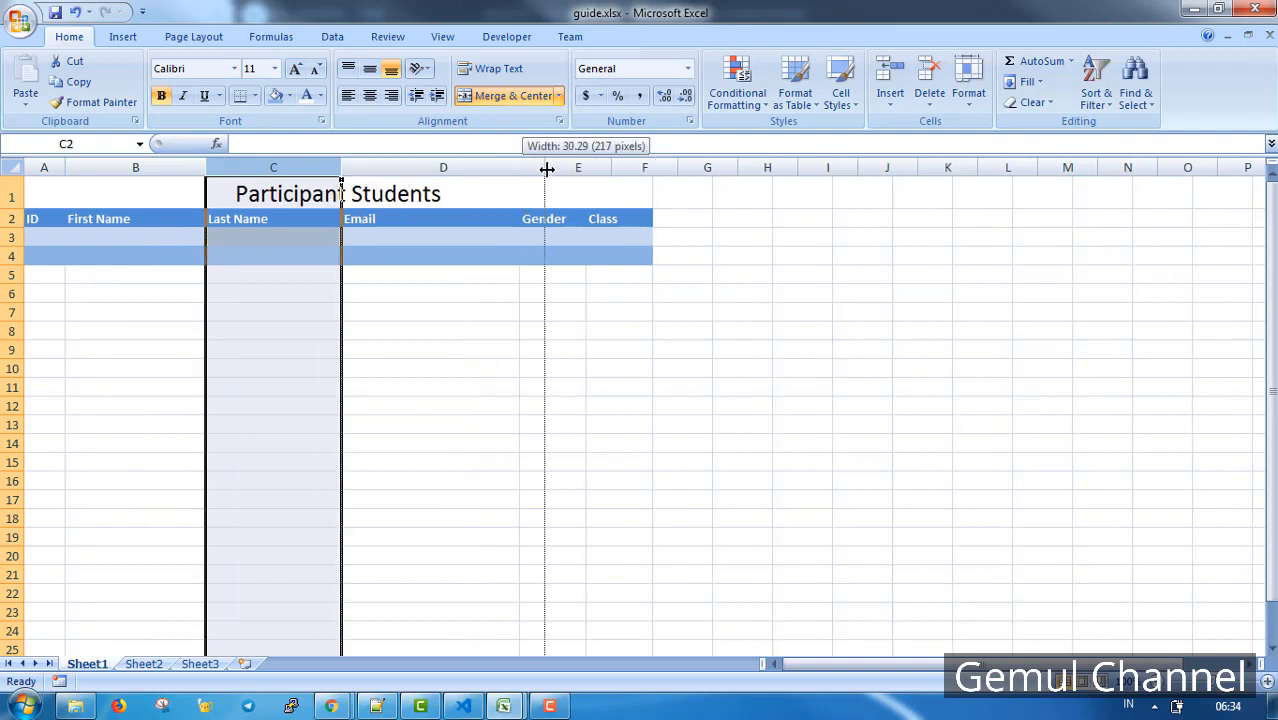
pyautogui.moveTo(546, 167); pyautogui.dragTo(611, 167)
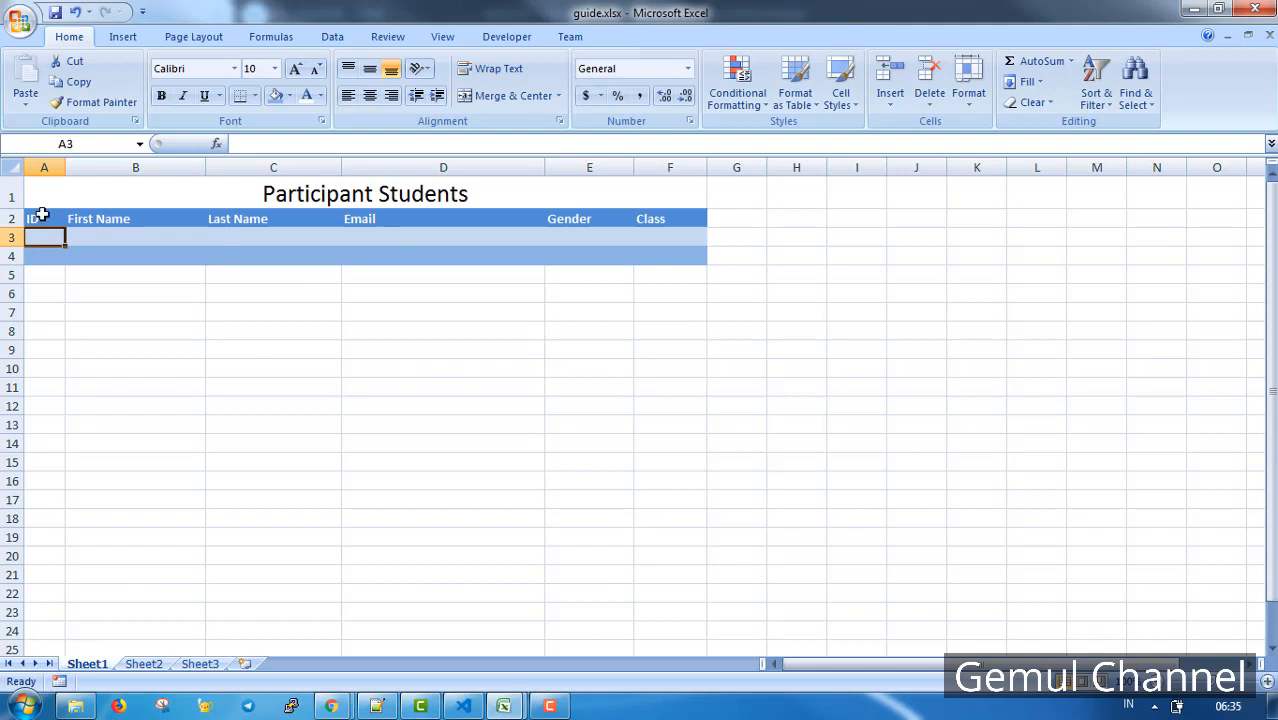
# Note the column widths 5, 20 and 10 in row 3 beneath the headers
pyautogui.write('5')
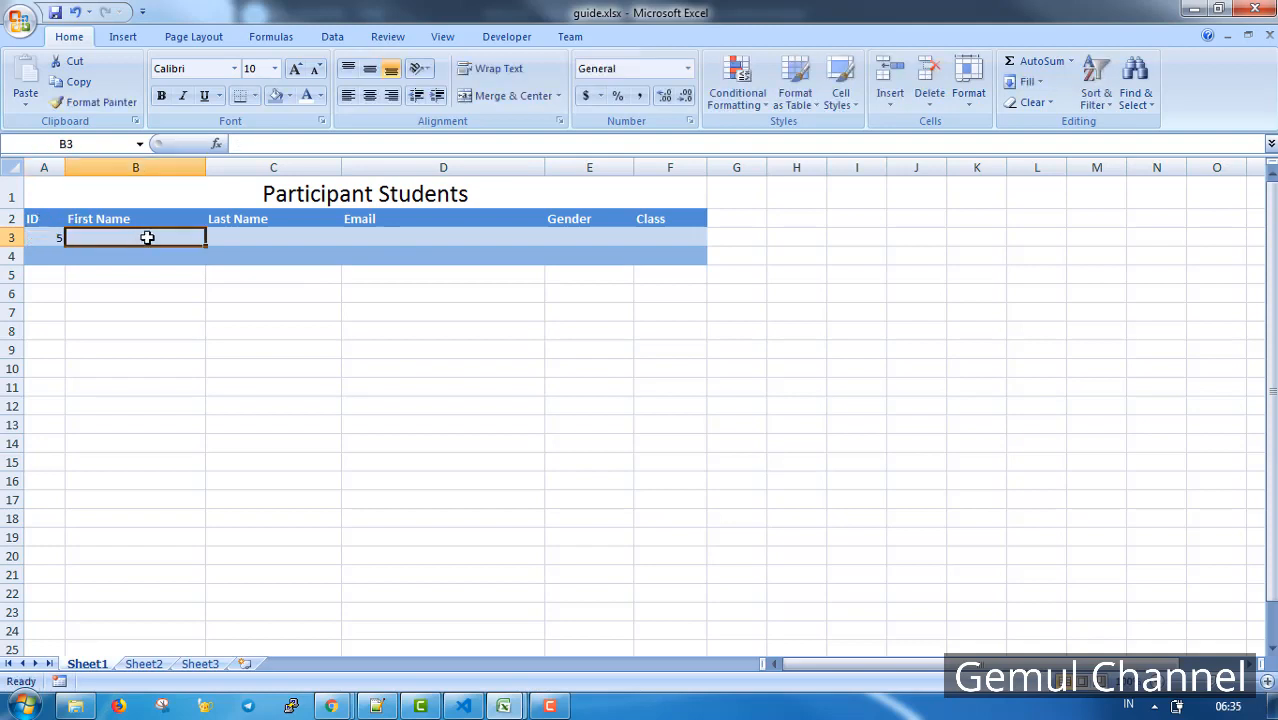
pyautogui.write('20')
pyautogui.click(443, 237)
pyautogui.write('30')
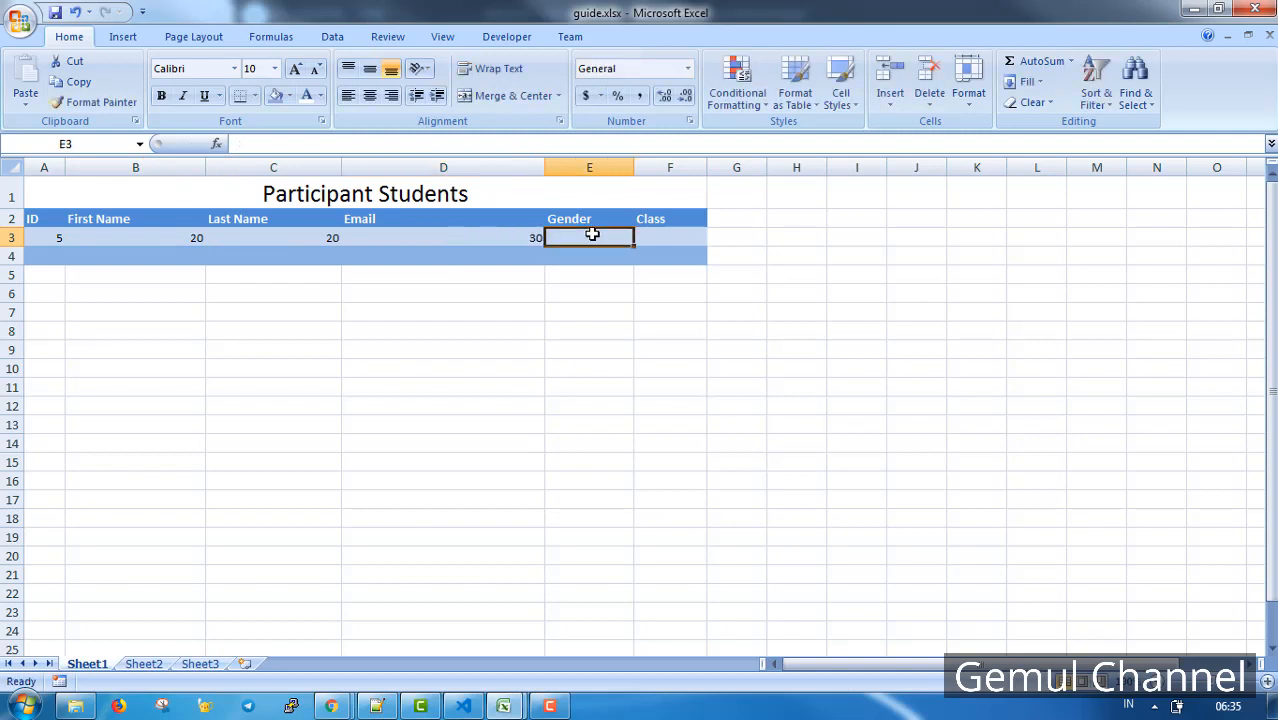
pyautogui.write('10')
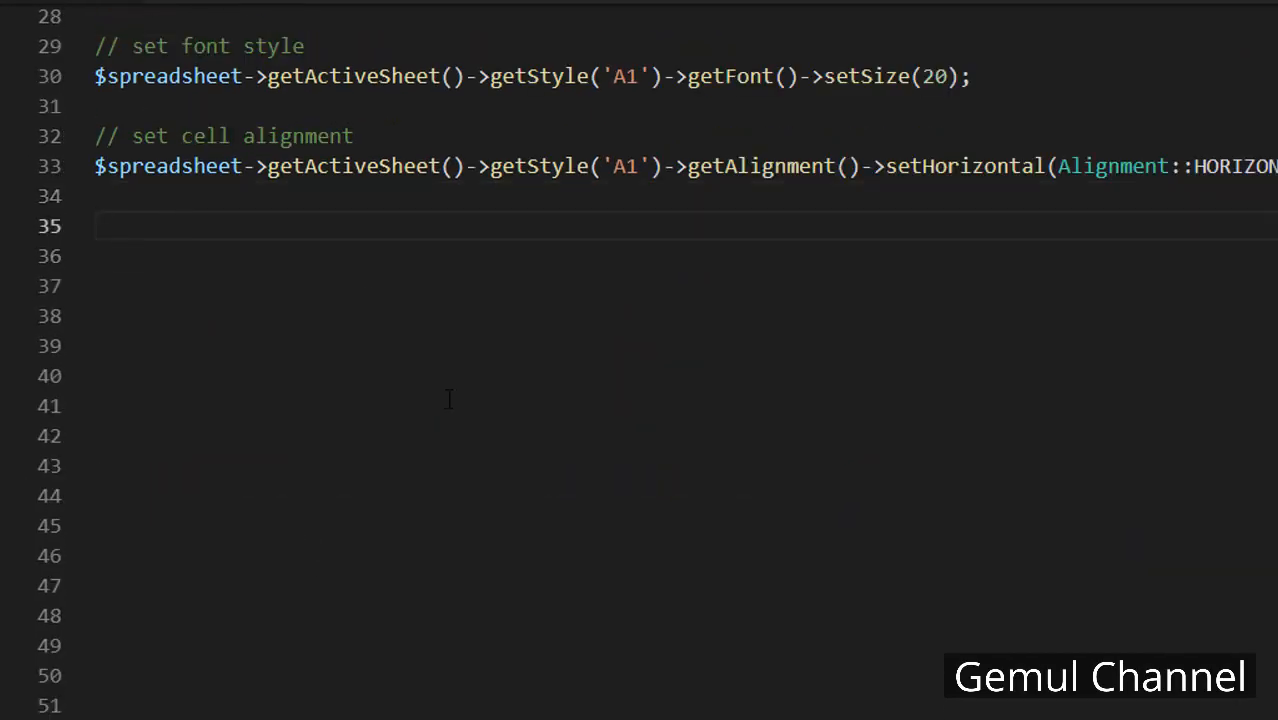
# Add a //setting column width comment and set column A to width 5
pyautogui.write('//setting column widt')
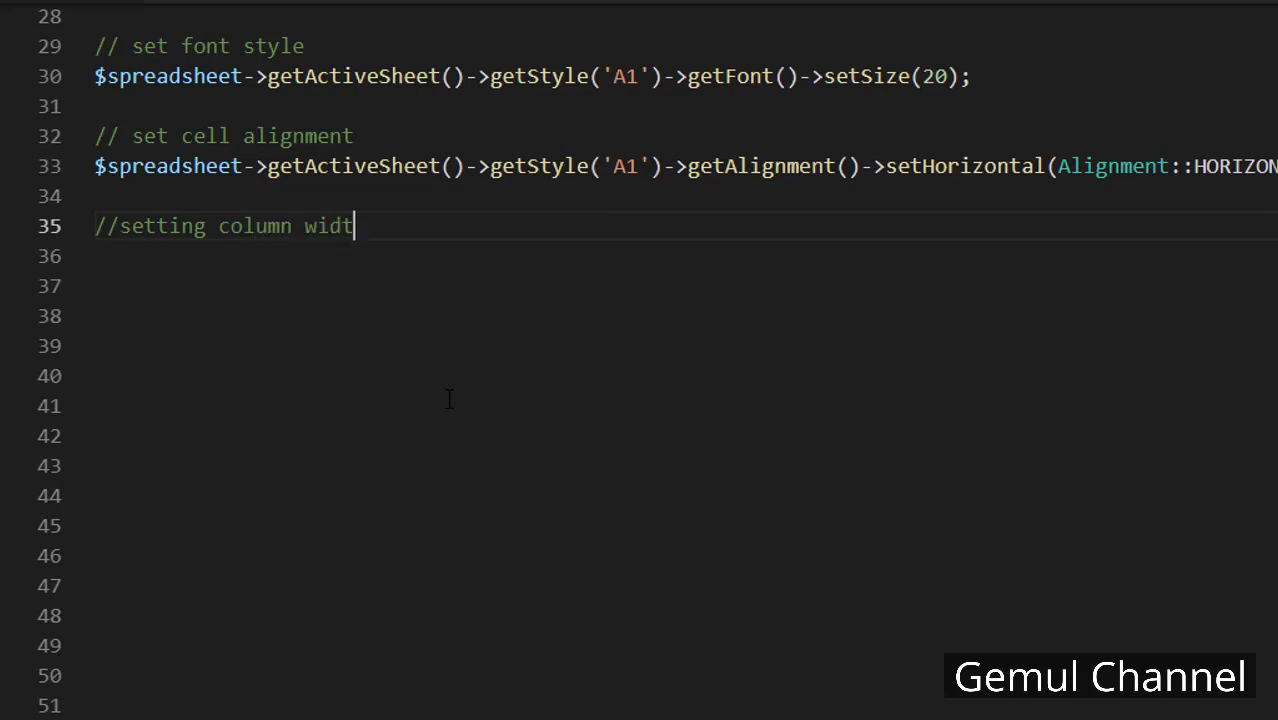
pyautogui.write('h$')
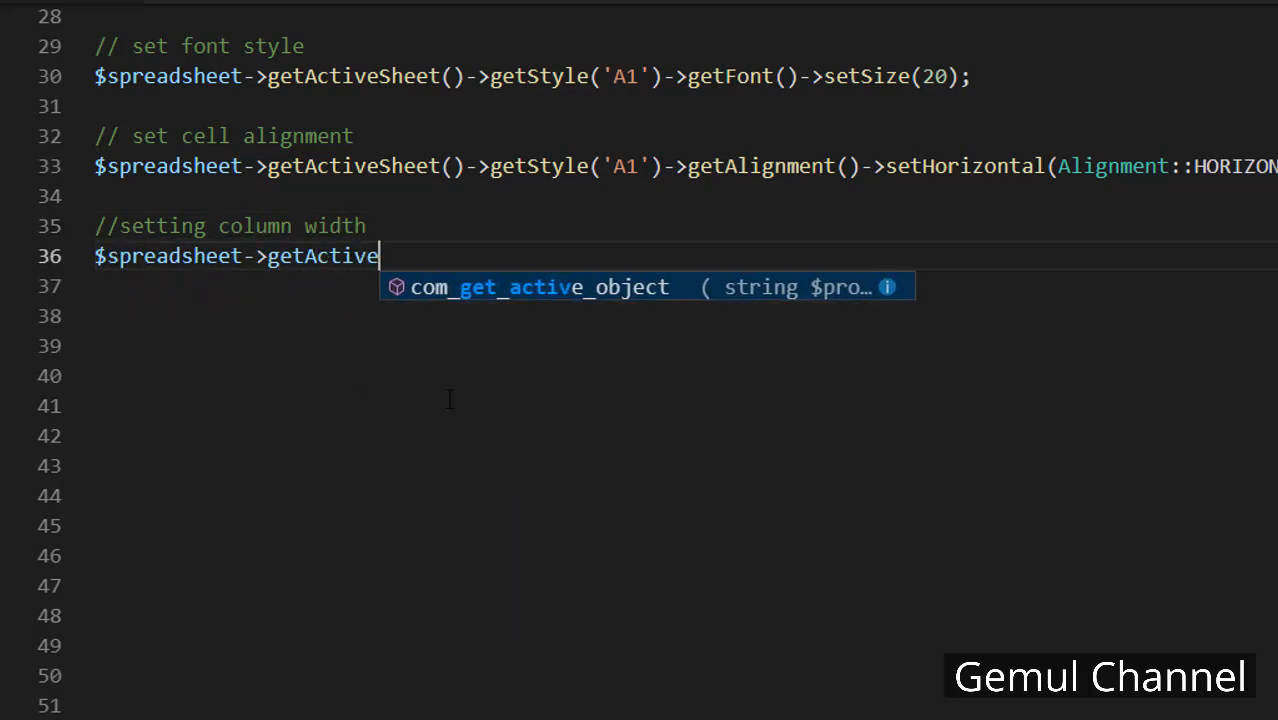
pyautogui.write('Sheet()->get')
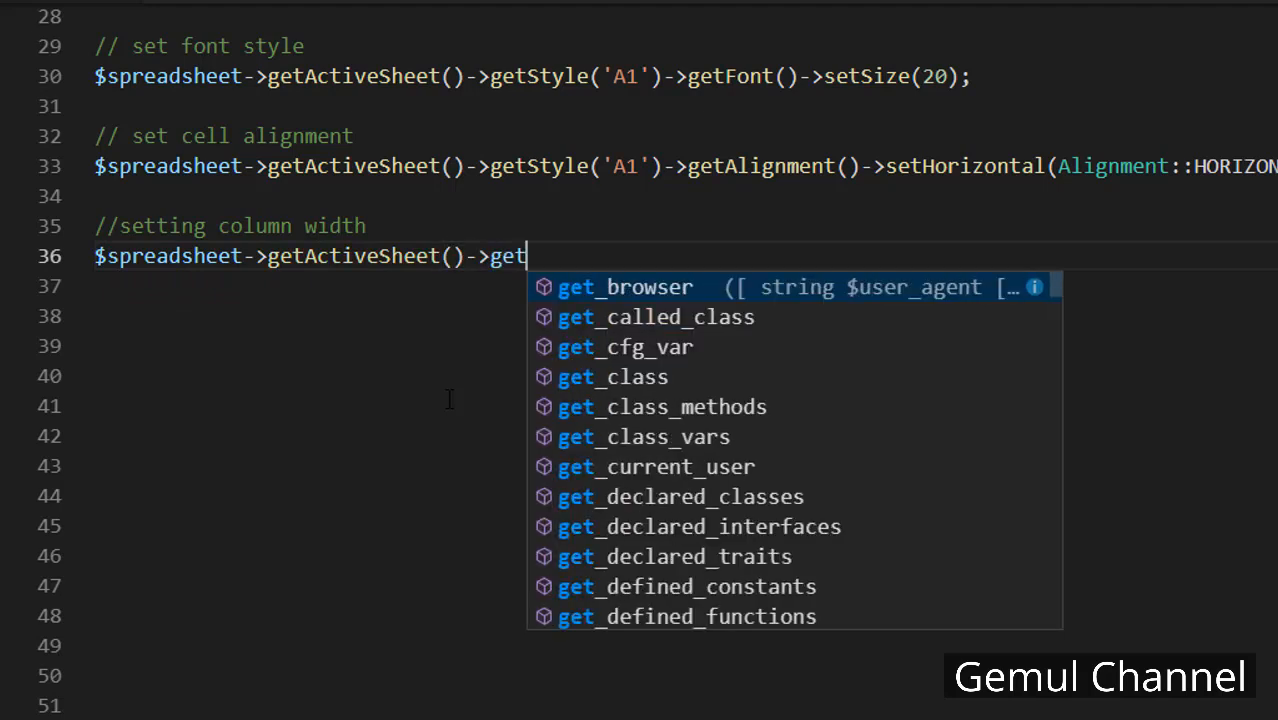
pyautogui.write('ColumnDimen')
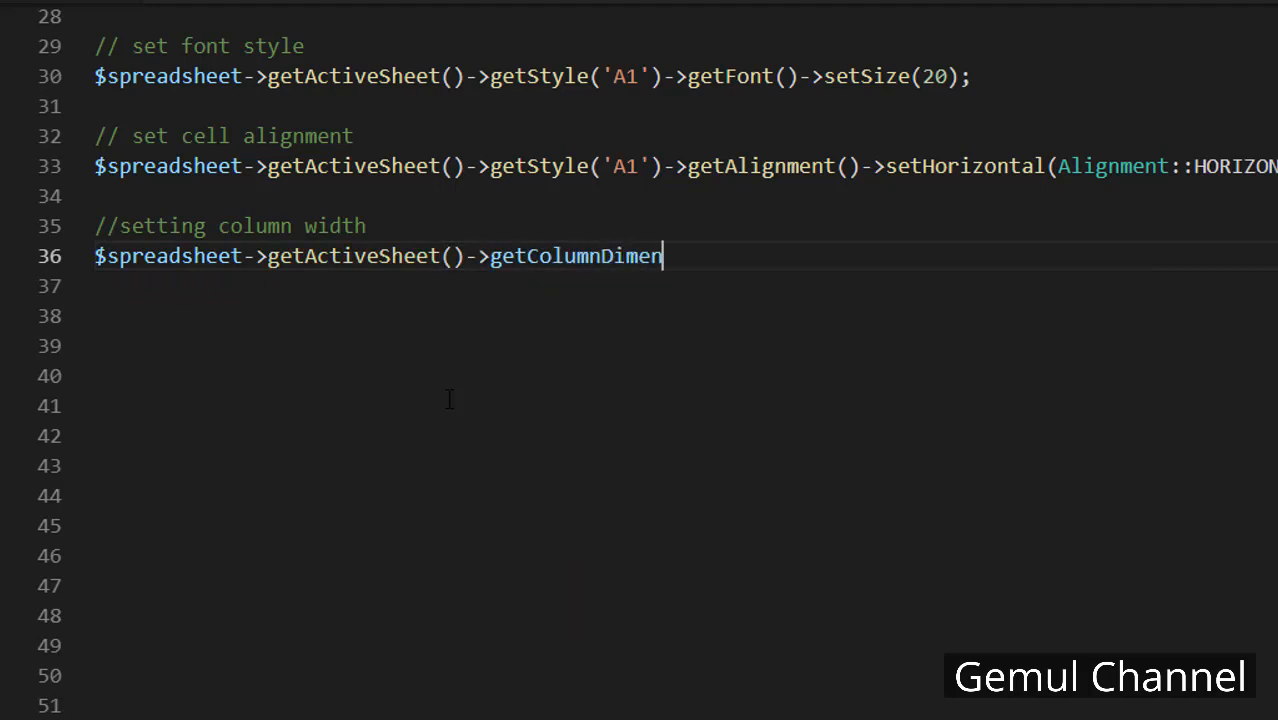
pyautogui.write("sion('A')")
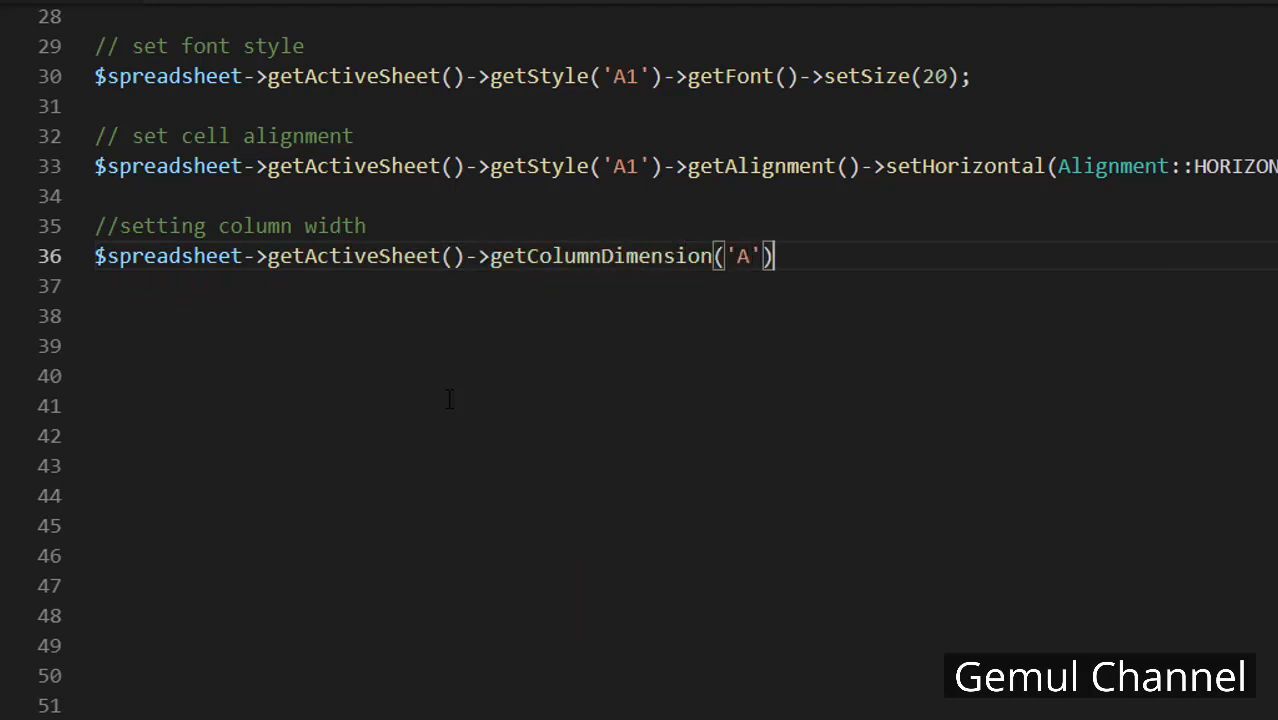
pyautogui.write('->setWidth(')
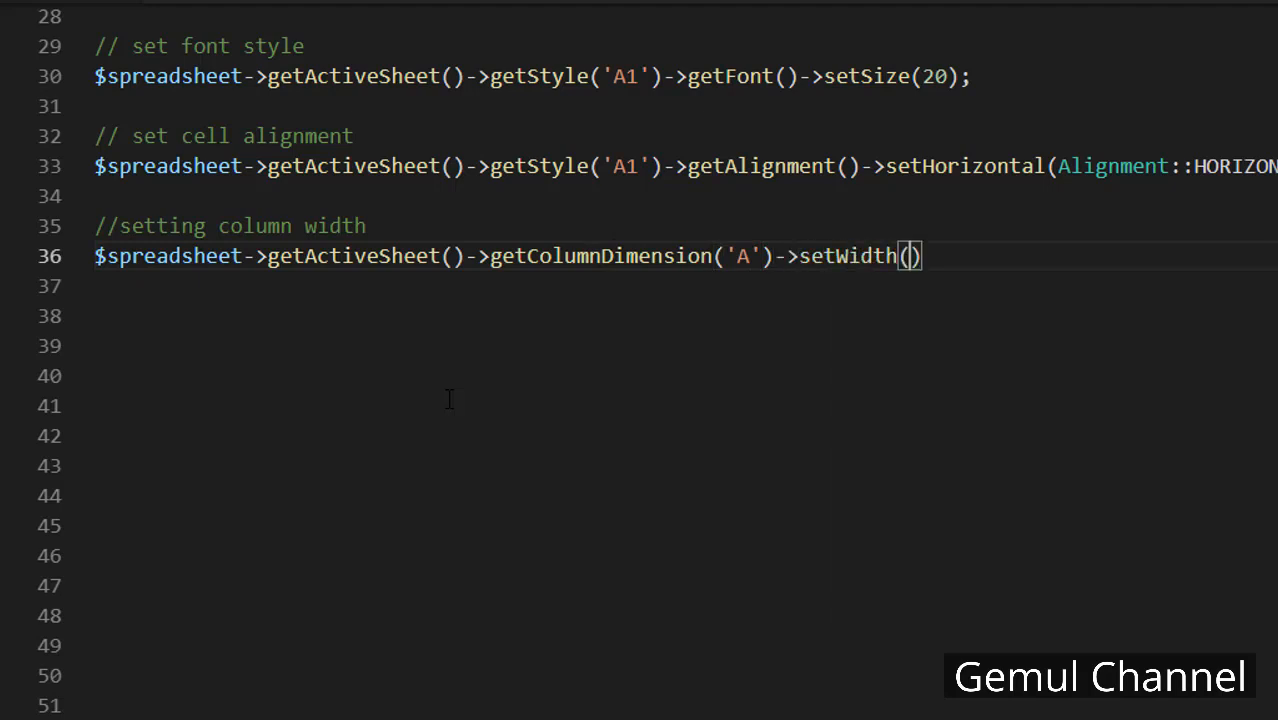
pyautogui.write('5;')
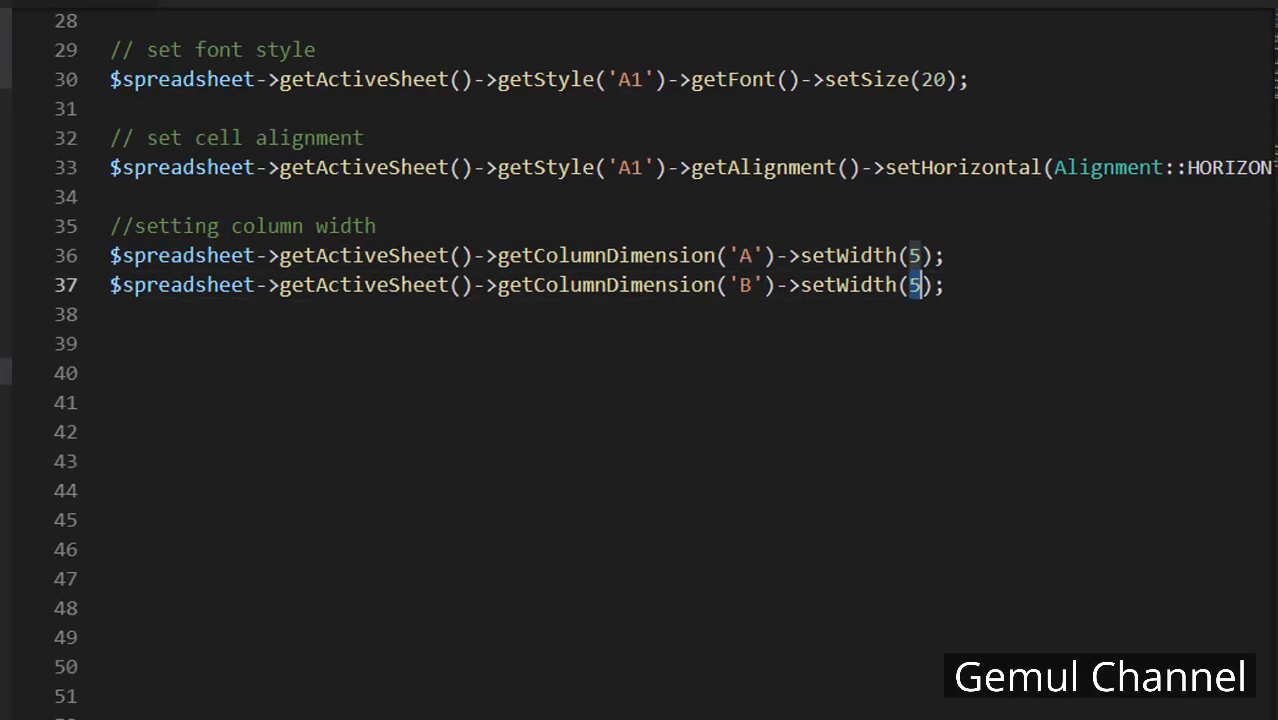
# Add further getColumnDimension lines for the remaining columns, including column D at width 12
pyautogui.click(548, 706)
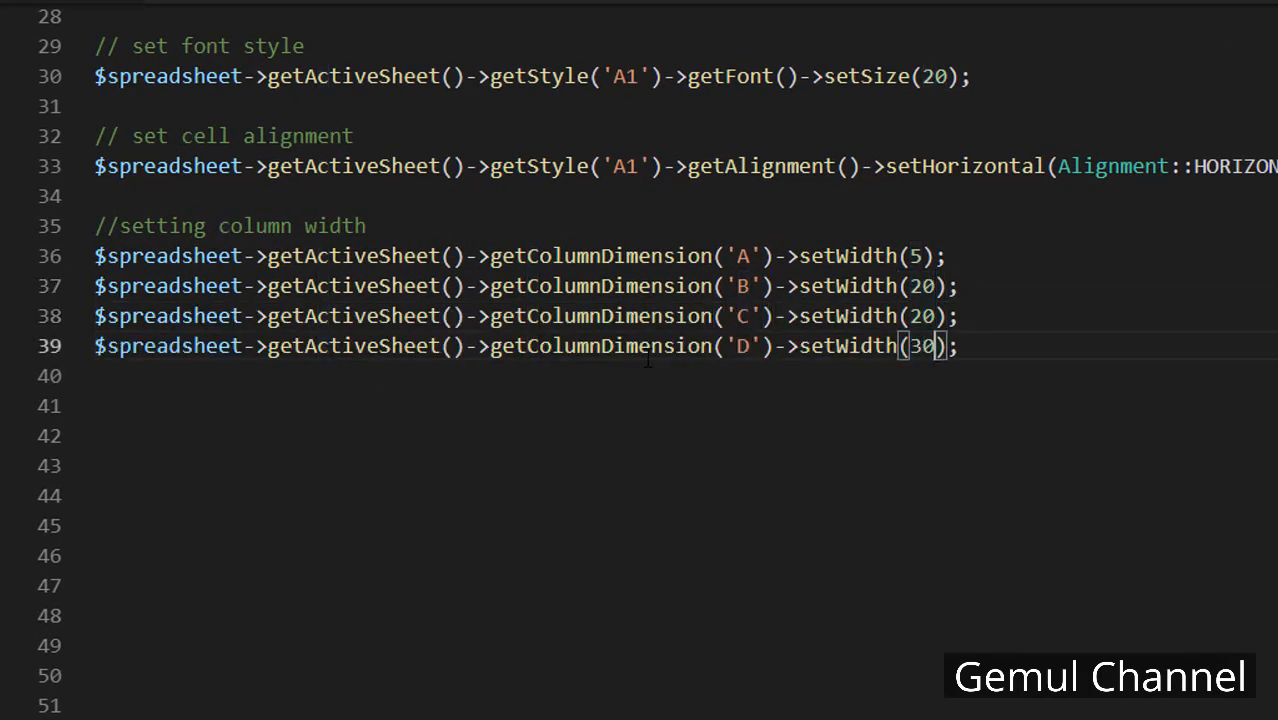
pyautogui.write("$spreadsheet->getActiveSheet()->getColumnDimension('D')->setWidth(12);")
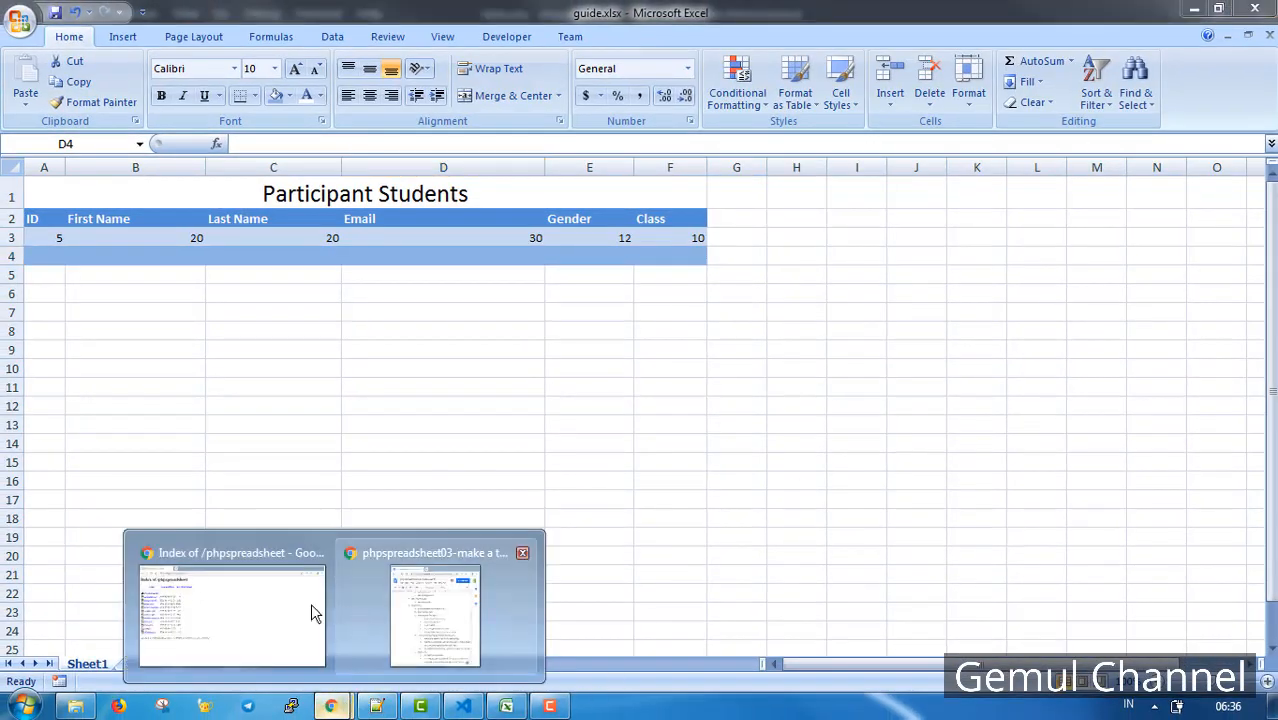
# Regenerate result.xlsx from the browser, check a column's new width, then return to the editor
pyautogui.click(232, 615)
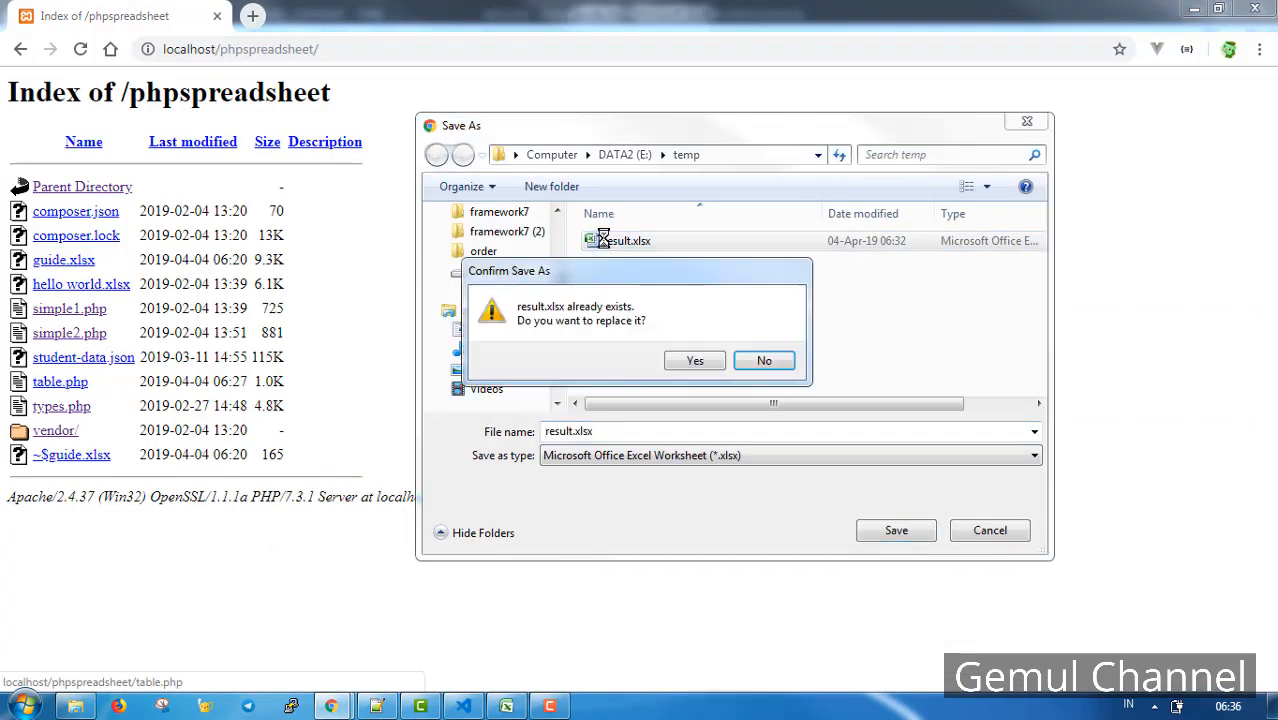
pyautogui.click(694, 360)
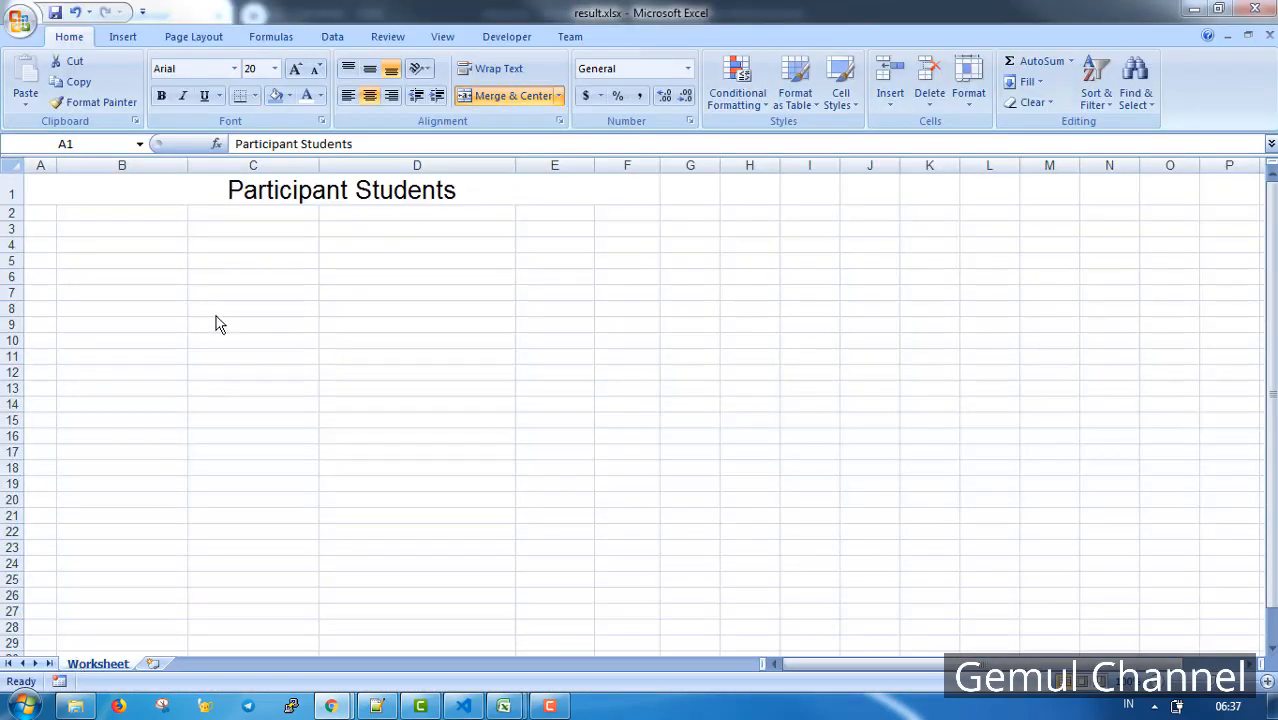
pyautogui.moveTo(40, 212); pyautogui.dragTo(510, 228)
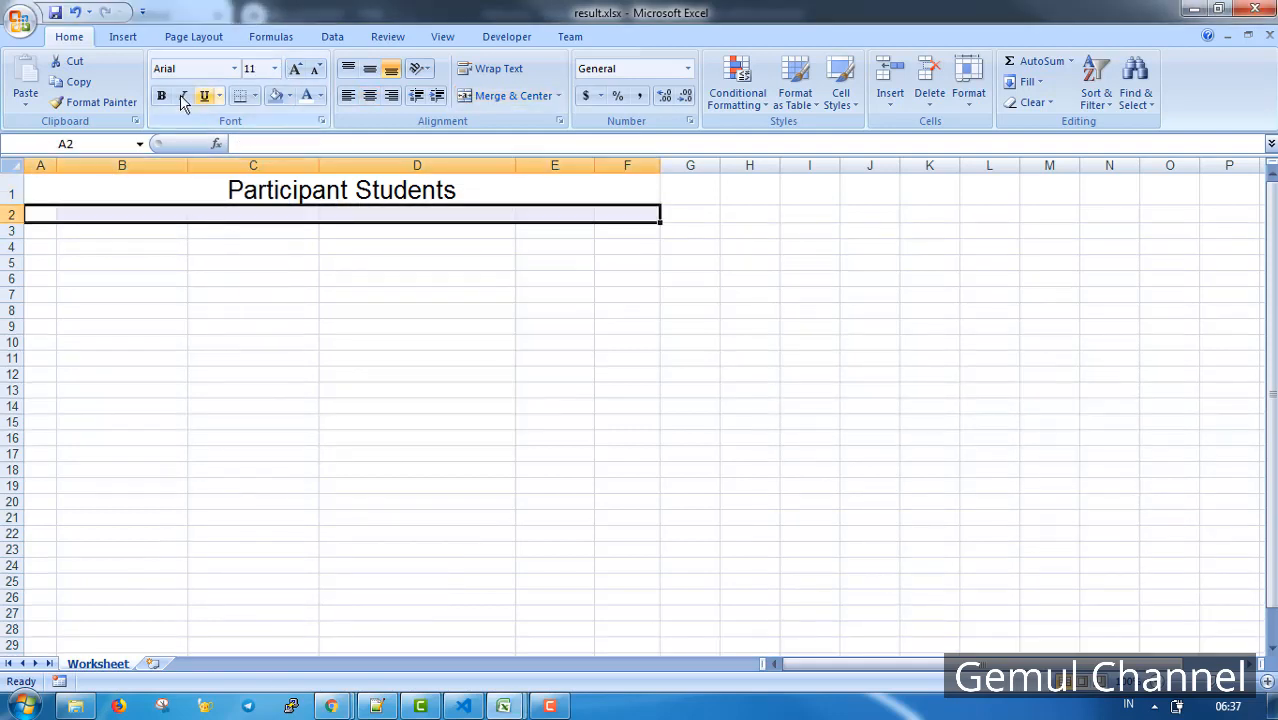
pyautogui.click(161, 95)
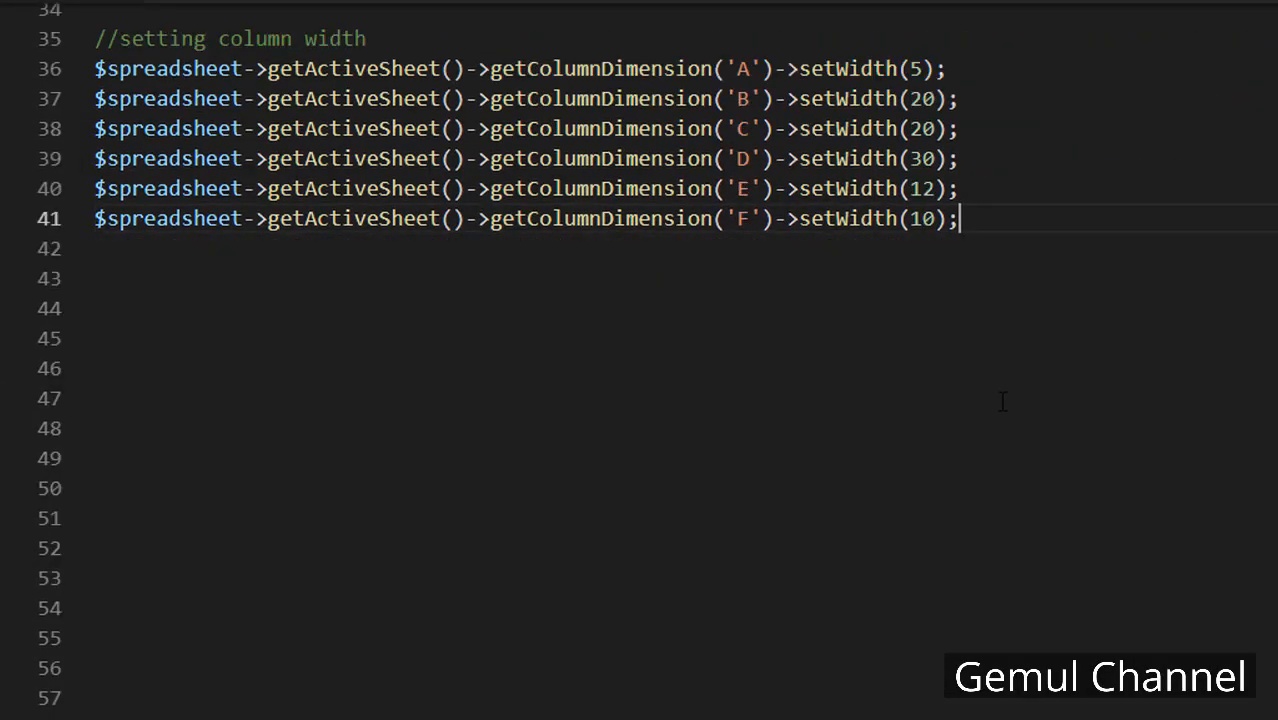
# Add setCellValue calls starting at A2 and begin a //set font style block
pyautogui.write('//header text')
pyautogui.click(686, 338)
pyautogui.write('->setCellValue')
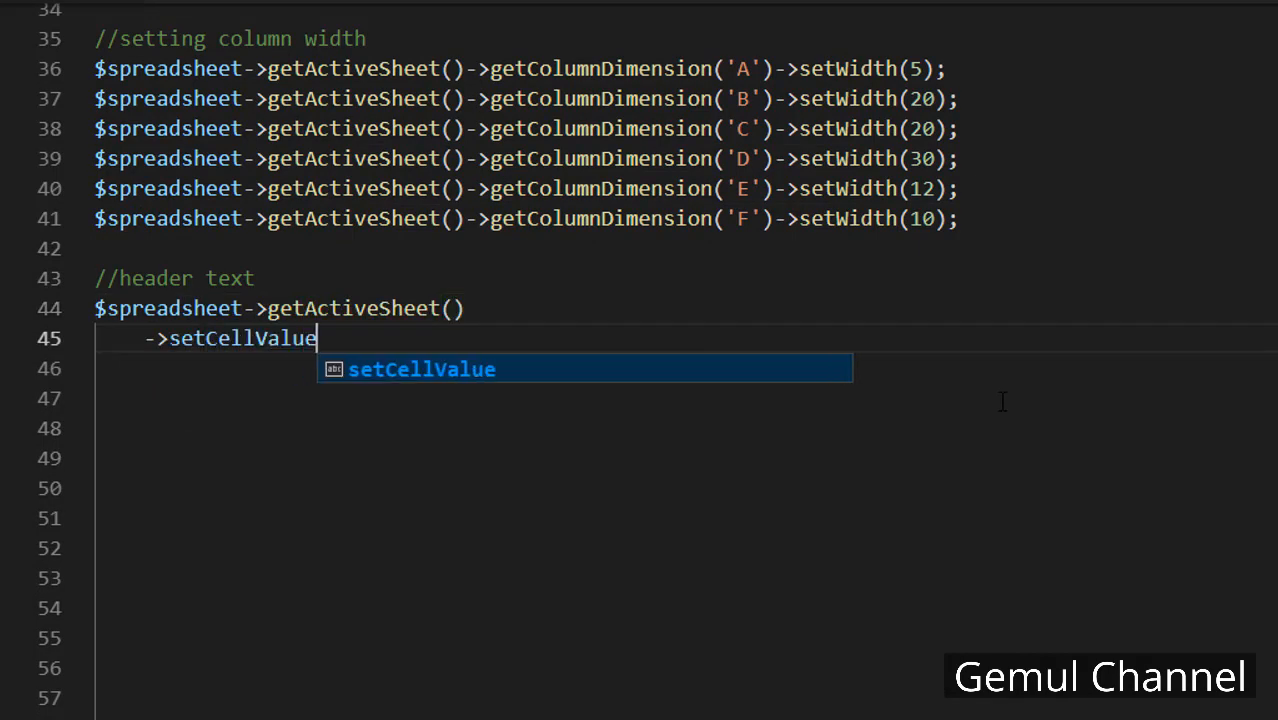
pyautogui.write('(\'A2\',"")')
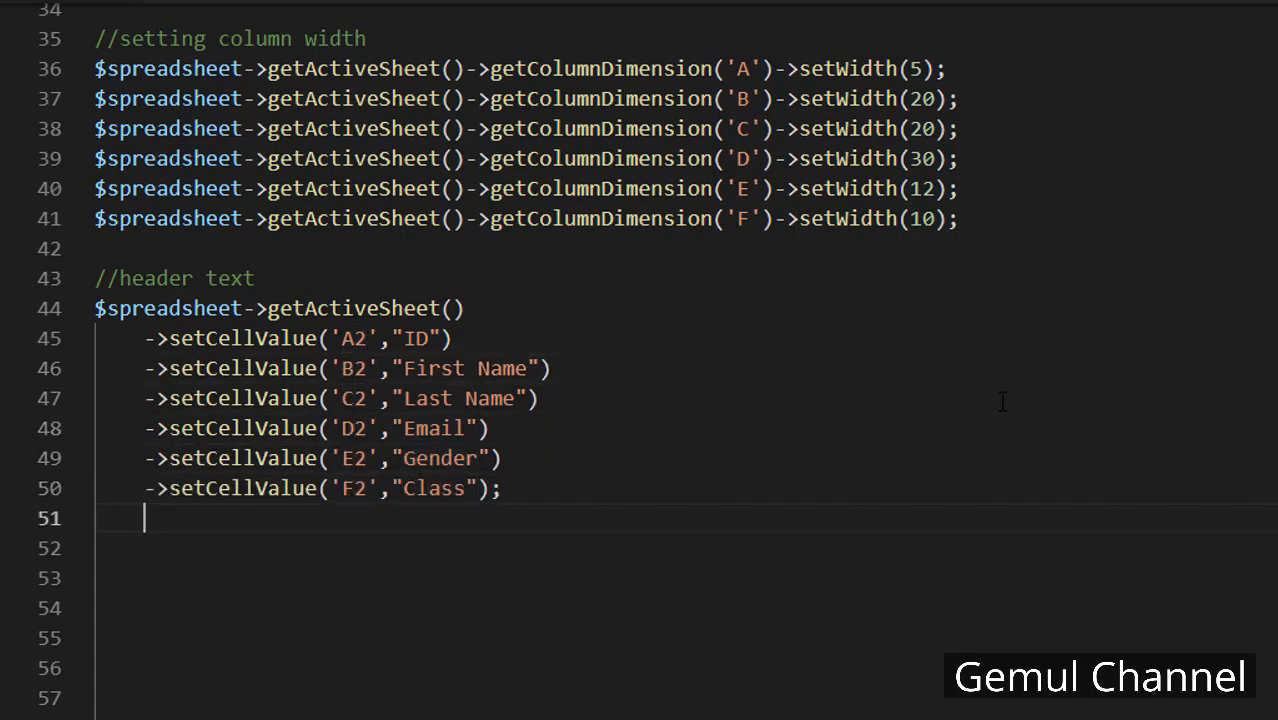
pyautogui.write('//set font style')
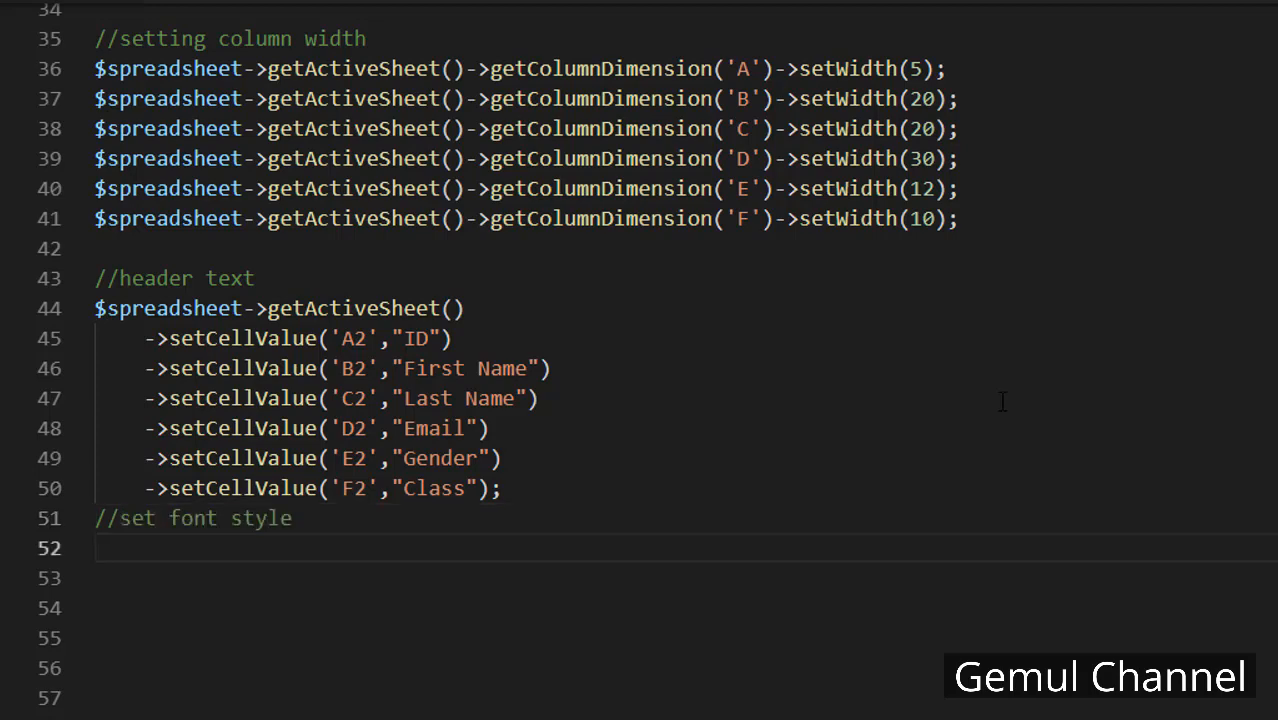
pyautogui.write('$spreadsheet->getActiveSheet()')
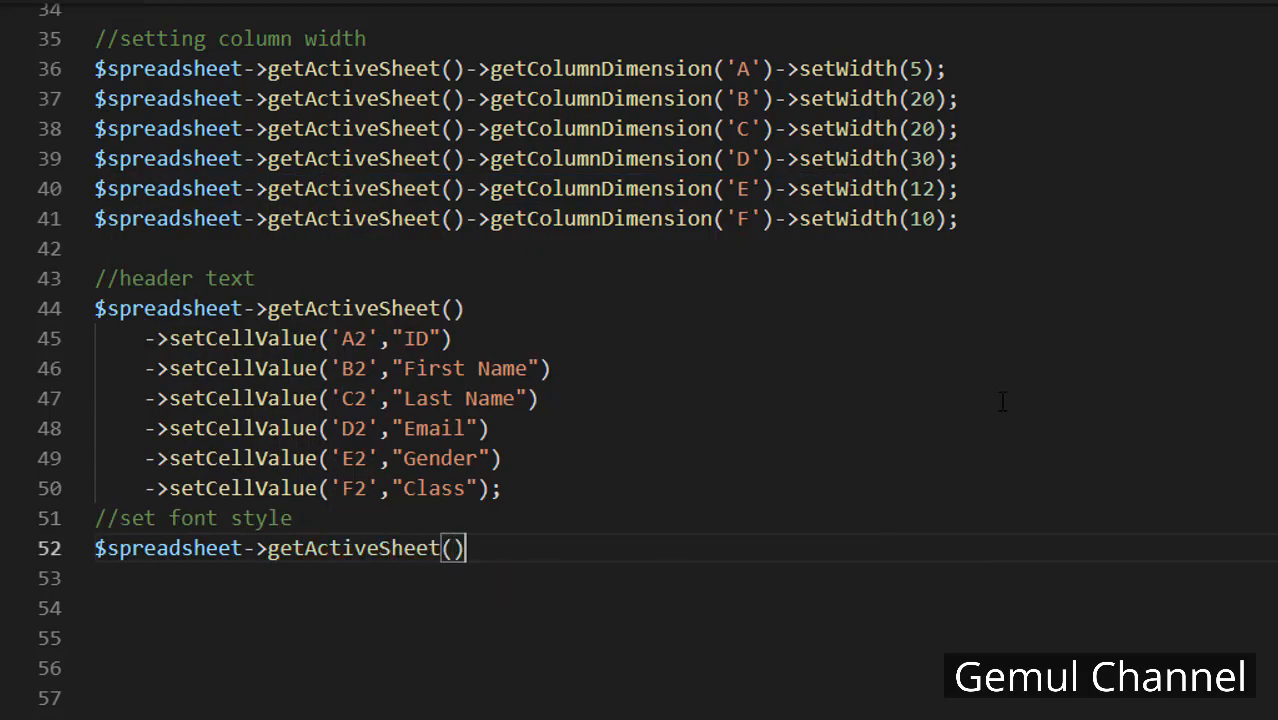
# Style range A2:F2 with font size 11 and bold, then save the script
pyautogui.write("->getStyle('')")
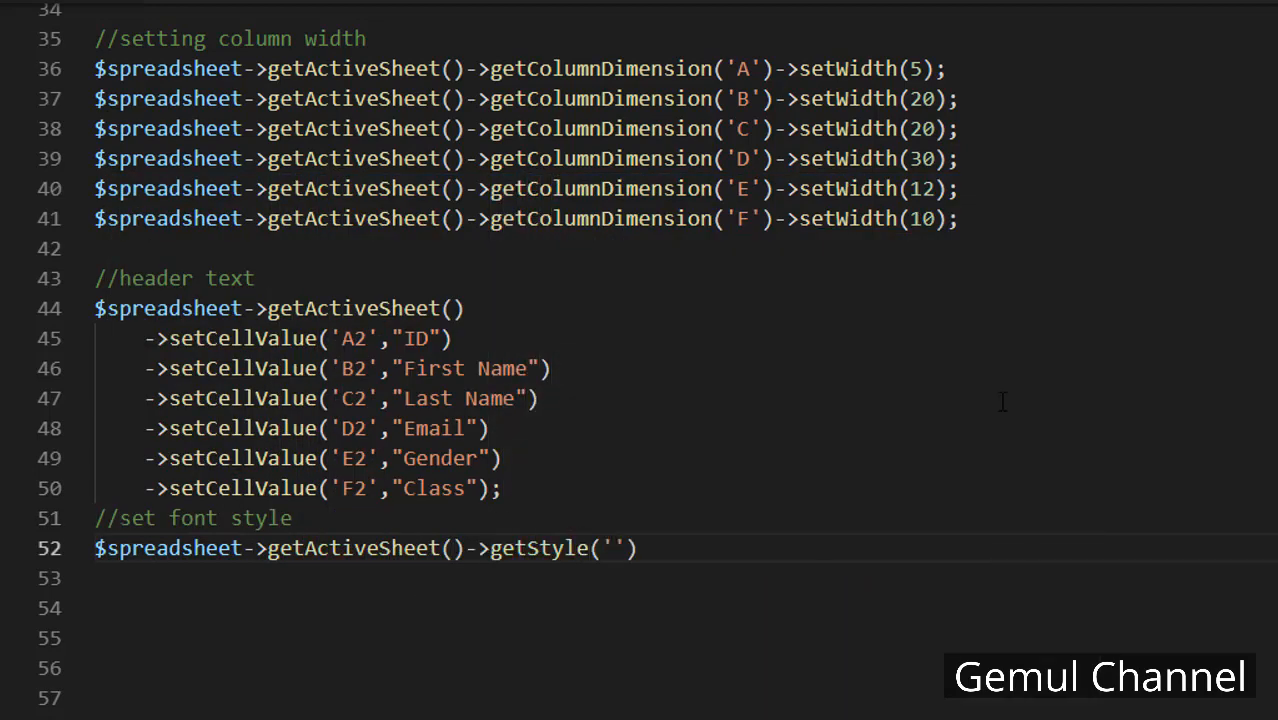
pyautogui.write("A2:F2')->getFont()->setSize(11);")
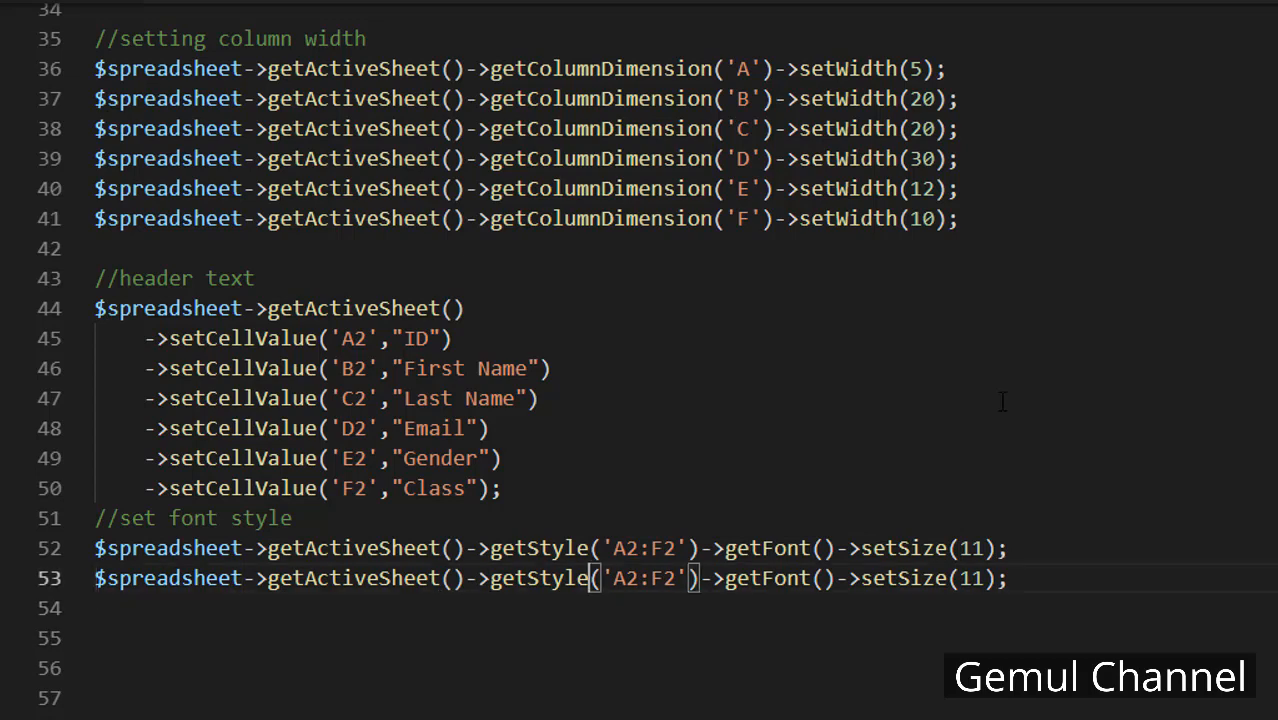
pyautogui.doubleClick(918, 578)
pyautogui.write('Bold(tru')
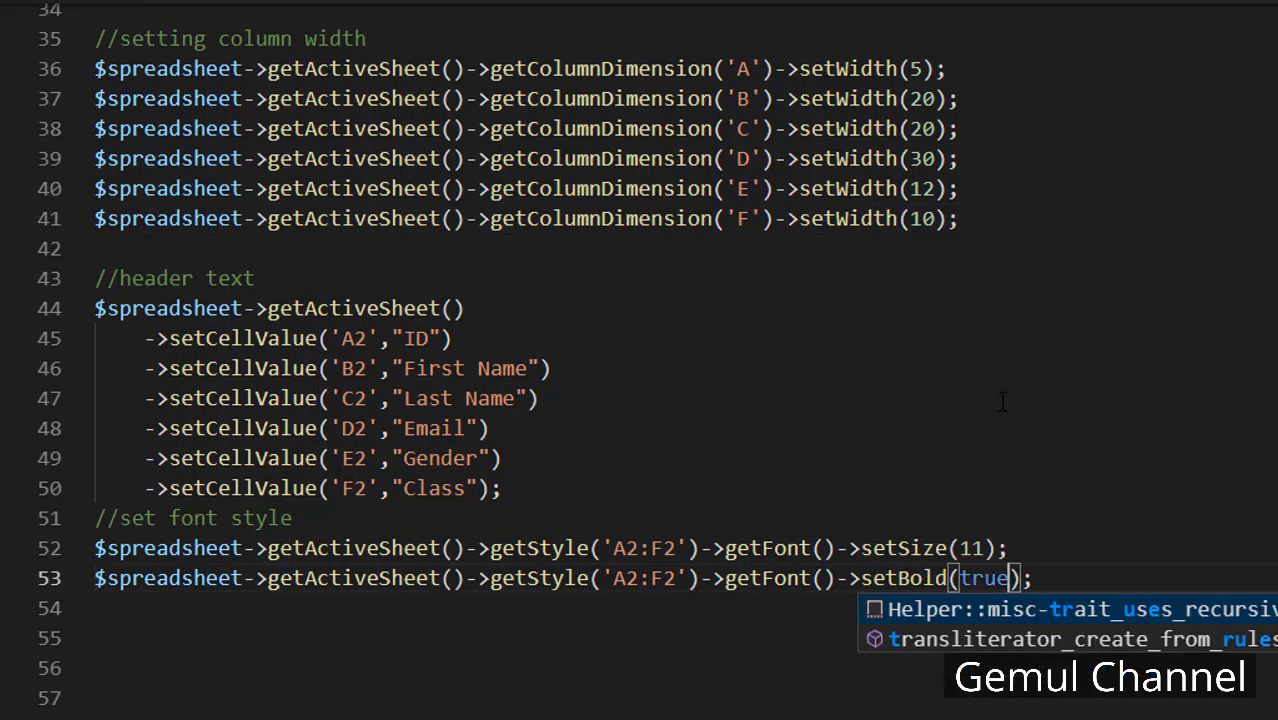
pyautogui.press('Escape')
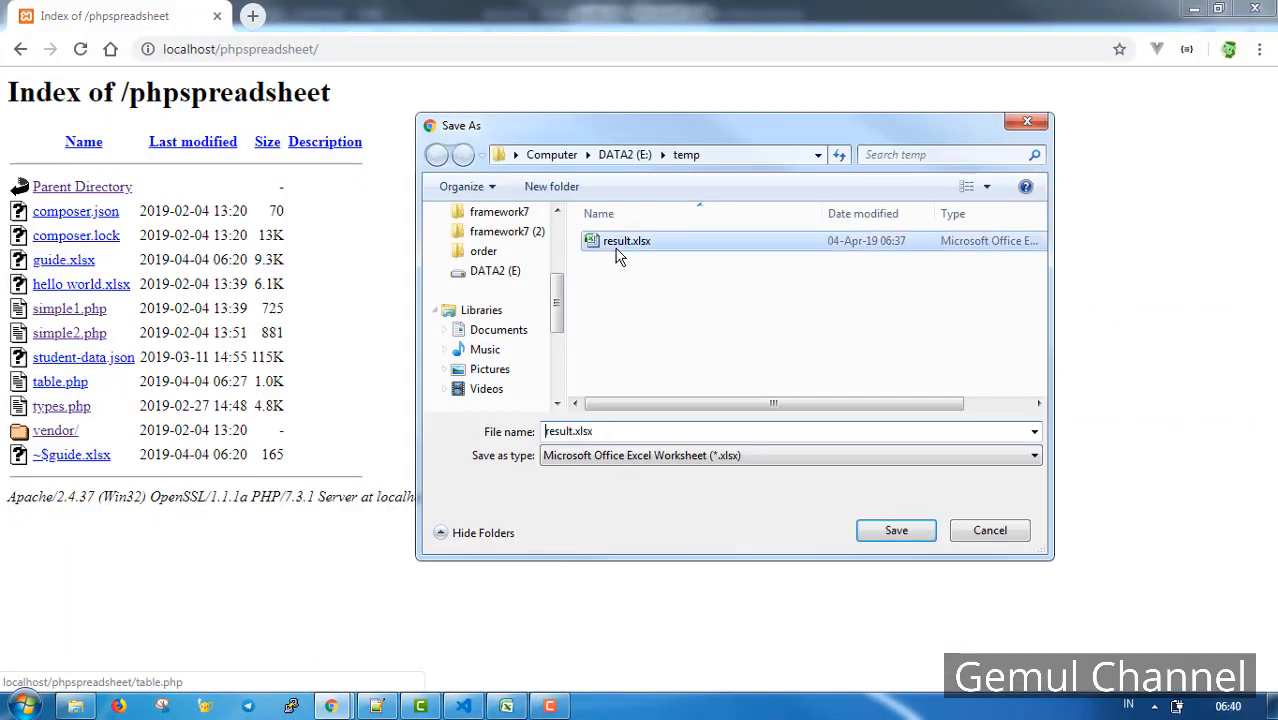
# Overwrite result.xlsx with the regenerated workbook and return to the editor
pyautogui.click(895, 530)
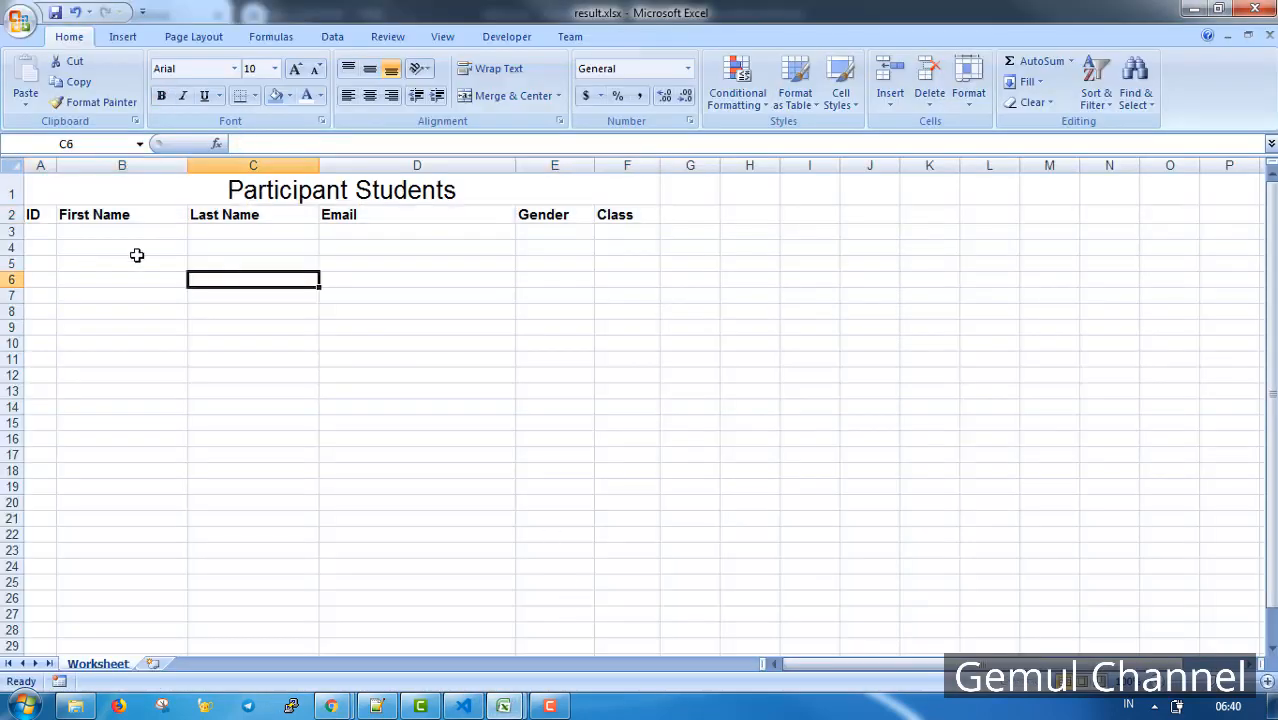
pyautogui.click(292, 95)
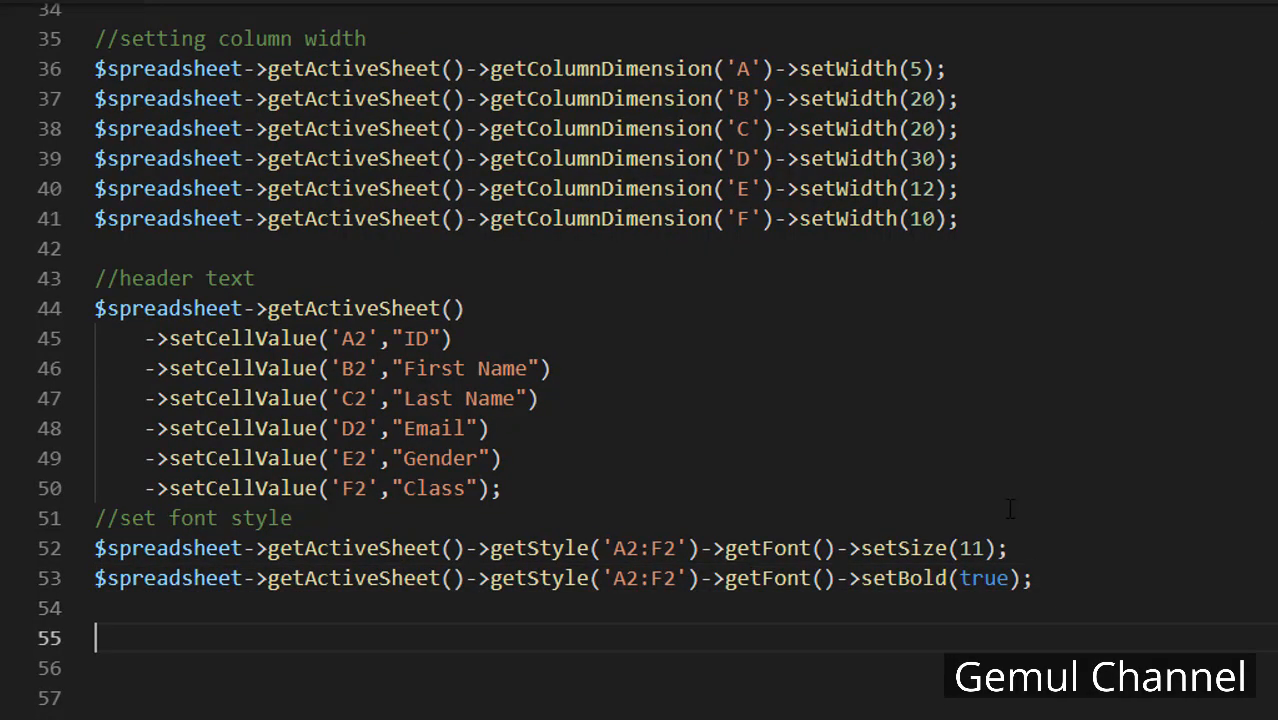
# Add //background color and //styling arrays comments with a //table head label near the top
pyautogui.write('//backgr')
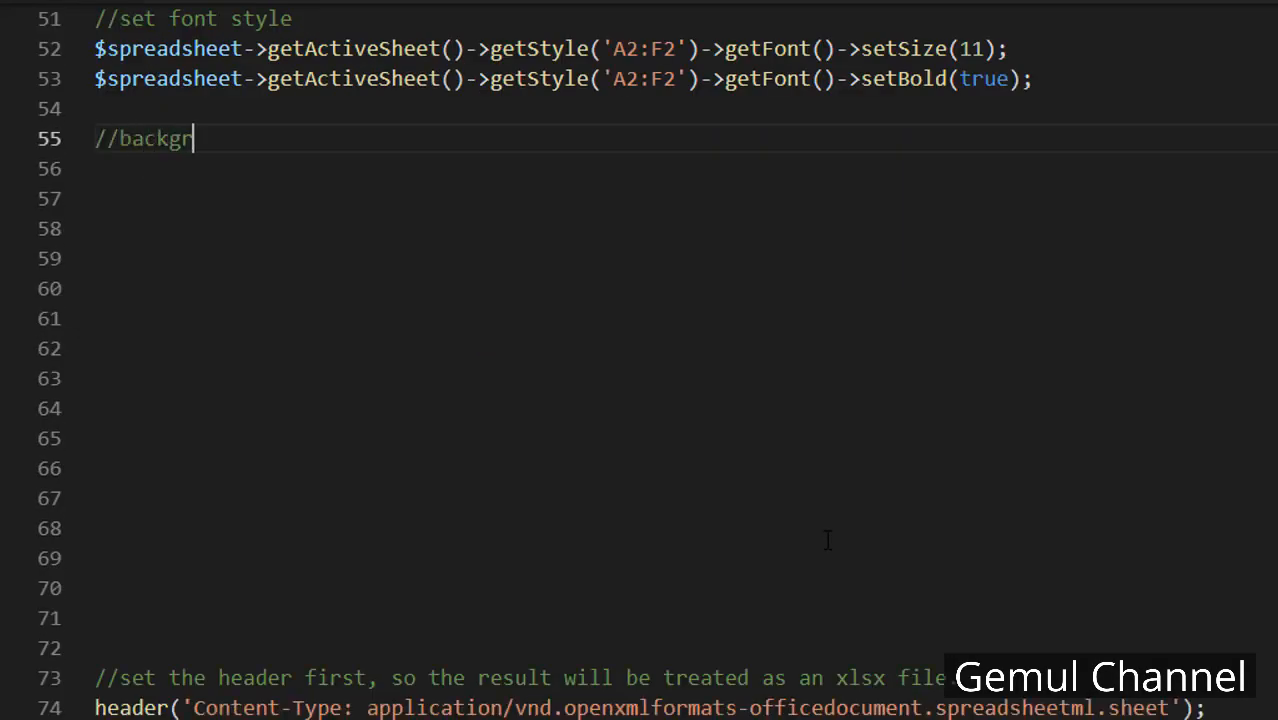
pyautogui.write('ound color')
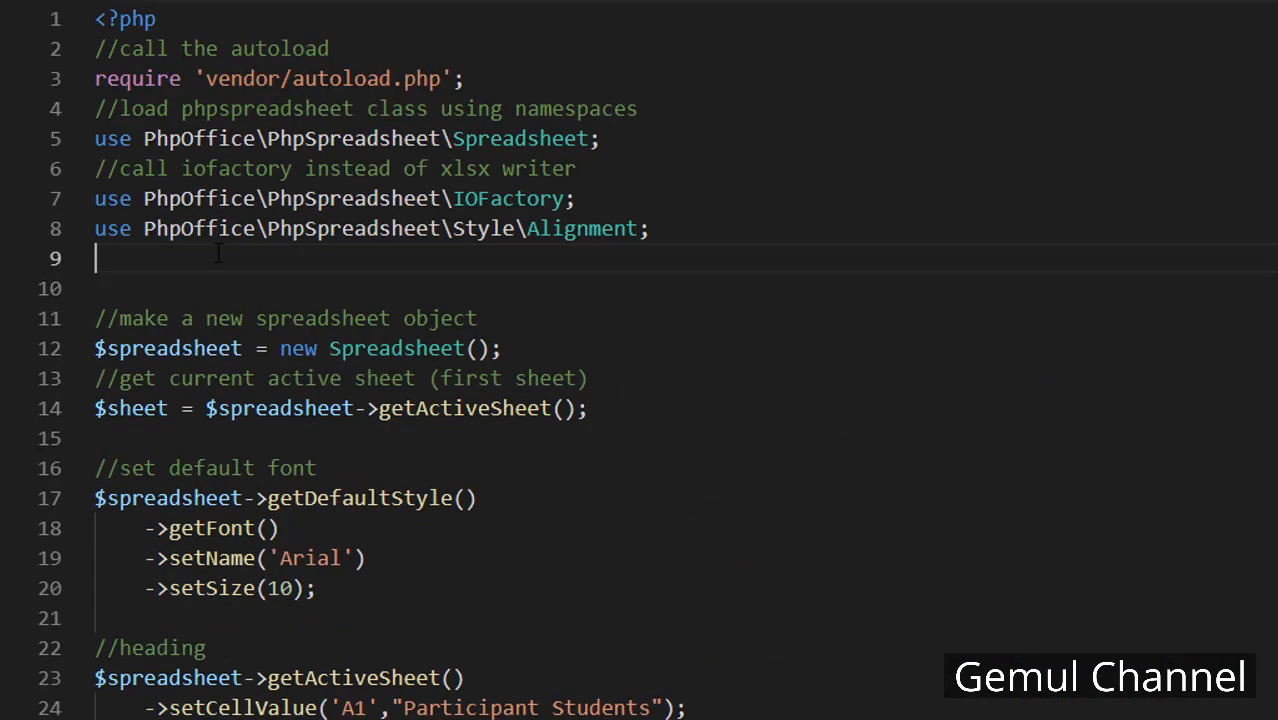
pyautogui.write('//arra')
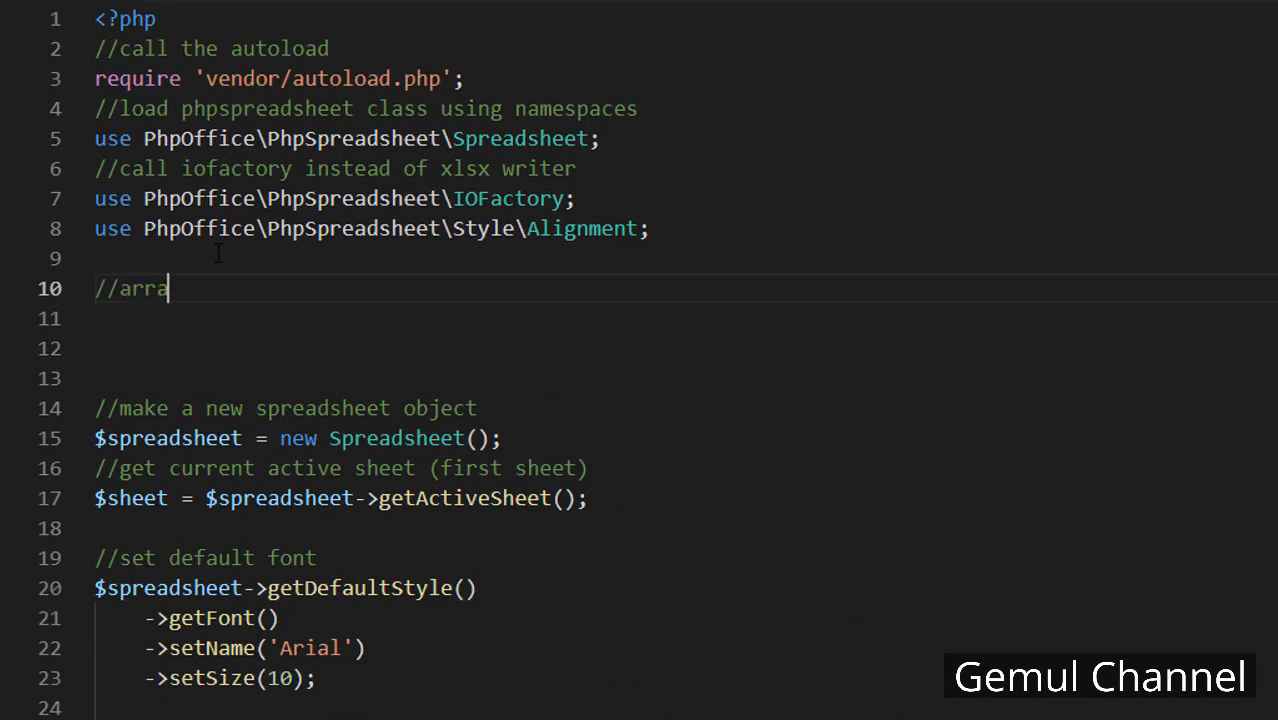
pyautogui.write('stylin')
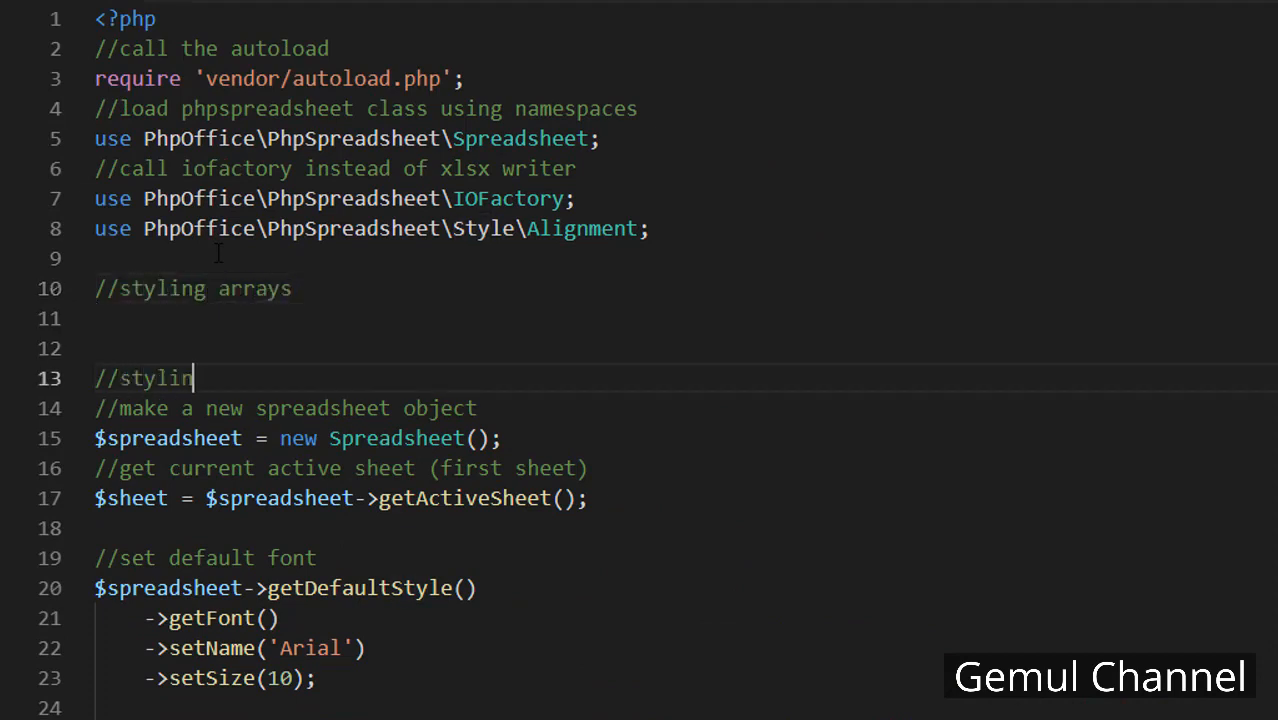
pyautogui.write('g arrays end')
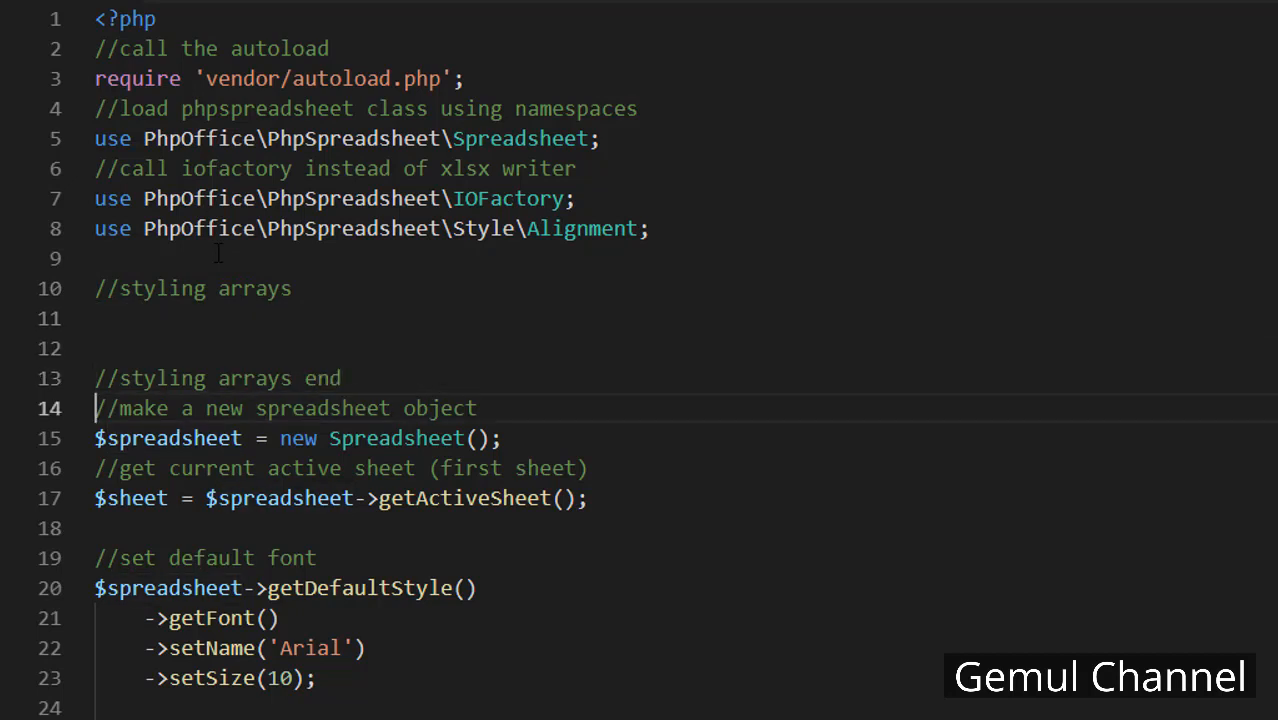
pyautogui.write('//table head style')
pyautogui.click(681, 348)
pyautogui.write('$tableHead =')
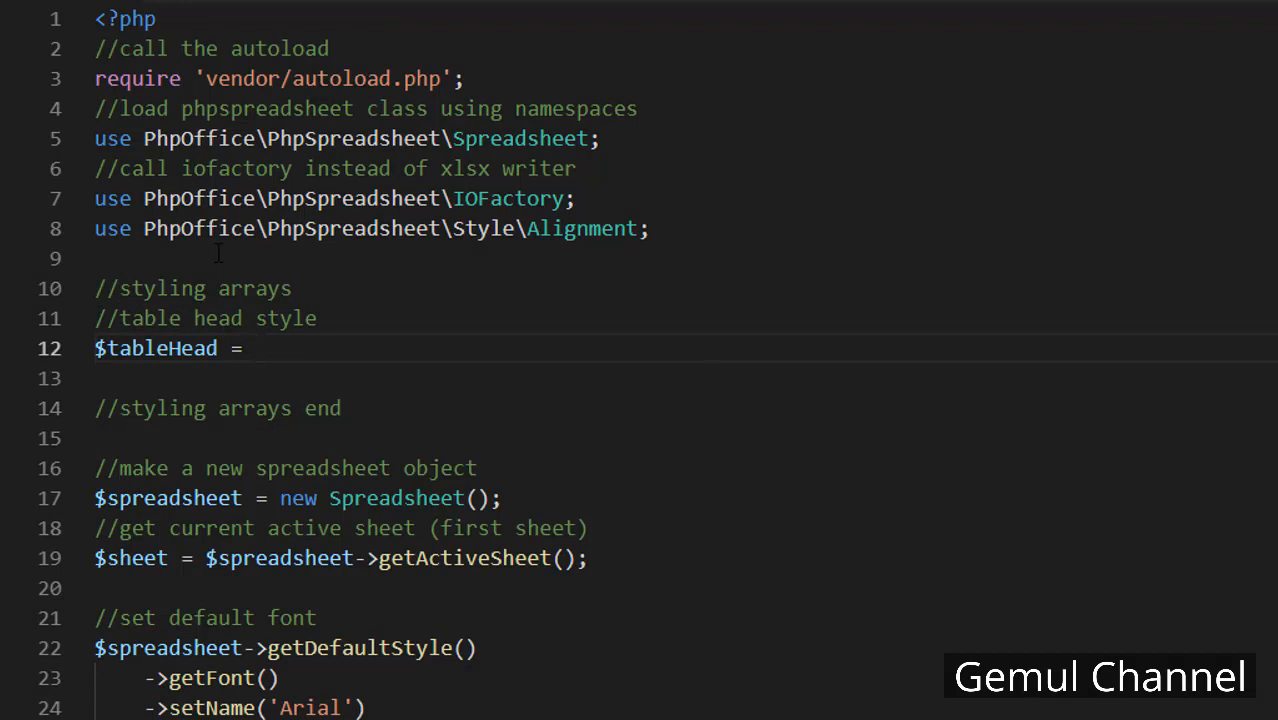
# Define the $tableHead array with font colour rgb FFFFFF
pyautogui.write('[];')
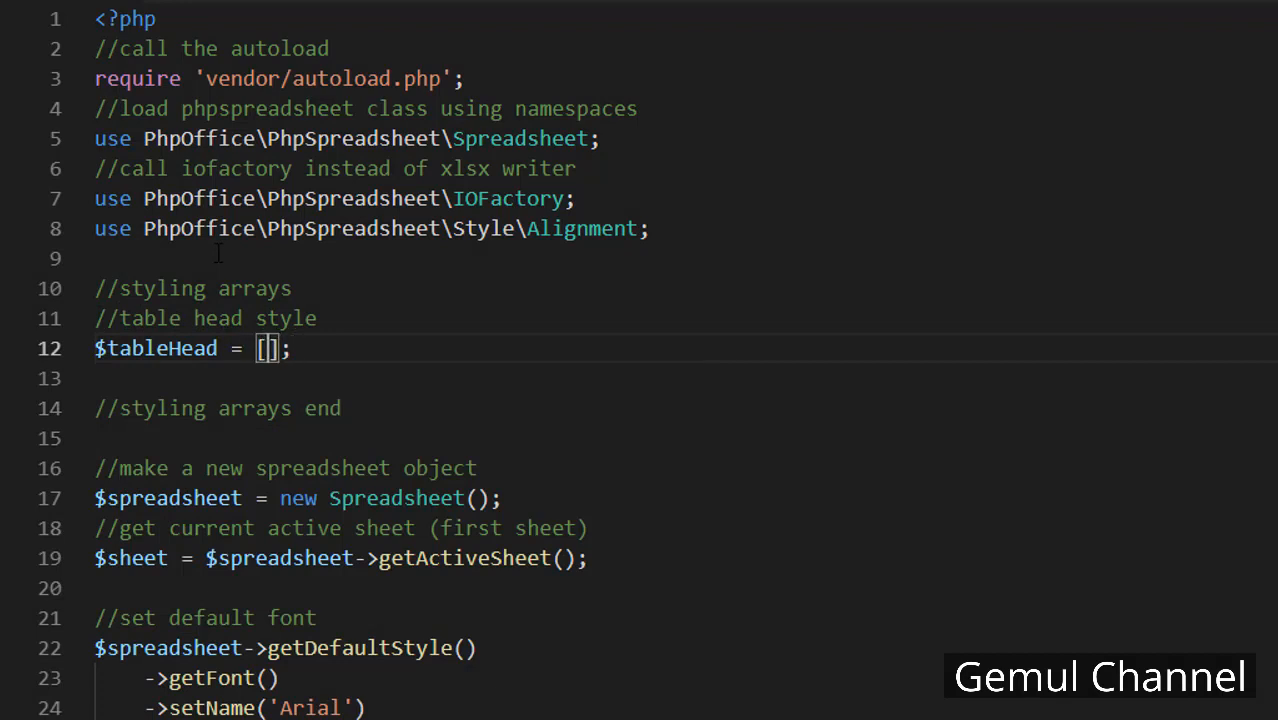
pyautogui.write('Array(')
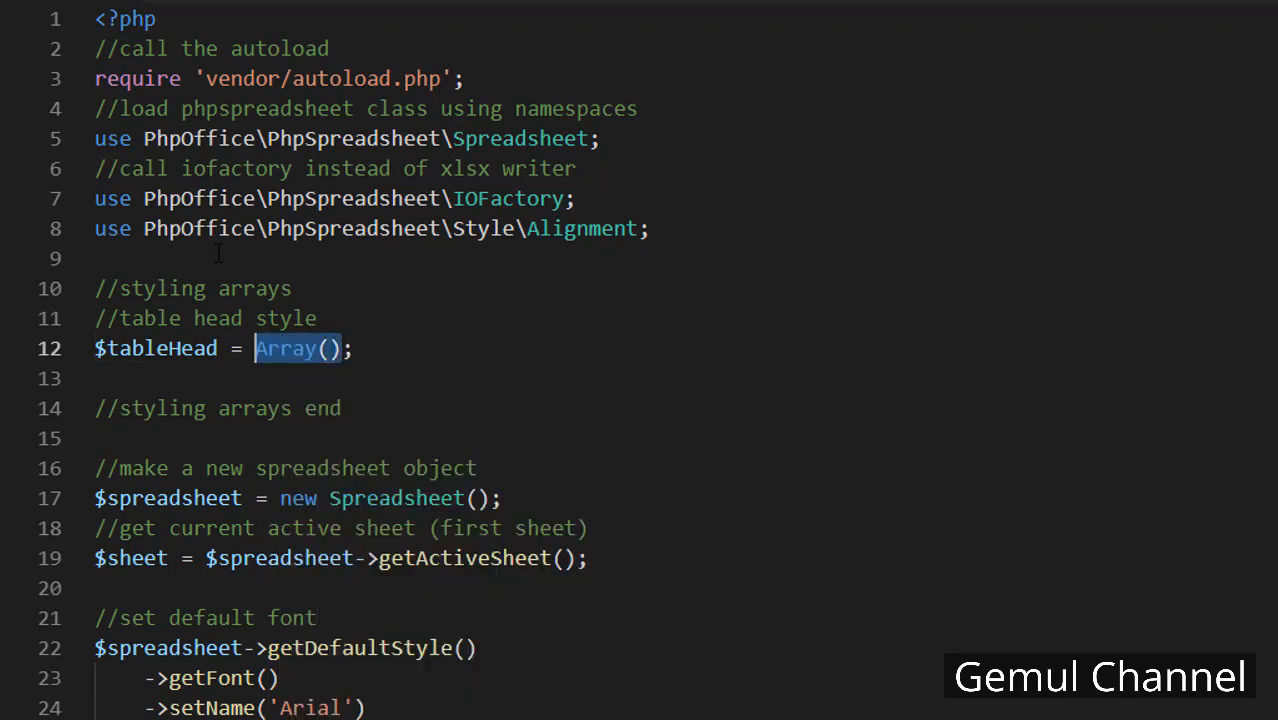
pyautogui.write('[]')
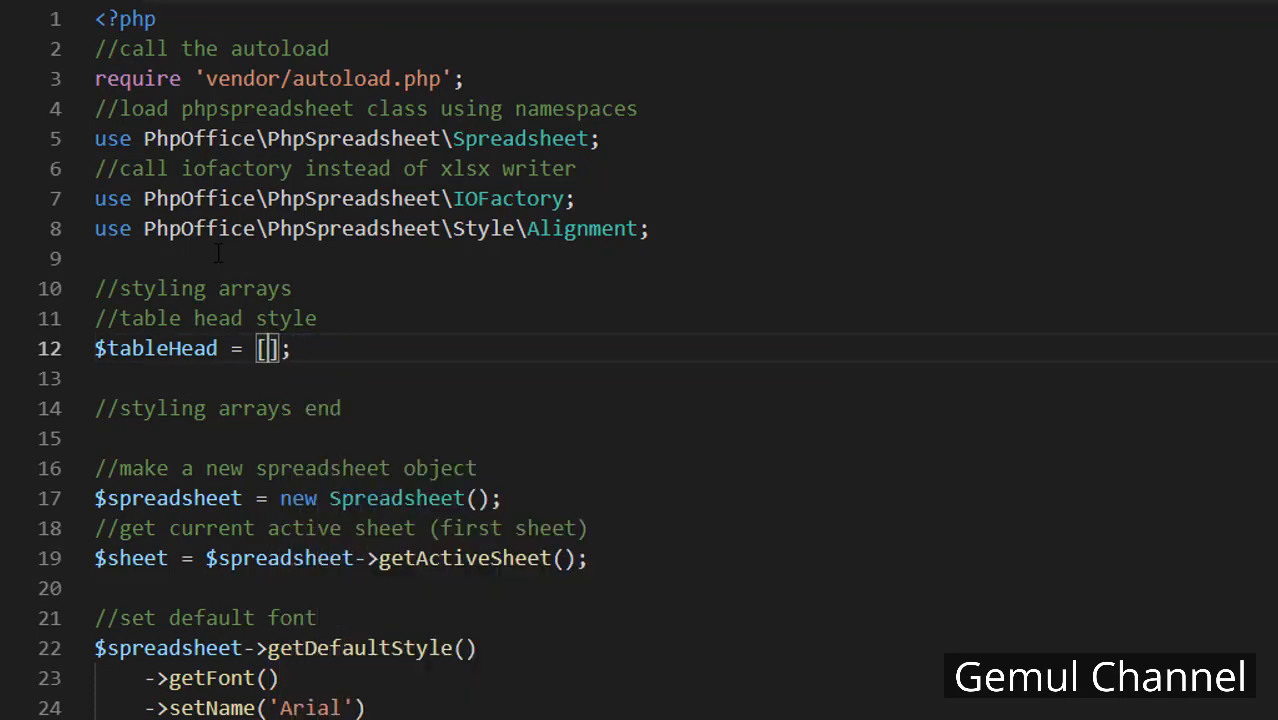
pyautogui.write("'font'=>")
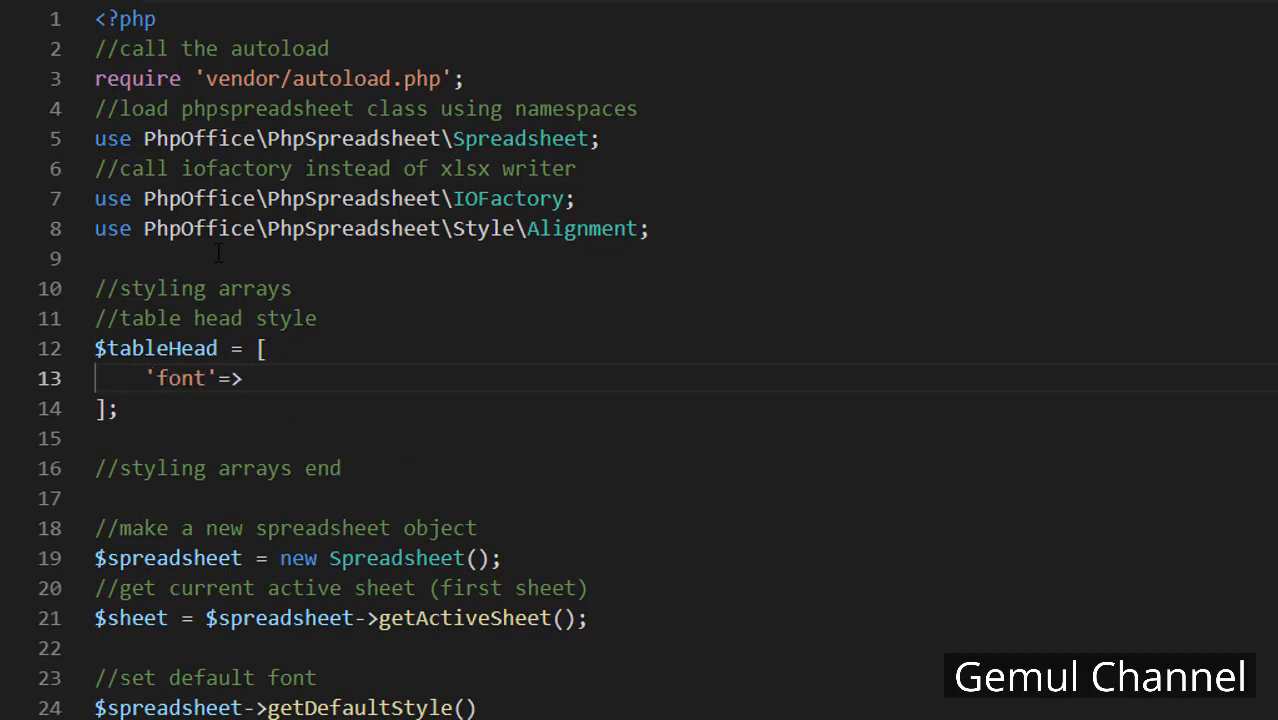
pyautogui.write('[')
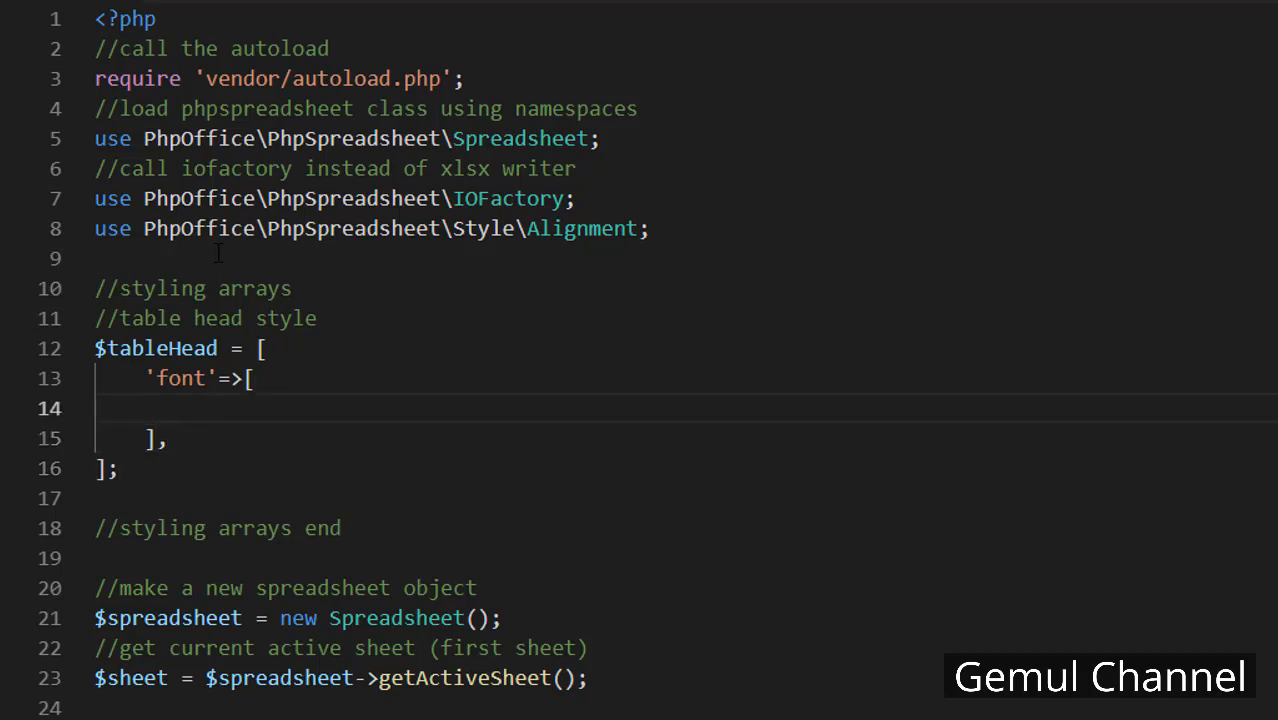
pyautogui.write("'color'=>[")
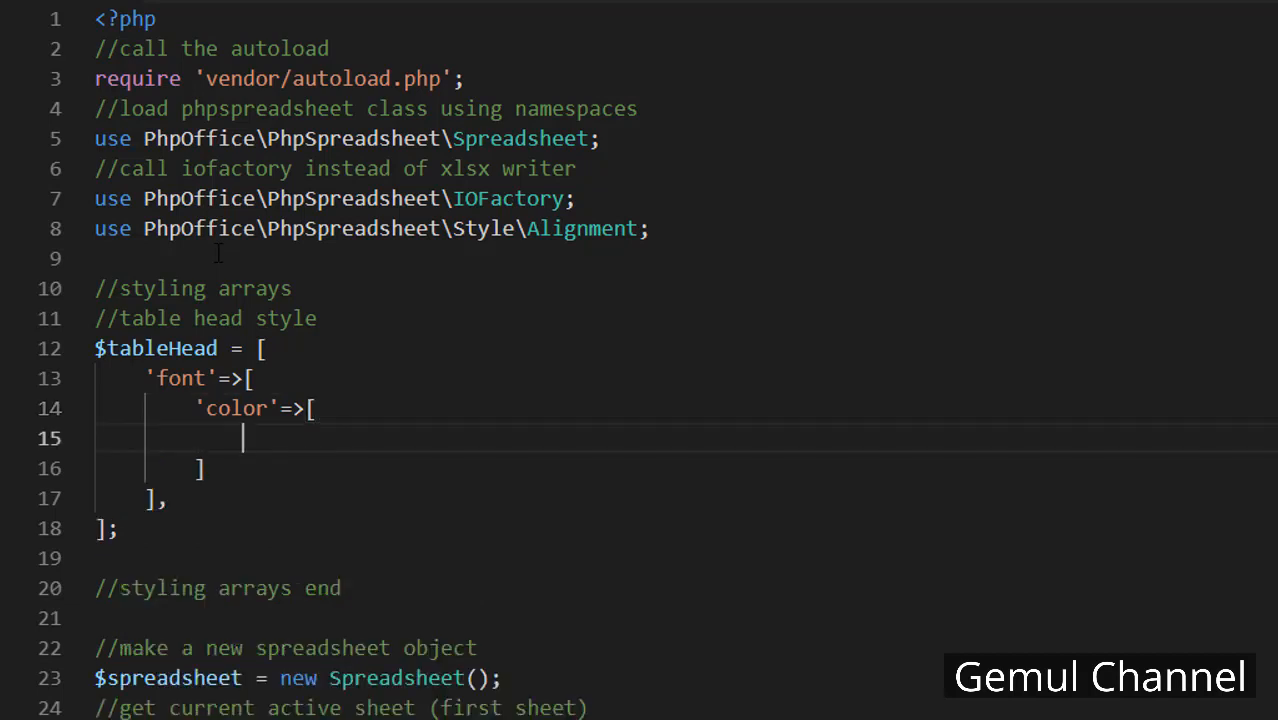
pyautogui.write("'rgb'=>''")
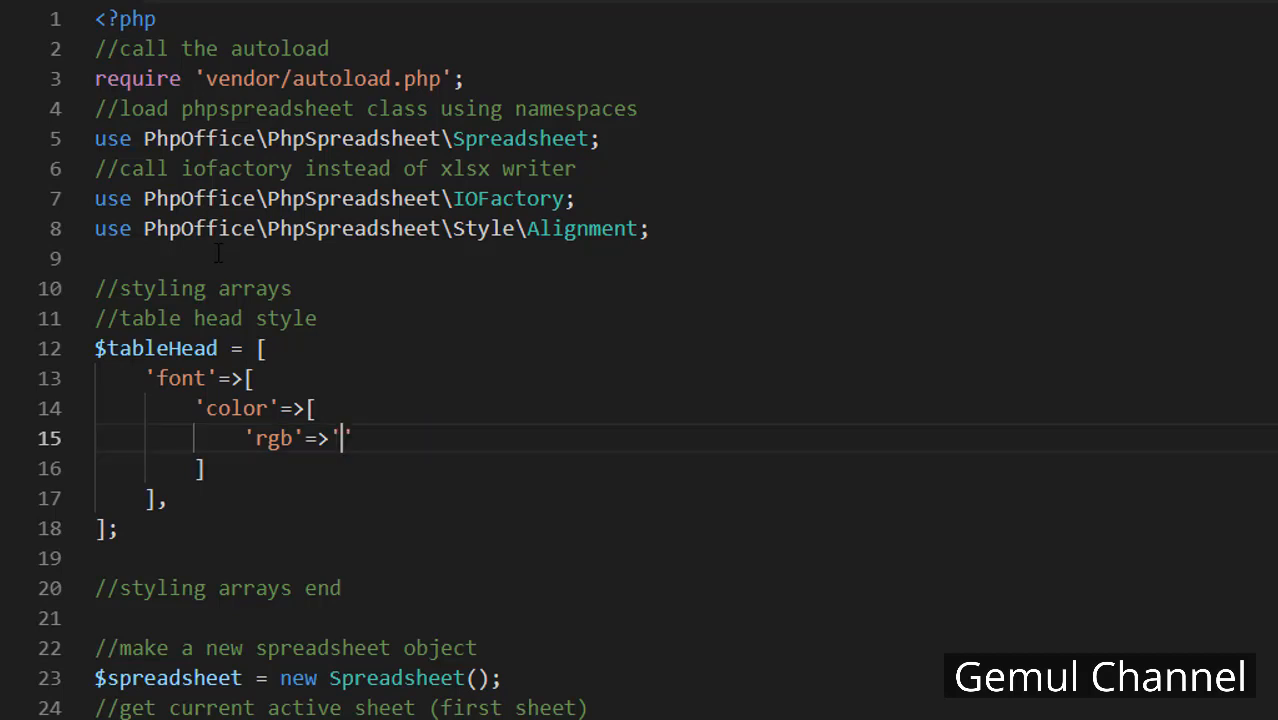
pyautogui.write('FFFFFF')
pyautogui.click(686, 468)
pyautogui.write(',')
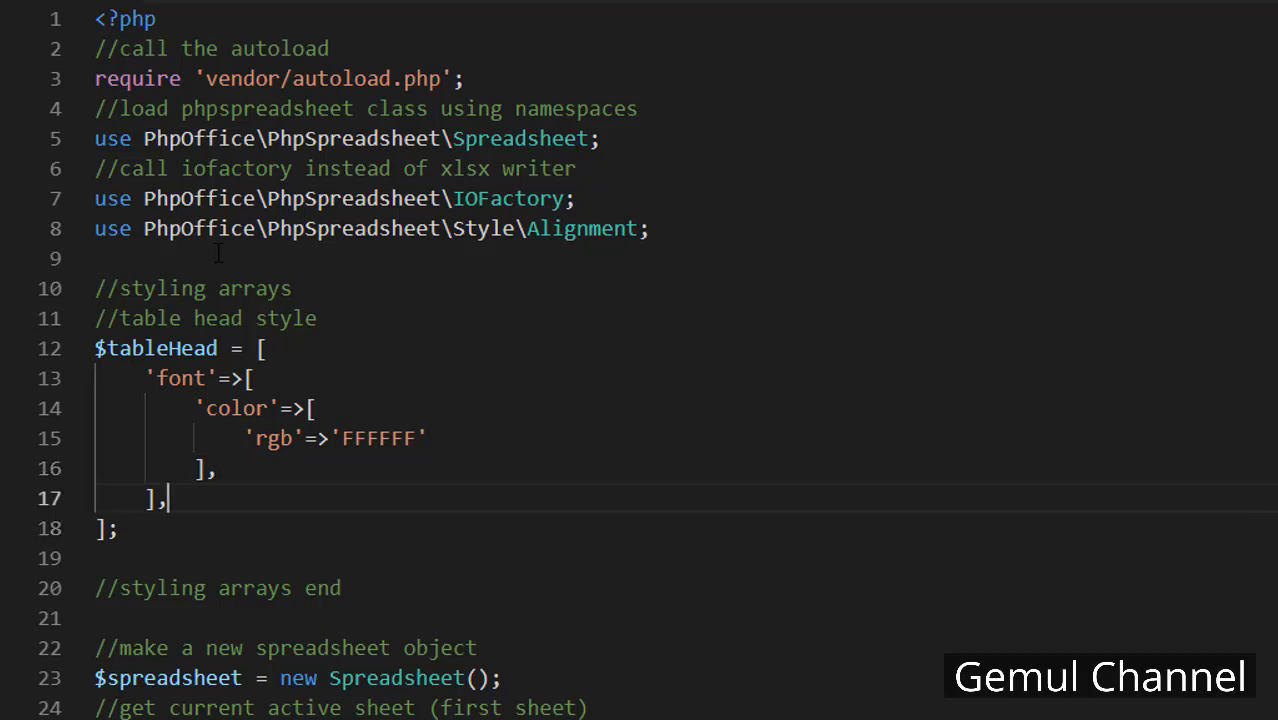
# Add a 'fill' array to $tableHead with fillType Fill::FILL_SOLID
pyautogui.write("'fill'")
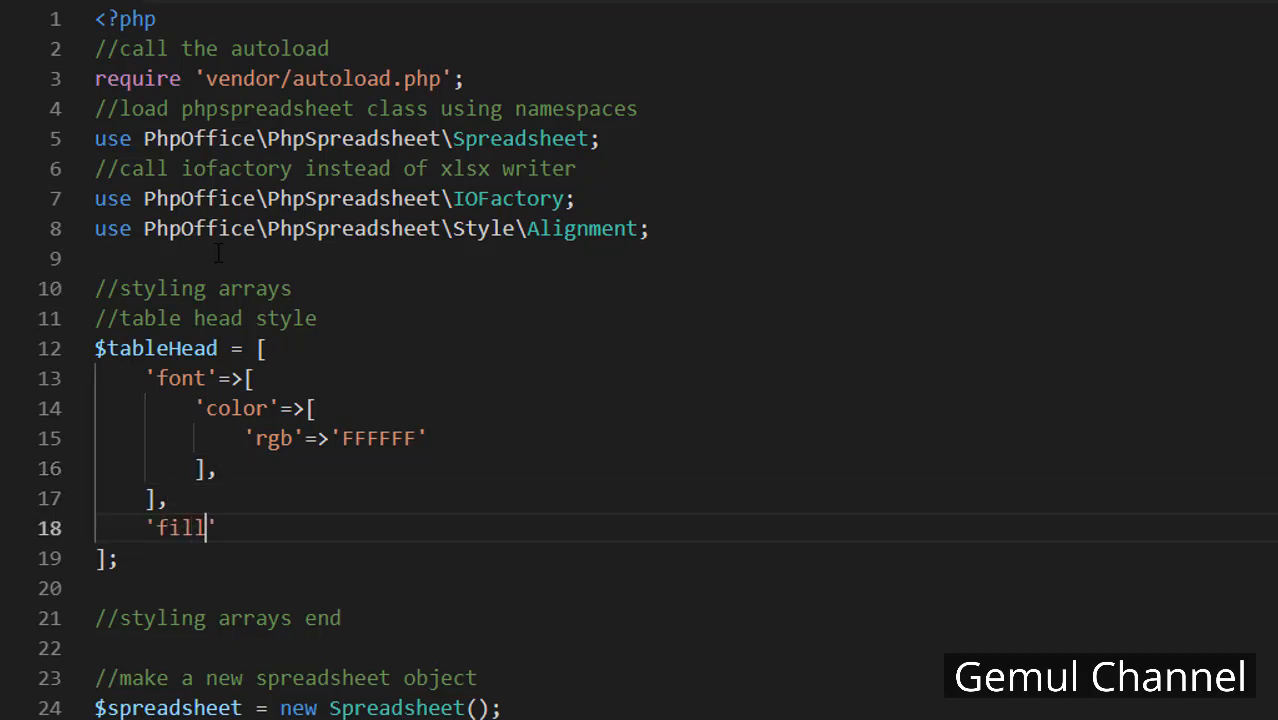
pyautogui.write('=>')
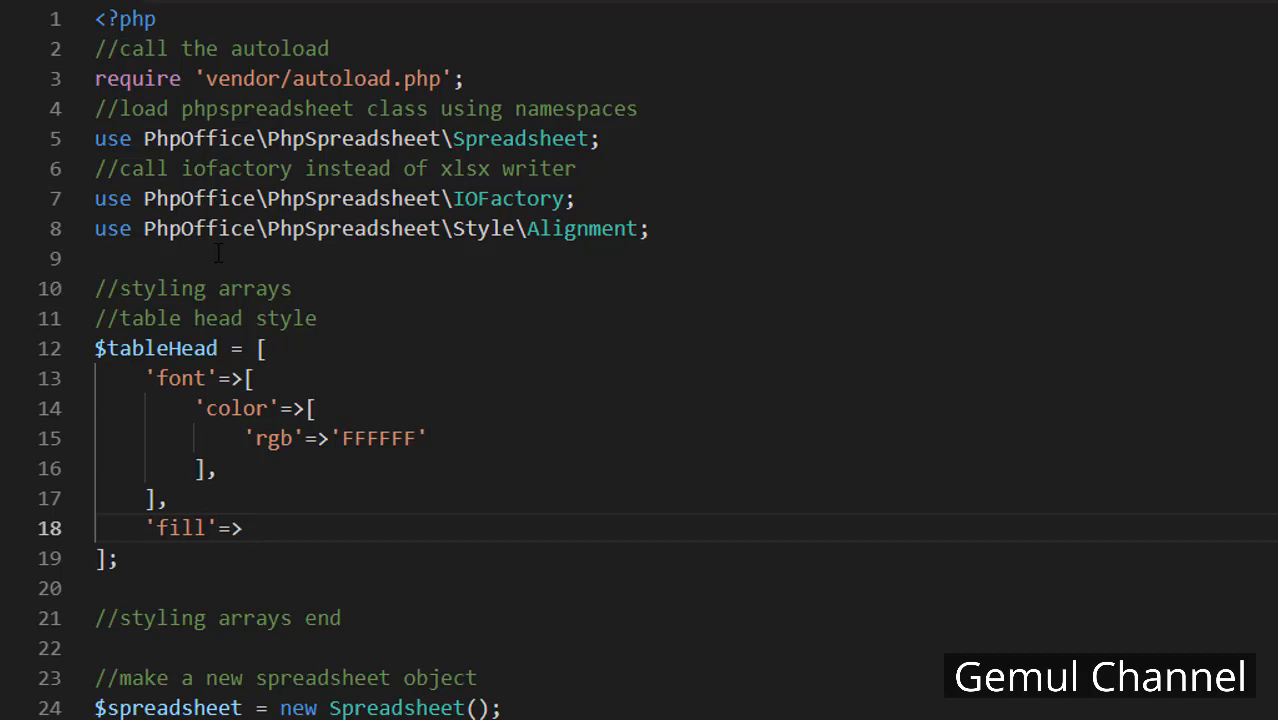
pyautogui.write('[')
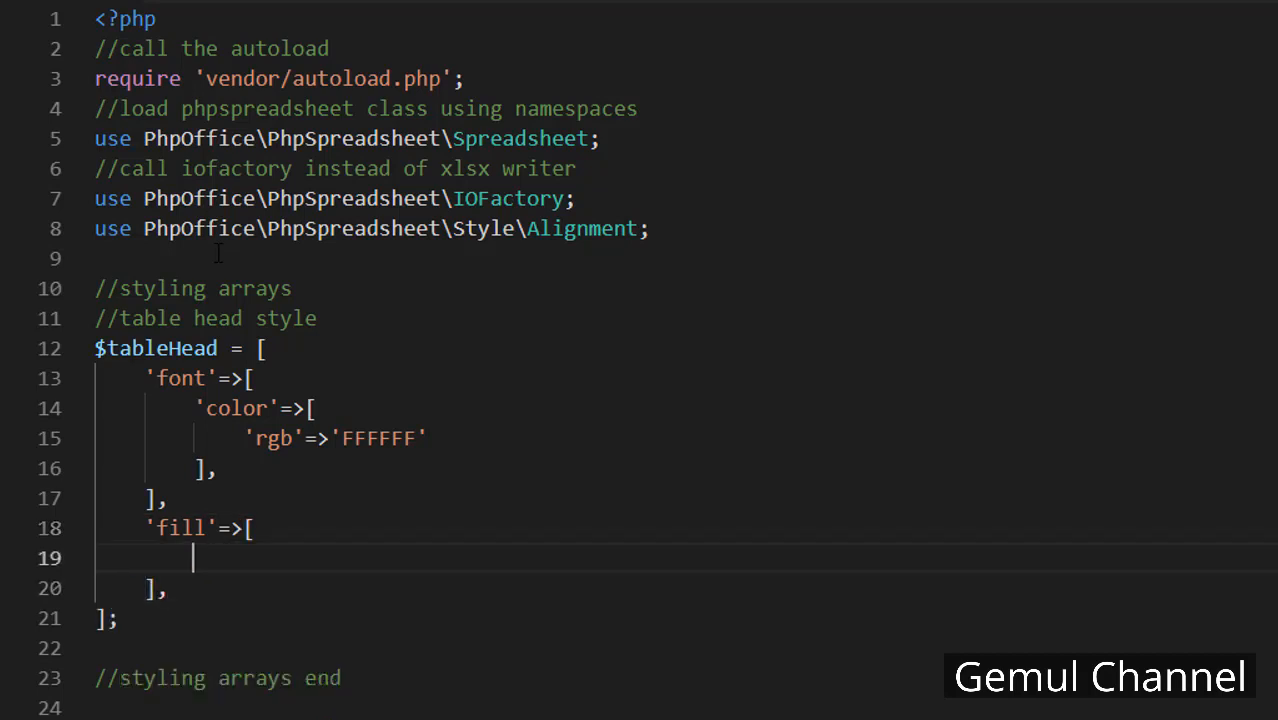
pyautogui.write("''")
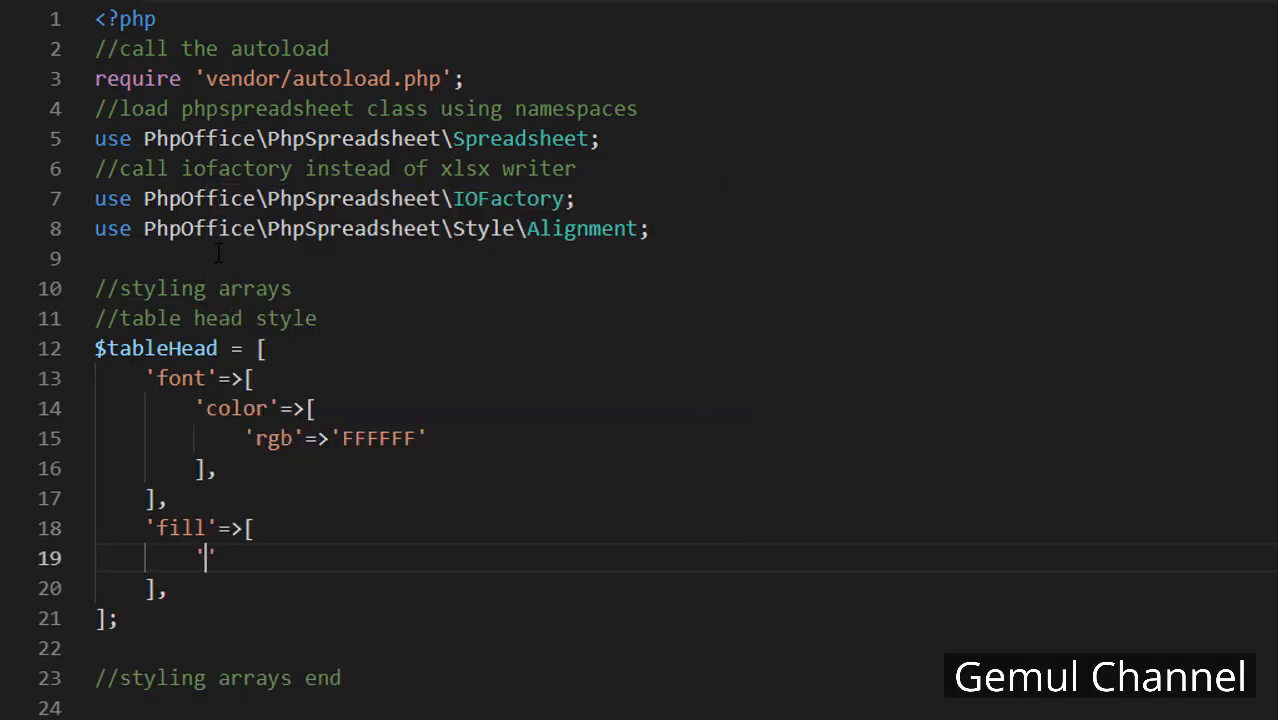
pyautogui.write('fillType')
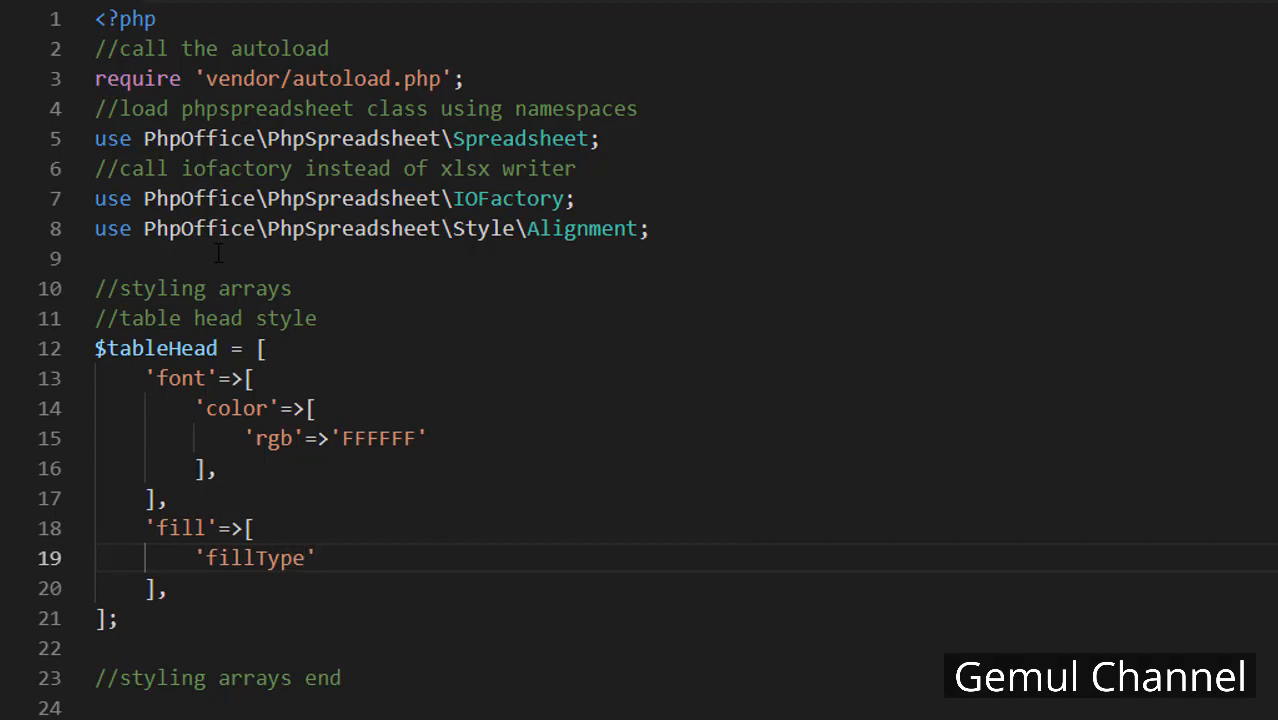
pyautogui.write('= Fill::')
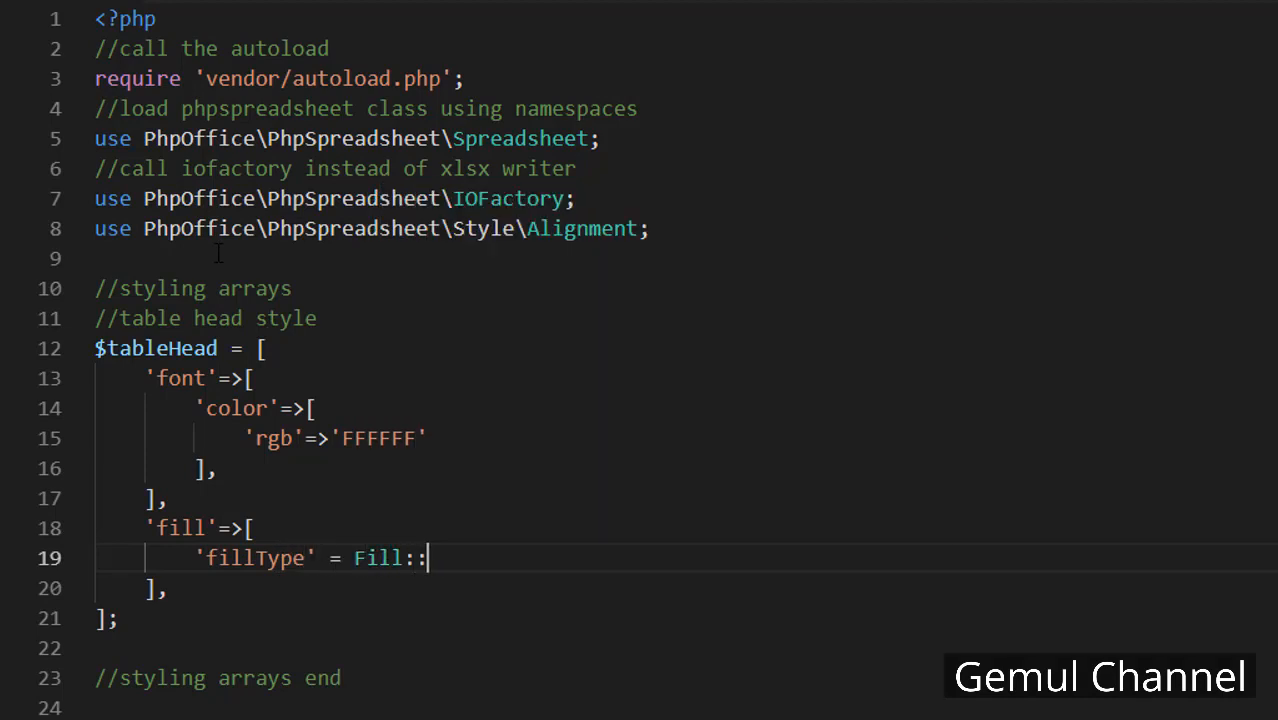
pyautogui.write('FILL_SOLID,')
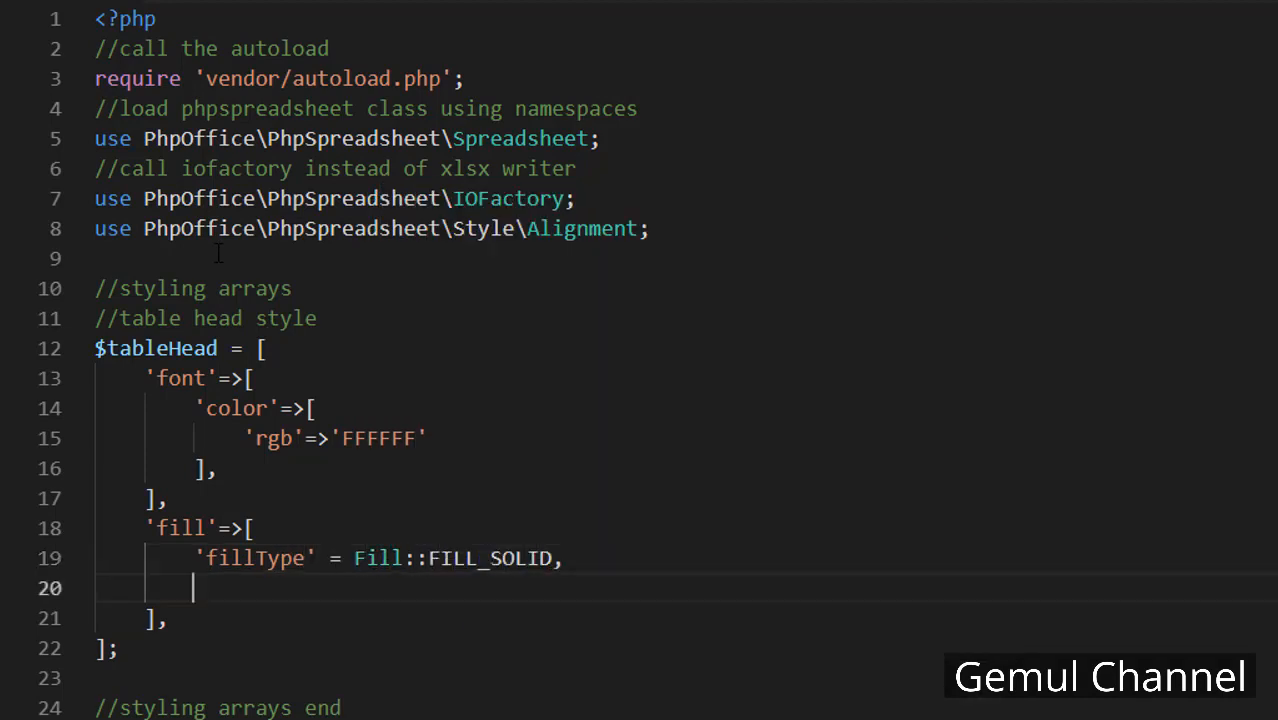
# Give the fill a startColor with rgb 538ED5
pyautogui.write("'startColor' => [")
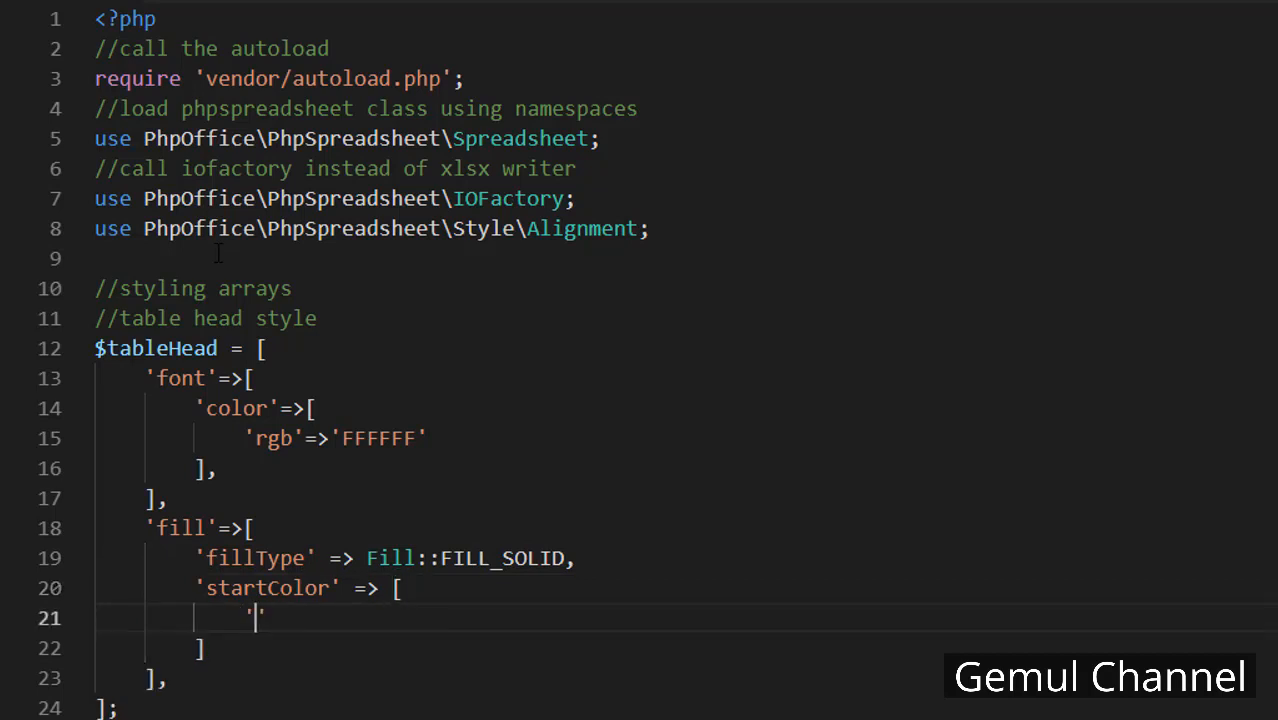
pyautogui.write("rgb' => '538E'")
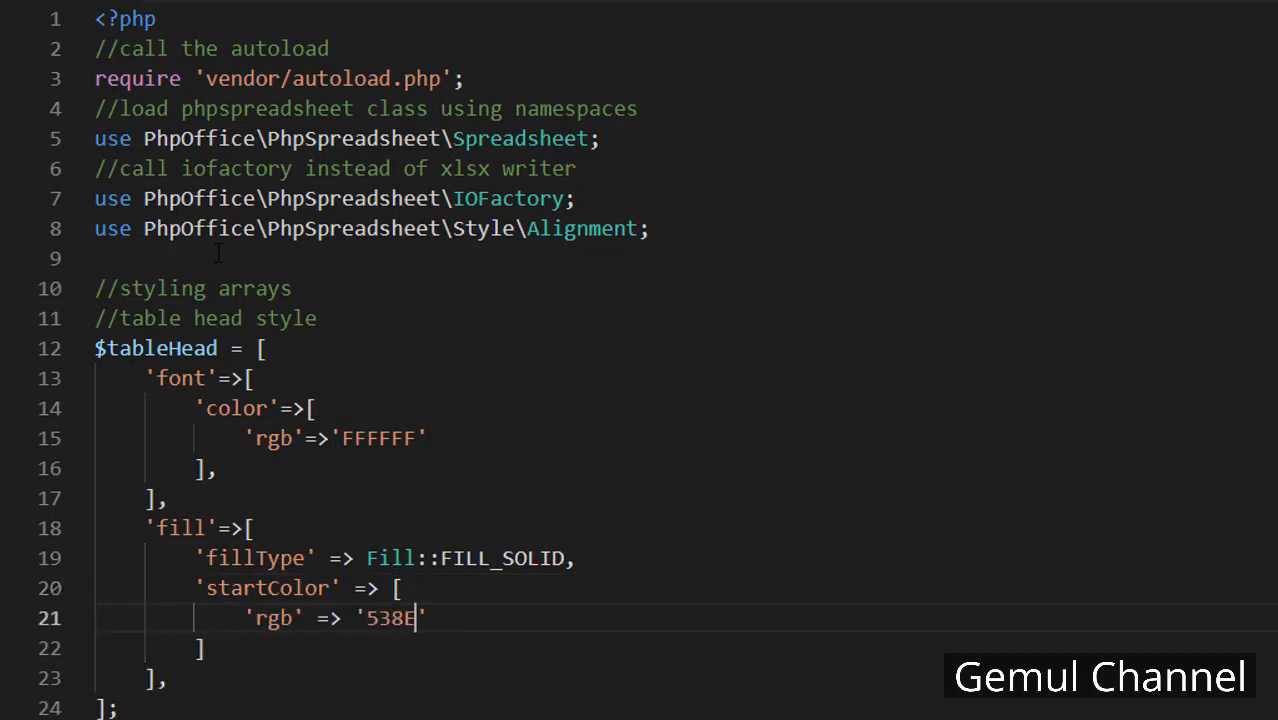
pyautogui.write("D5'")
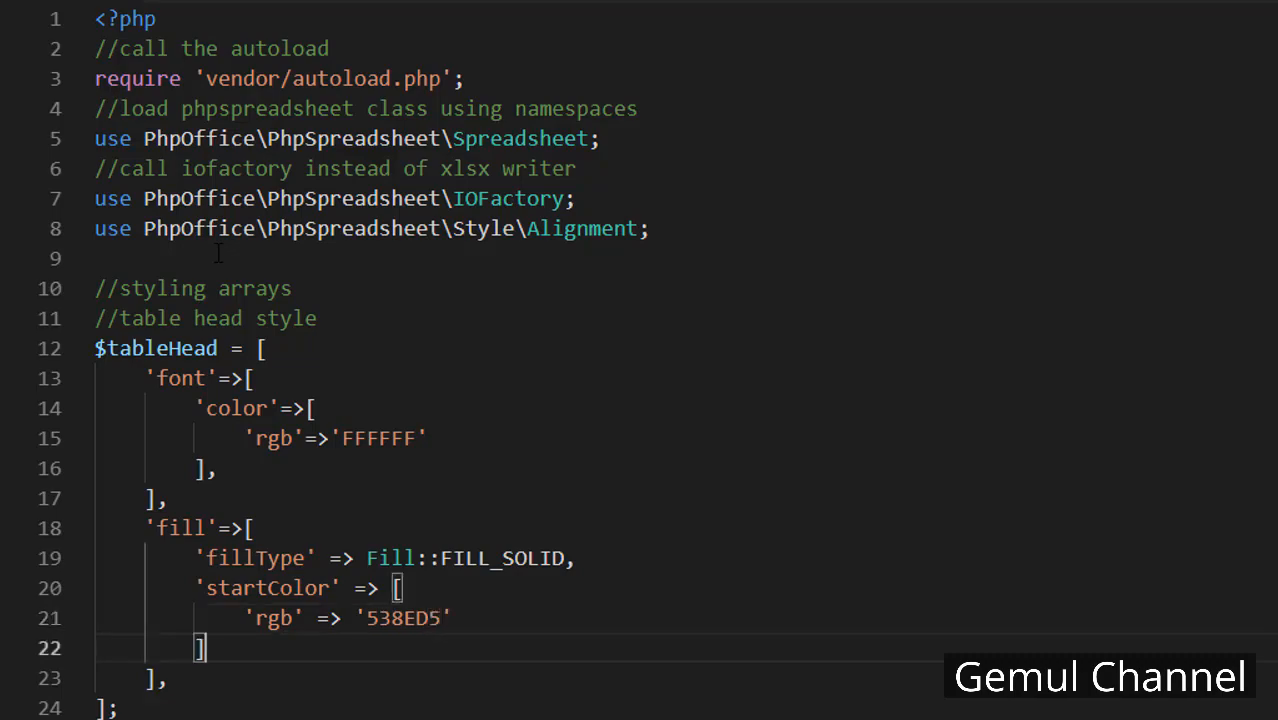
# Apply $tableHead to range A2:F2 with applyFromArray under the //background color comment
pyautogui.scroll(-3)
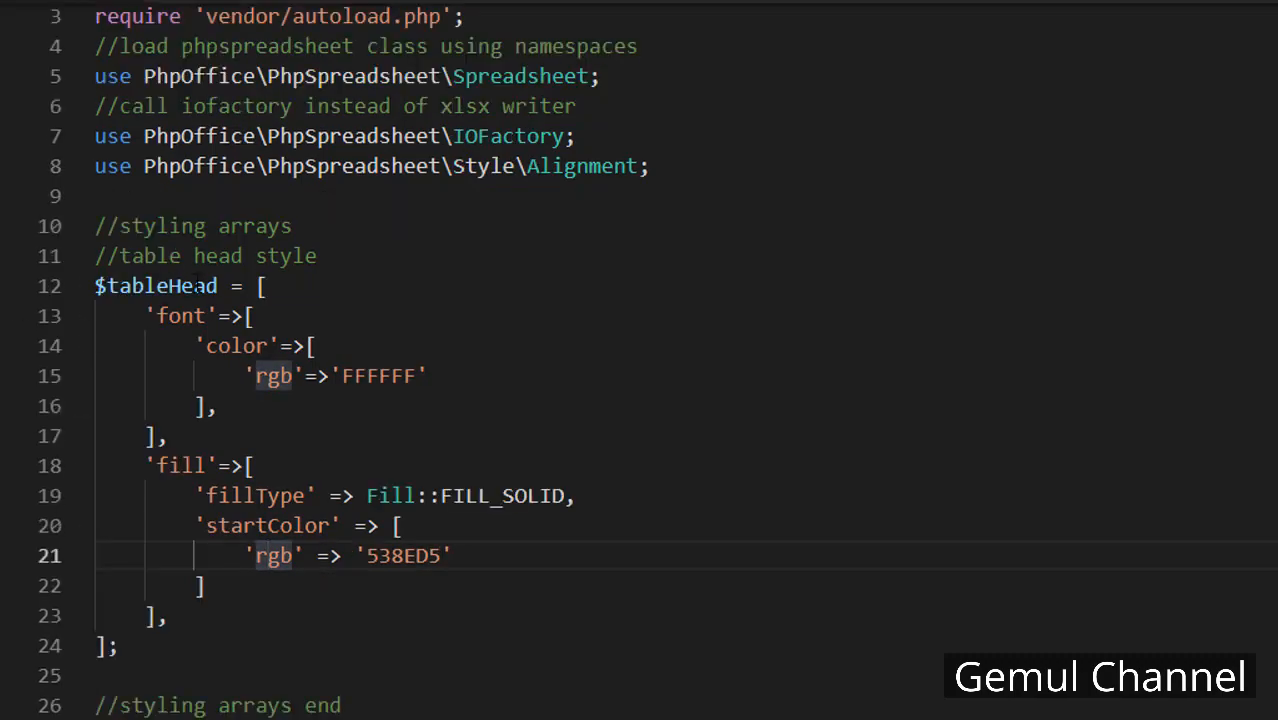
pyautogui.scroll(-3)
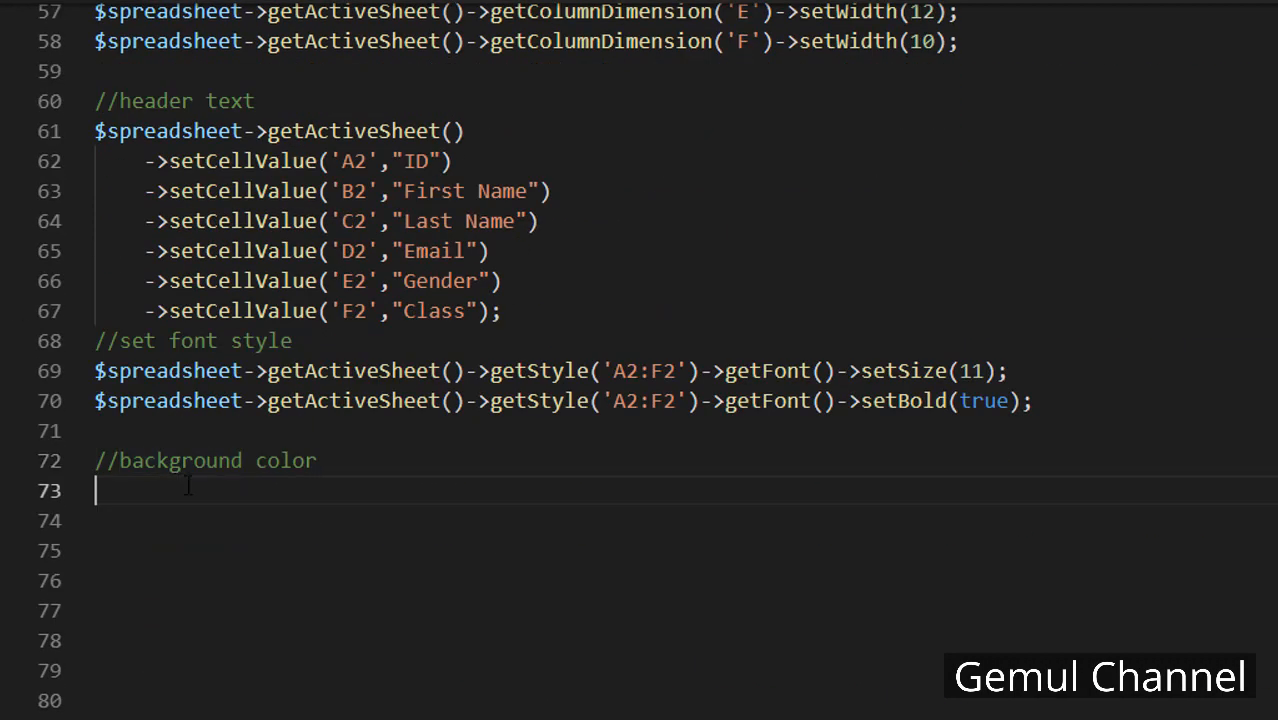
pyautogui.write('$spreadsheet->')
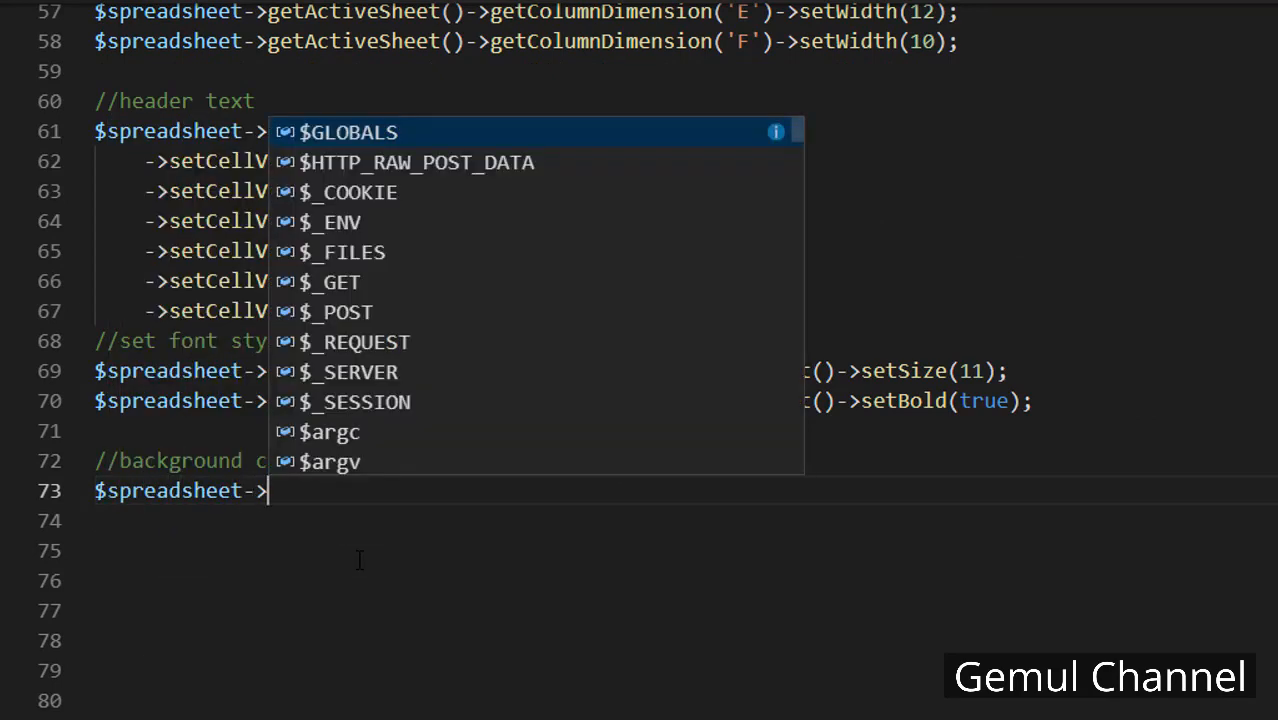
pyautogui.write('getActiveSheet()')
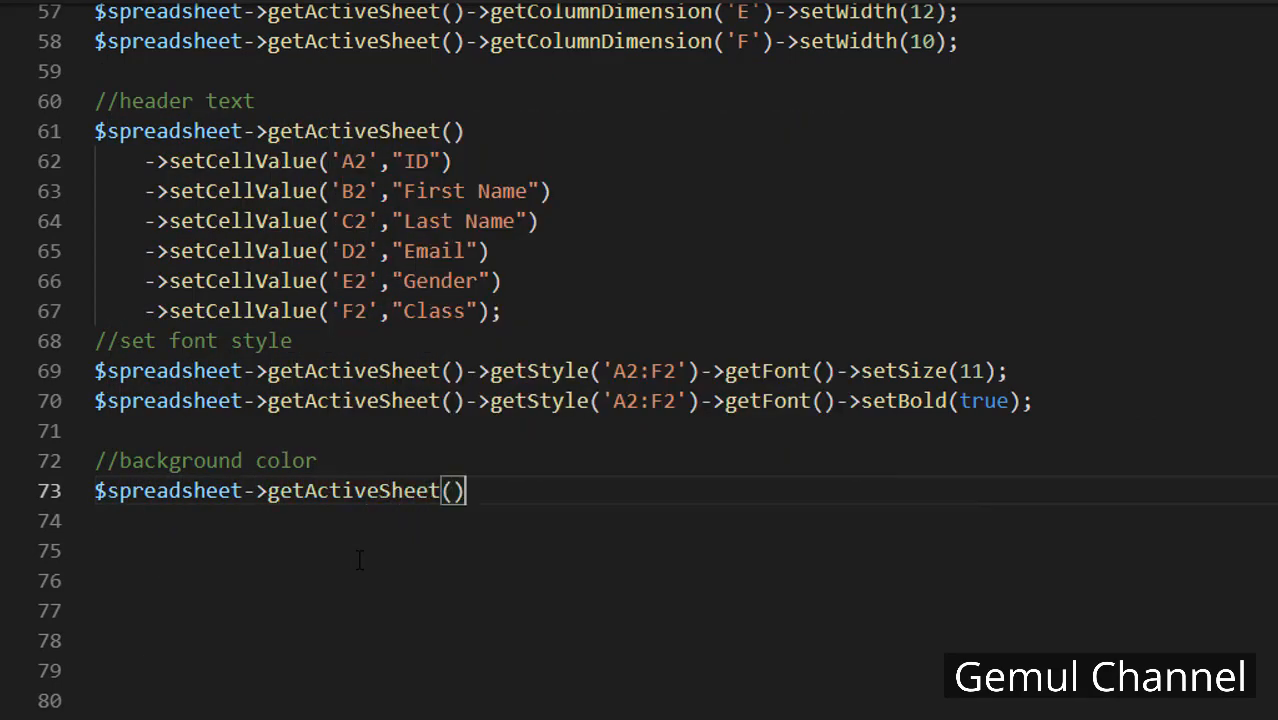
pyautogui.write("->getStyle('A2:F2')->")
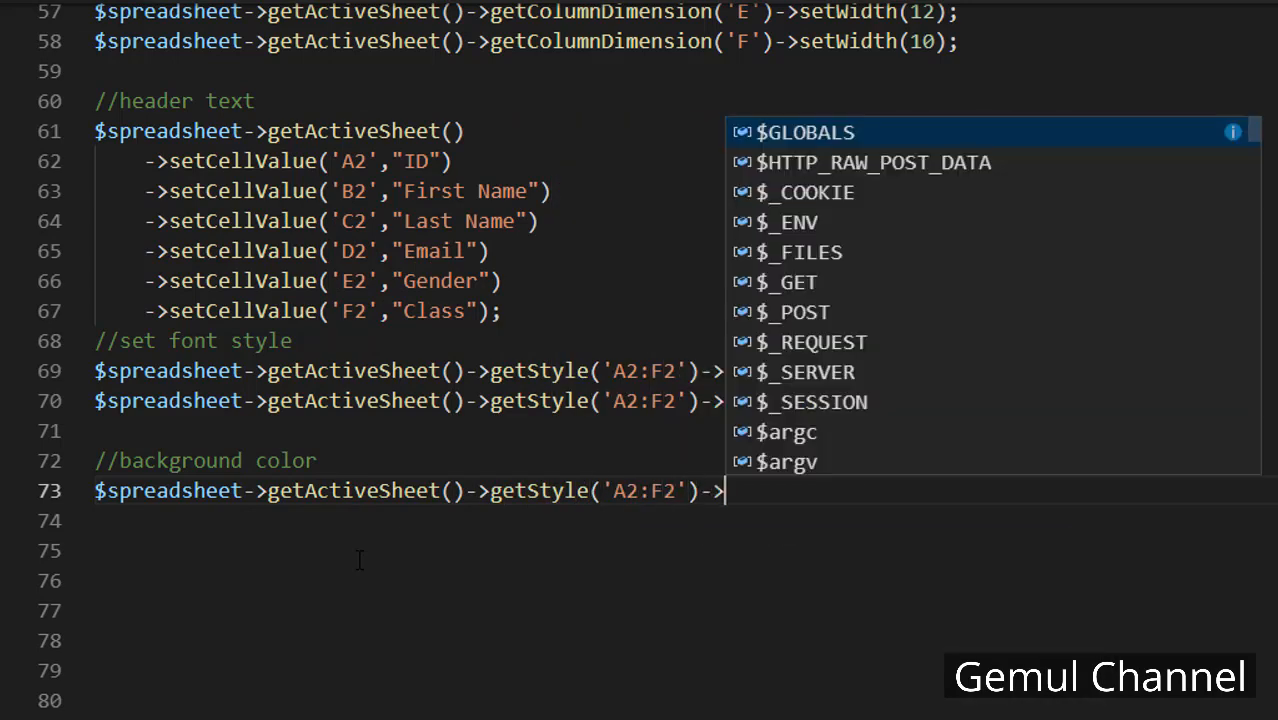
pyautogui.write('applyFromArray')
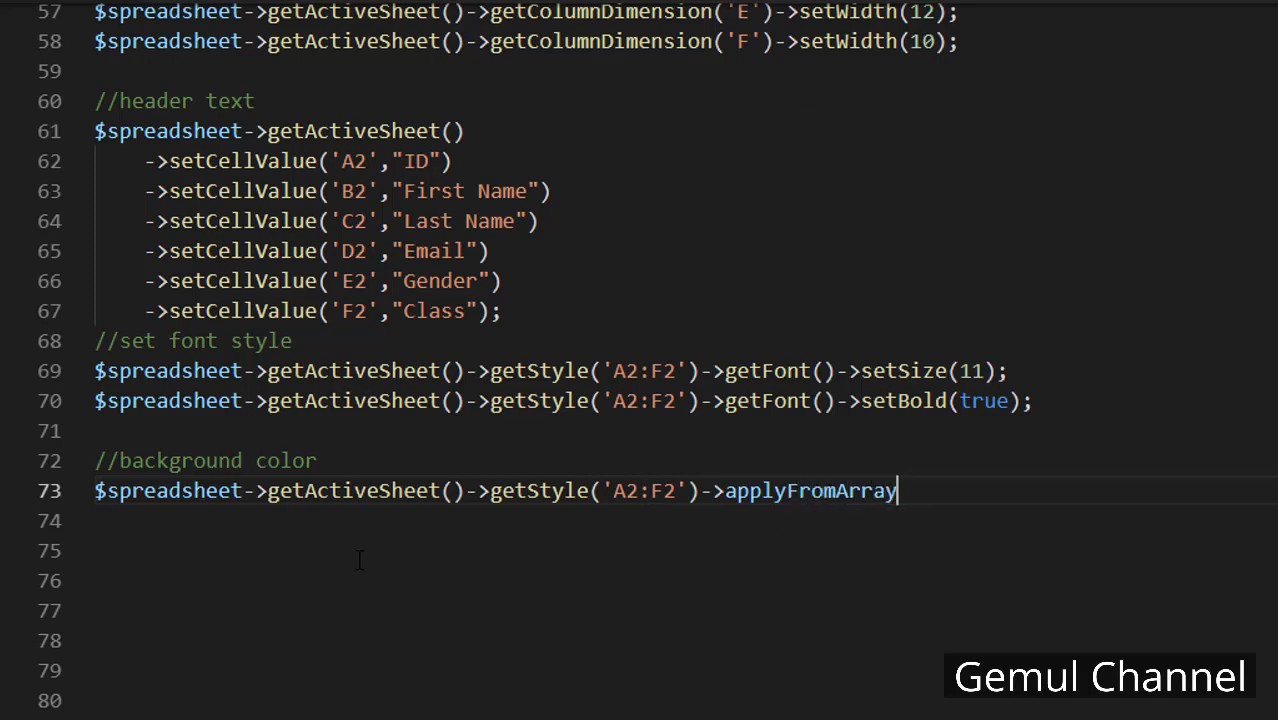
pyautogui.write('($tableHead)')
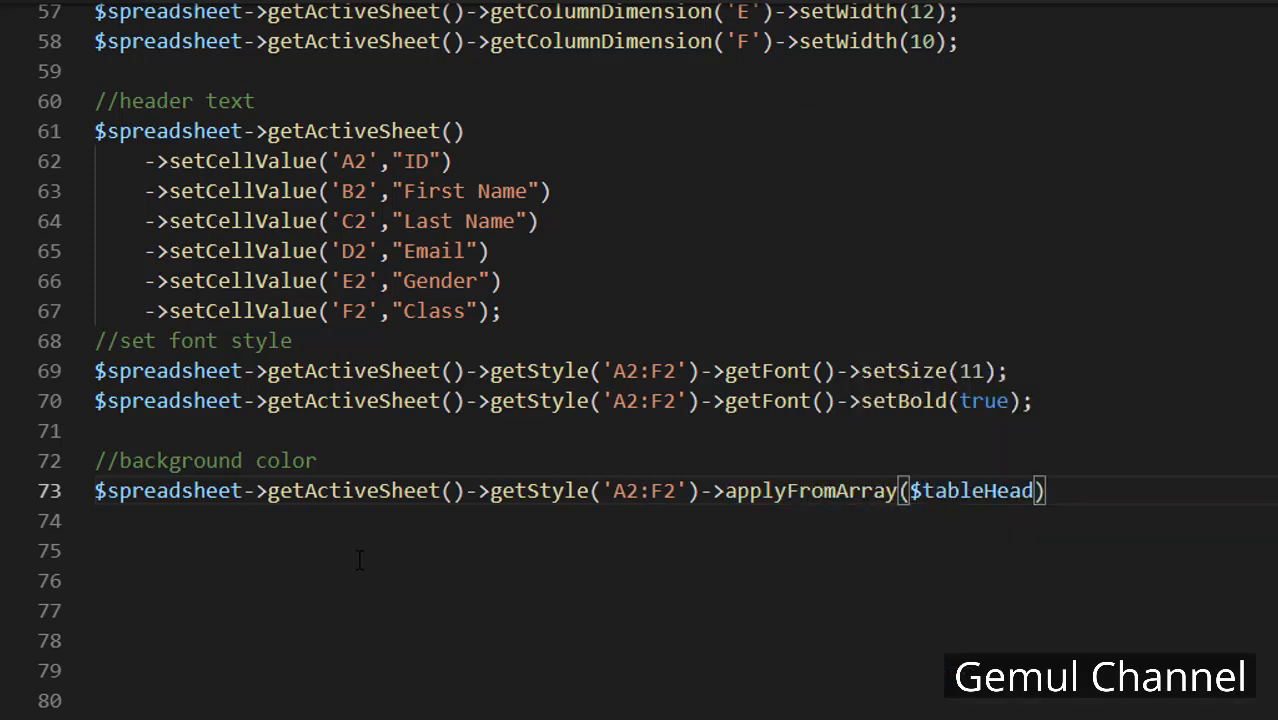
pyautogui.write(';')
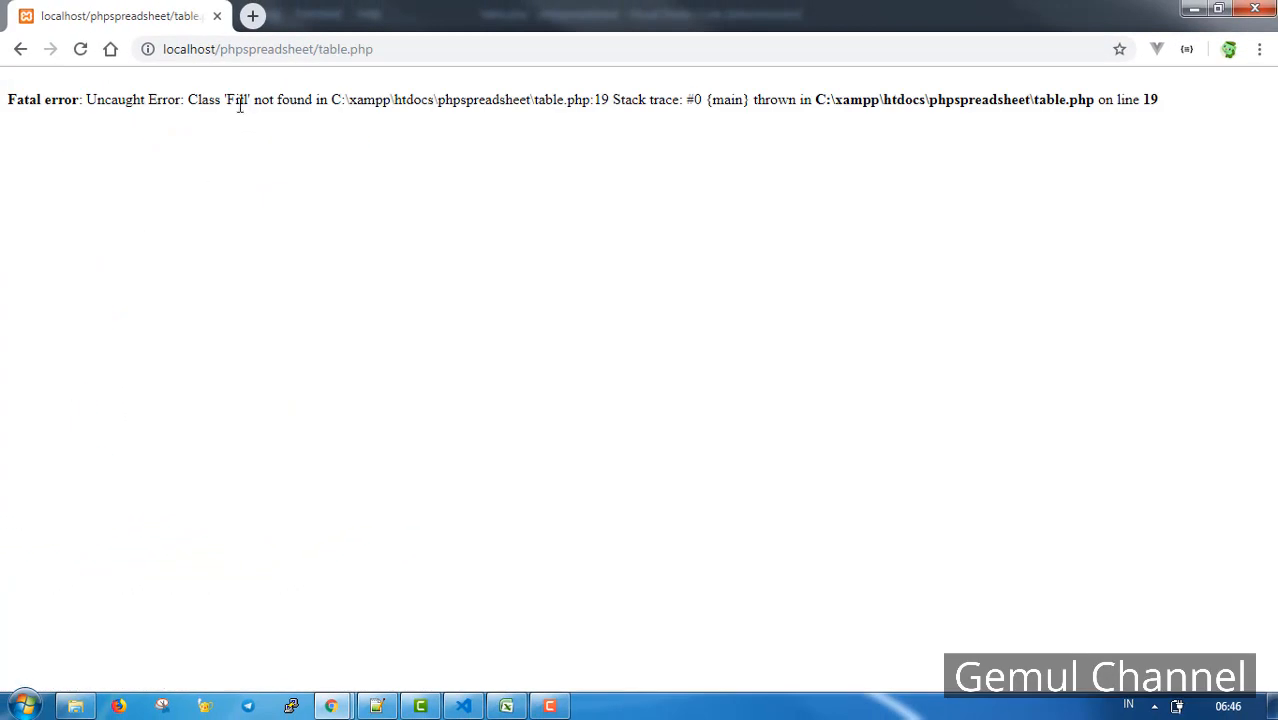
# Select the 'Fill' class-not-found part of the fatal error on the reloaded table.php page
pyautogui.moveTo(223, 99); pyautogui.dragTo(340, 99)
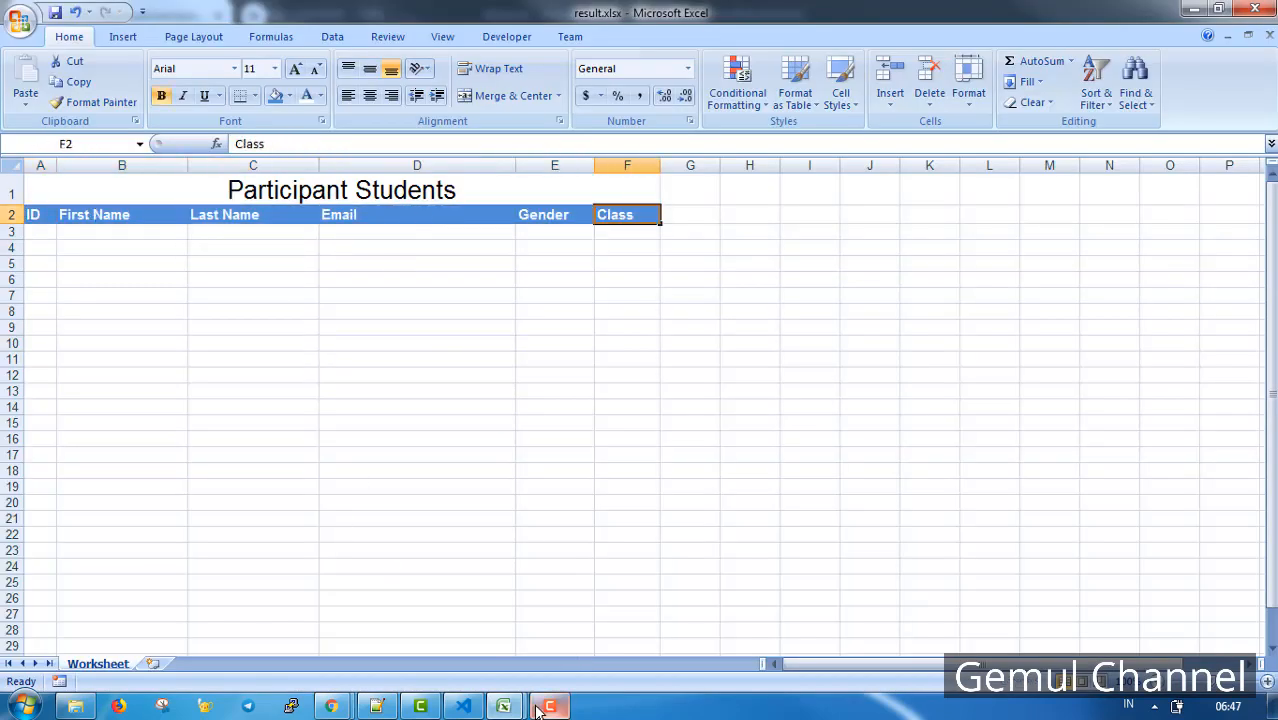
# Return from the styled Excel header to the PHP script in the editor
pyautogui.click(548, 706)
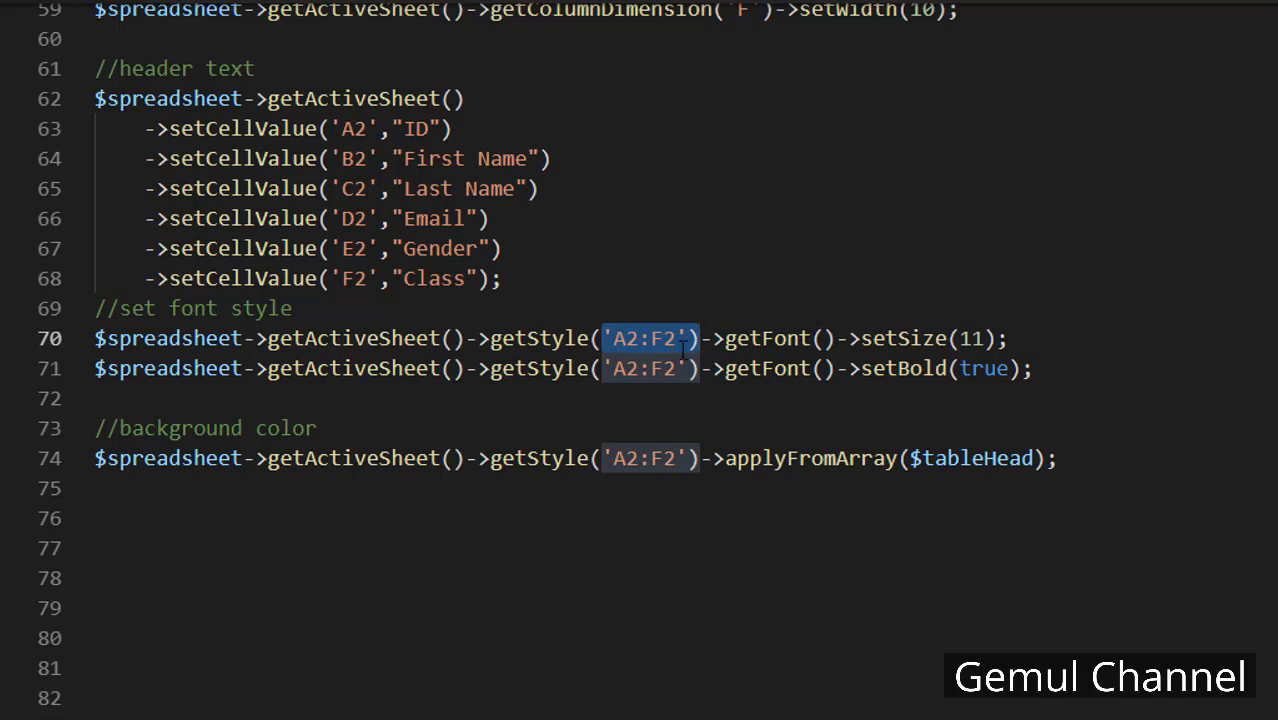
# Add 'bold'=>true and 'size'=>11 to the $tableHead font array and regenerate result.xlsx
pyautogui.moveTo(94, 338); pyautogui.dragTo(1033, 368)
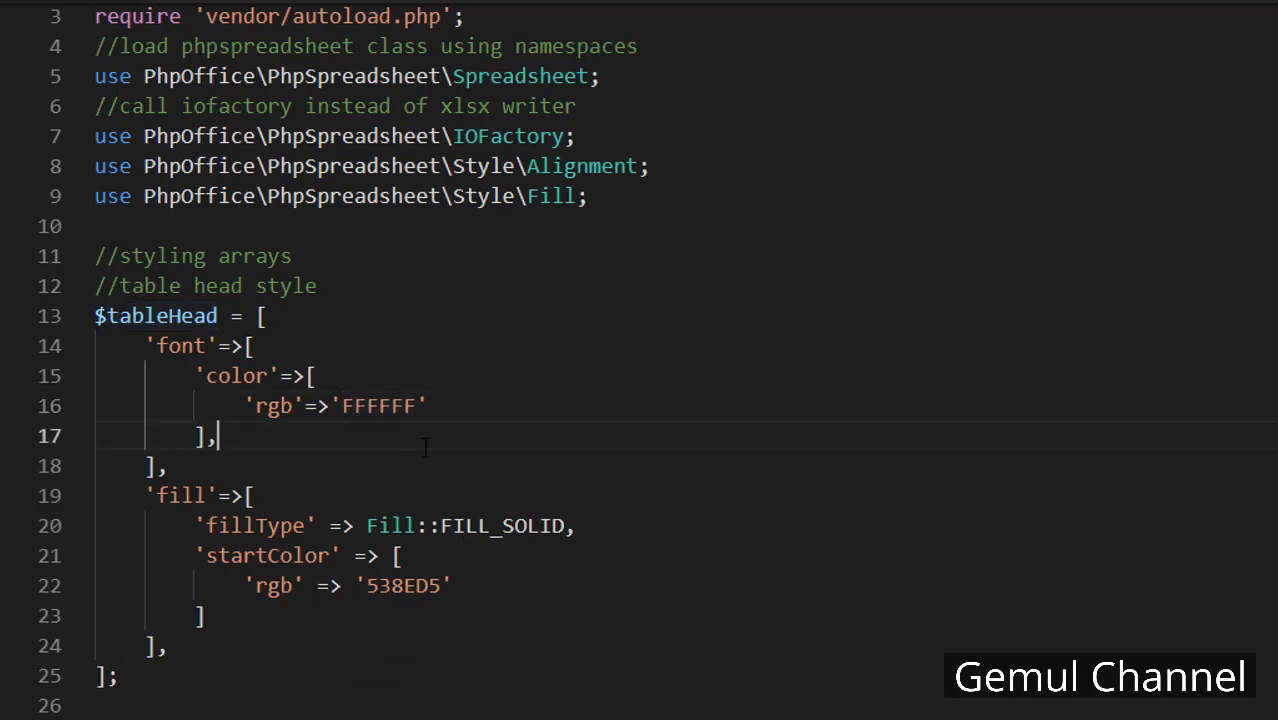
pyautogui.write("'bold'")
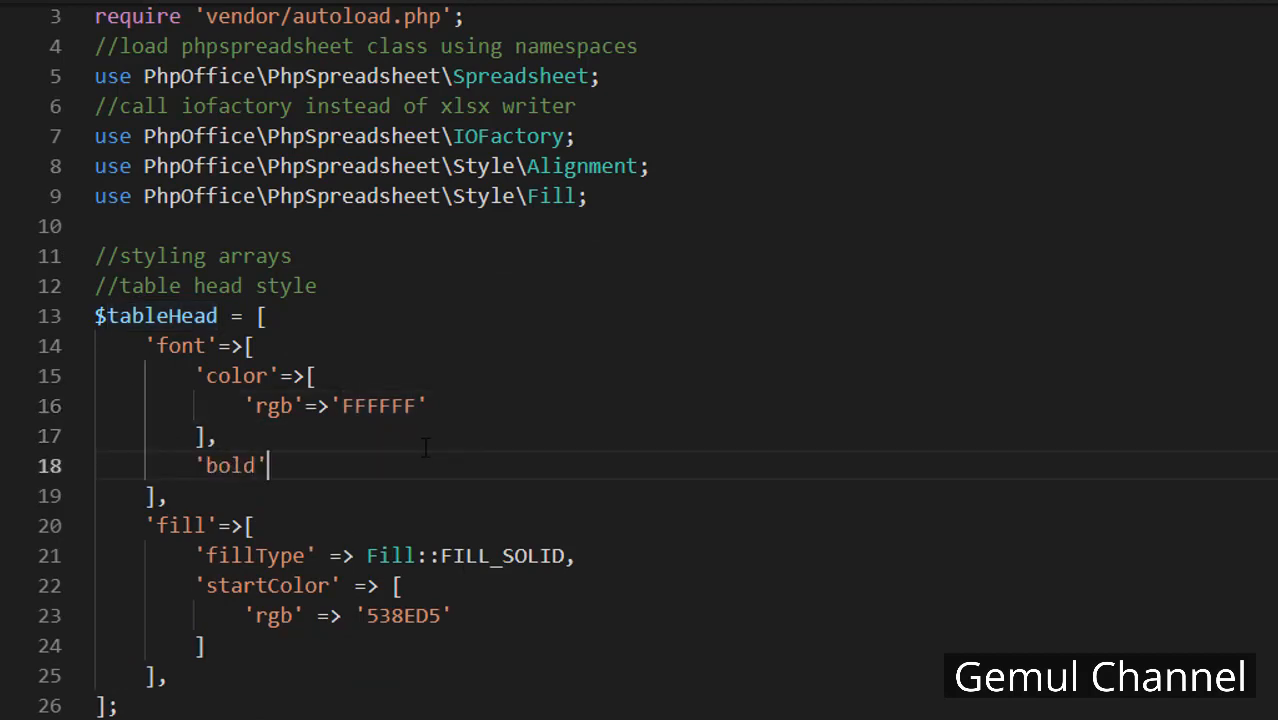
pyautogui.write('=>true,')
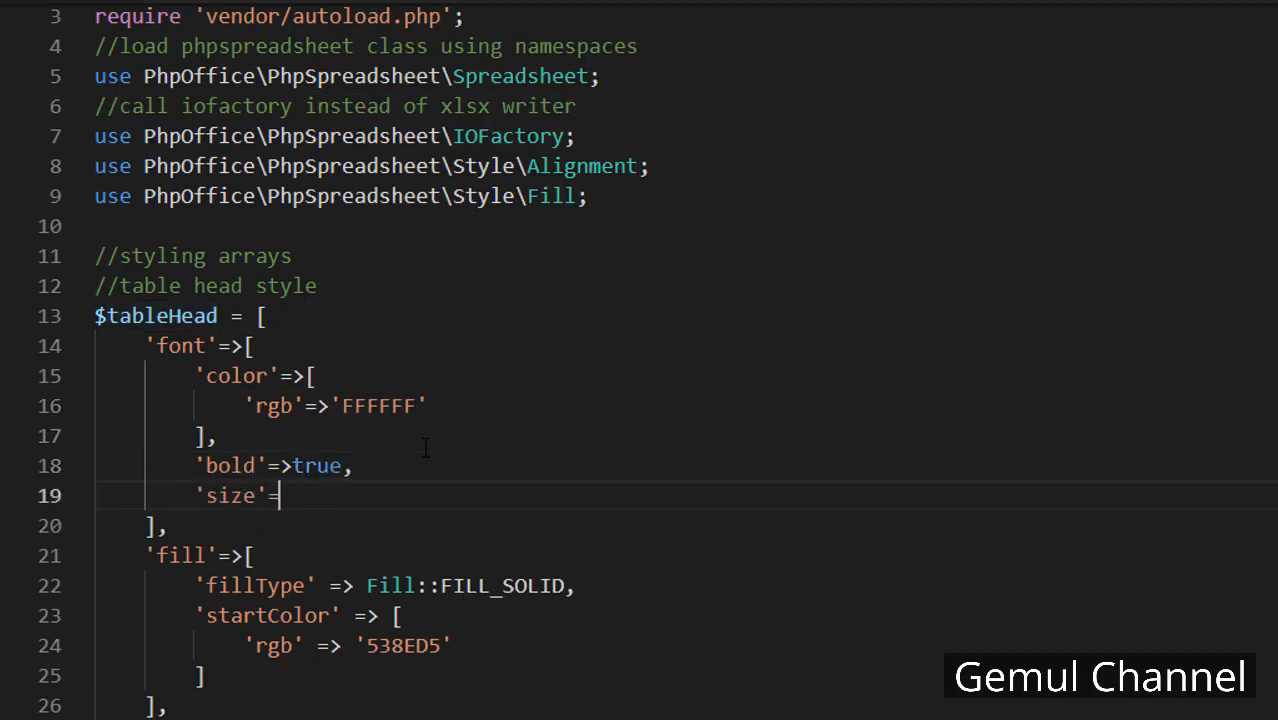
pyautogui.write('11')
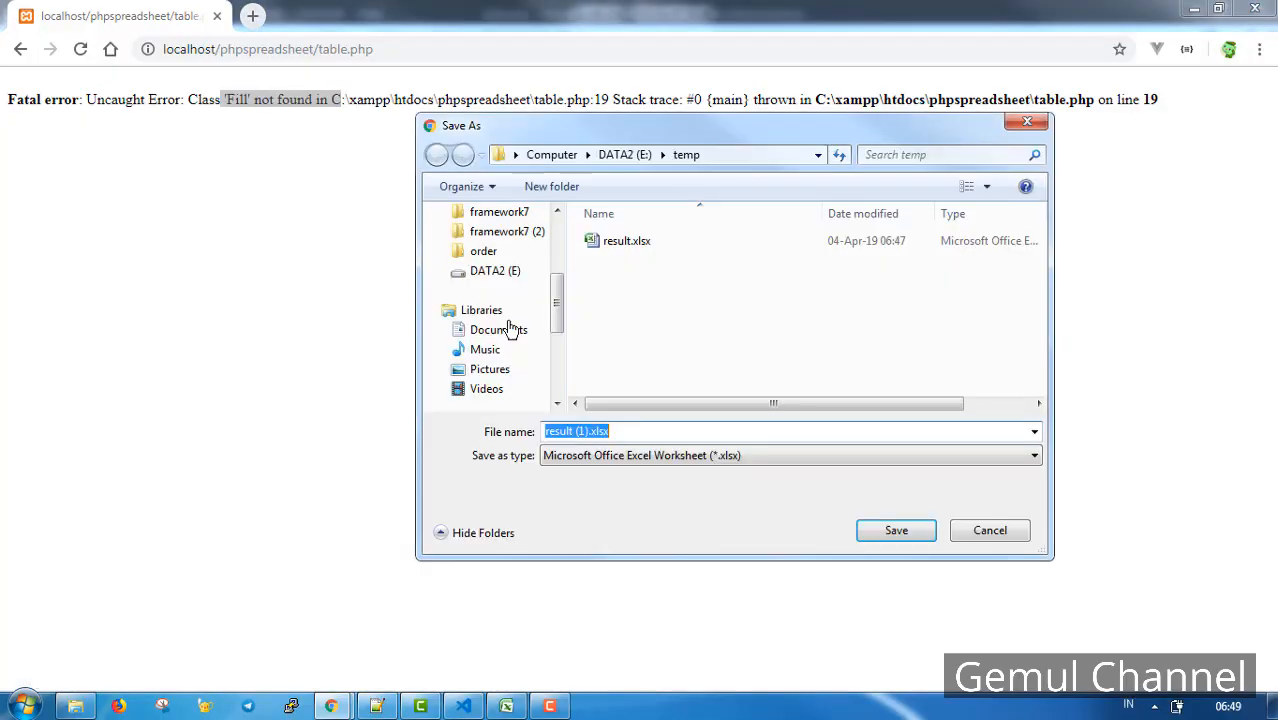
pyautogui.click(895, 530)
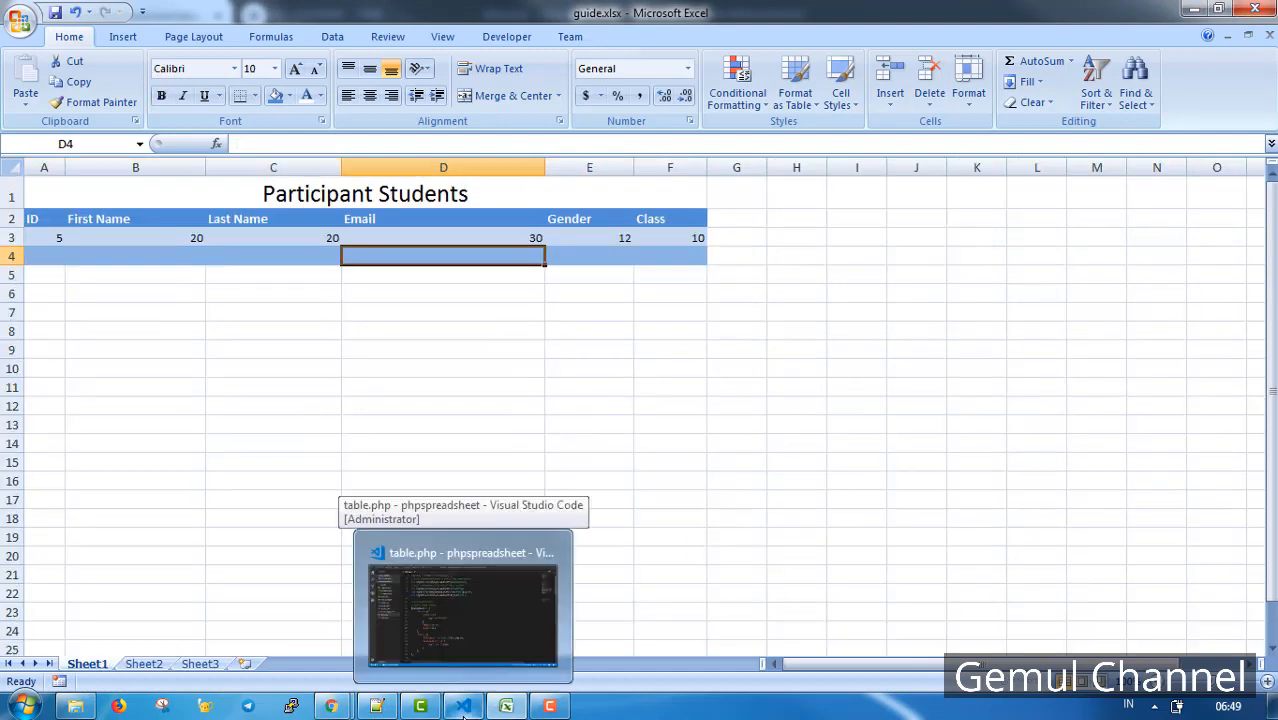
pyautogui.moveTo(409, 346)
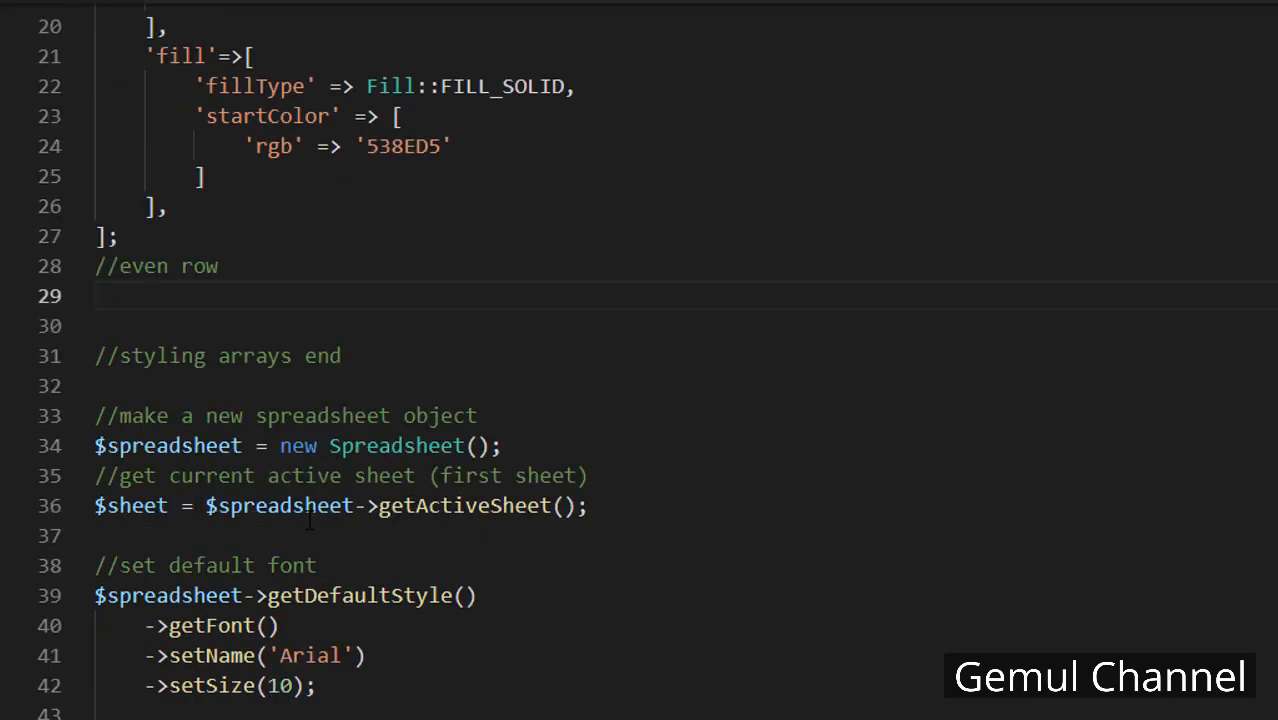
# Write $evenRow and $oddRow arrays with FILL_SOLID fillType and startColor rgb '00BDFF' / '00EAFF'
pyautogui.write('$evenRow = []')
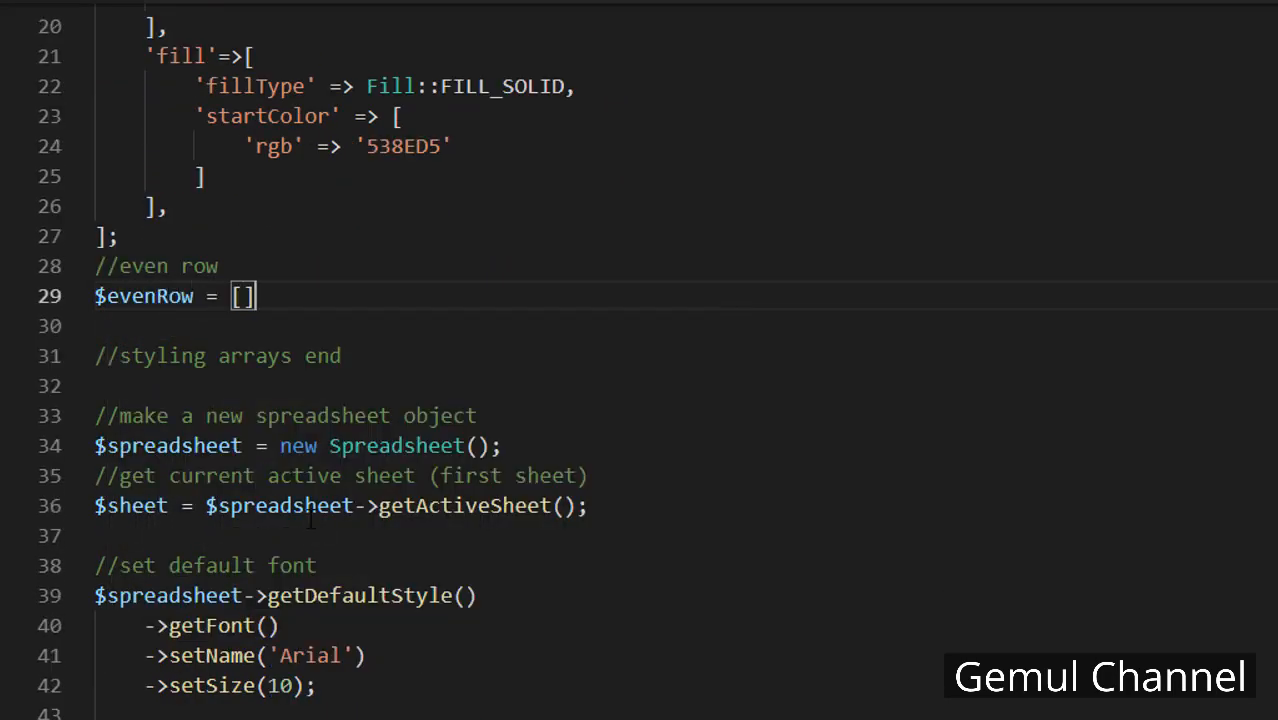
pyautogui.write("'fill'=>[")
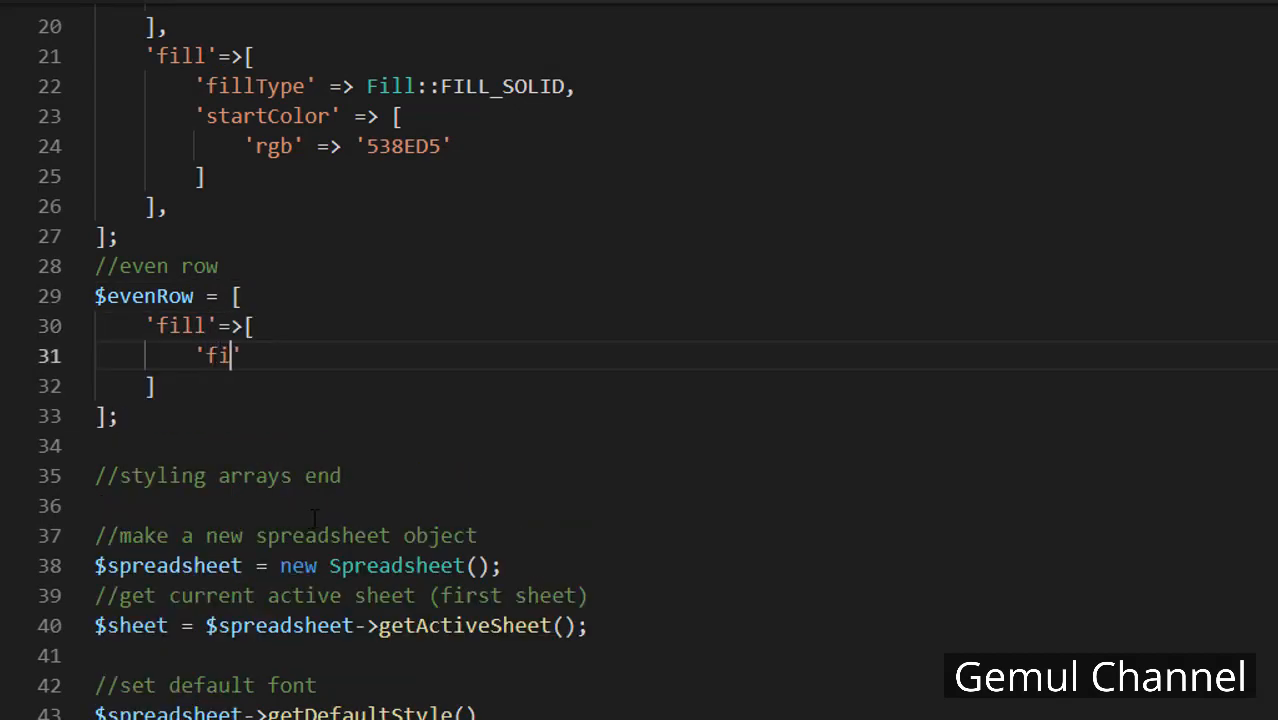
pyautogui.write("llType' => Fill::FILL_SOLID,")
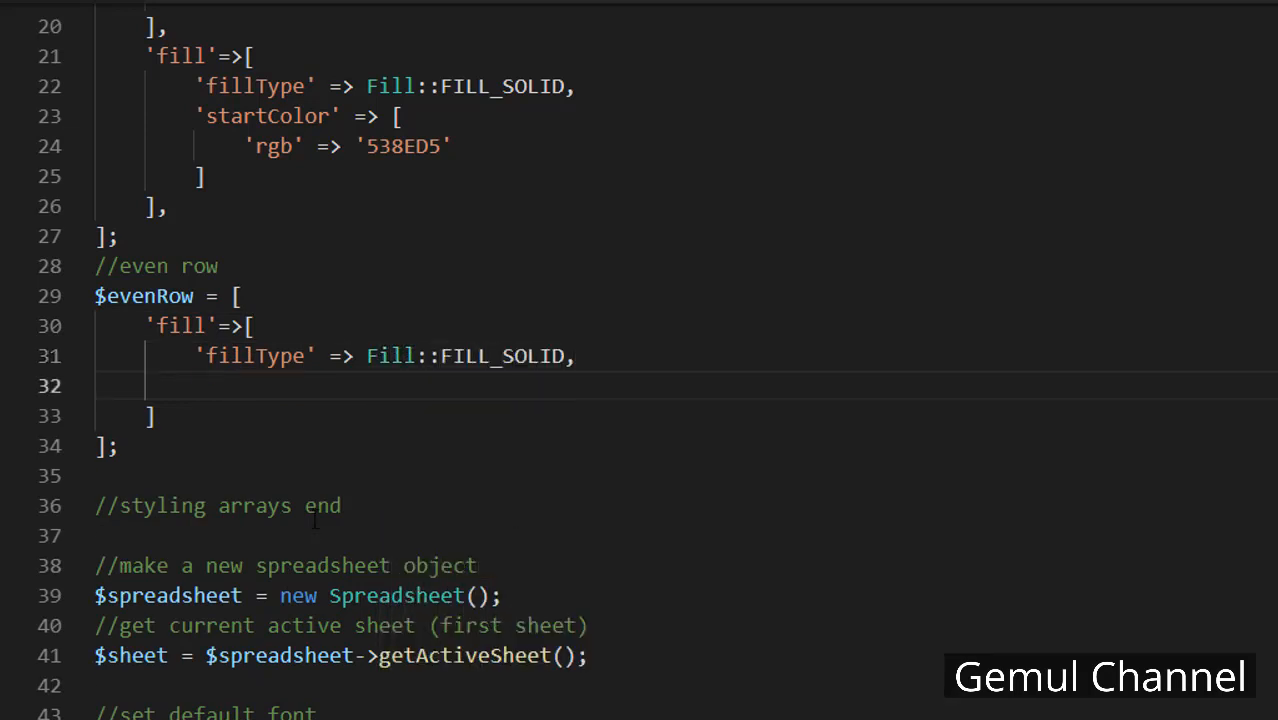
pyautogui.write("'startColor' => [")
pyautogui.write("'rgb' =>")
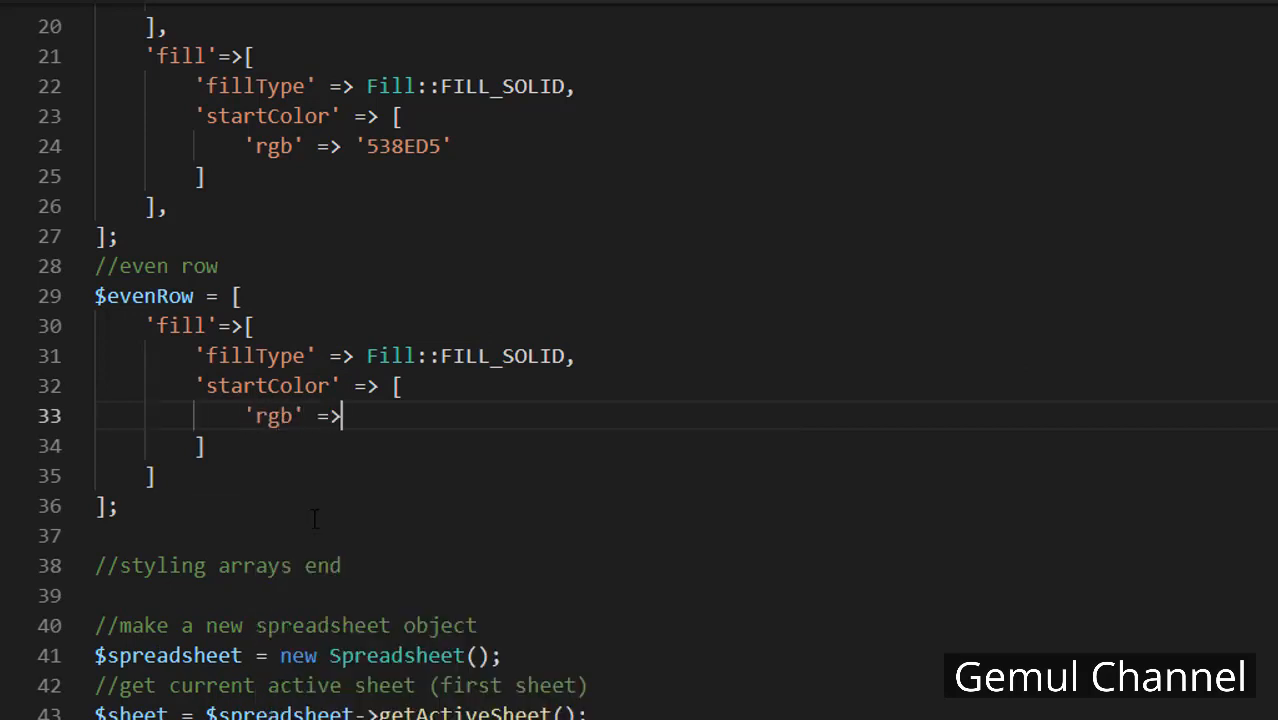
pyautogui.write("'00'")
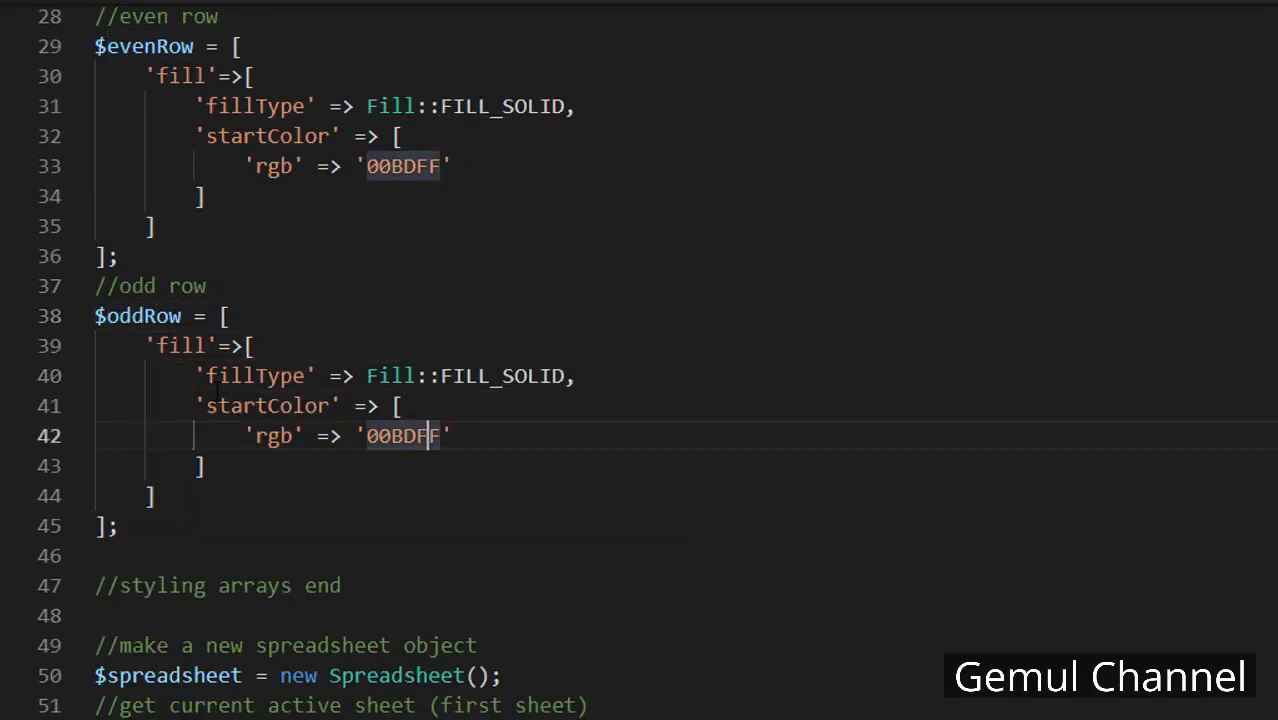
pyautogui.doubleClick(400, 436)
pyautogui.write('EA')
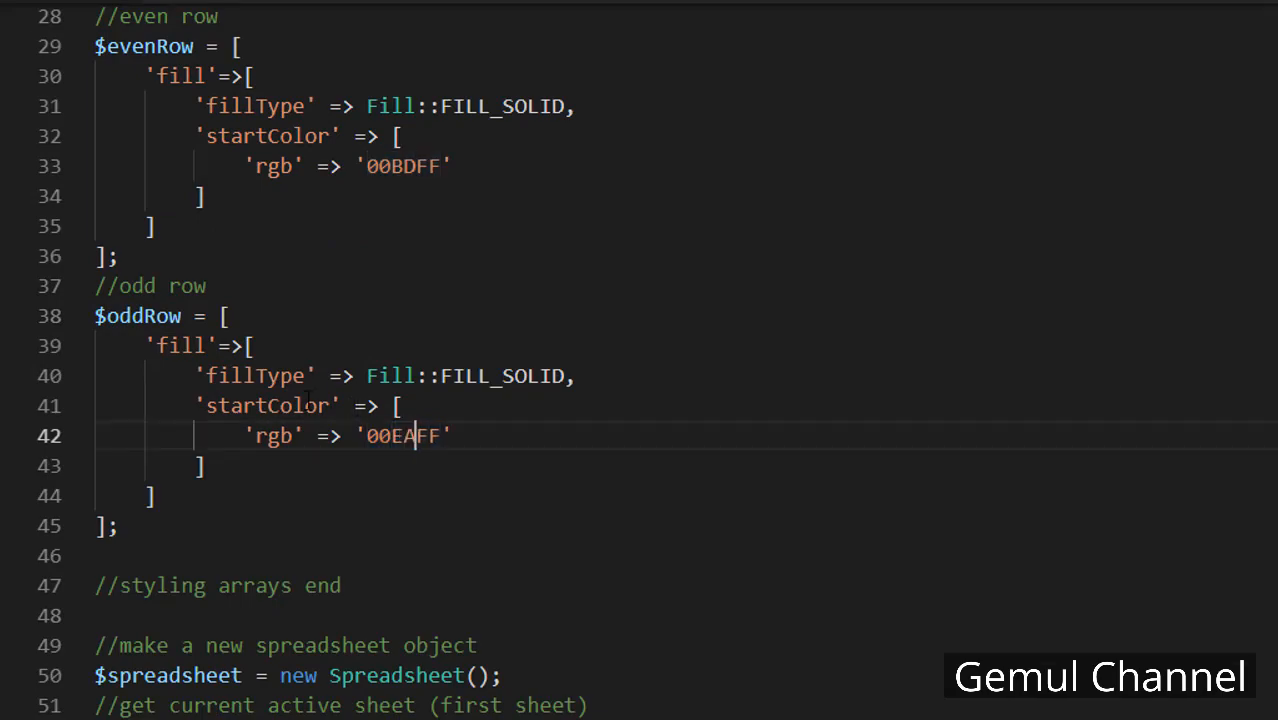
pyautogui.scroll(-3)
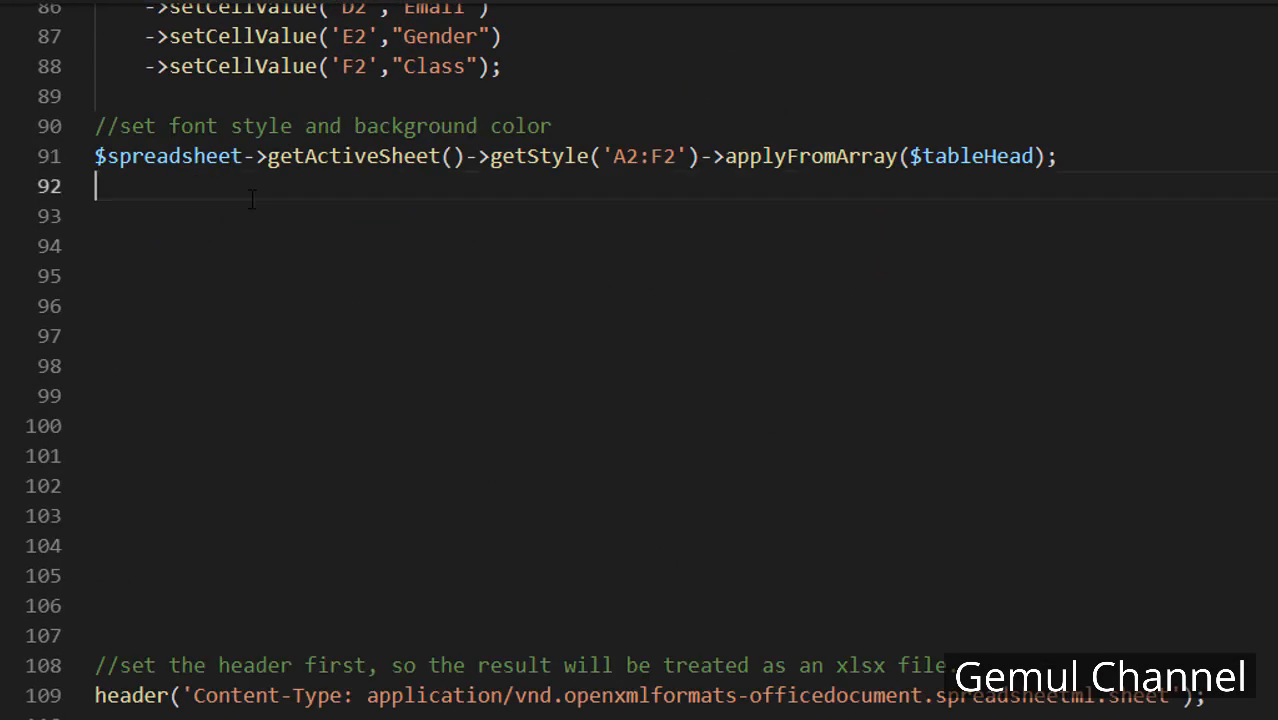
# Under a content comment, set $file = file_get_contents('student-data.json');
pyautogui.write('//')
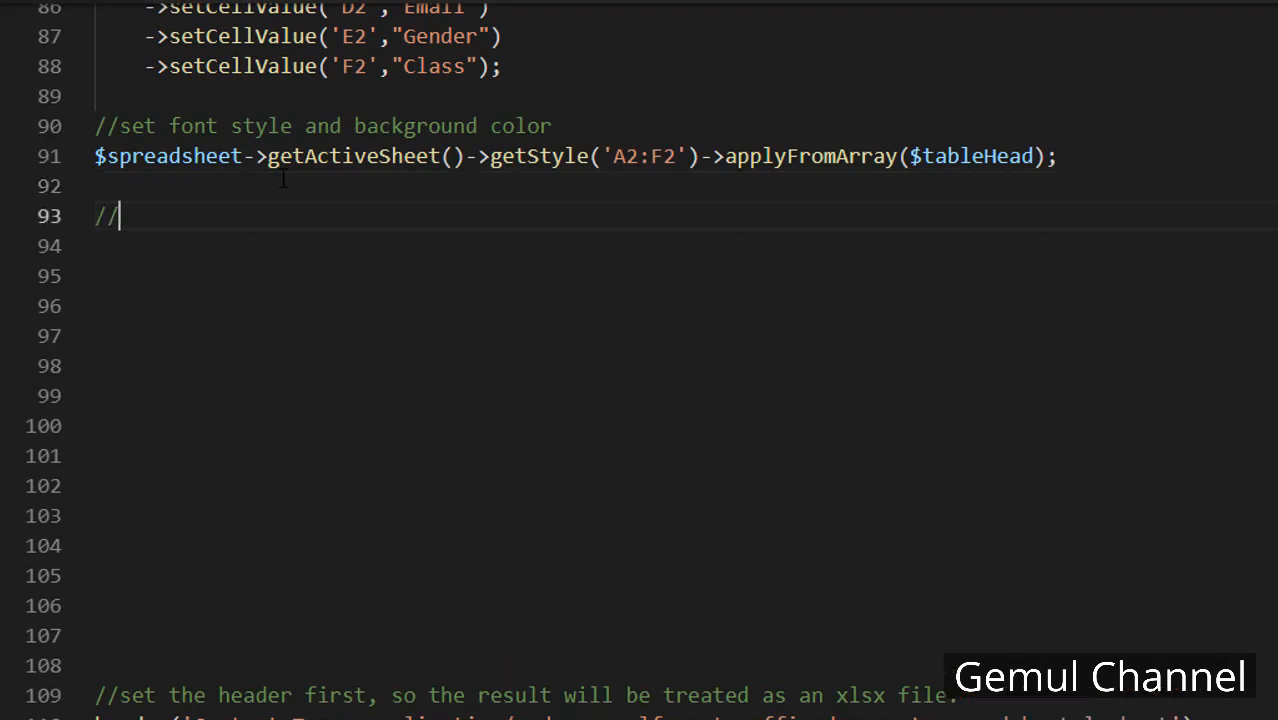
pyautogui.write('the content')
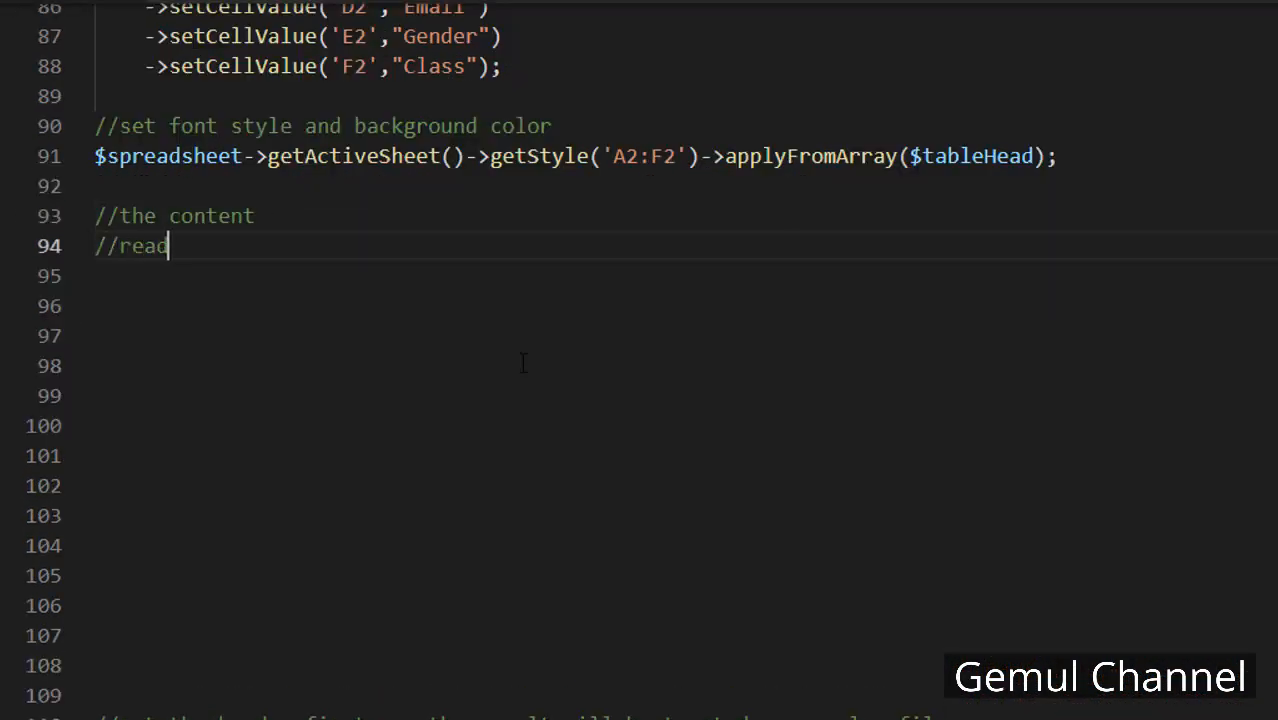
pyautogui.write('the json file')
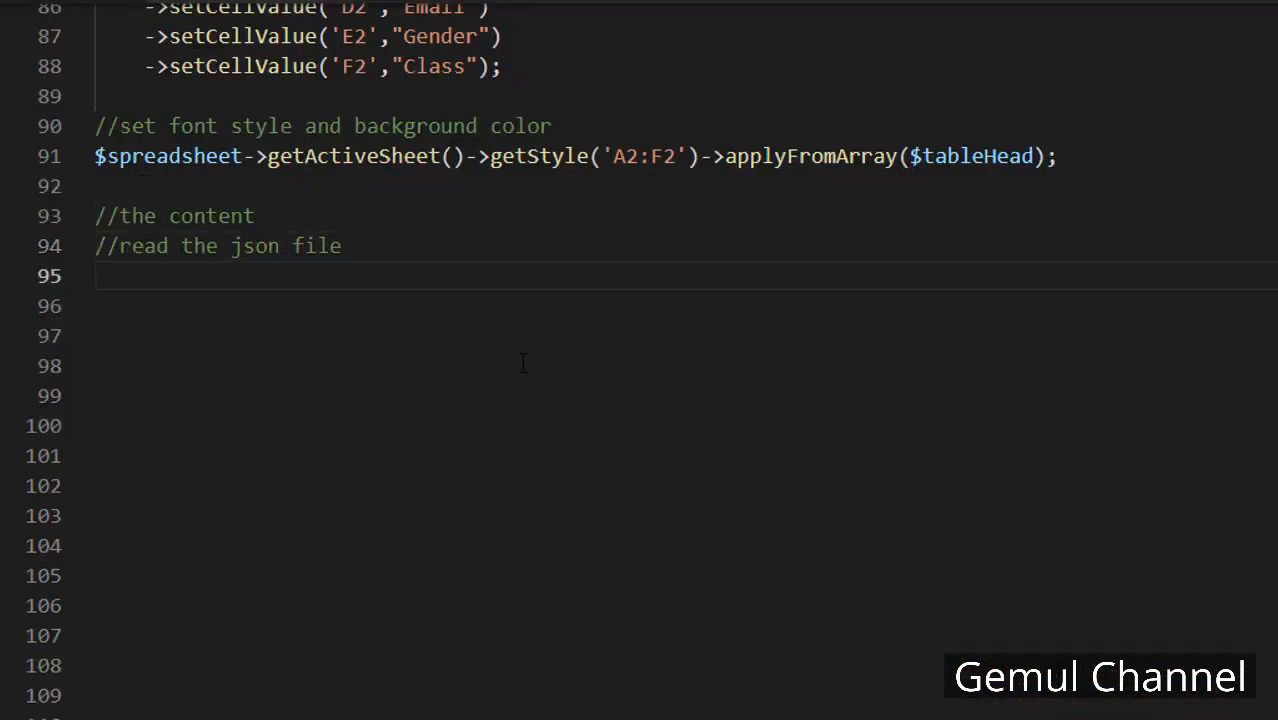
pyautogui.write('$')
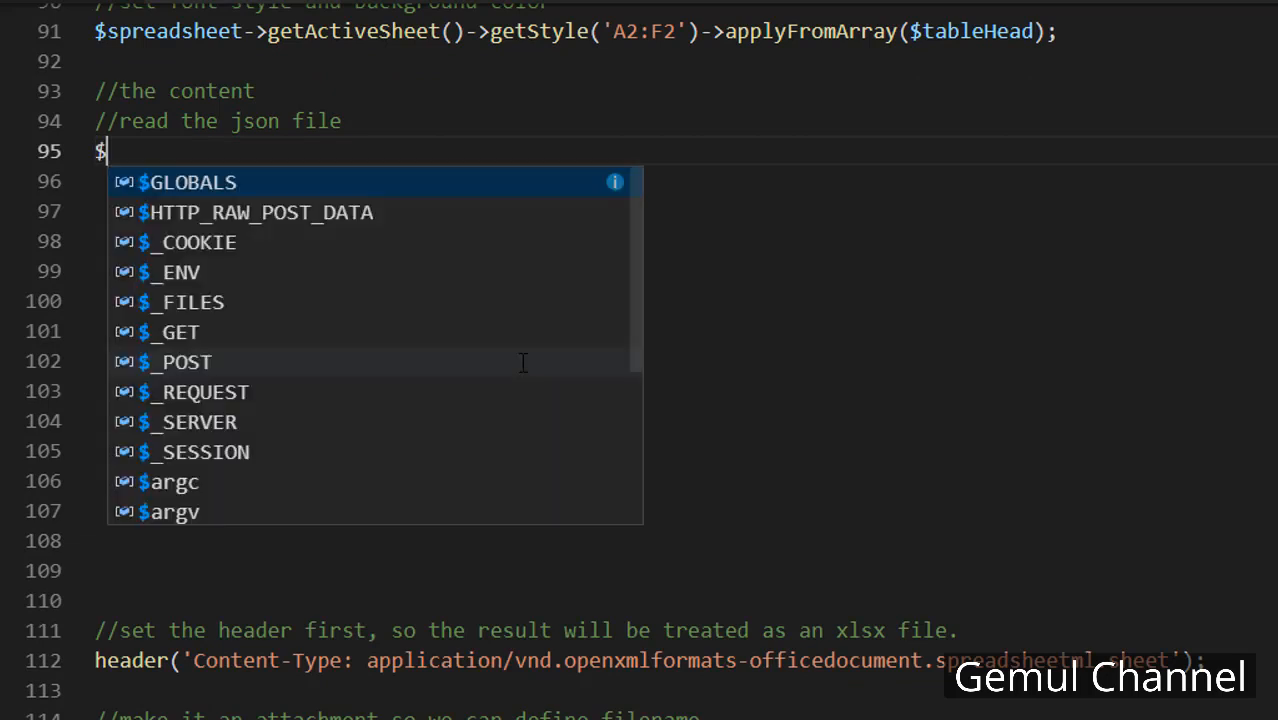
pyautogui.write('file = file')
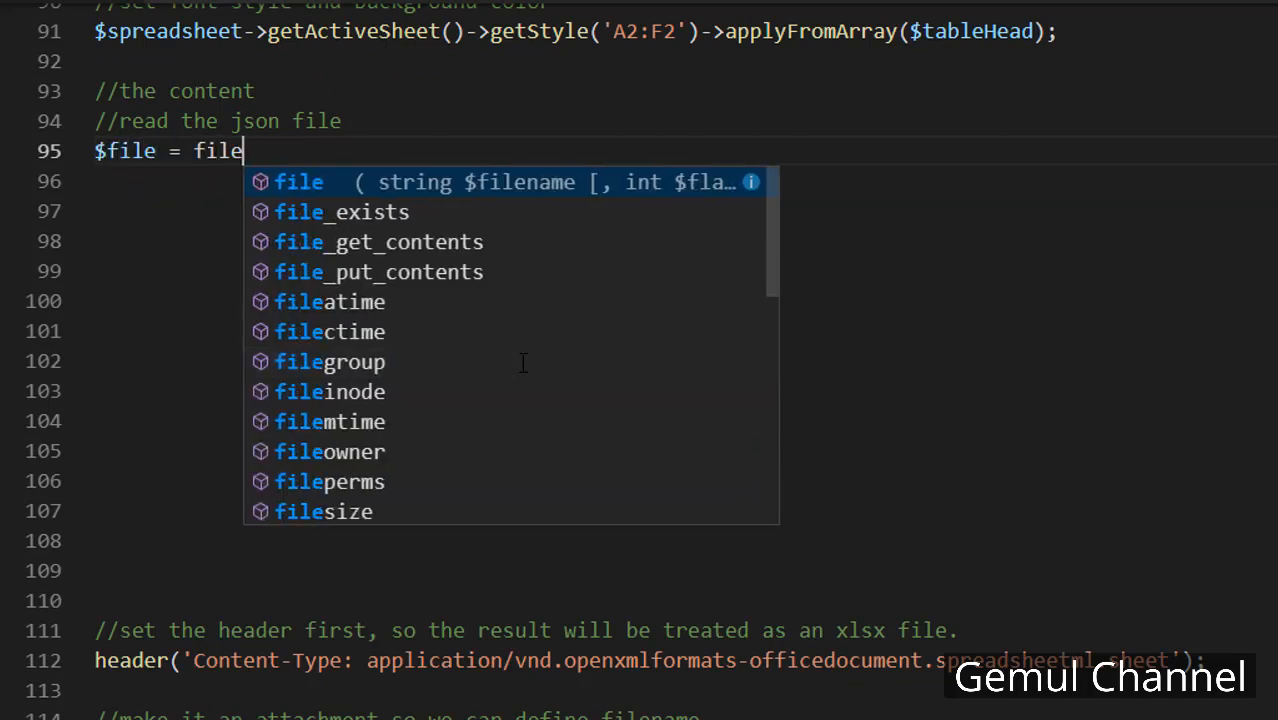
pyautogui.click(378, 242)
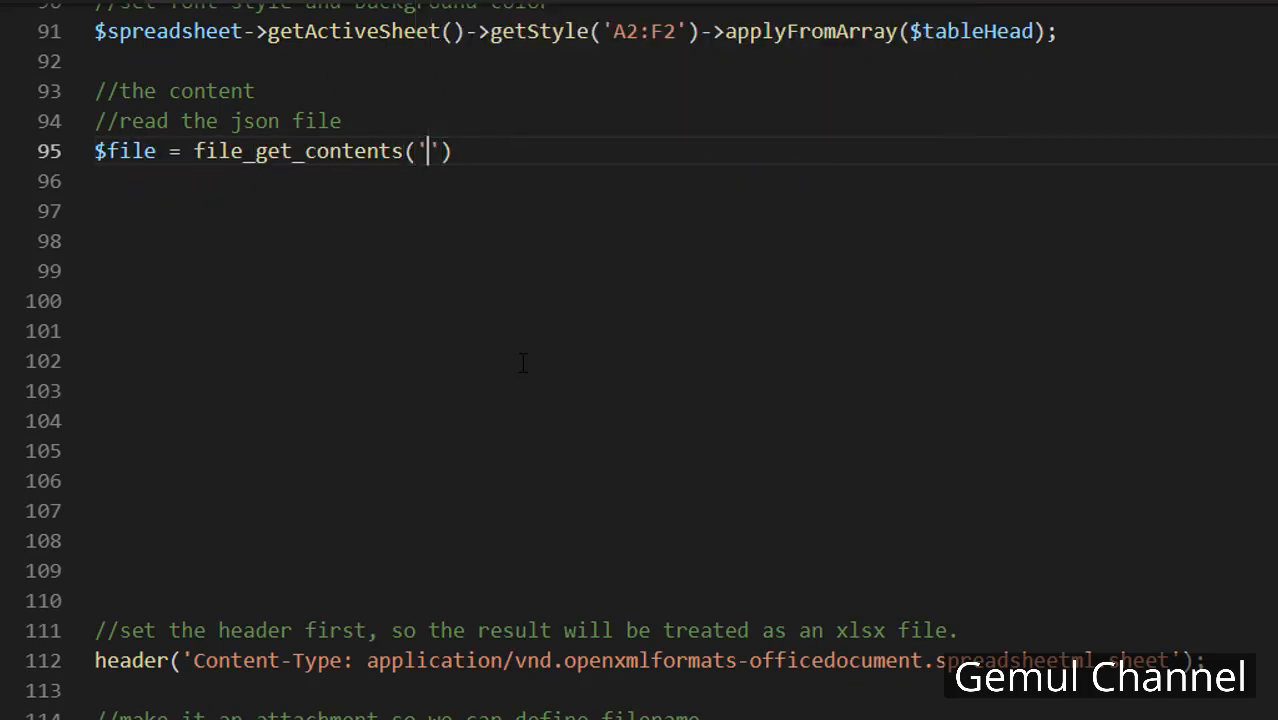
pyautogui.write('student-data.json')
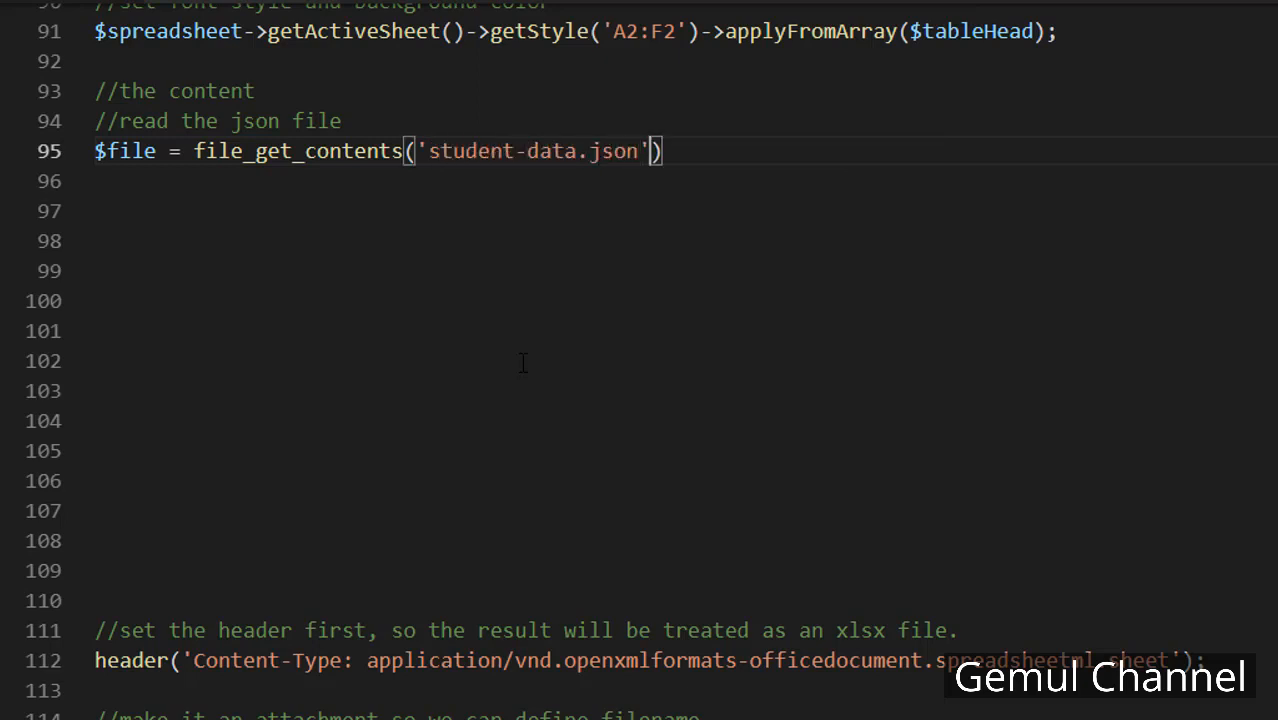
pyautogui.write(';')
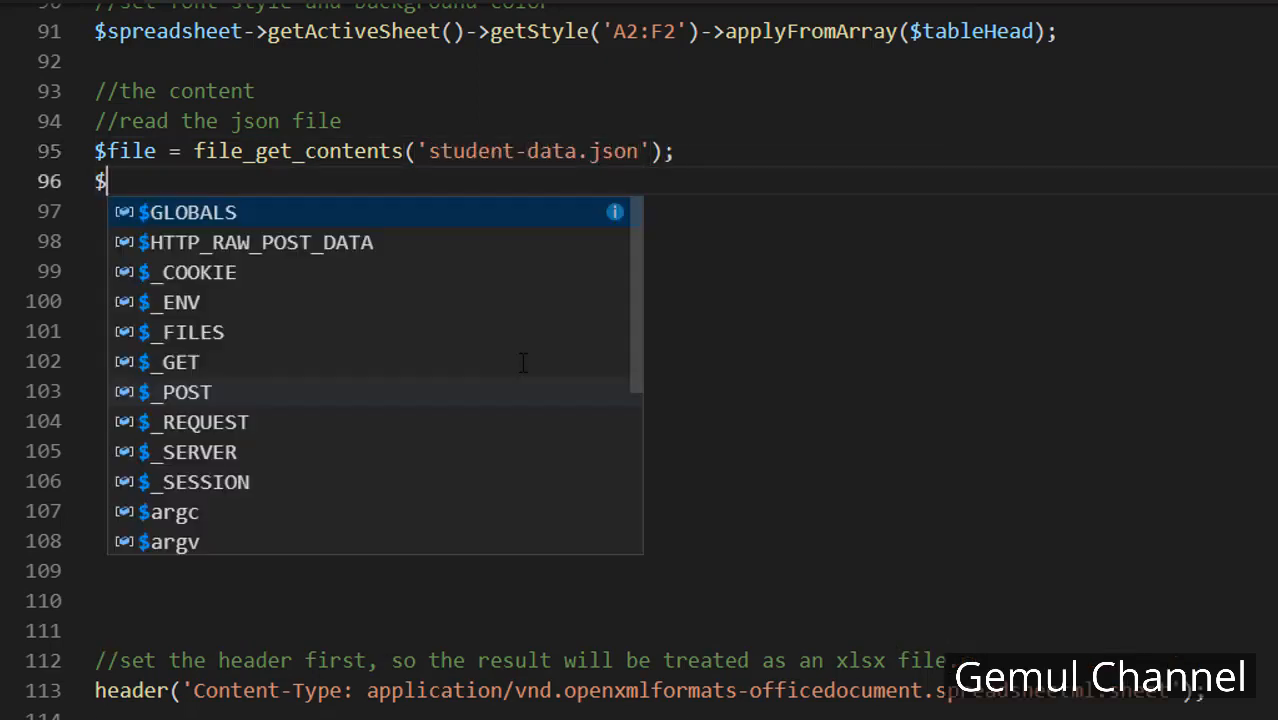
# Decode it with $studentData = json_decode($file,true); and start a 'loop through the data' comment
pyautogui.write('studentData =')
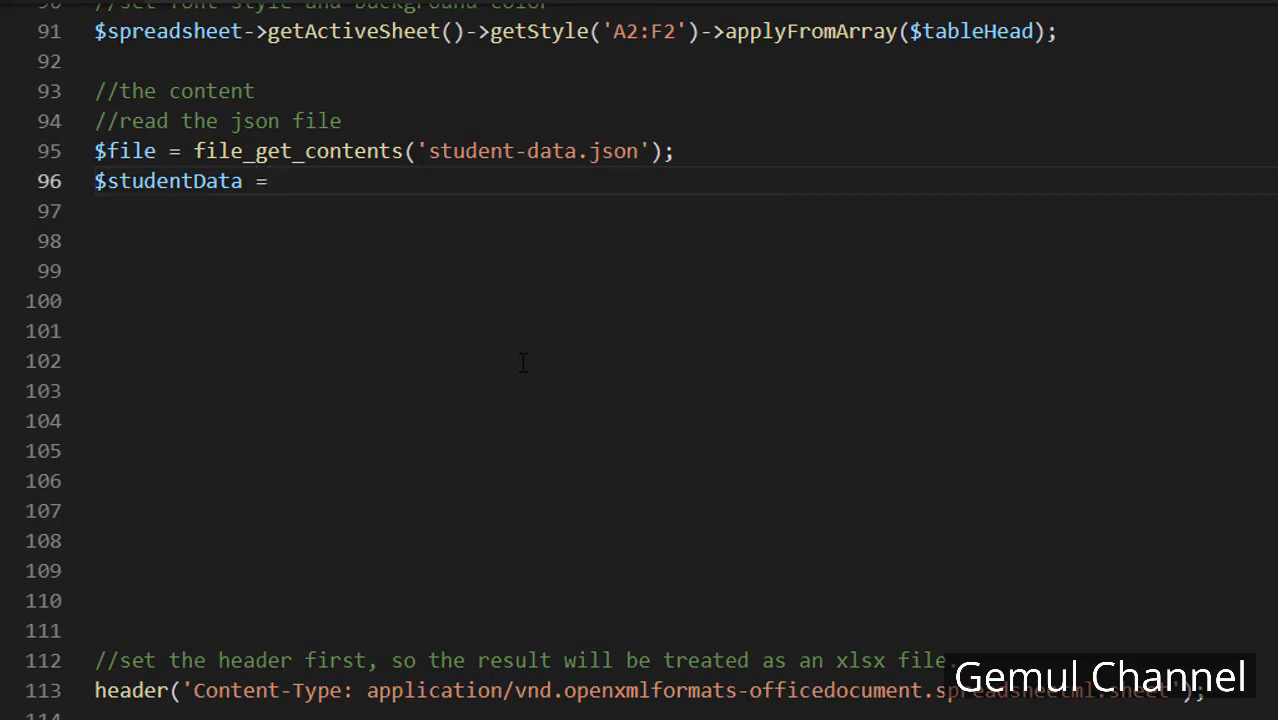
pyautogui.write('json_decode($file,true);')
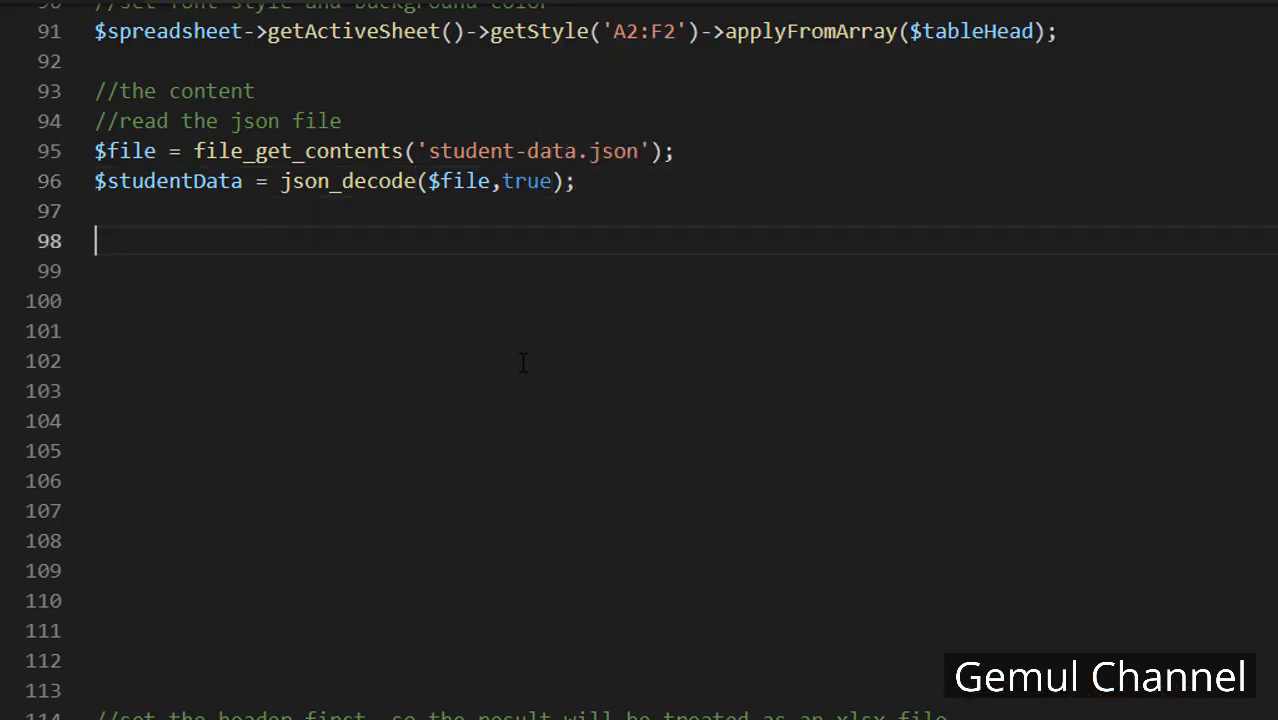
pyautogui.write('//loop through the data')
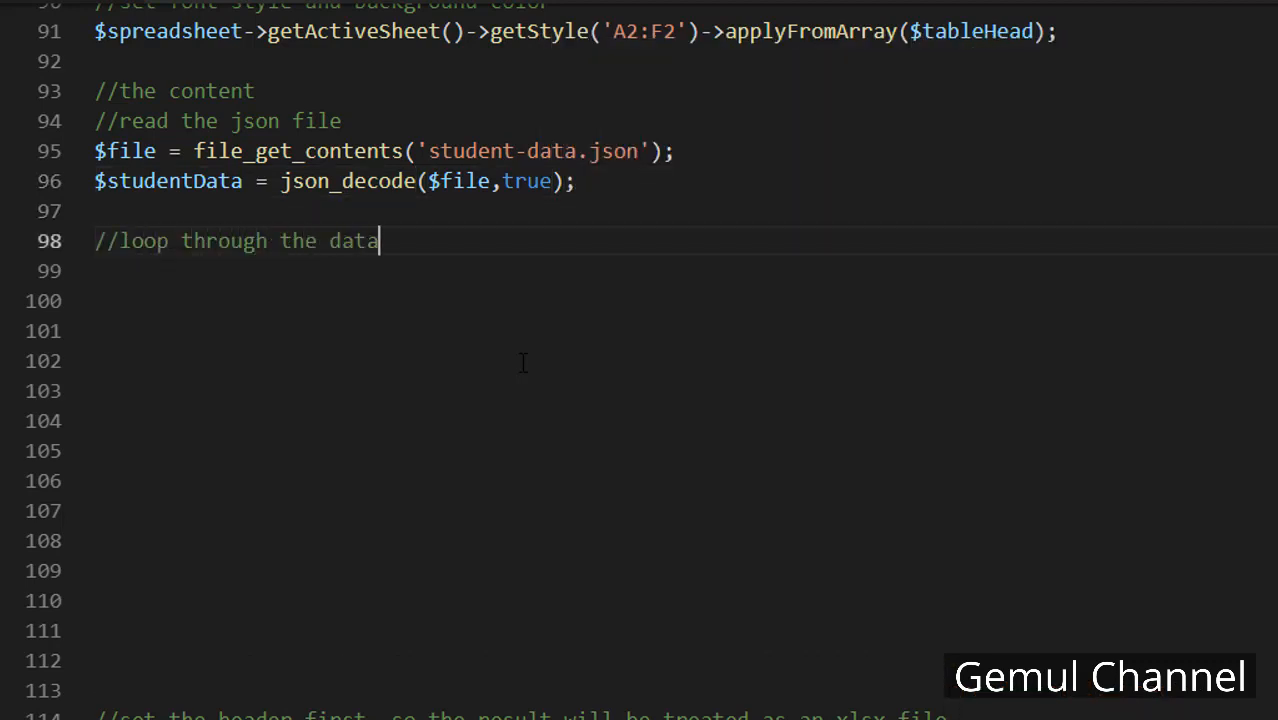
# Declare $row=3 as the current row and start a foreach over $studentData as $student
pyautogui.write('//current row')
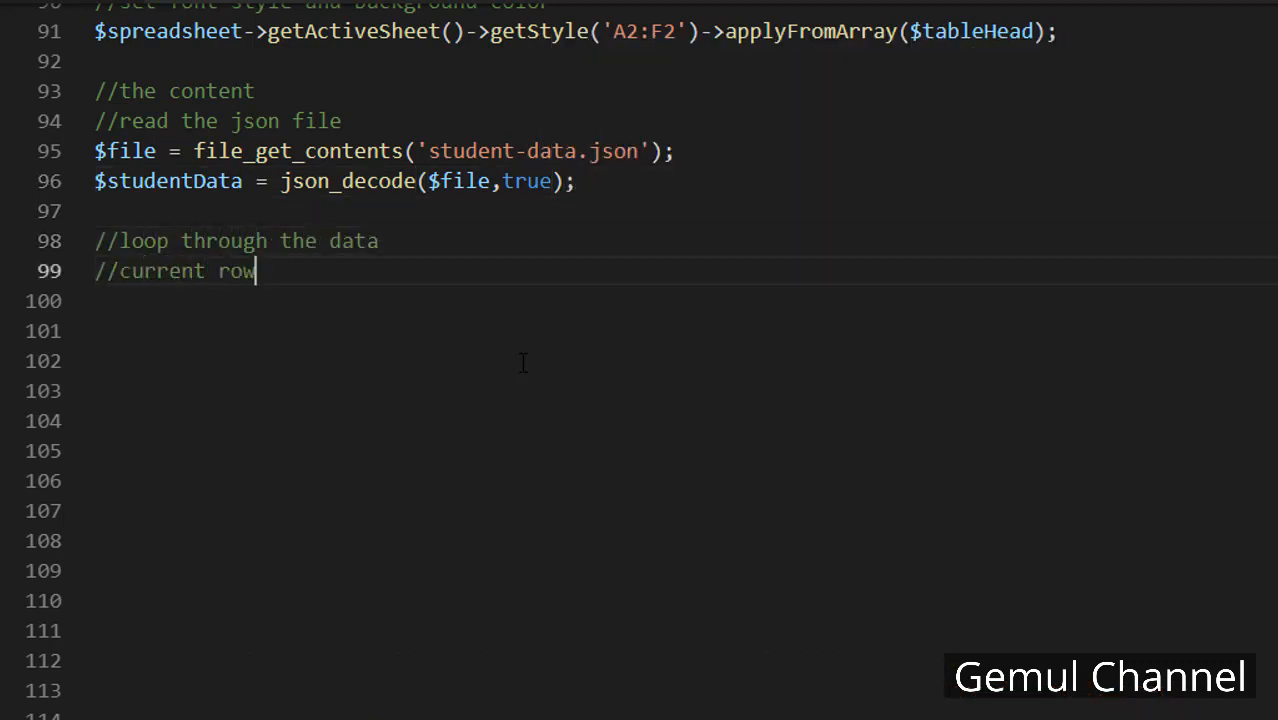
pyautogui.write('$row=')
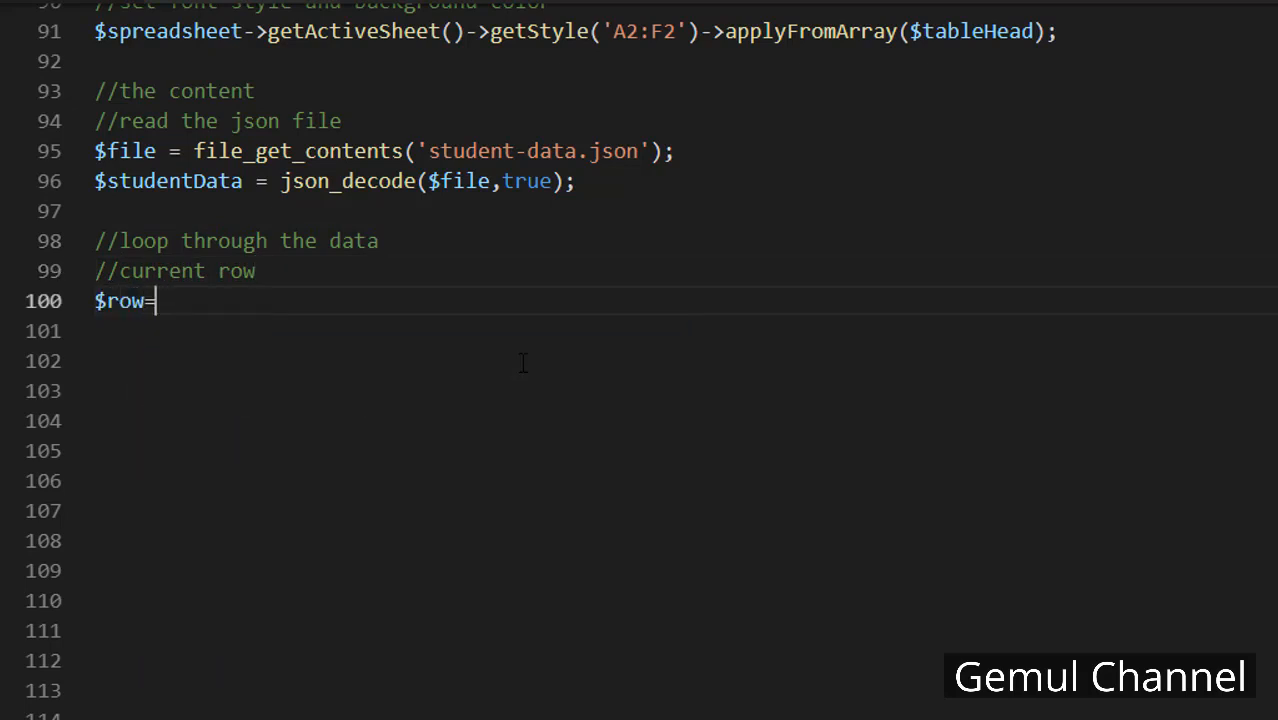
pyautogui.write('3;')
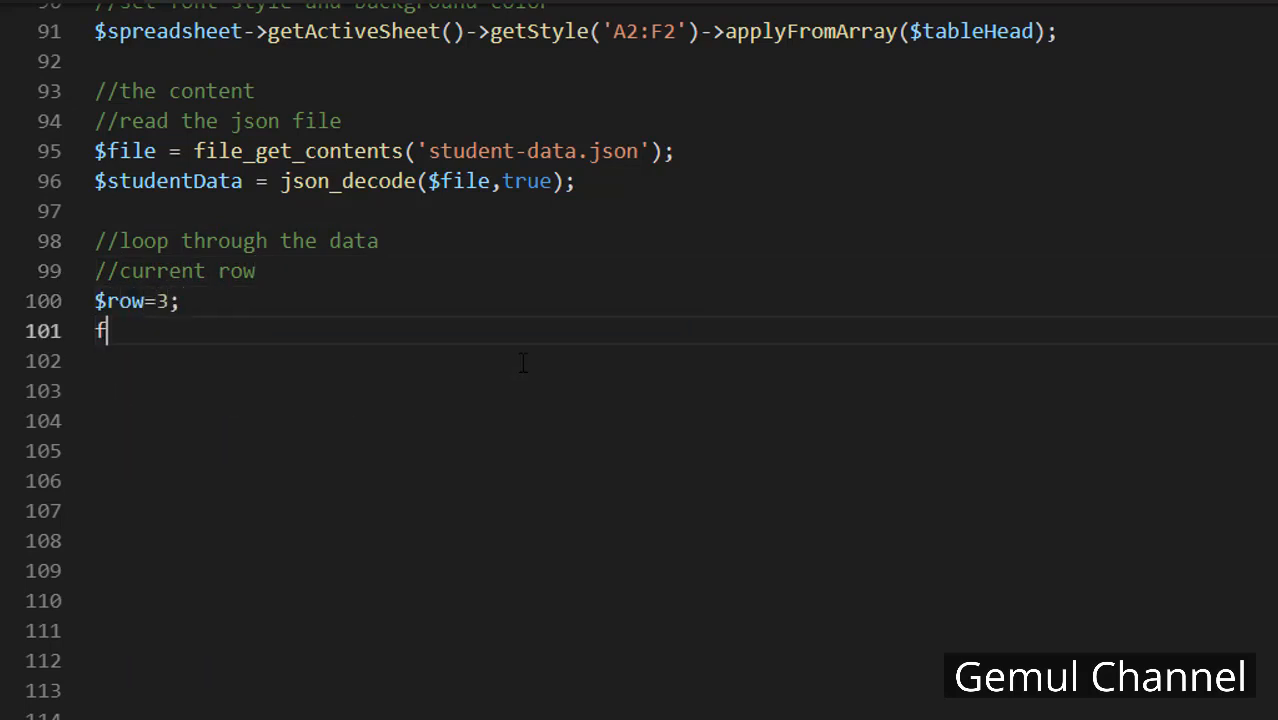
pyautogui.write('oreach($studentData as $student){')
pyautogui.click(686, 361)
pyautogui.write('$spreadsheet->getActiveSheet(')
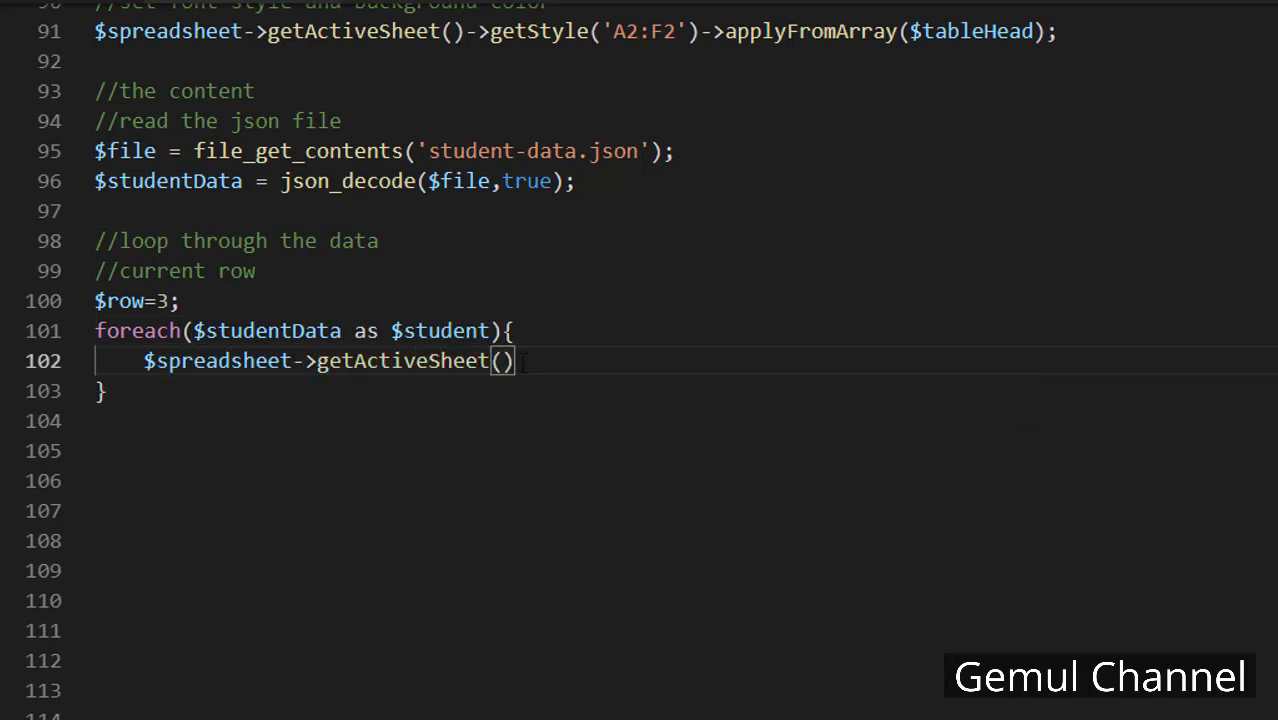
# Inside the loop, setCellValue columns A–F at $row with each $student field, then begin a //set comment
pyautogui.write("->setCellValue('")
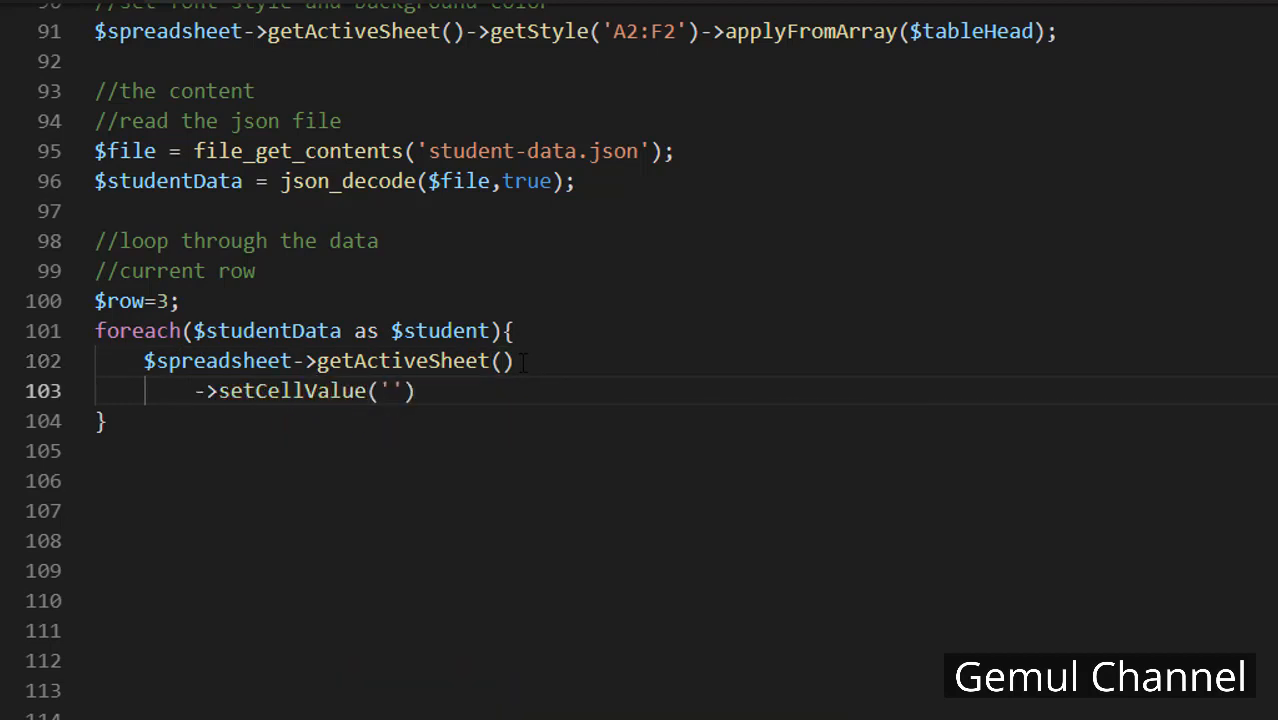
pyautogui.write('A')
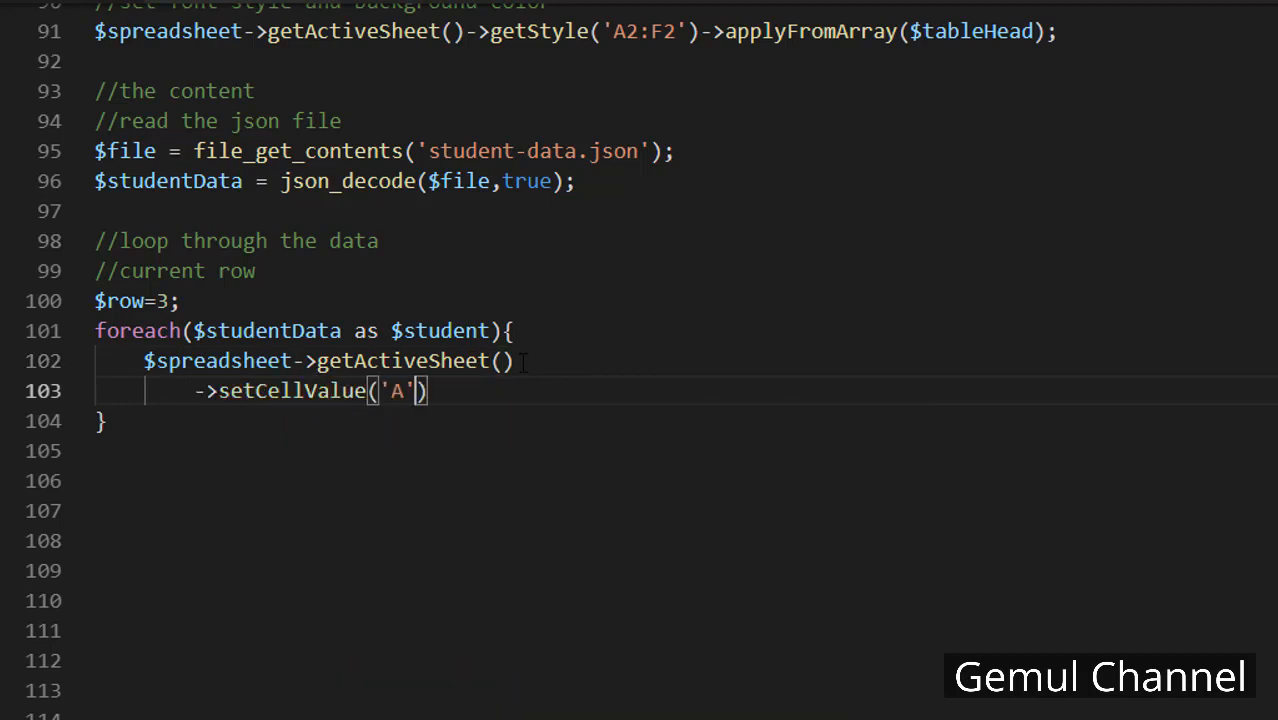
pyautogui.write('.$row')
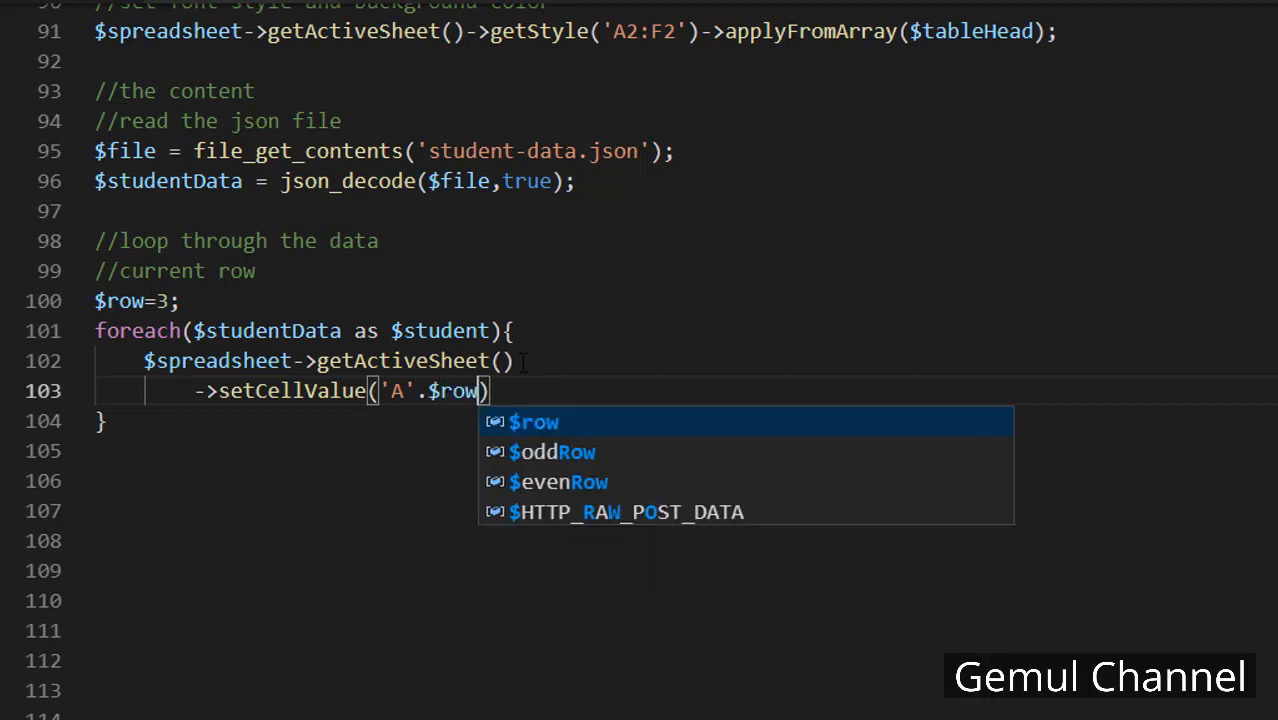
pyautogui.write(", $student['id")
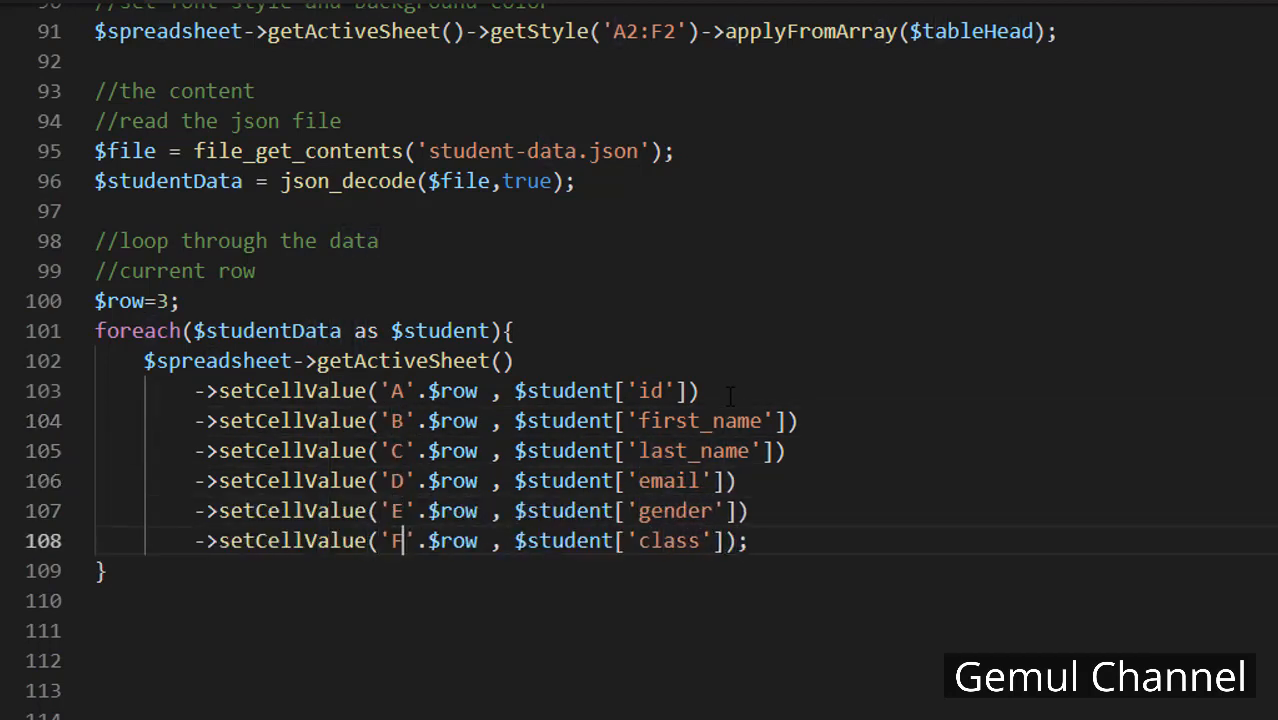
pyautogui.write('//set row style')
pyautogui.write('if( $row ')
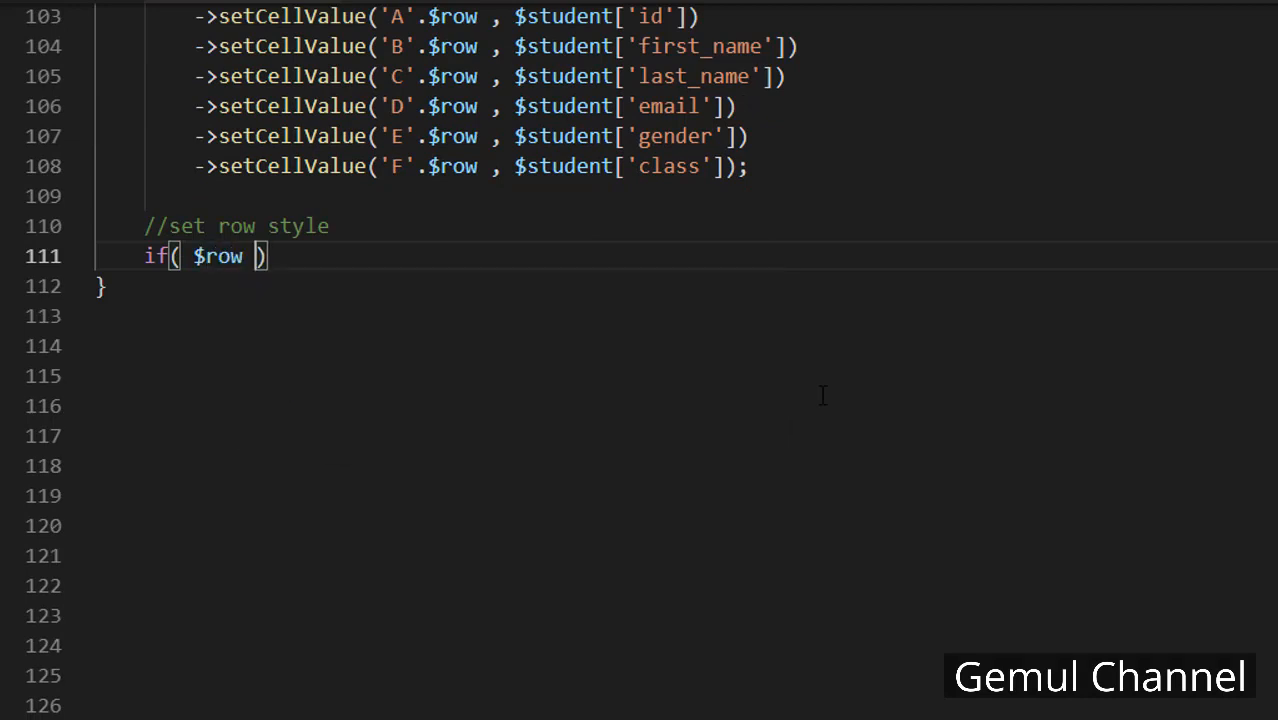
# Apply $evenRow or $oddRow via getStyle('A'.$row.':F'.$row)->applyFromArray depending on $row % 2
pyautogui.write('% 2 == 0')
pyautogui.write('$spreadsheet')
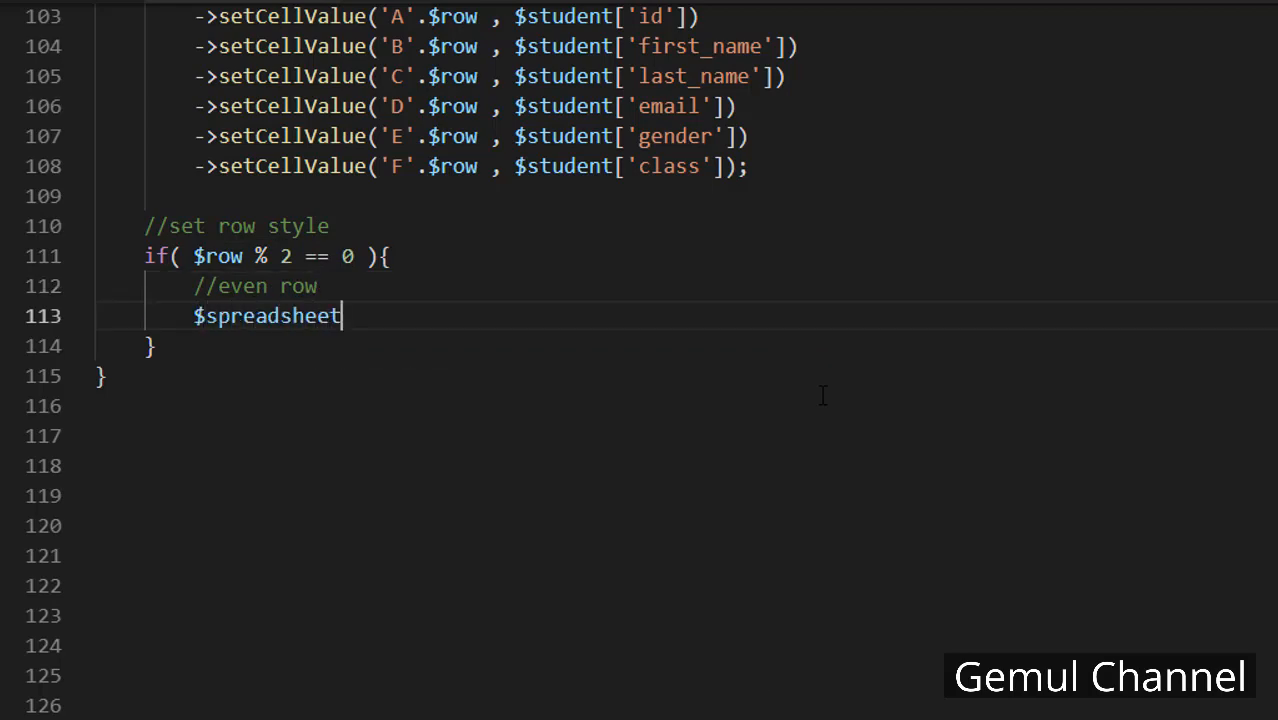
pyautogui.write('->getActiveSheet')
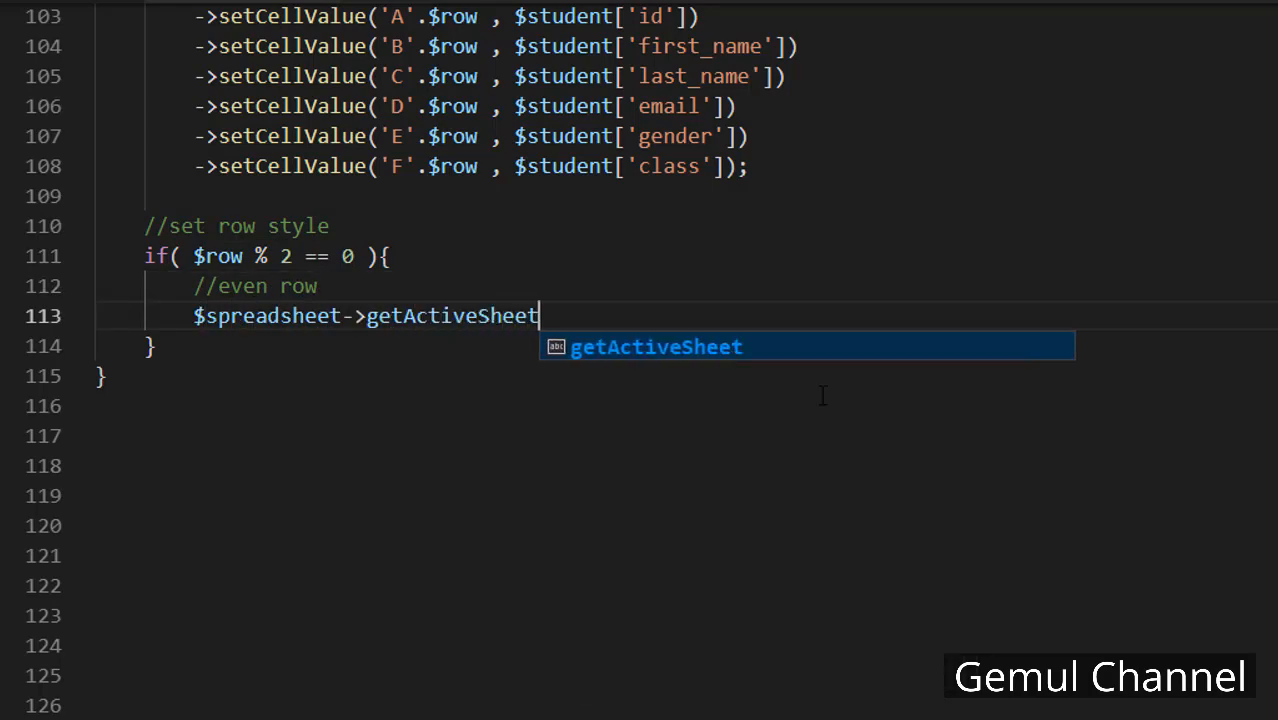
pyautogui.write('()->g')
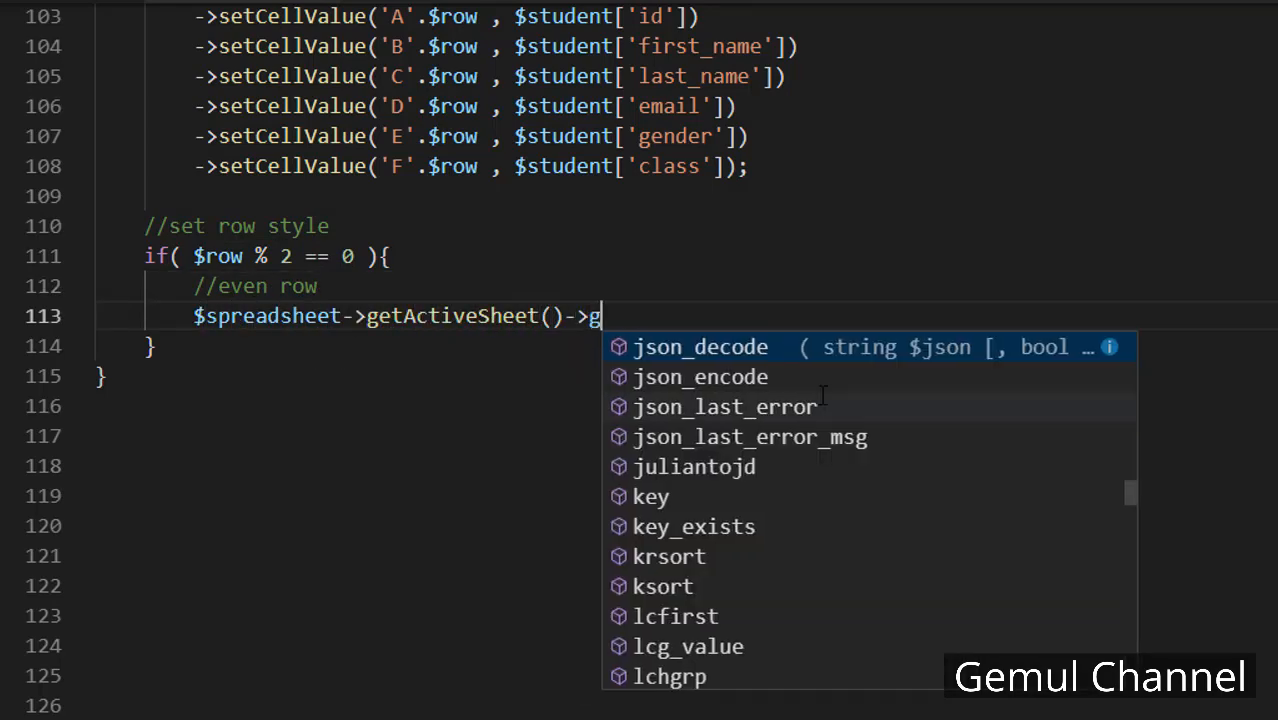
pyautogui.write("etStyle('A'")
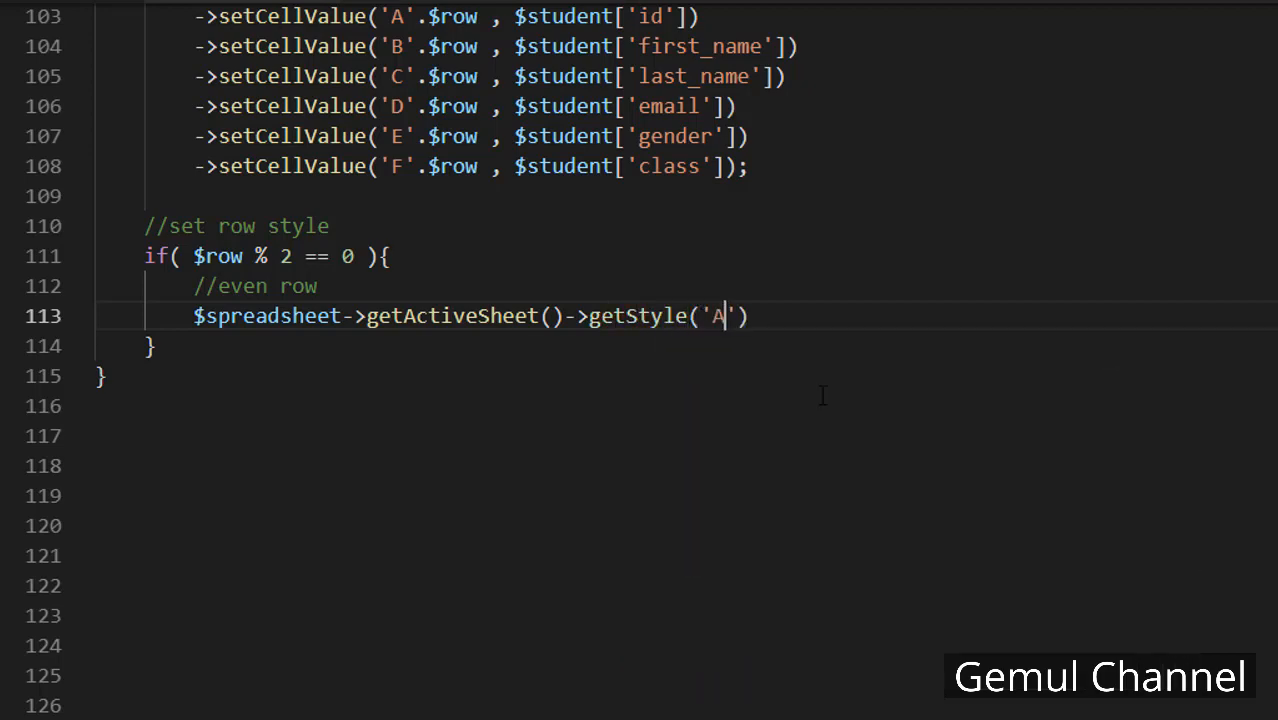
pyautogui.write('.$row')
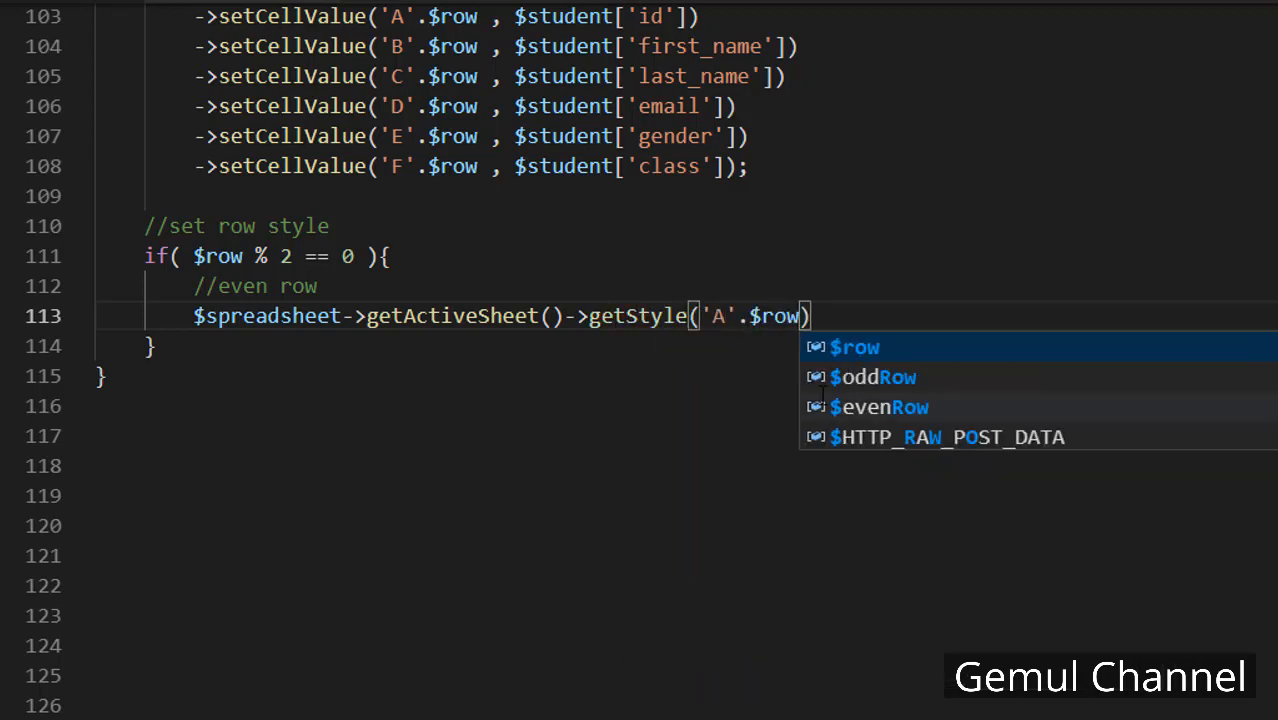
pyautogui.write(".':F'.$row")
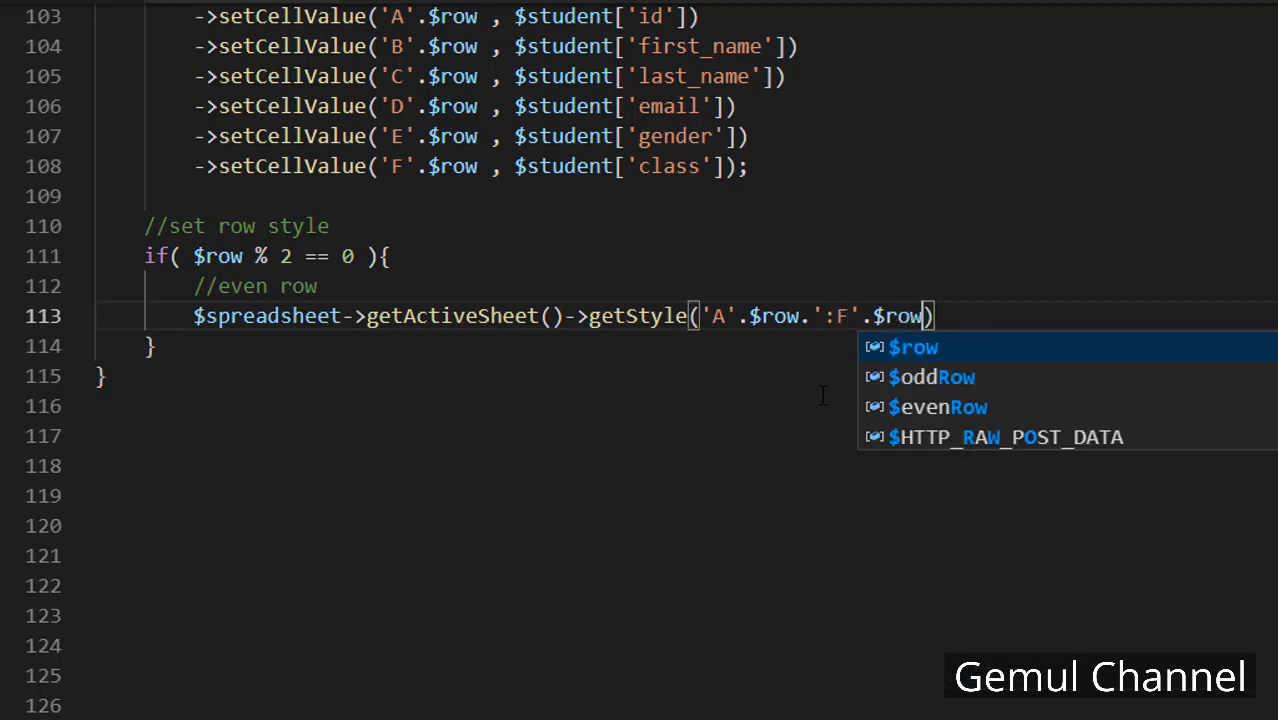
pyautogui.write('->applyFrom')
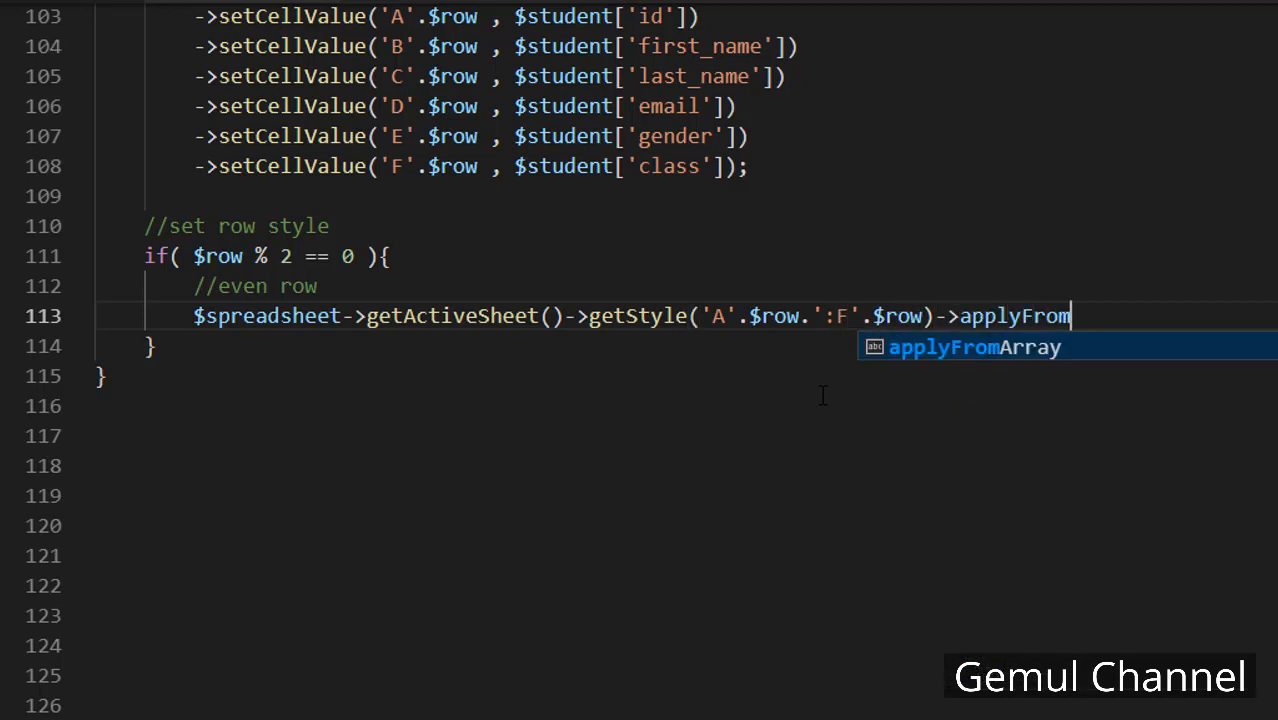
pyautogui.write('Array($evenRow);')
pyautogui.write('//')
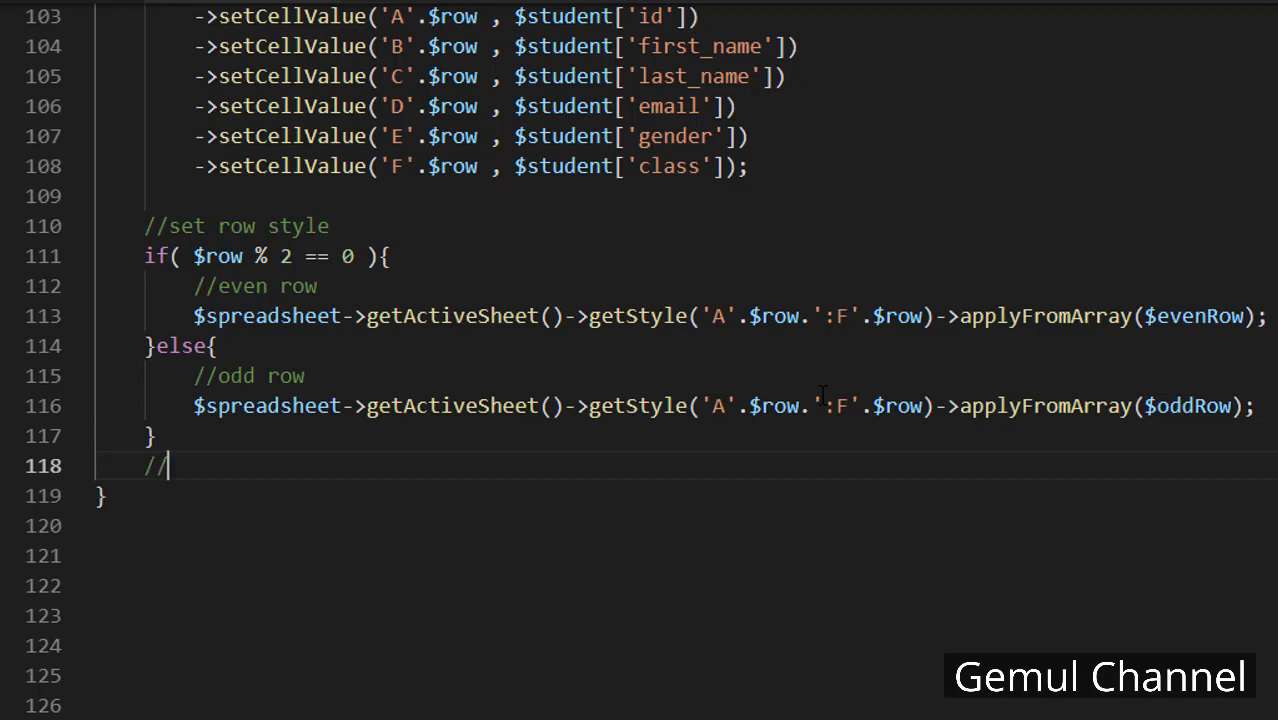
# Add //increment row with $row++; and save the regenerated export as result.xlsx
pyautogui.write('increment row')
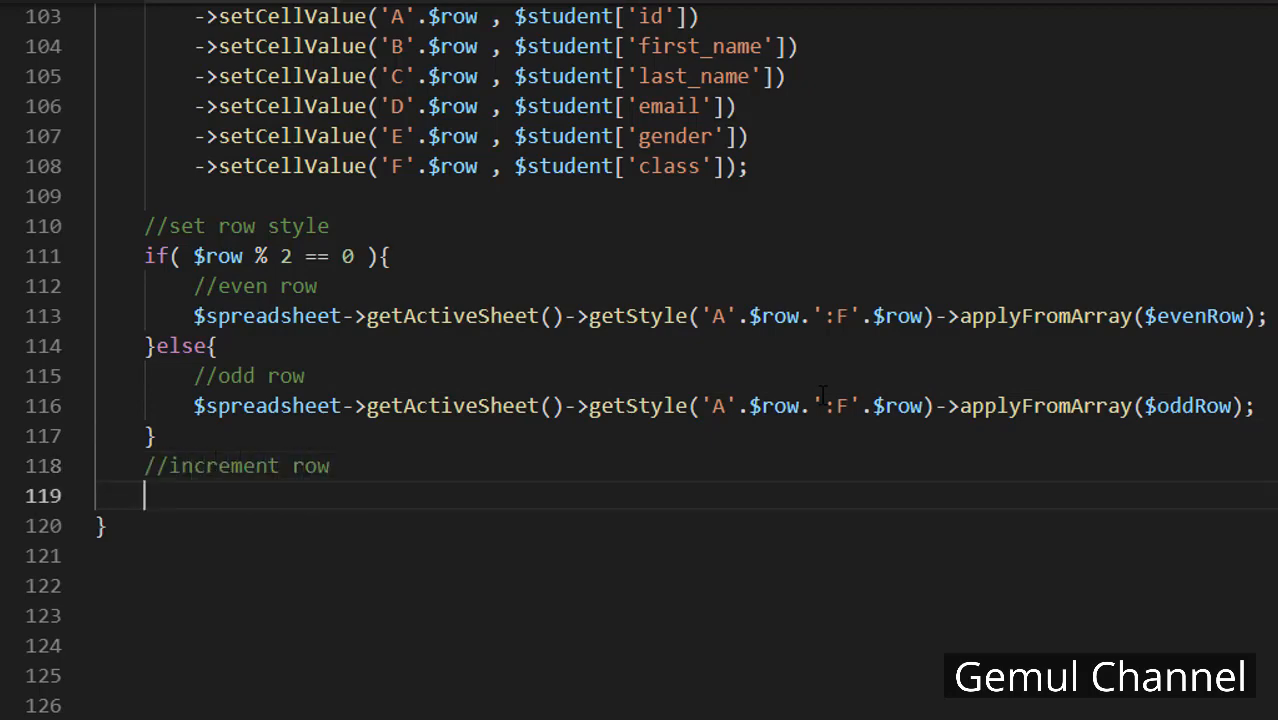
pyautogui.write('$row++;')
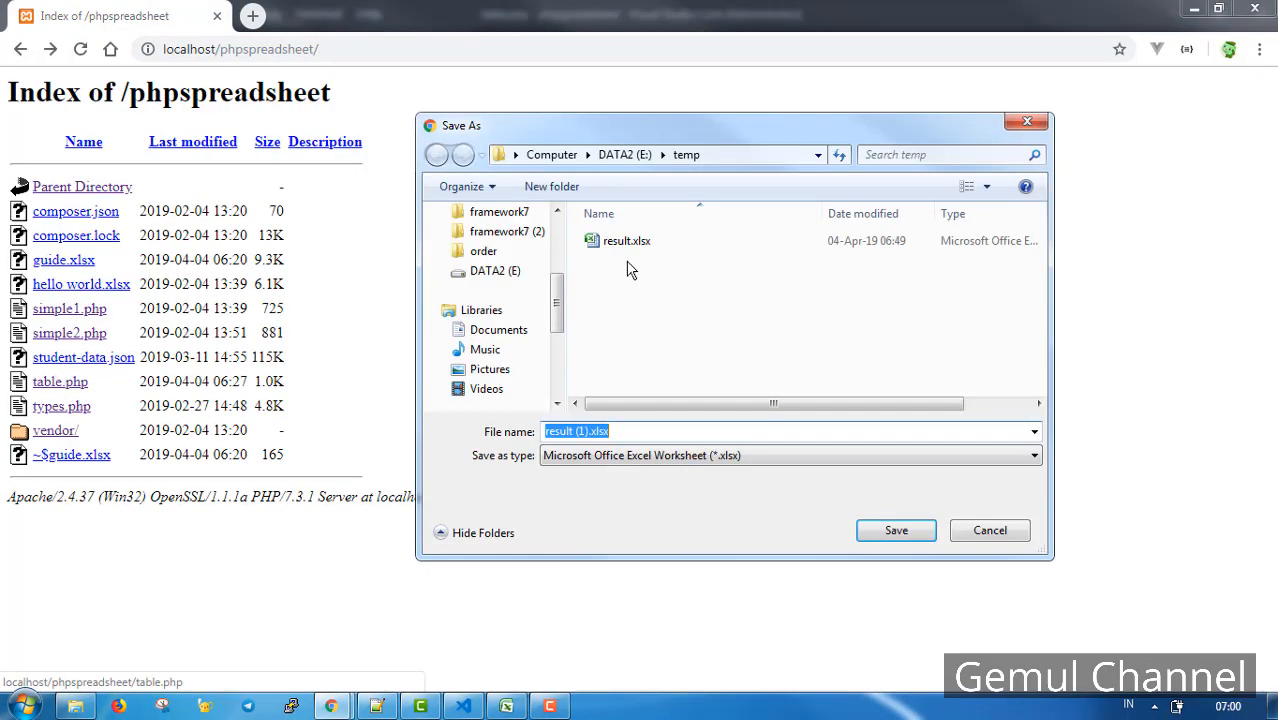
pyautogui.click(895, 530)
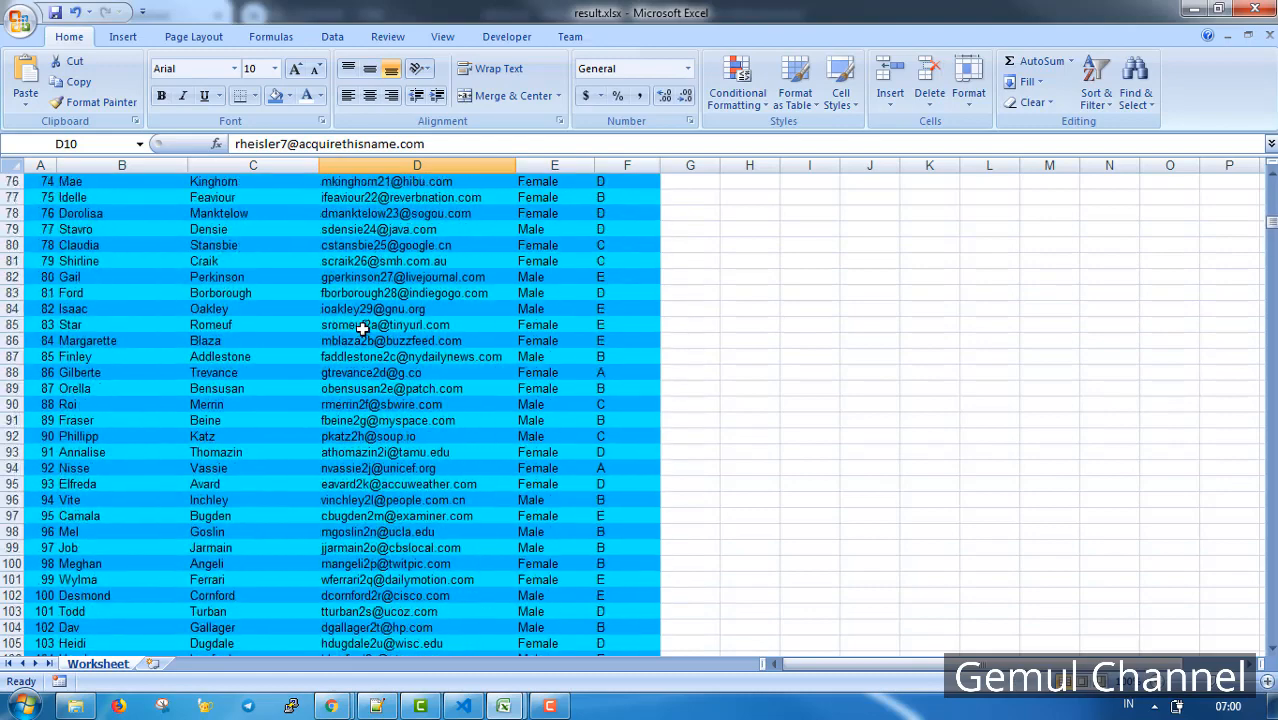
pyautogui.scroll(3)
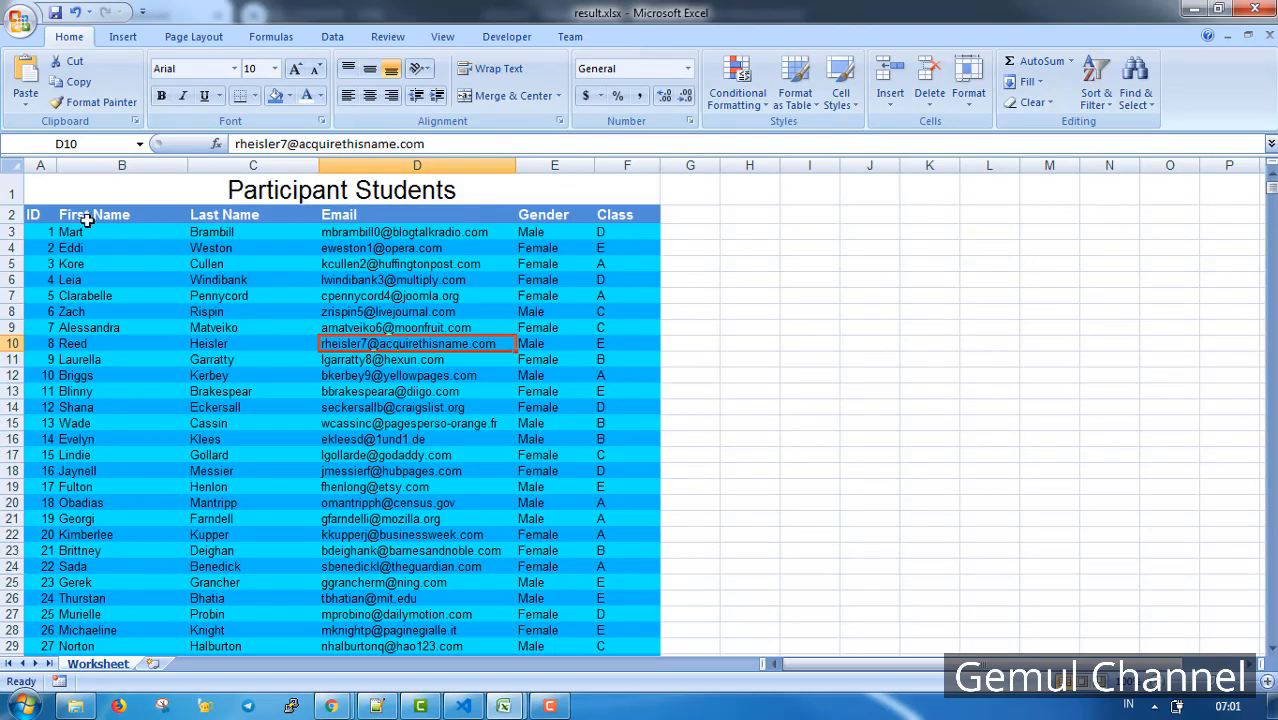
pyautogui.click(122, 231)
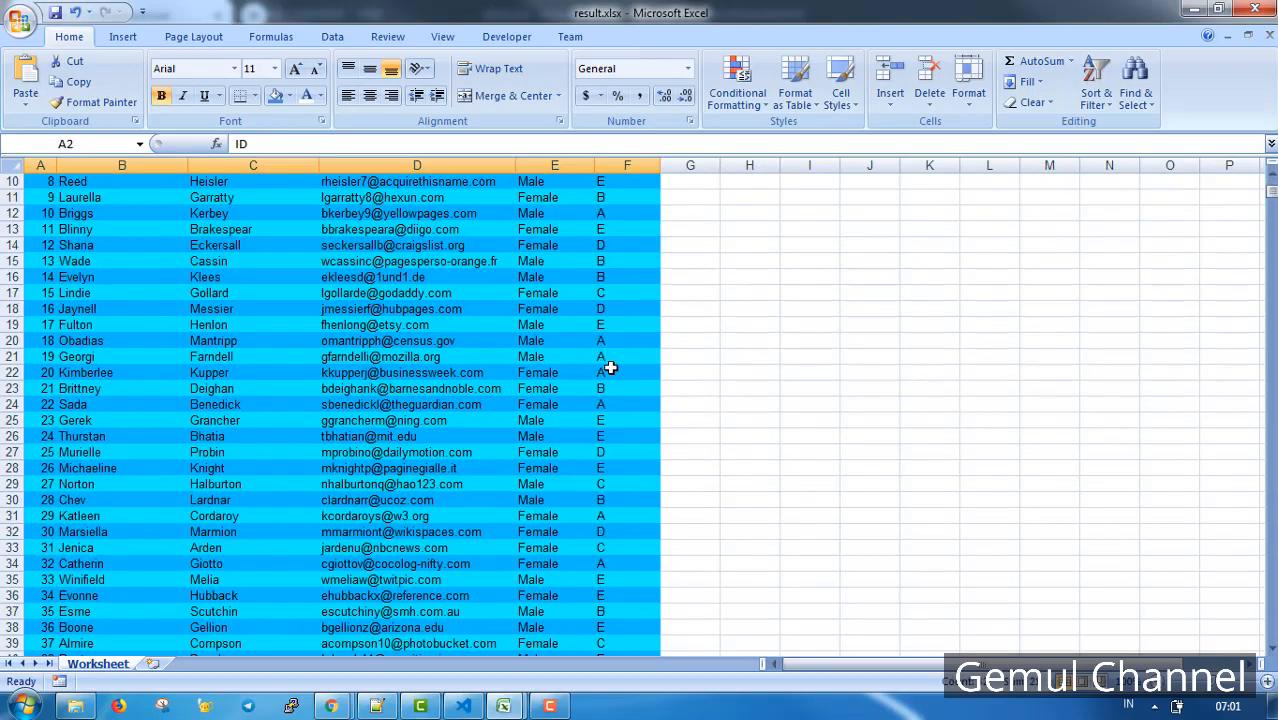
pyautogui.scroll(-3)
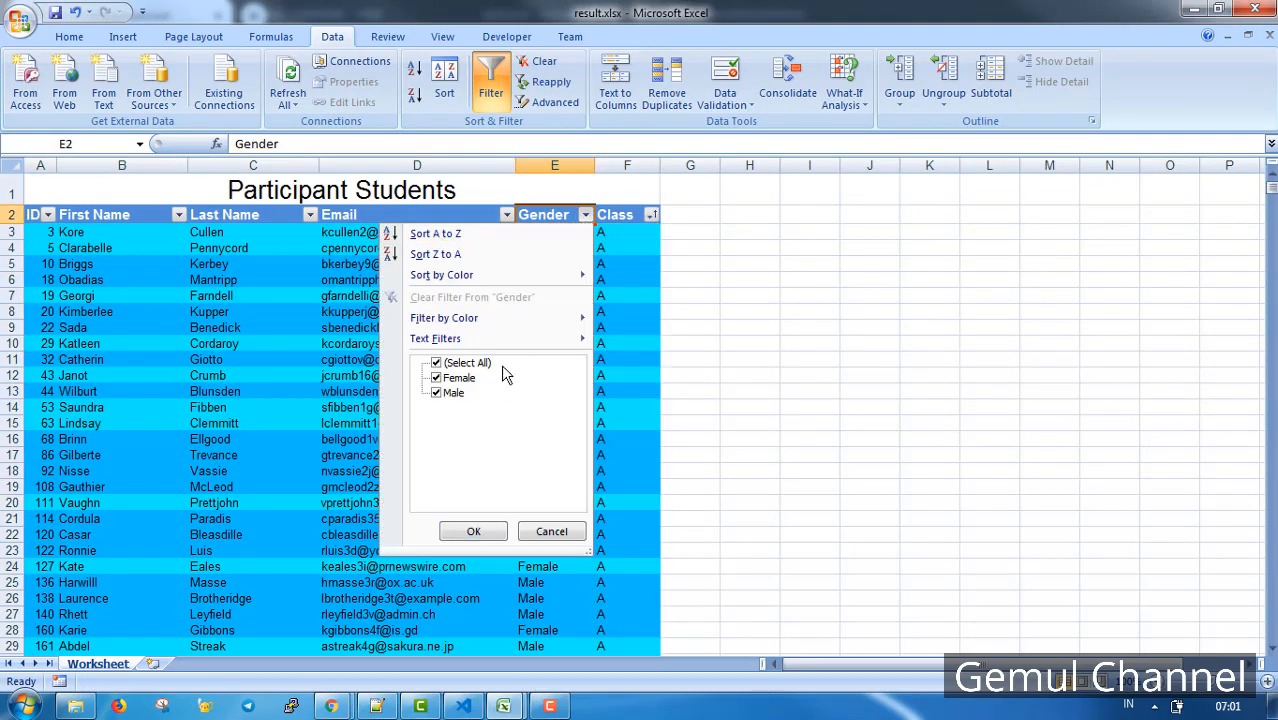
# Filter the Gender column to exclude Male so only female students remain
pyautogui.click(436, 392)
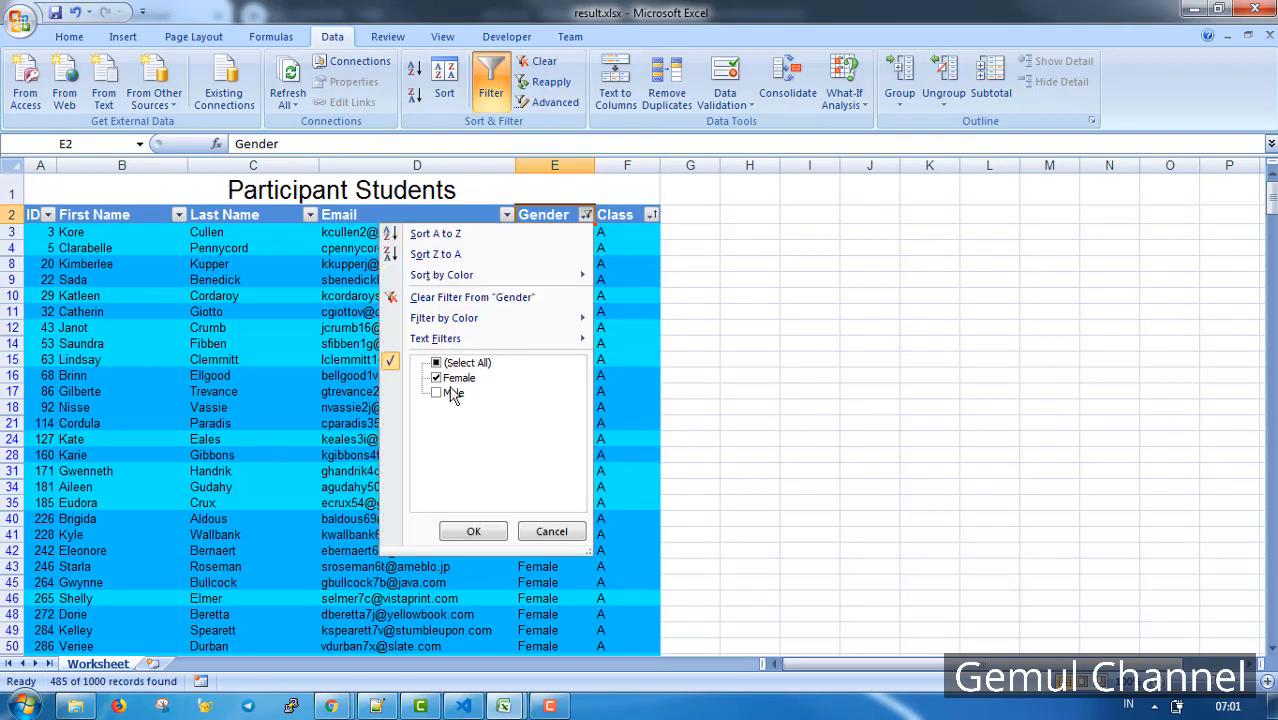
pyautogui.click(47, 214)
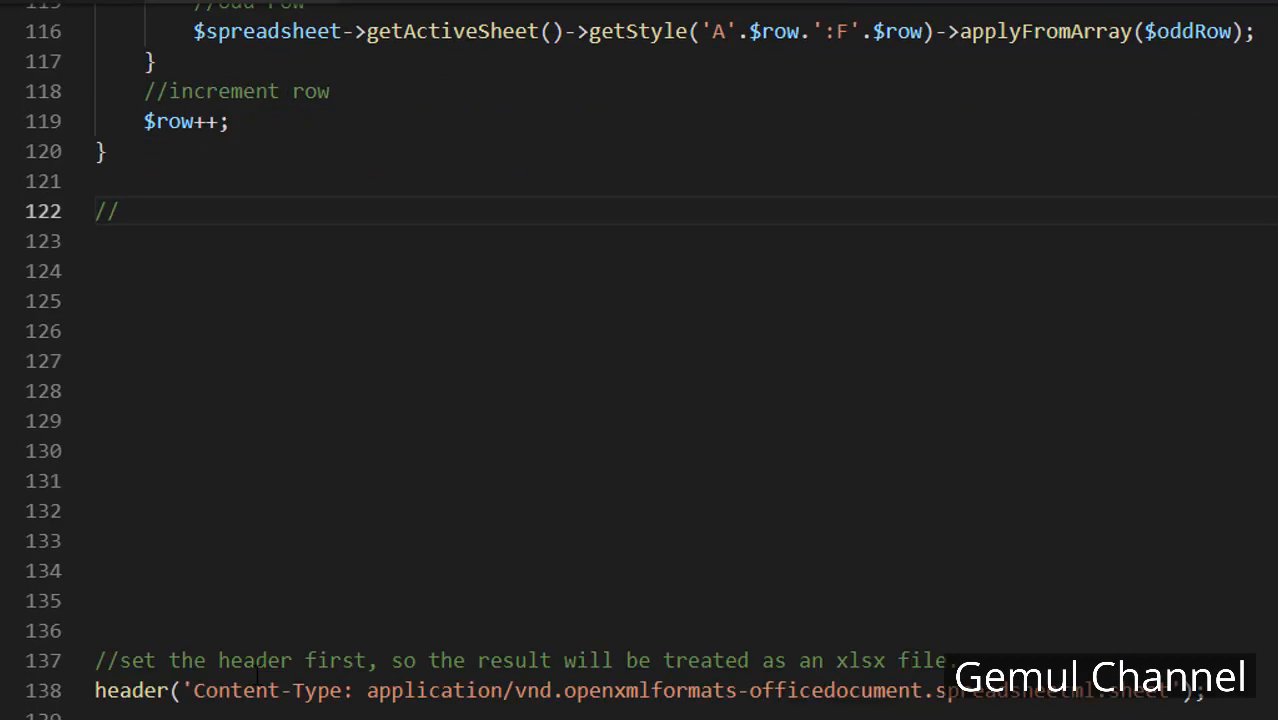
# Under an autofilter comment, define $firstRow=2 and $lastRow=$row-1
pyautogui.write('autofilter')
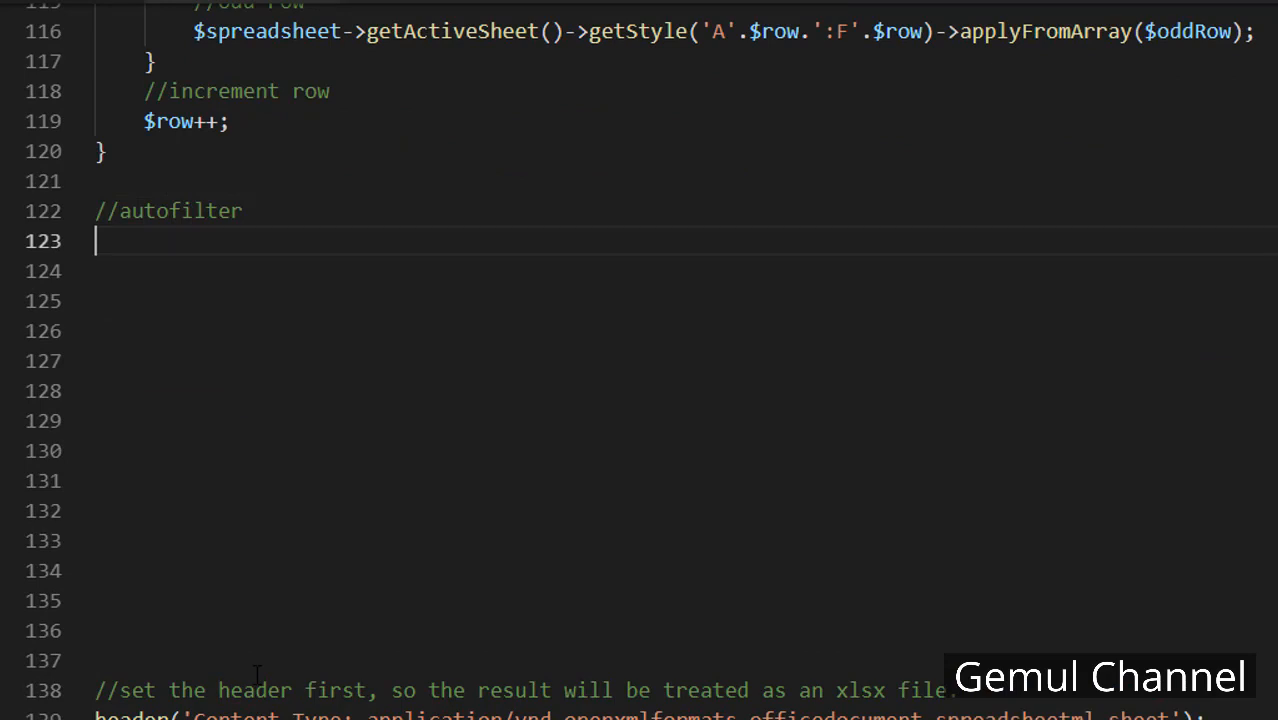
pyautogui.write('//define first')
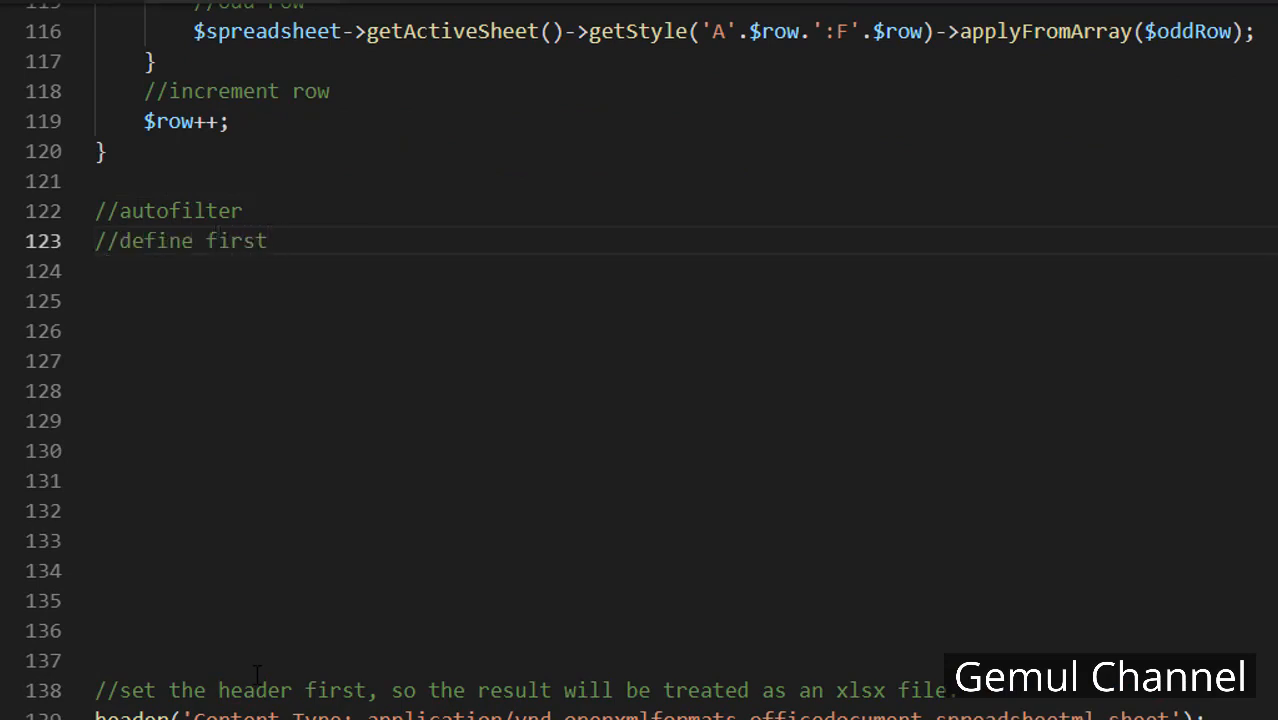
pyautogui.write('$f')
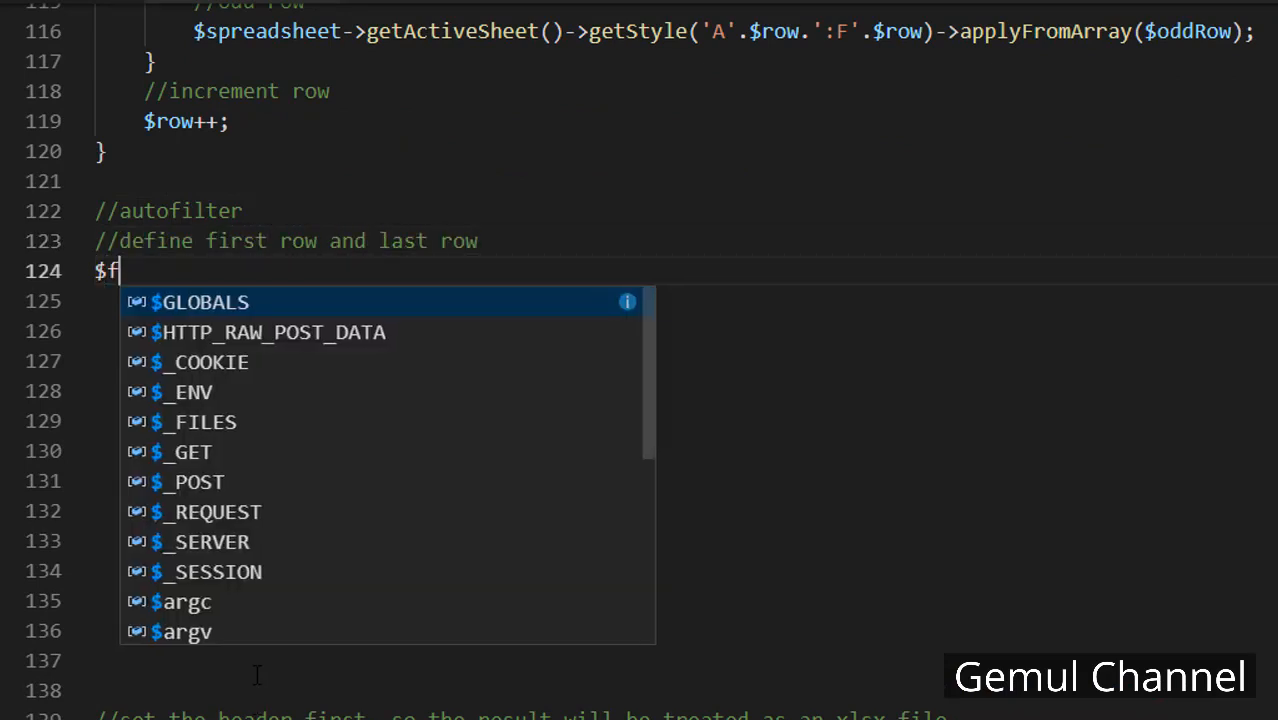
pyautogui.write('irstRow=2;')
pyautogui.click(684, 301)
pyautogui.write('$last')
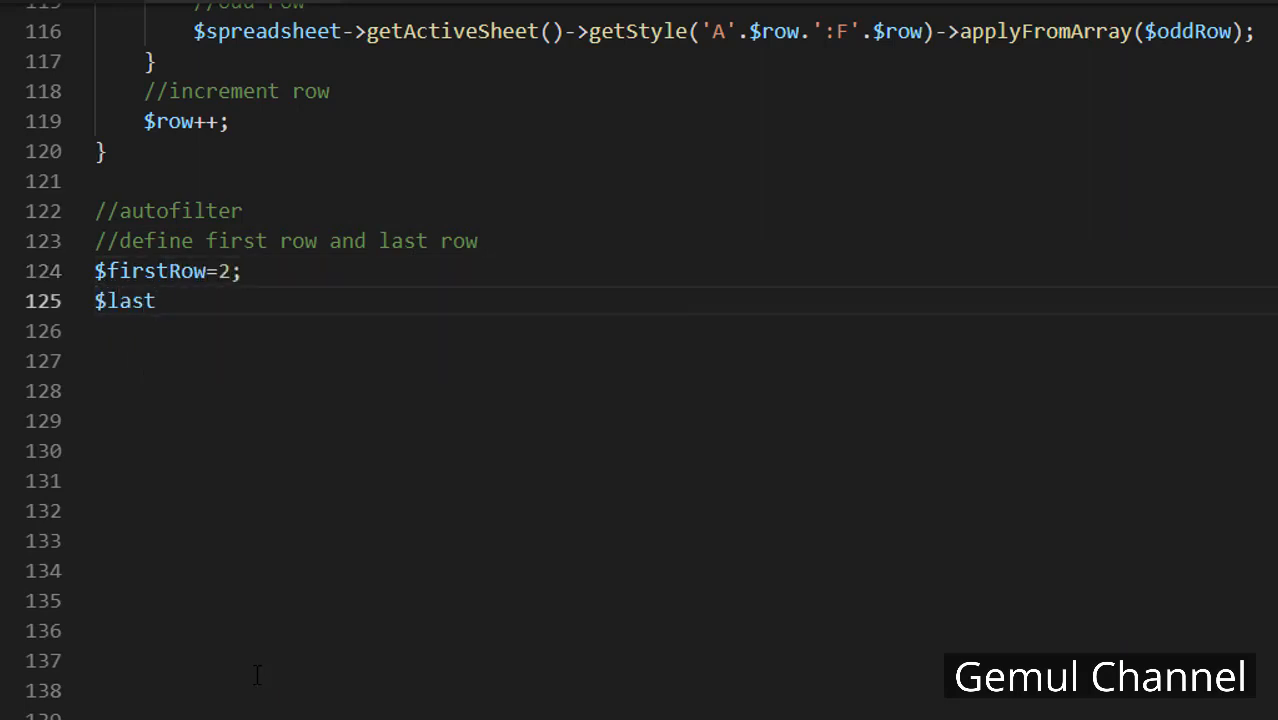
pyautogui.write('Row=$row')
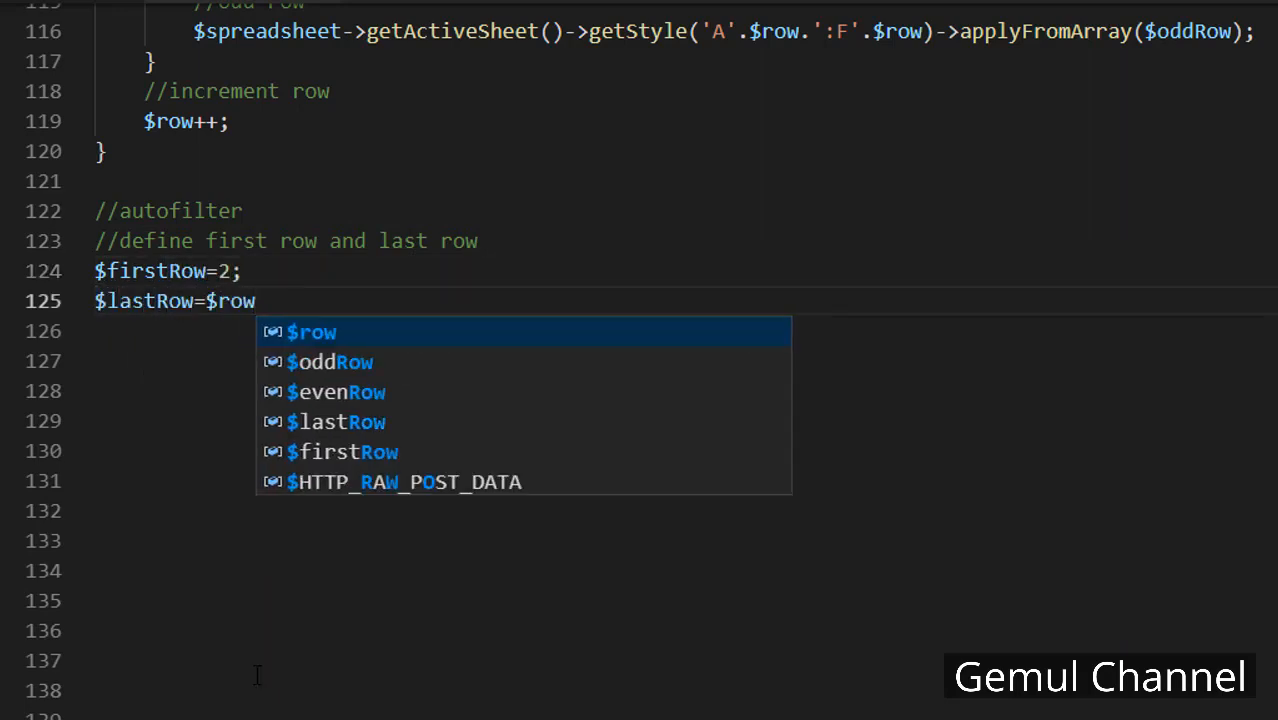
pyautogui.write('-1;')
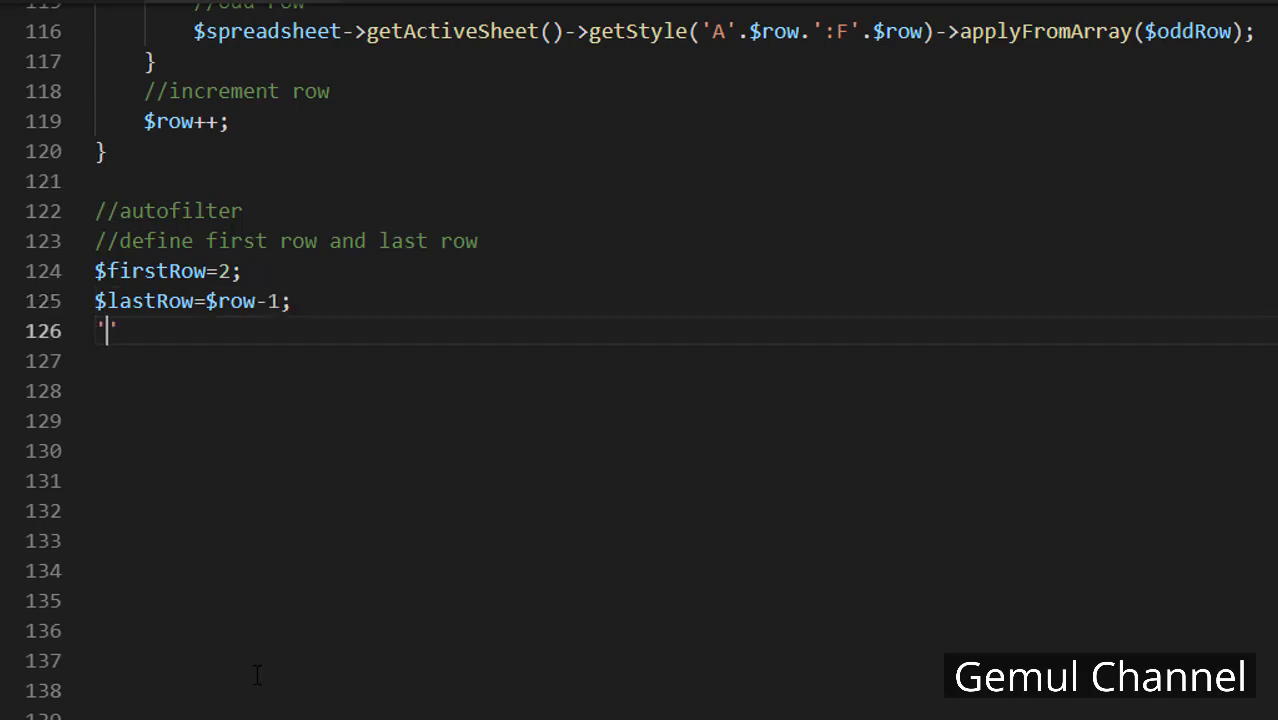
# Call setAutoFilter("A".$firstRow.":F".$lastRow) on the active sheet
pyautogui.write('//set the autofilter')
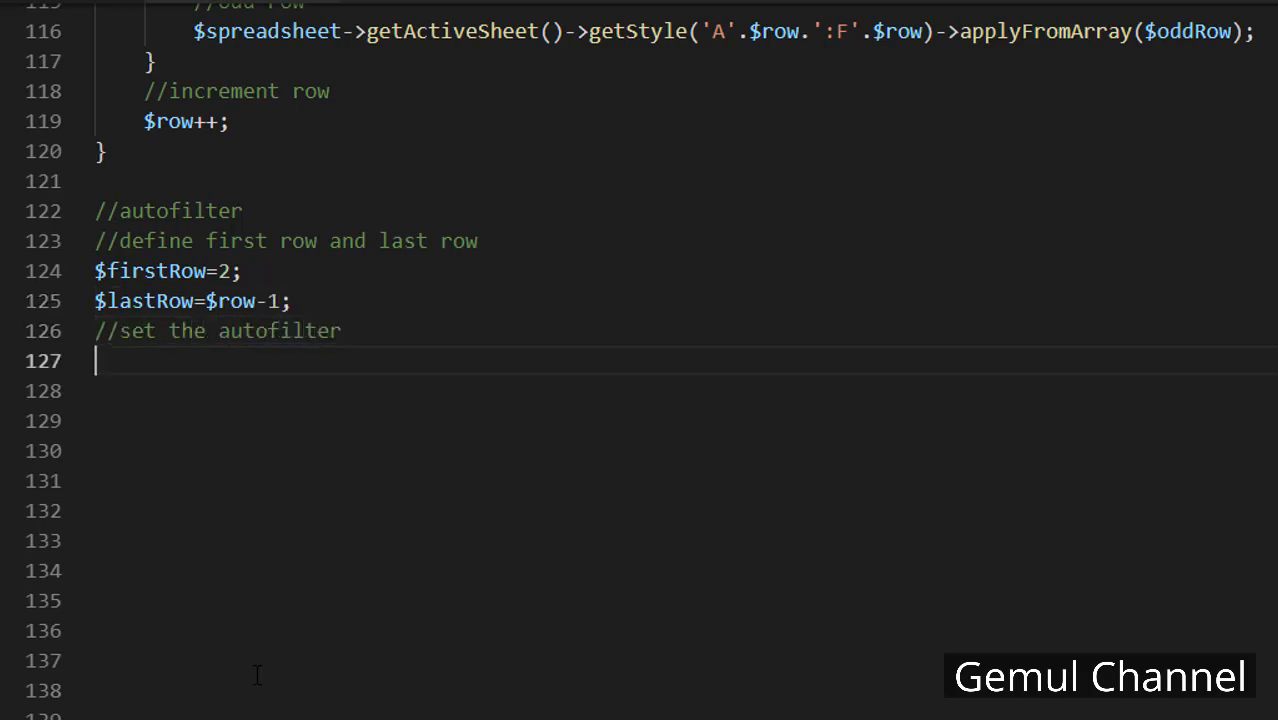
pyautogui.write('$spreadsheet')
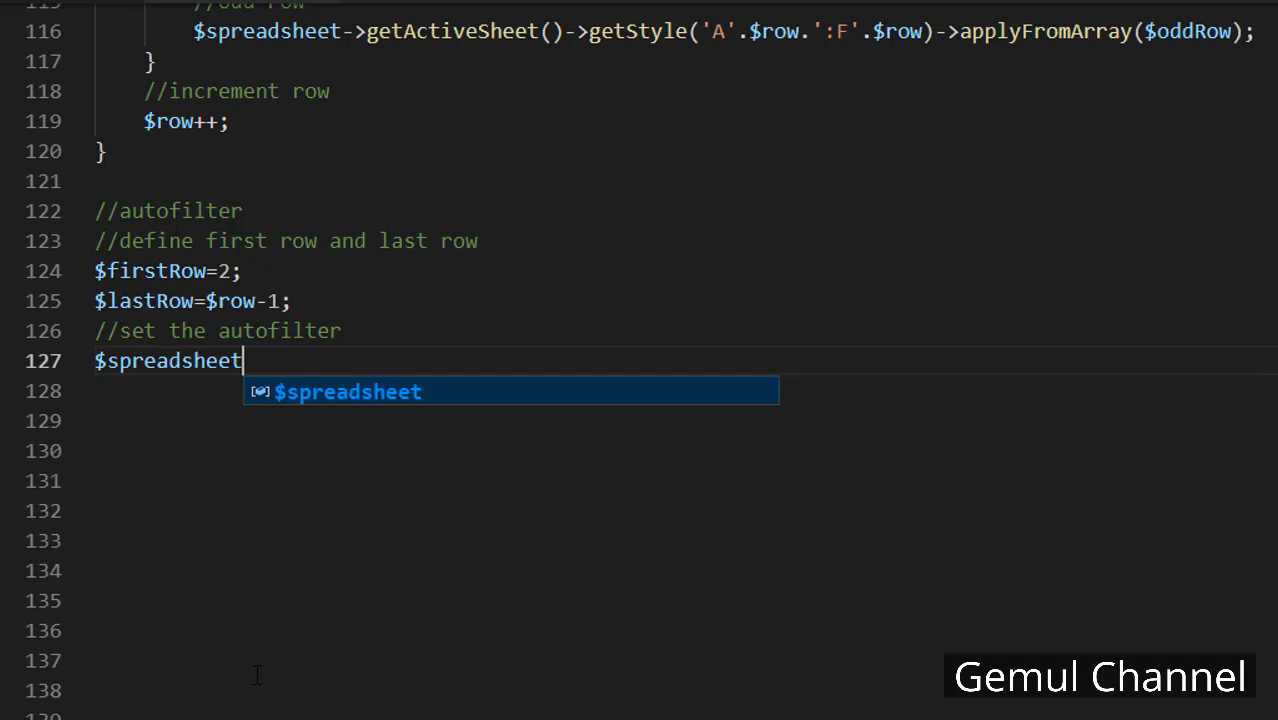
pyautogui.write('->getActiveSheet')
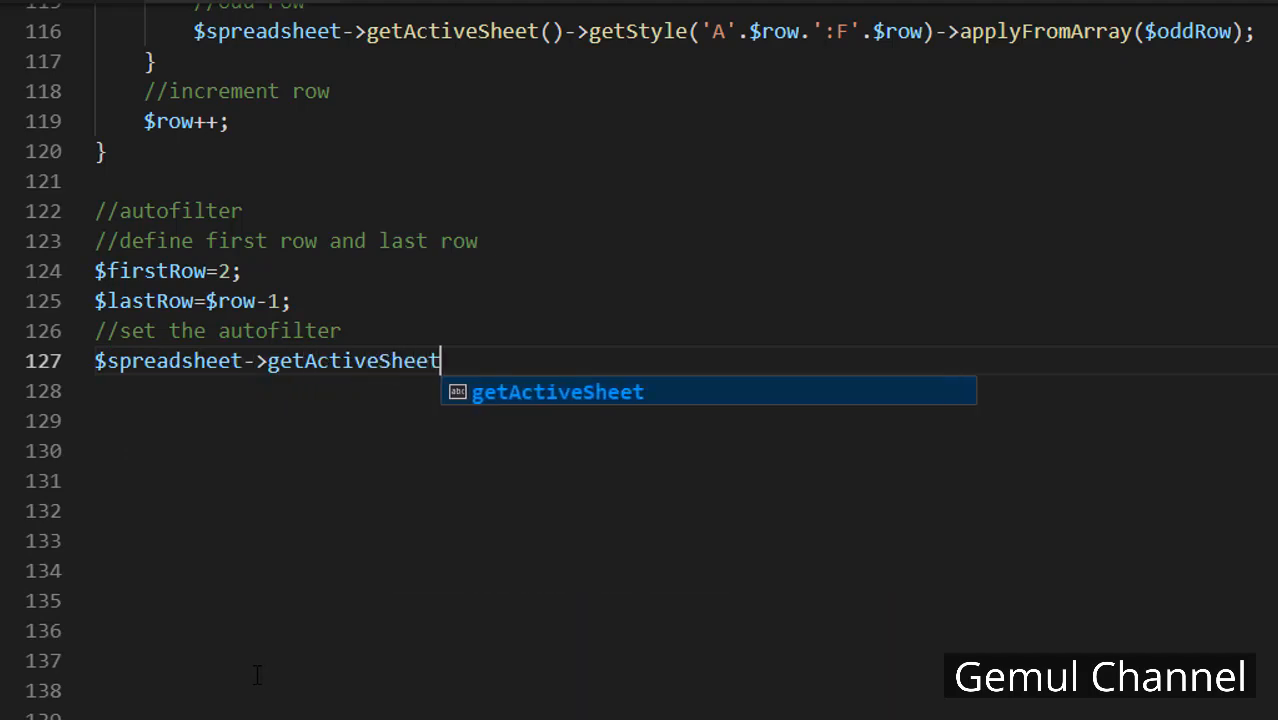
pyautogui.write('()->se')
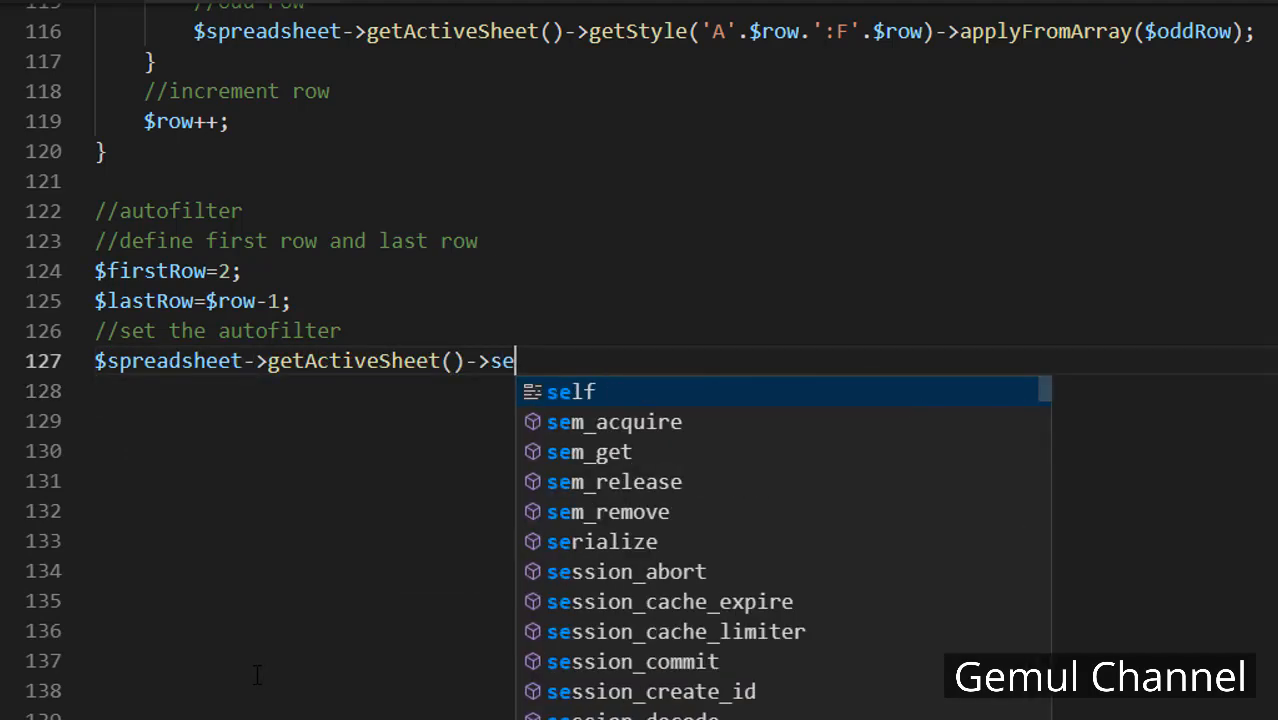
pyautogui.write('tAutoFilter')
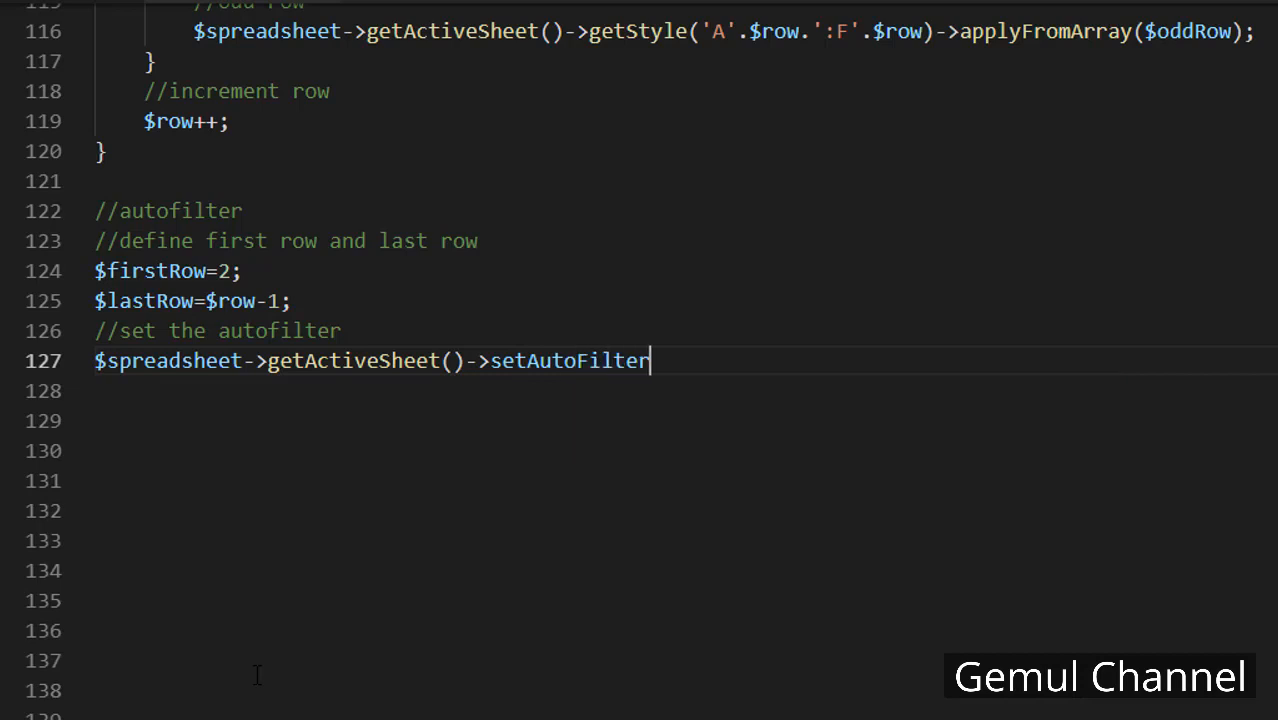
pyautogui.write('("A")')
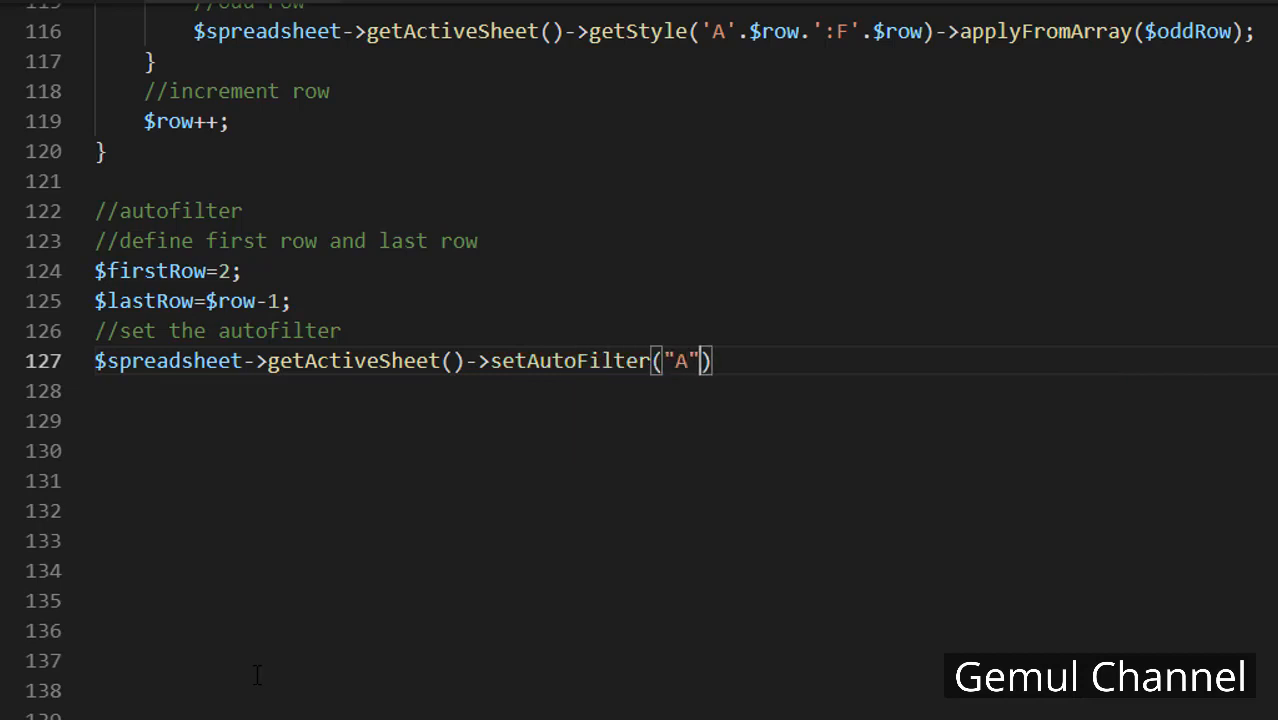
pyautogui.write('.$firstRow."')
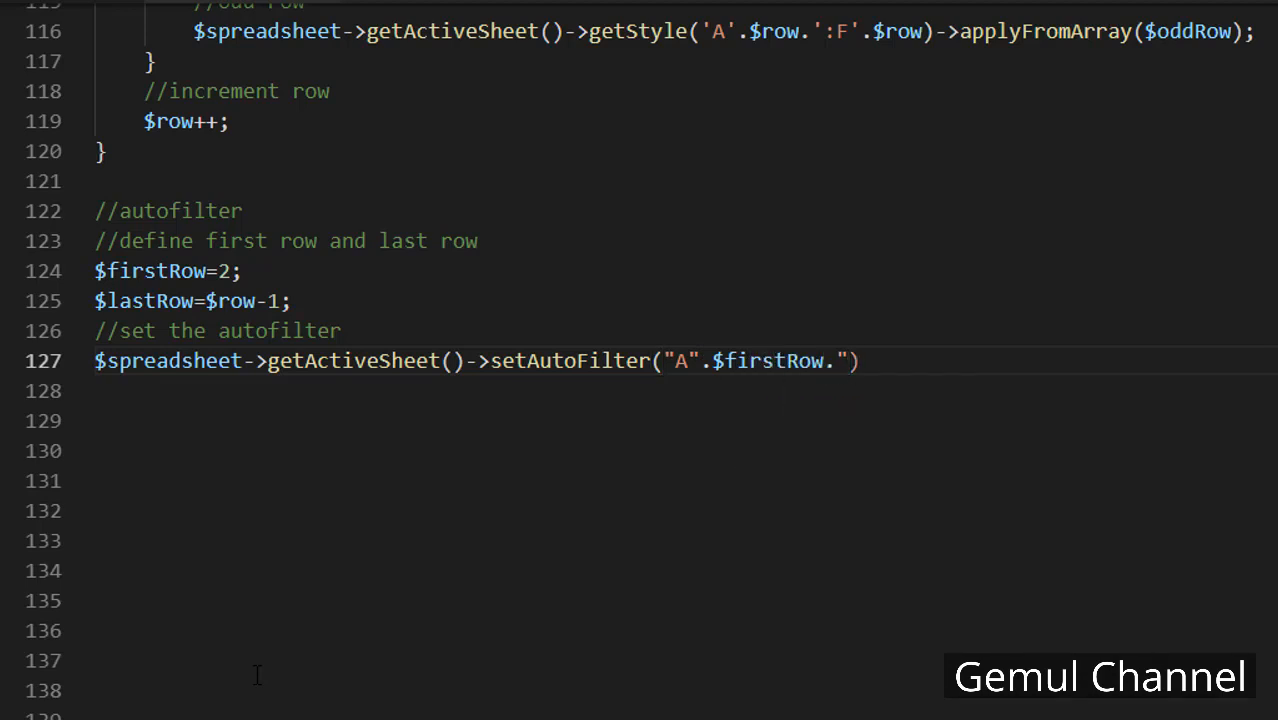
pyautogui.write(':F".')
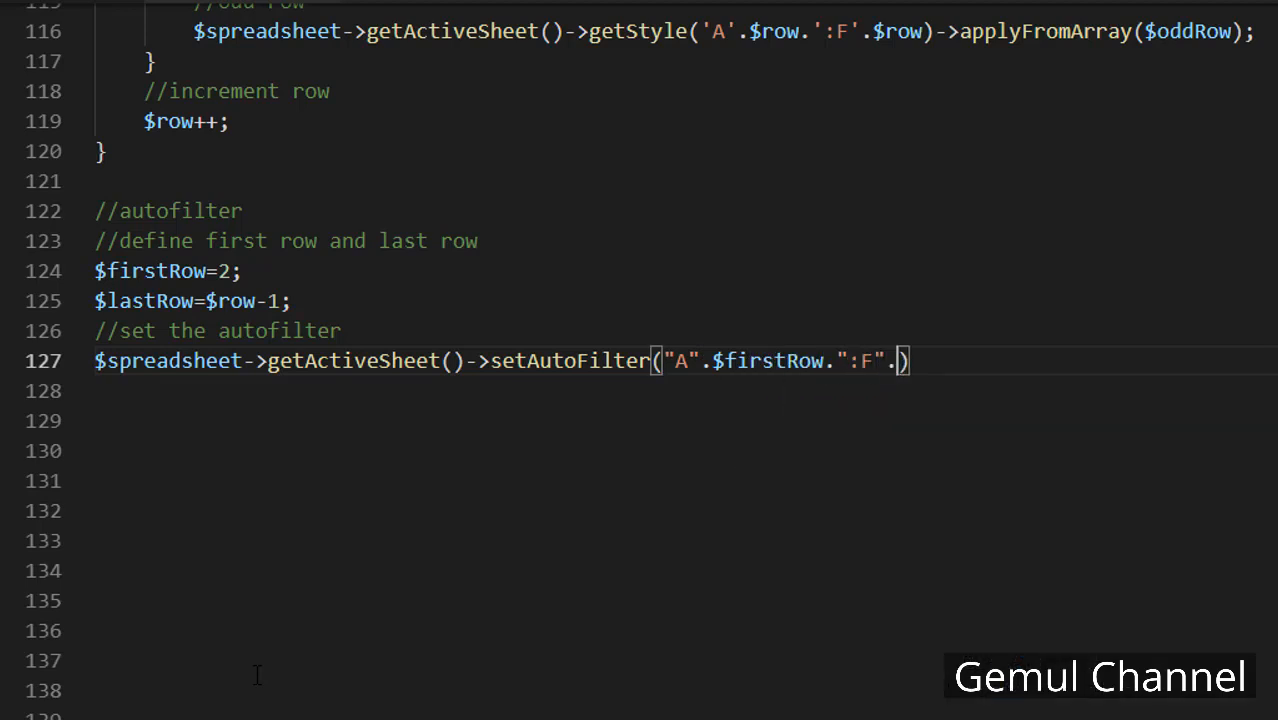
pyautogui.write('$lastRow);')
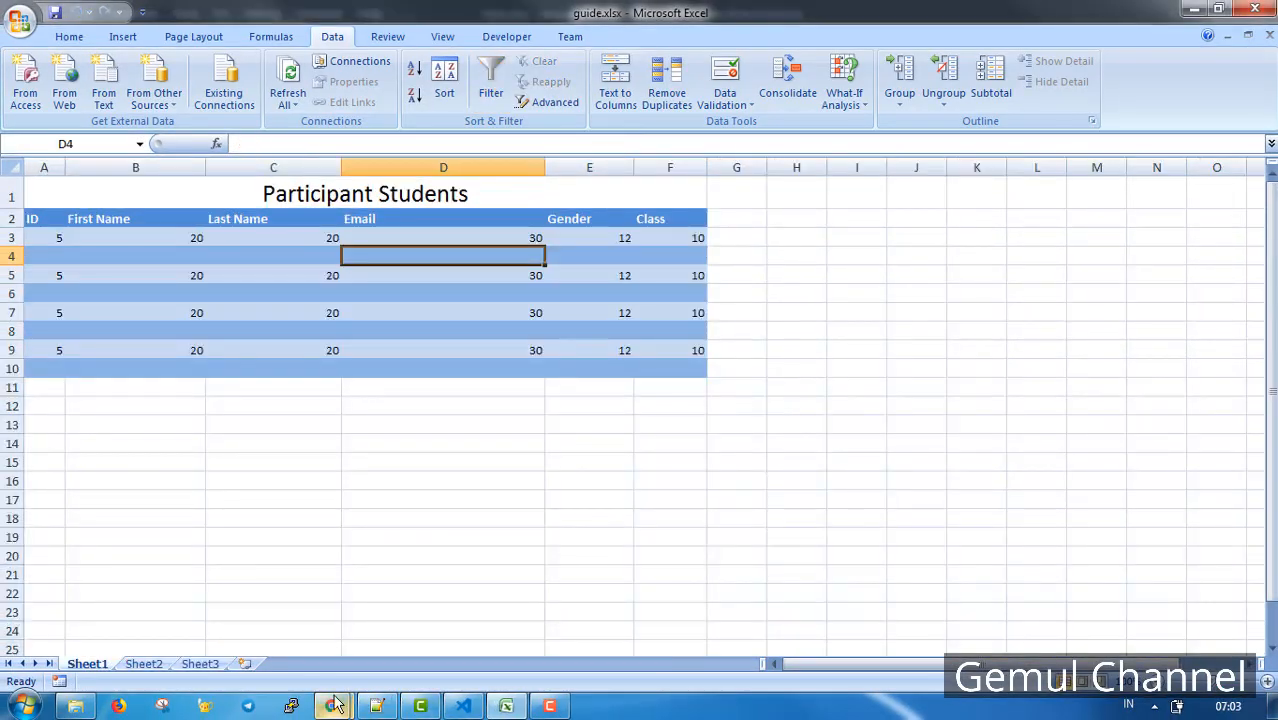
# Switch to Chrome where the regenerated result.xlsx has downloaded
pyautogui.click(333, 706)
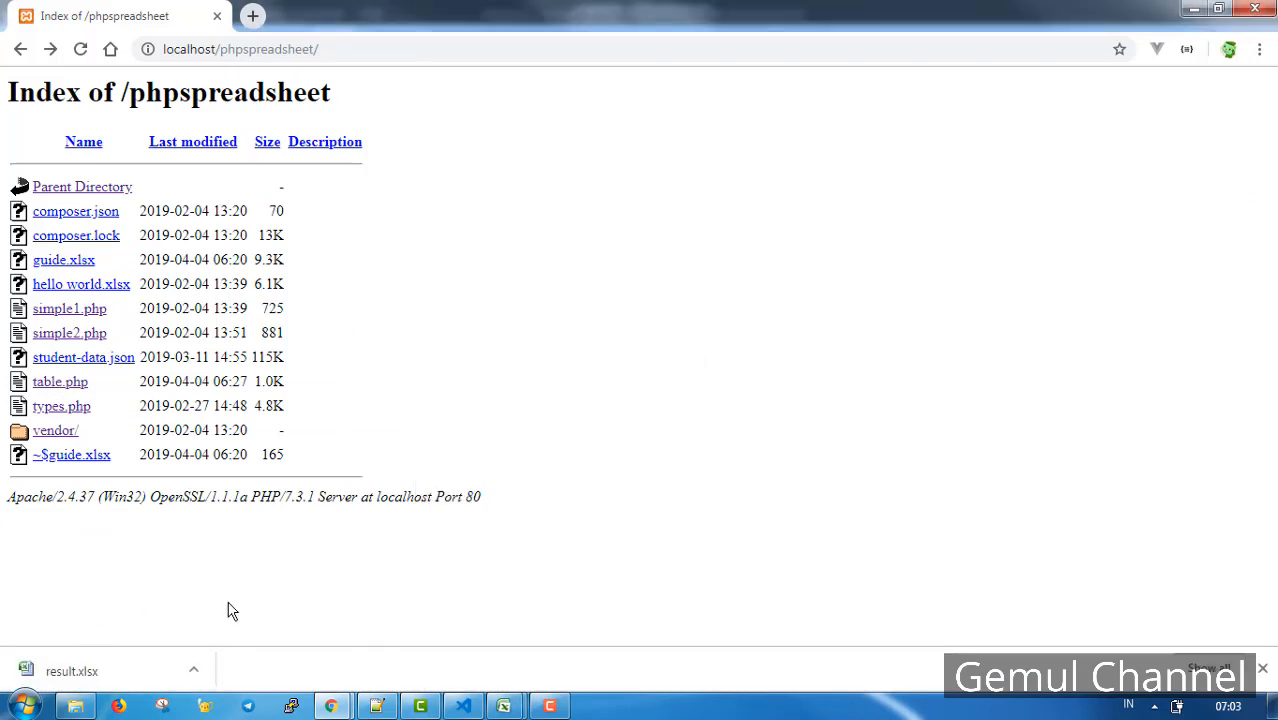
# Open the downloaded result.xlsx and show the Email column's autofilter choices
pyautogui.click(72, 670)
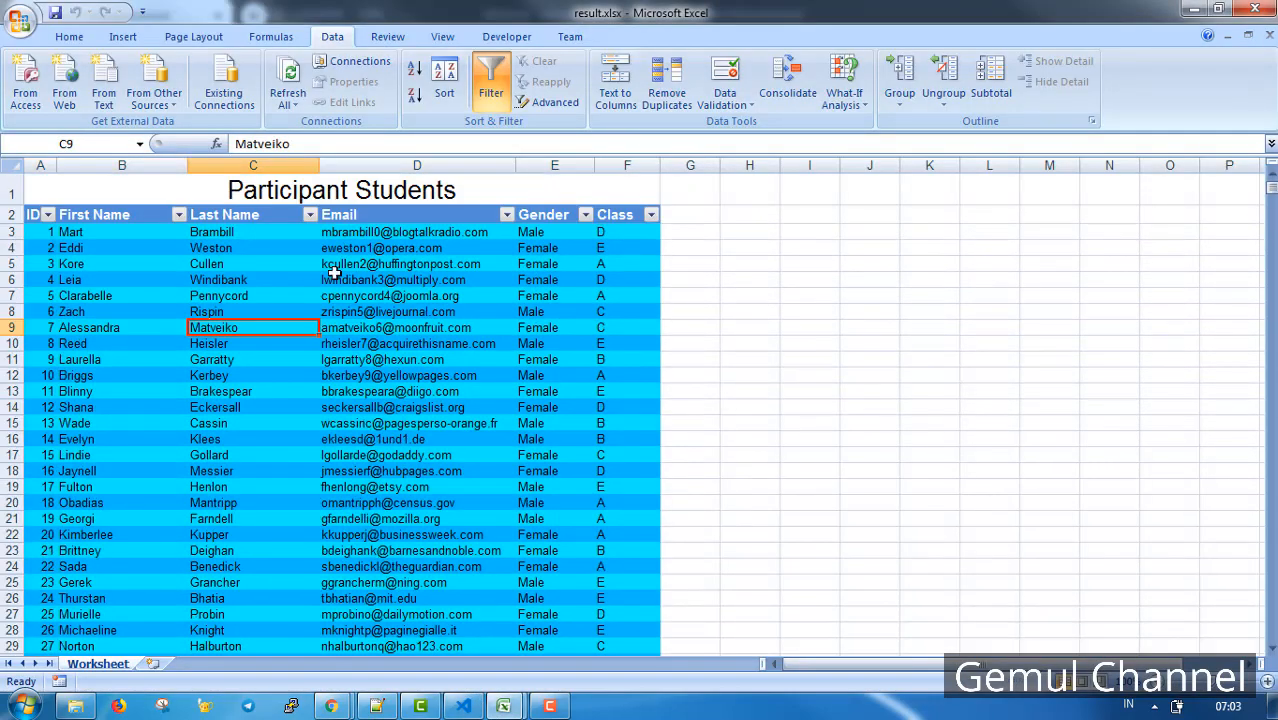
pyautogui.moveTo(311, 214)
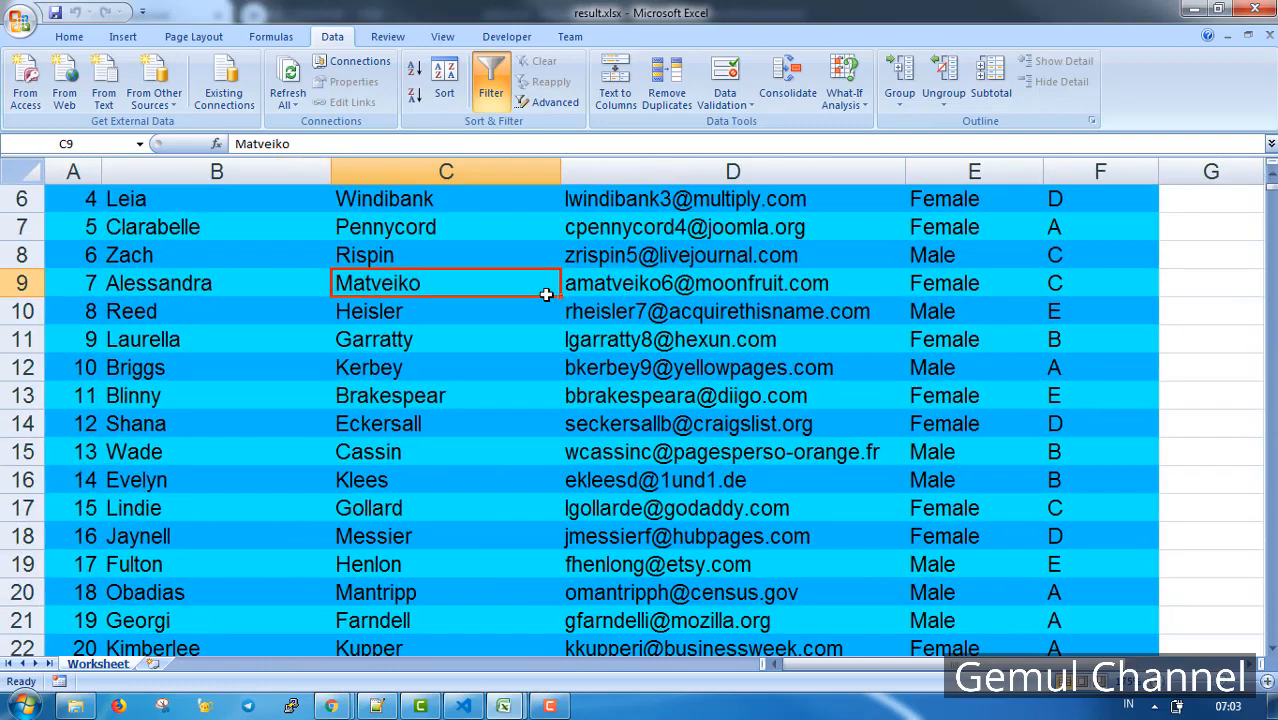
pyautogui.click(897, 258)
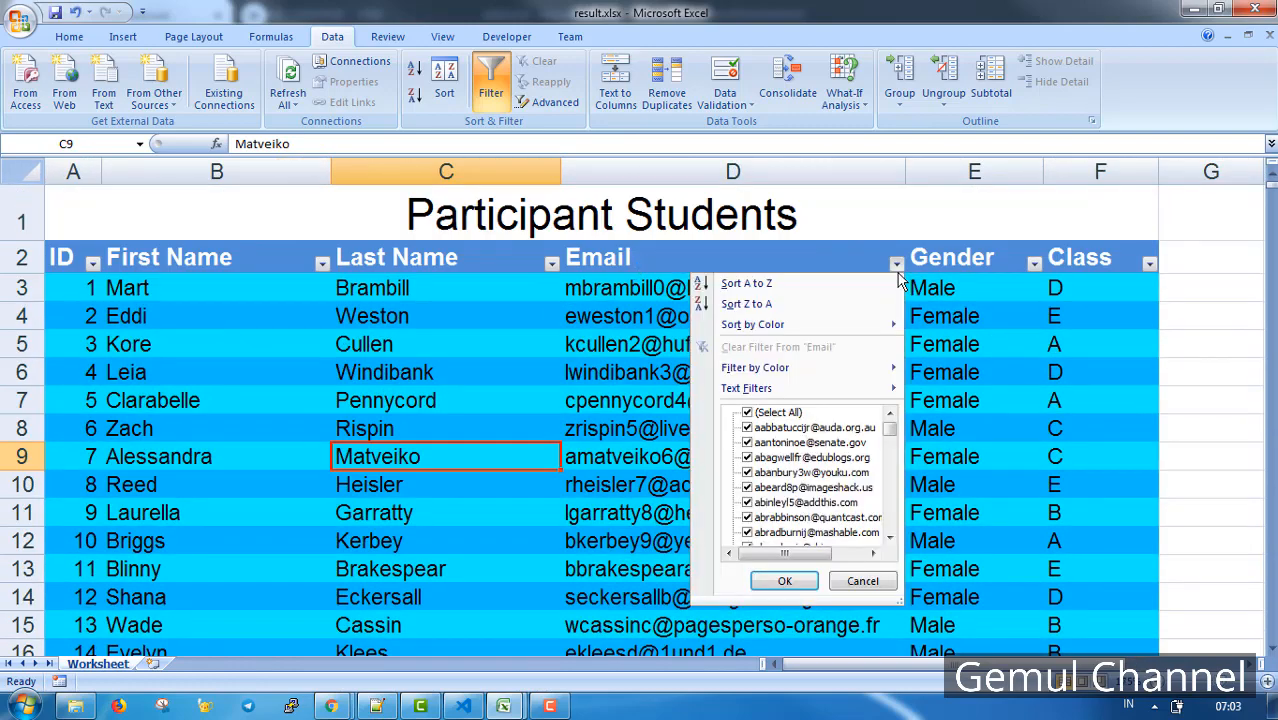